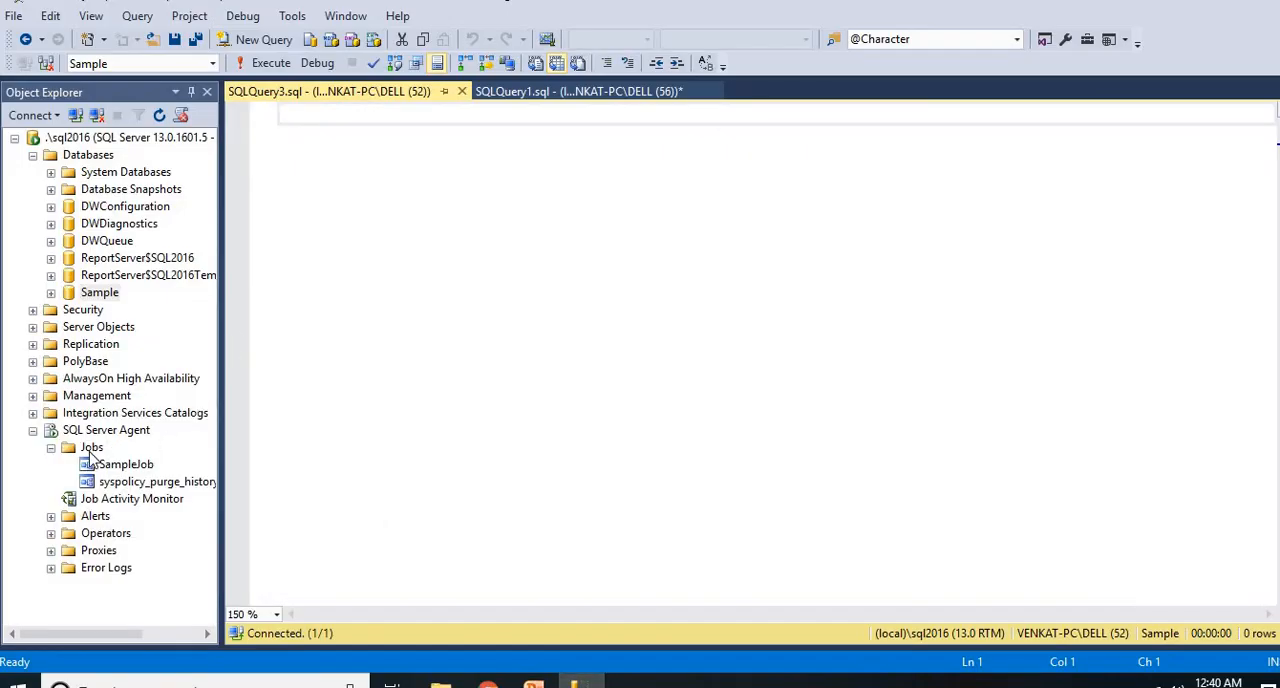
Collapse Databases and select the Agent Jobs folder listing SampleJob and syspolicy_purge_history.
left_click(92, 447)
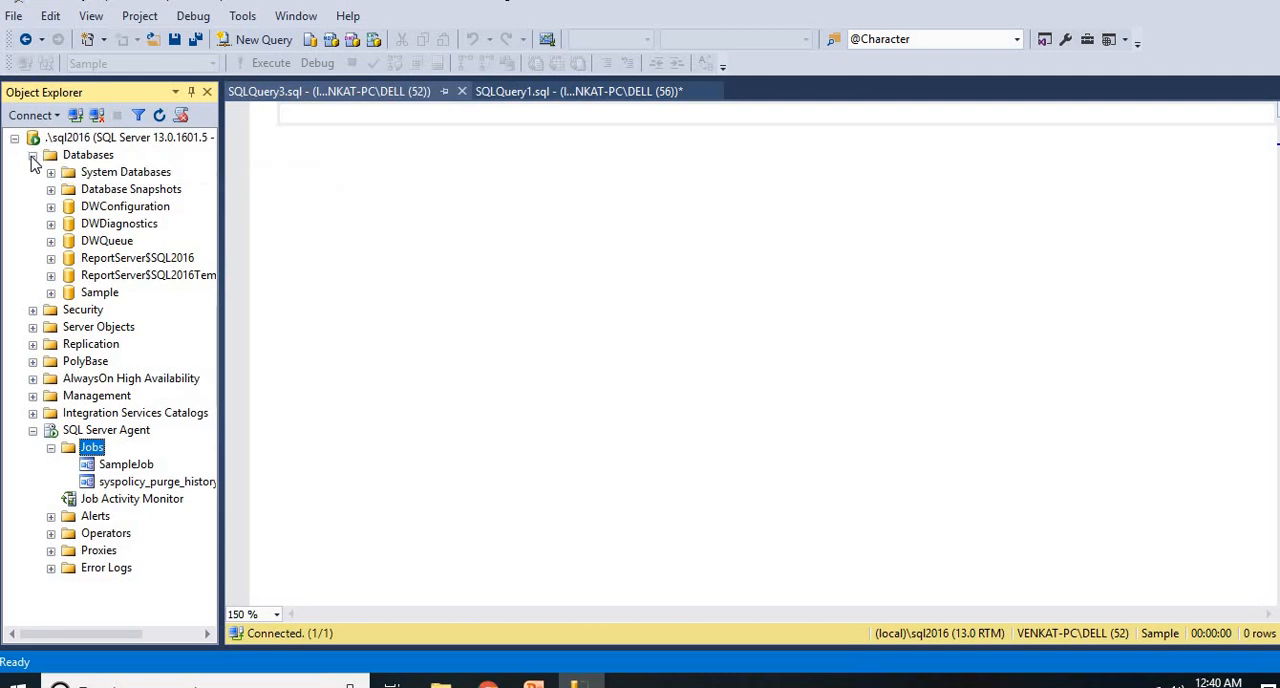
left_click(33, 155)
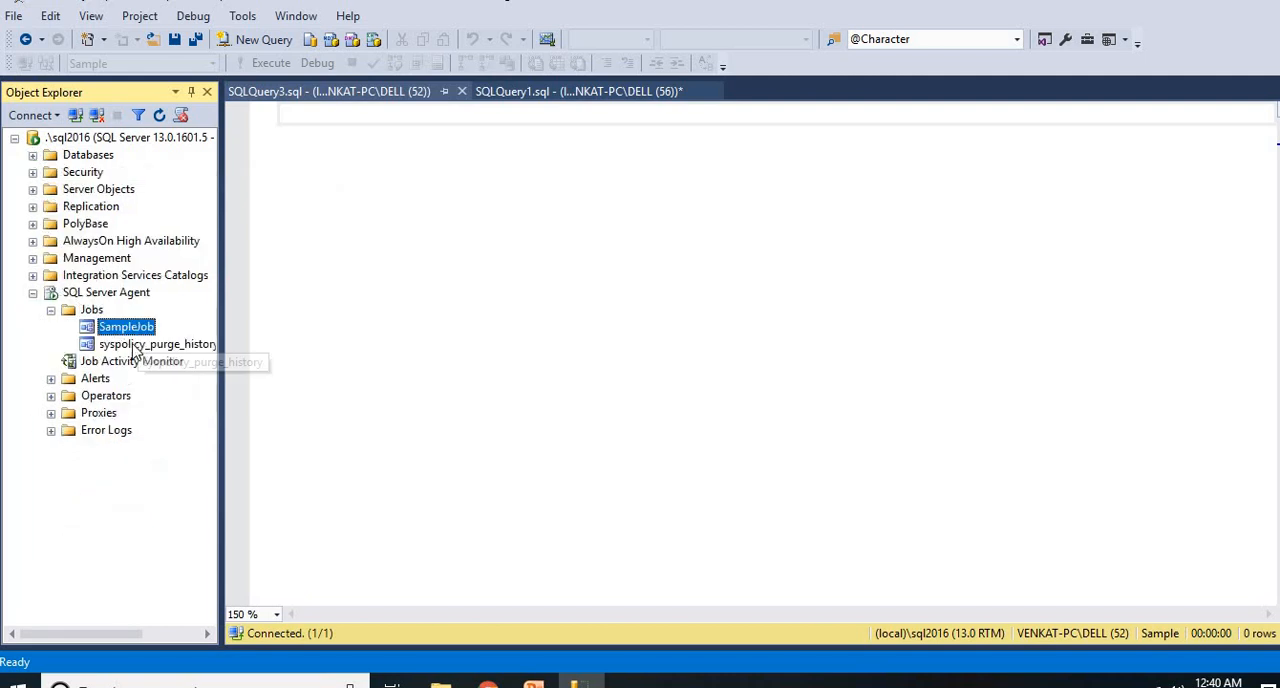
left_click(156, 343)
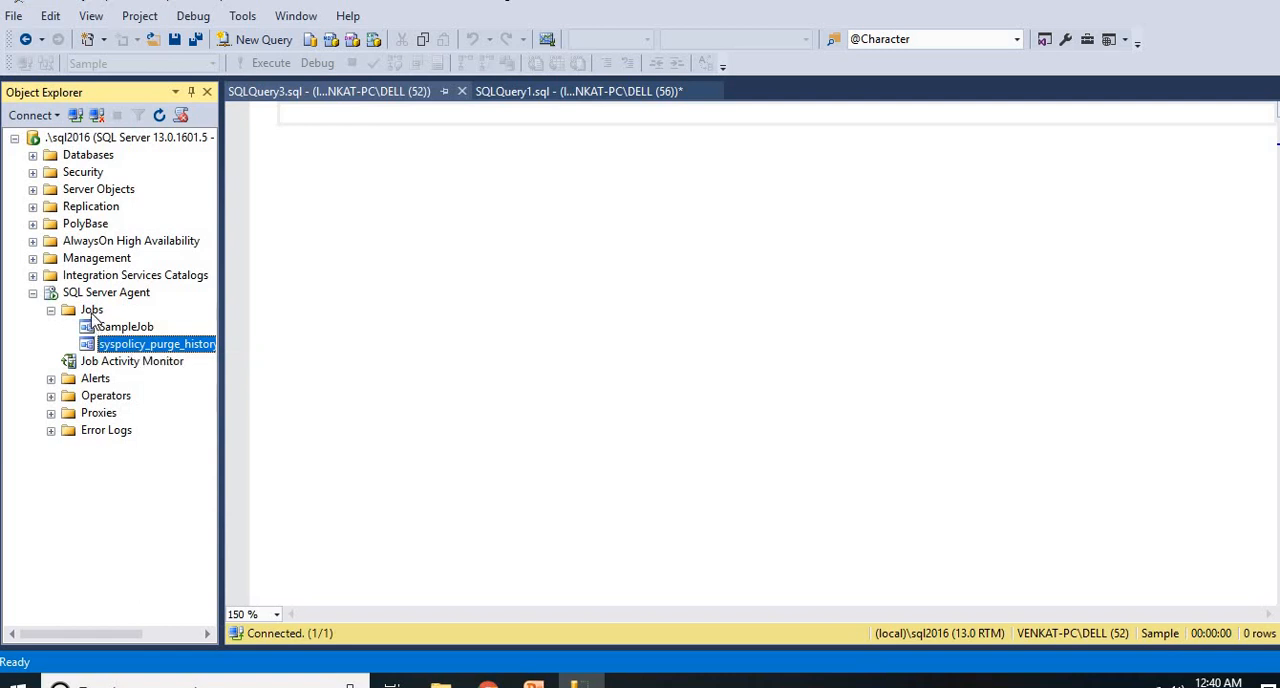
left_click(91, 309)
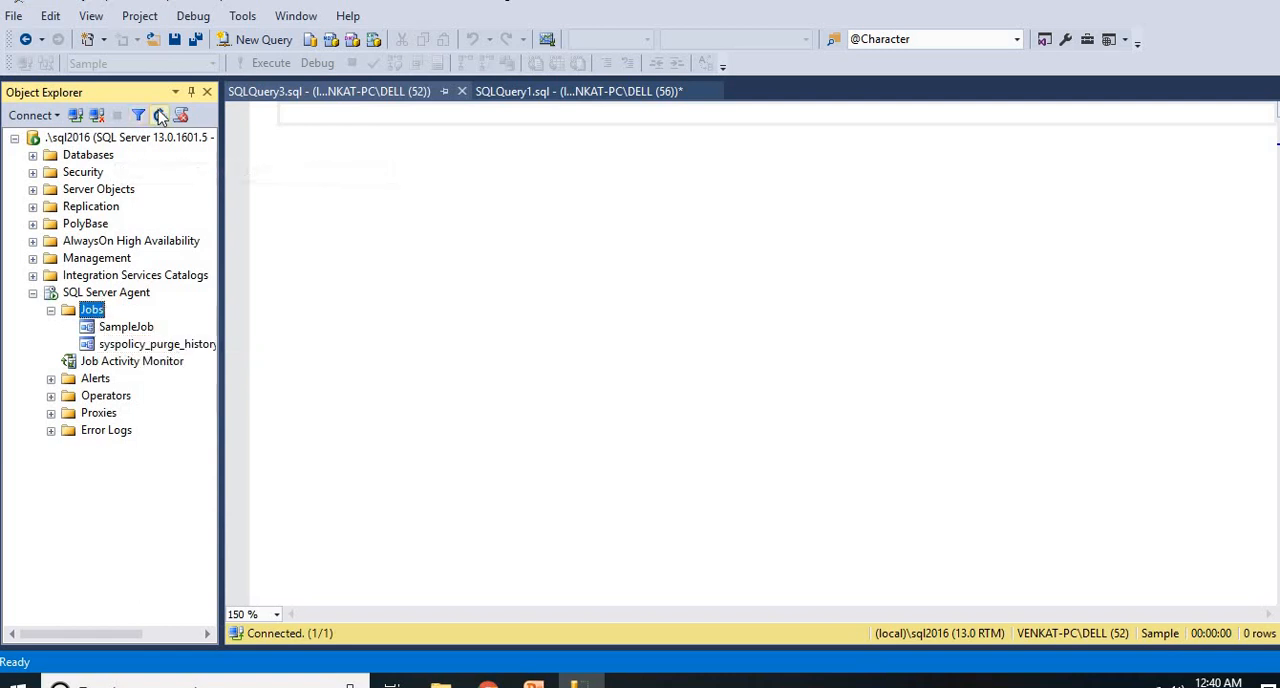
mouse_move(110, 343)
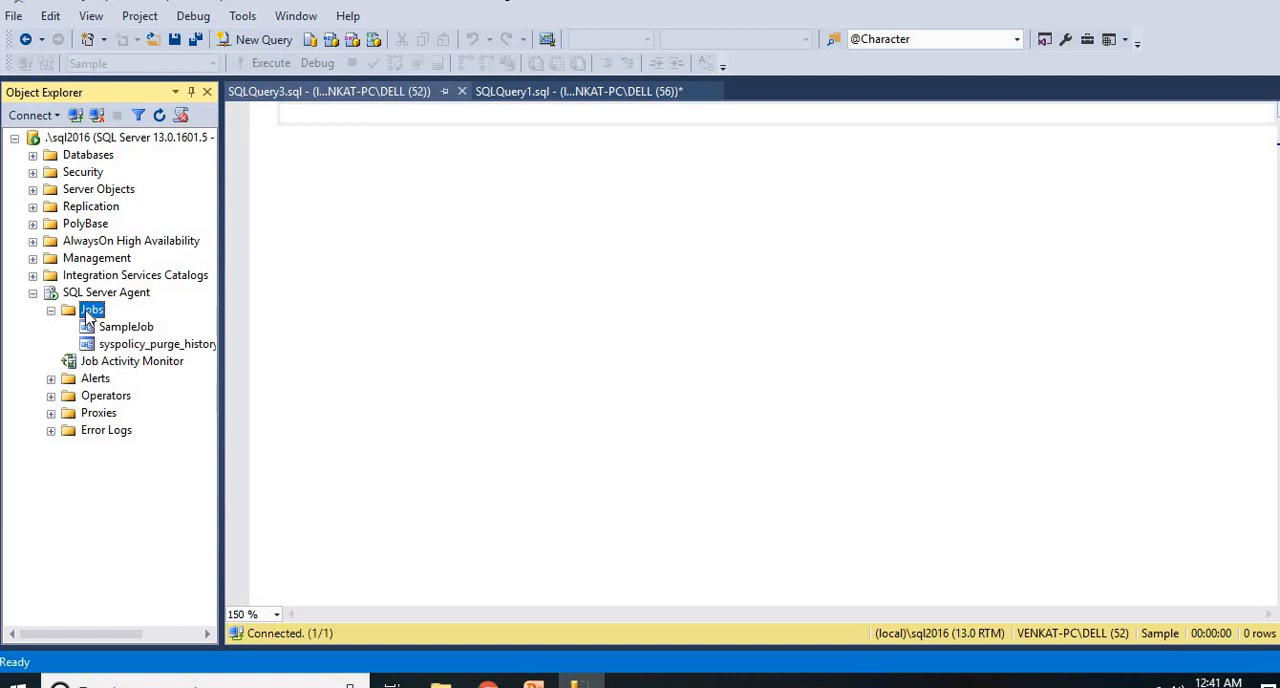
mouse_move(410, 278)
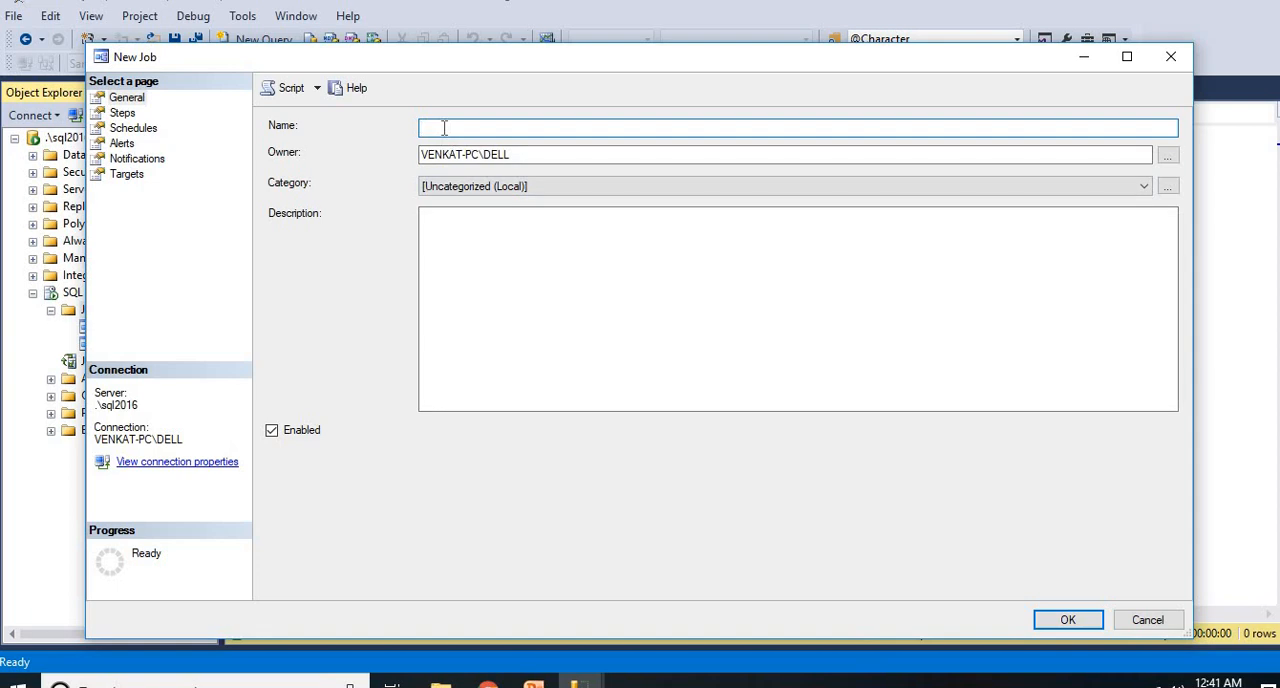
Name the new job TestJob, describe it as 'This for jobs testing', and keep it enabled.
type("Tes")
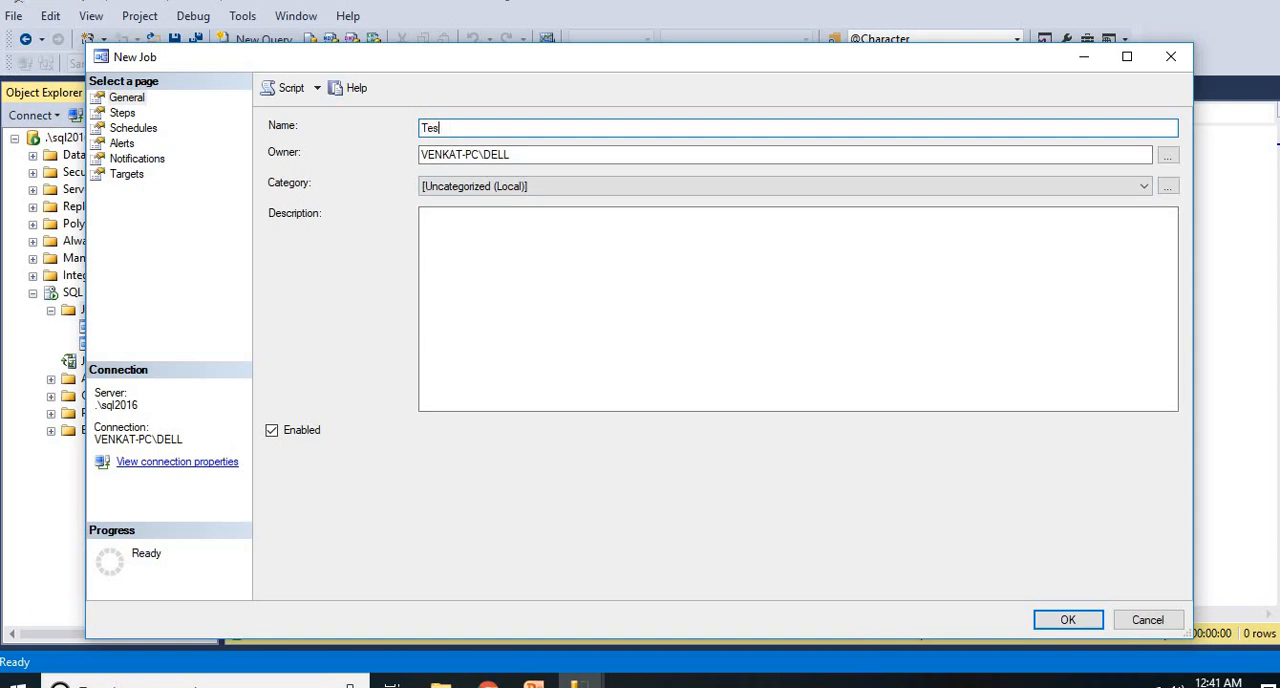
type("tJob")
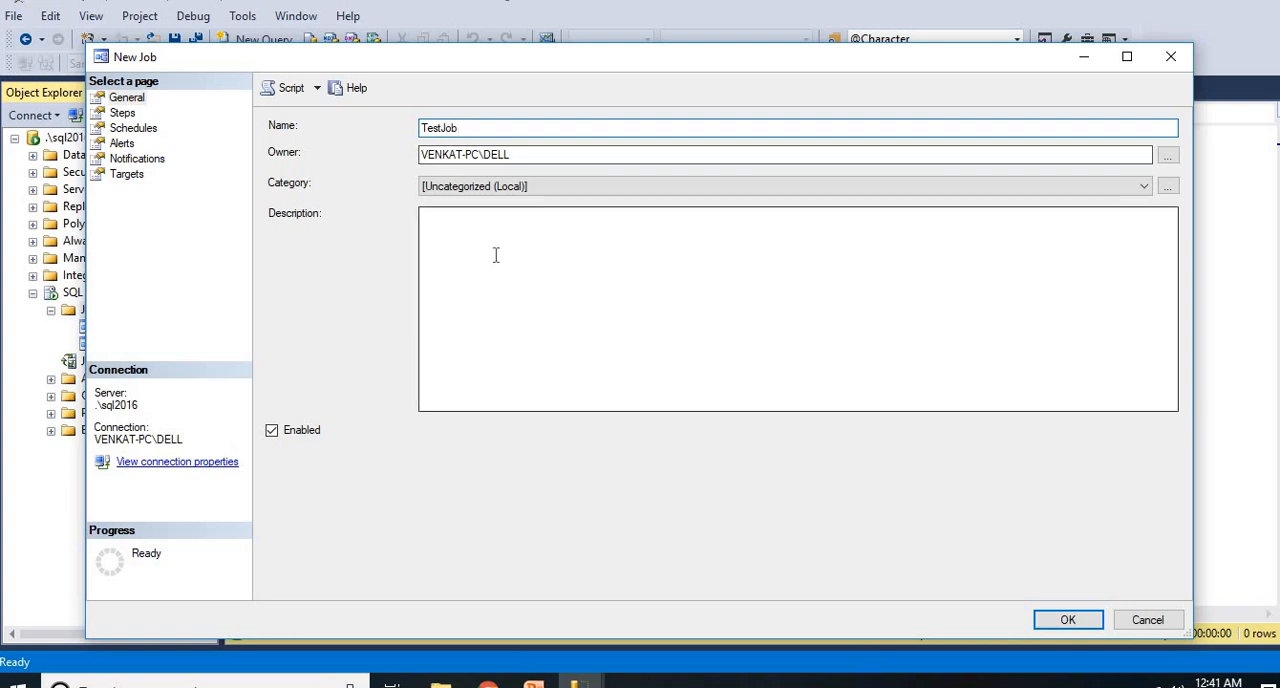
type("This")
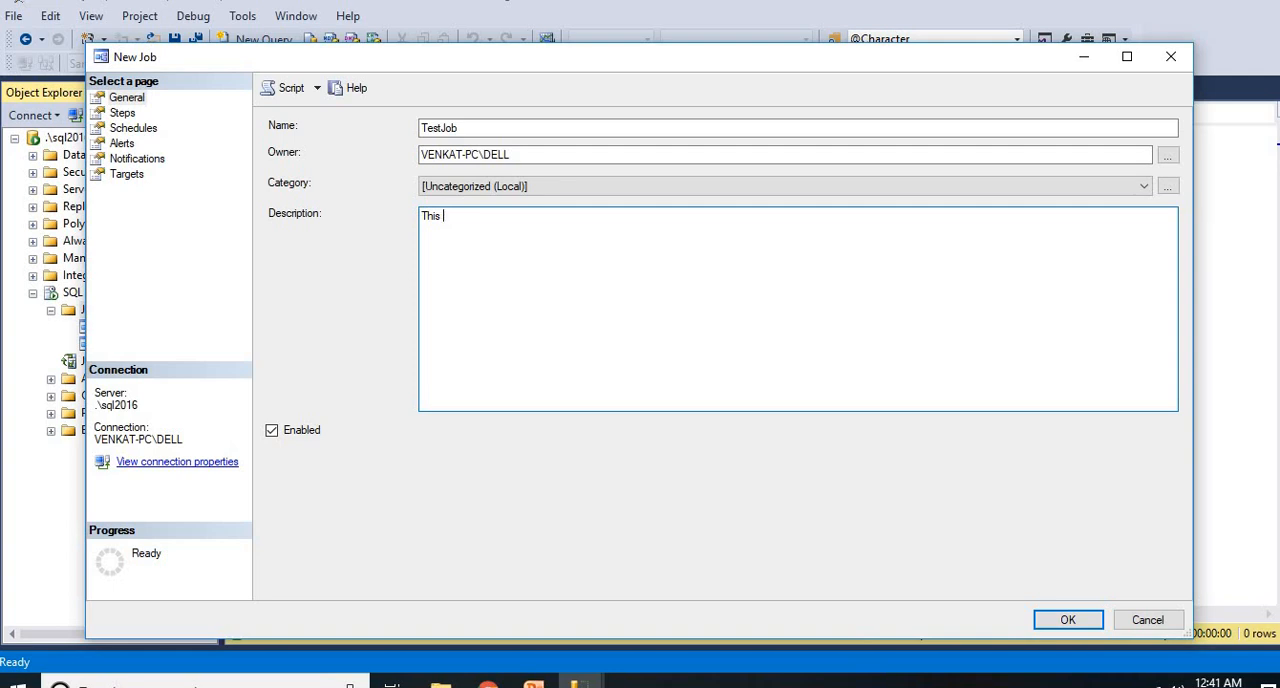
type("for")
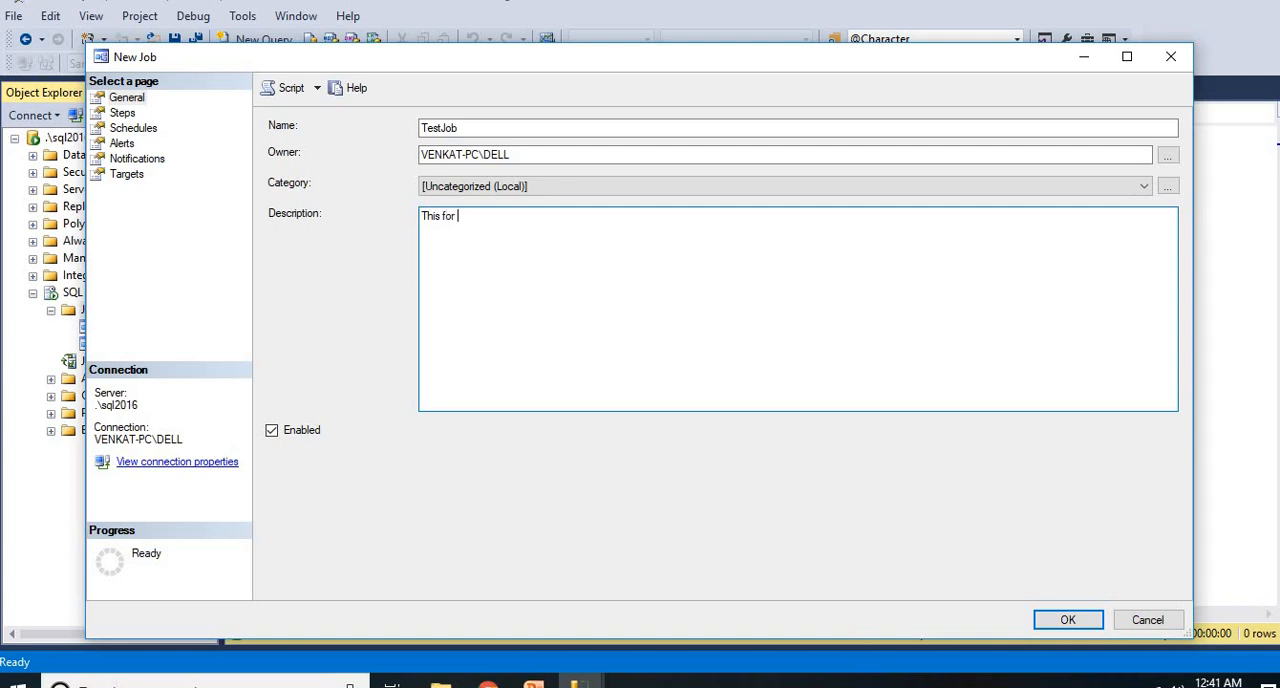
type("jobs")
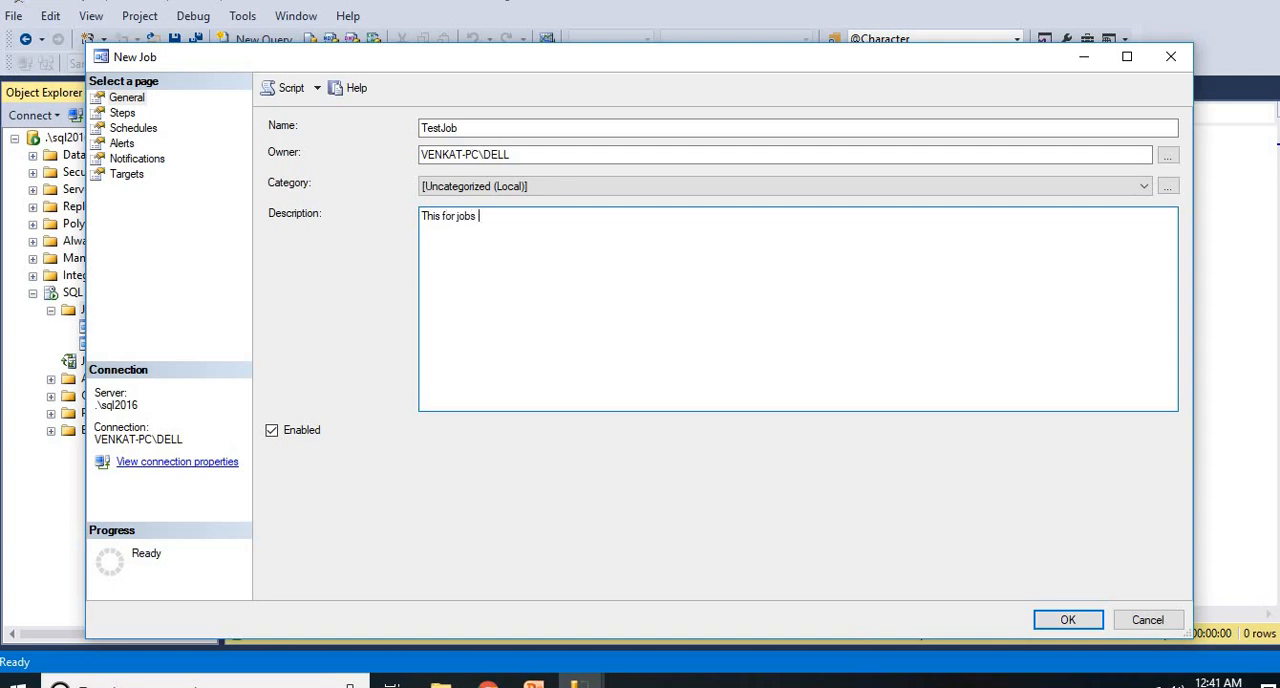
type("testing")
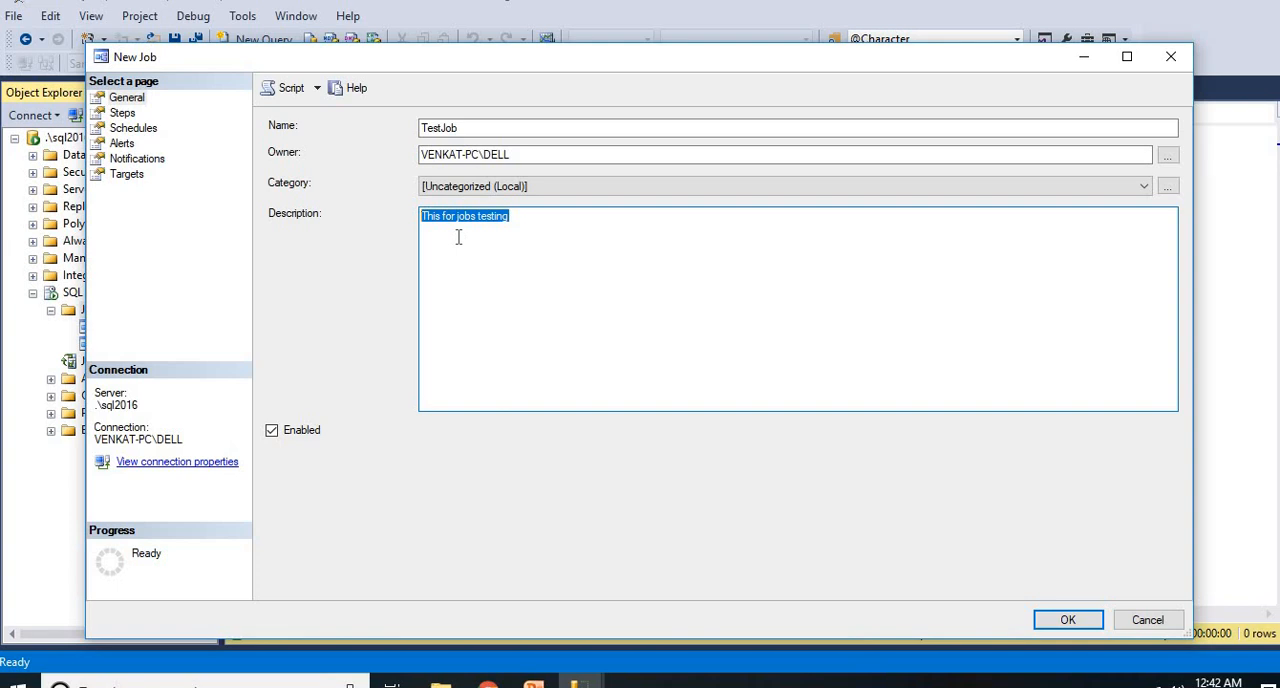
mouse_move(255, 412)
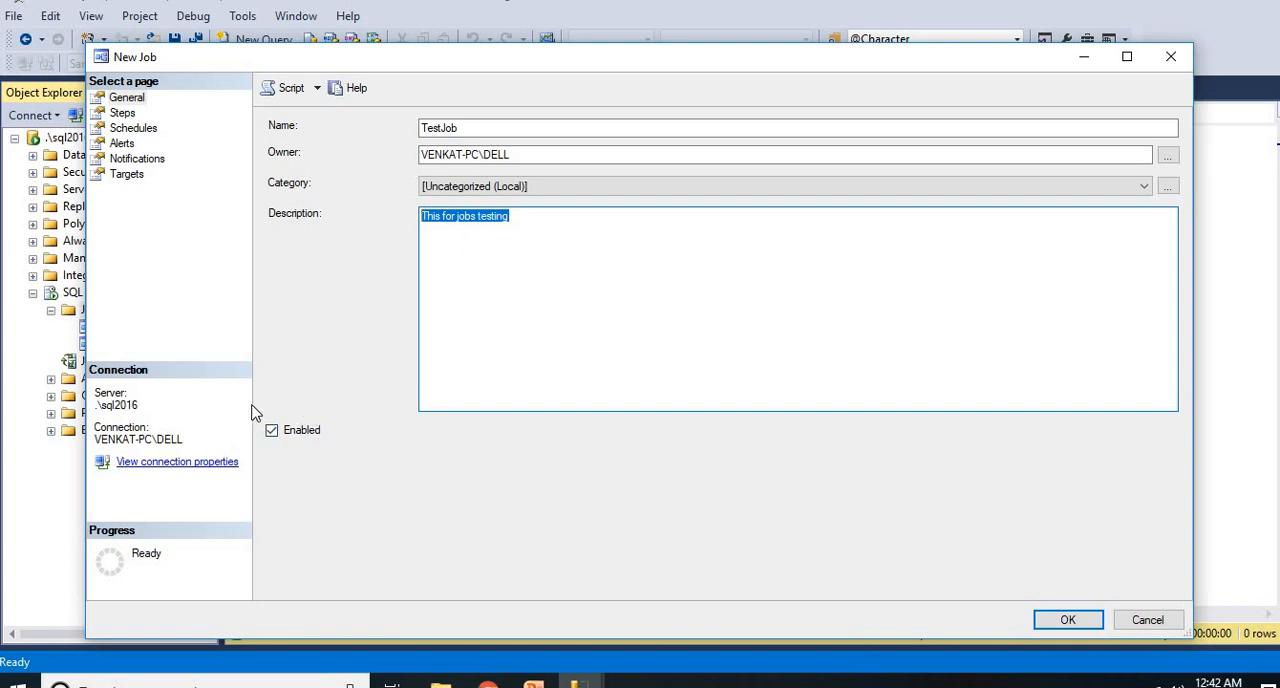
mouse_move(388, 427)
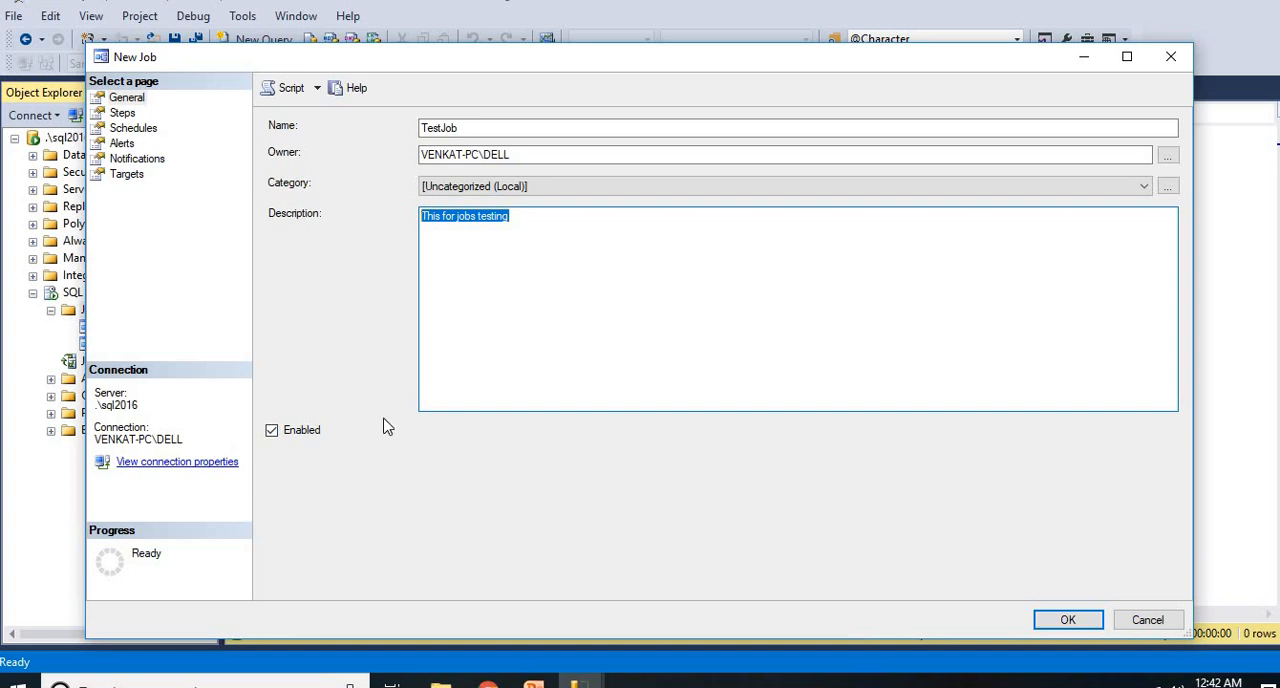
mouse_move(315, 472)
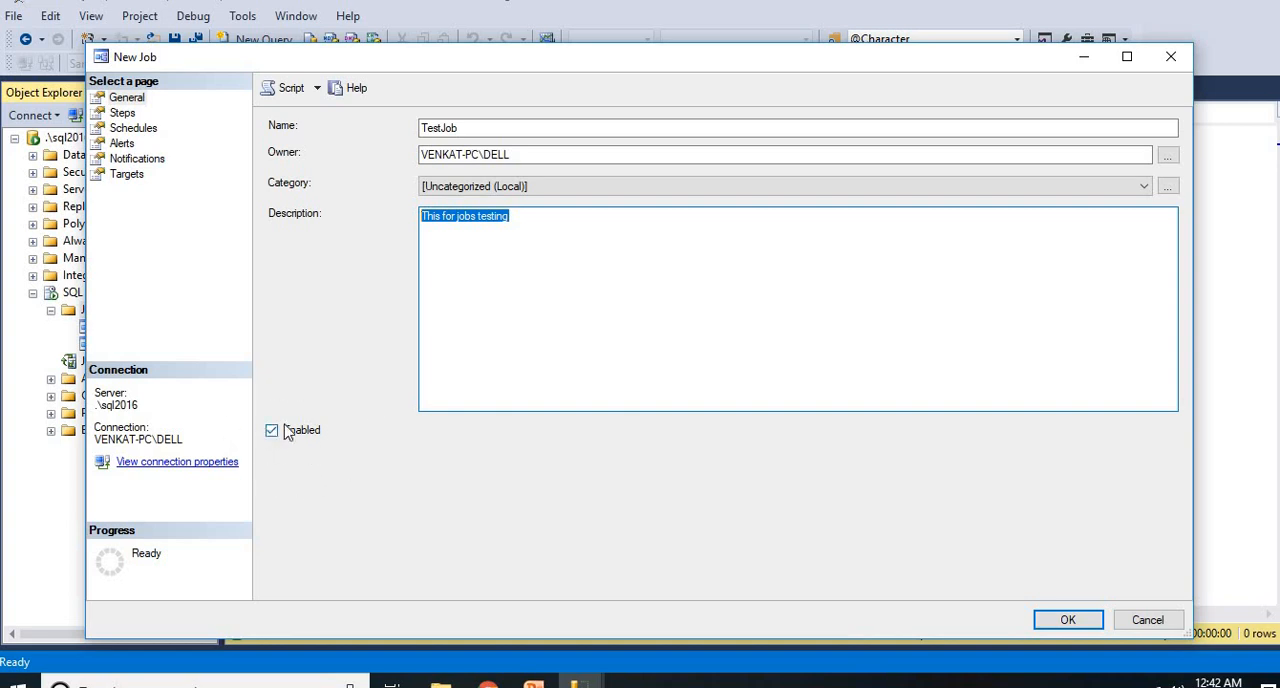
left_click(271, 430)
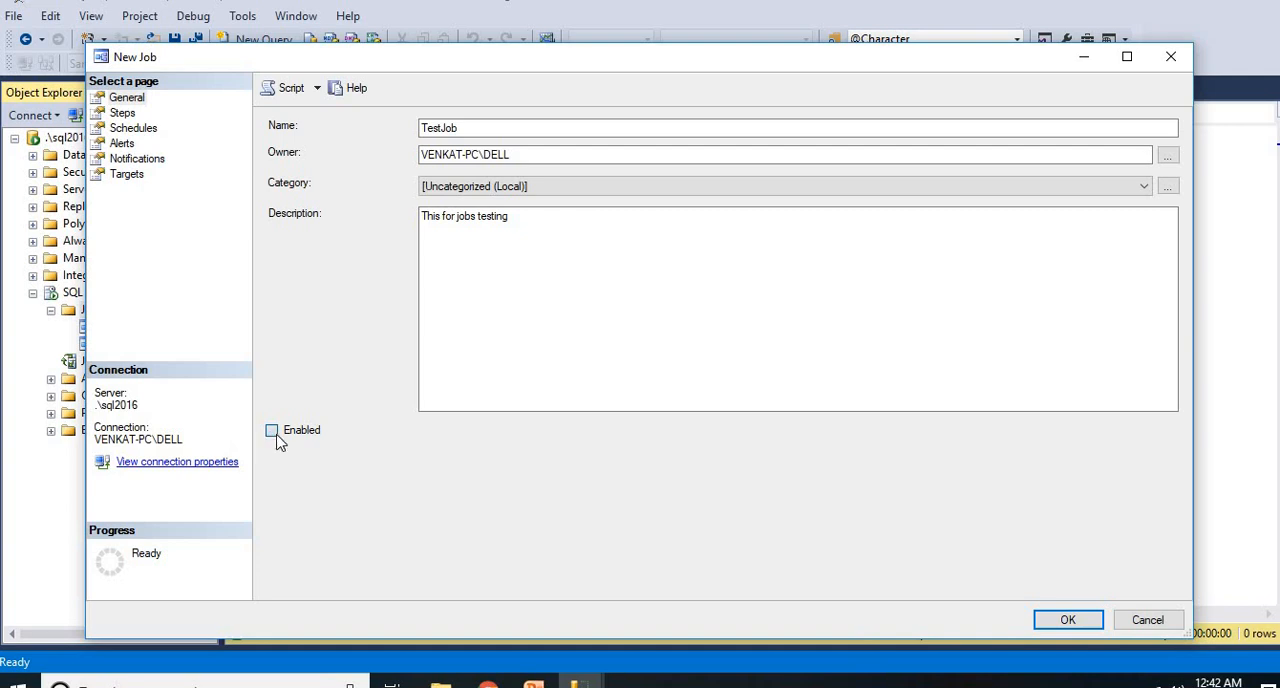
left_click(271, 430)
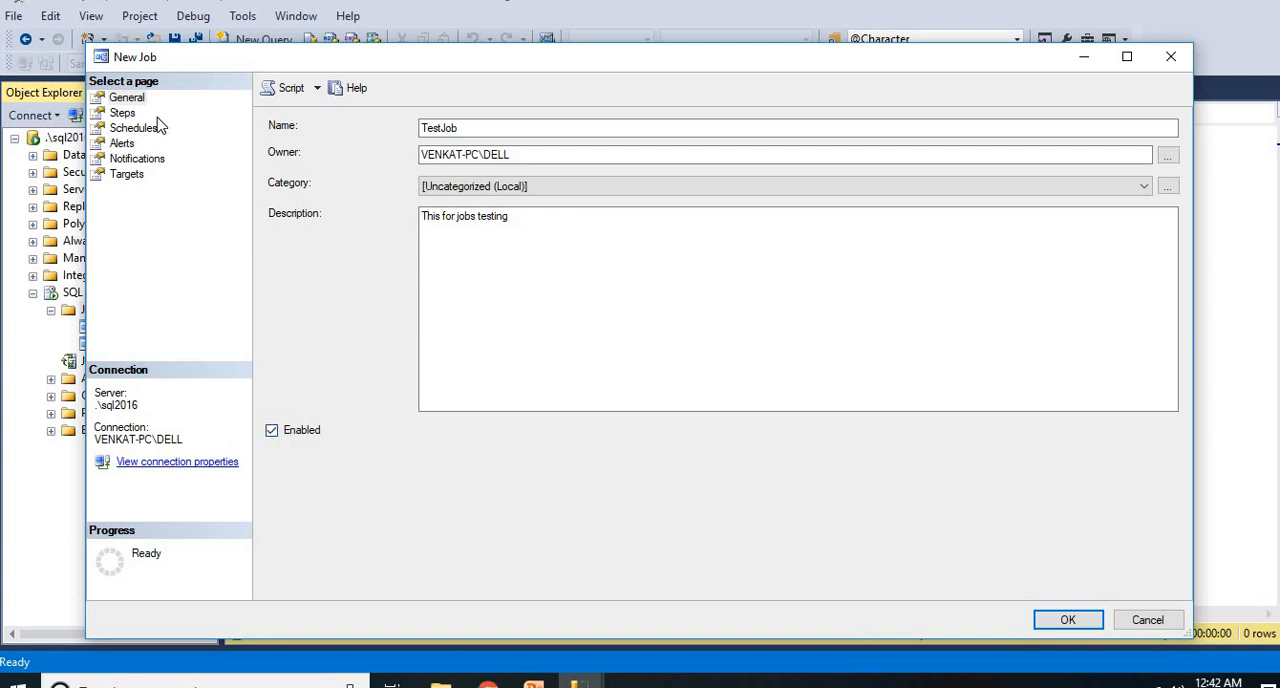
On the job's Steps page, start a new job step.
left_click(122, 112)
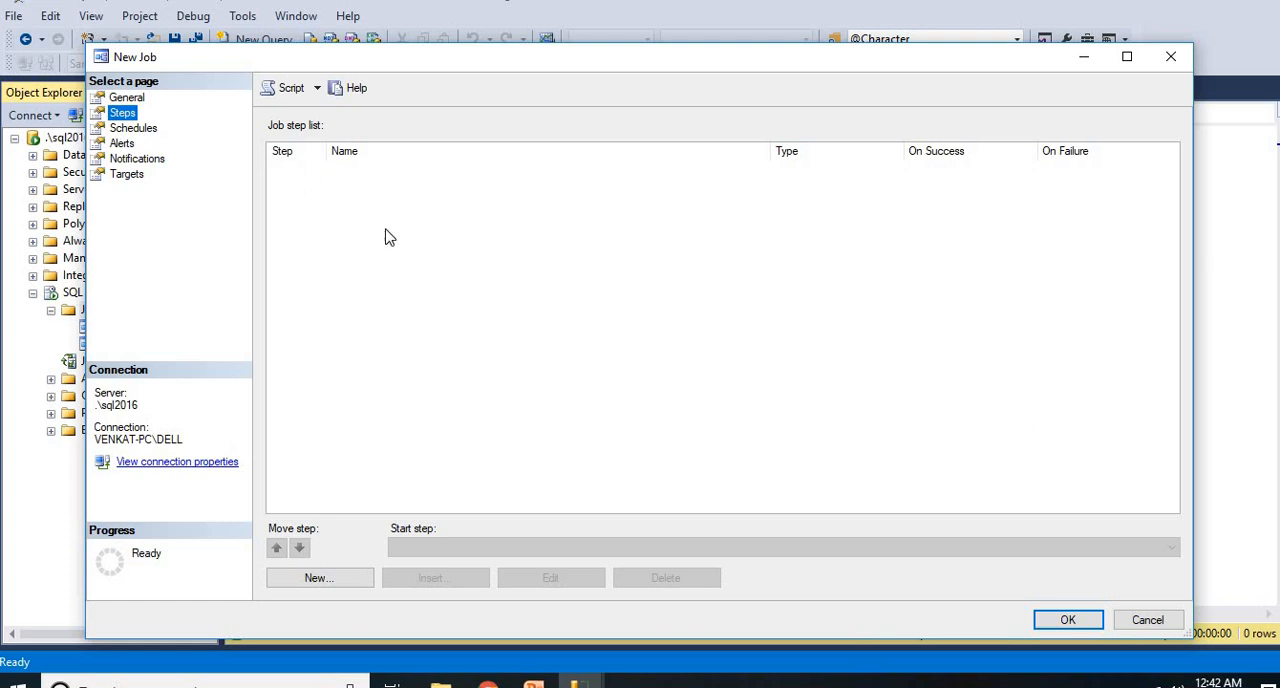
mouse_move(1130, 524)
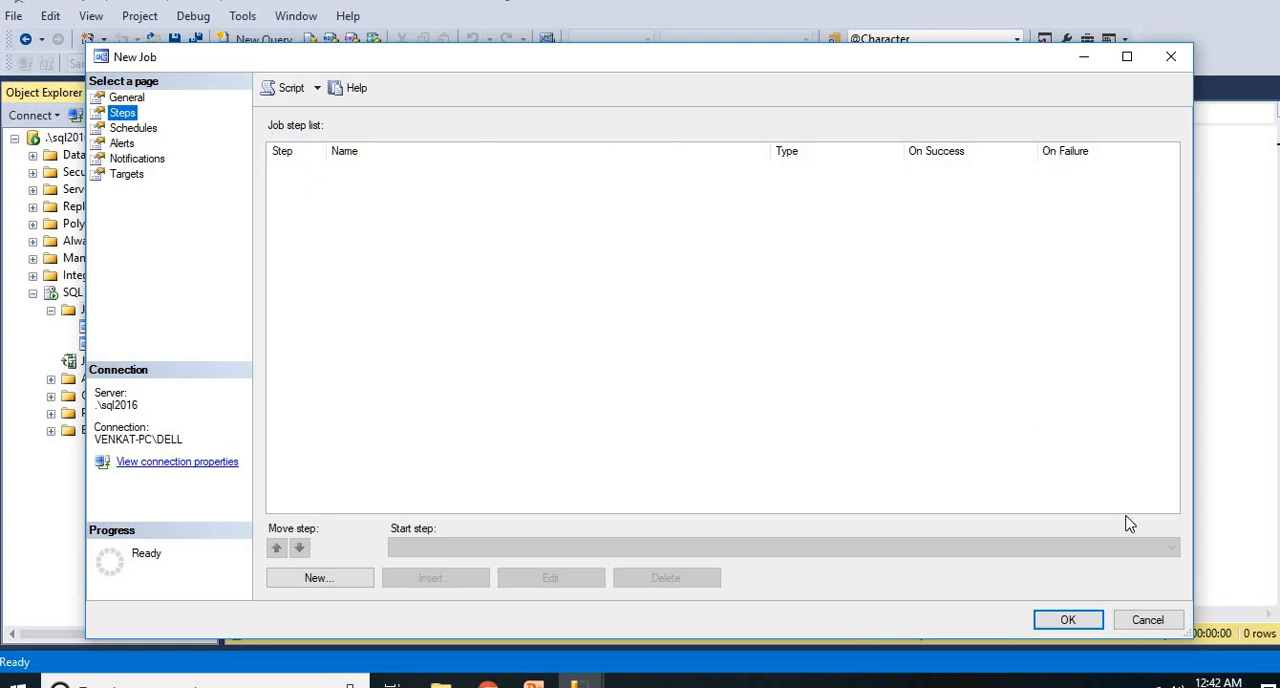
mouse_move(827, 203)
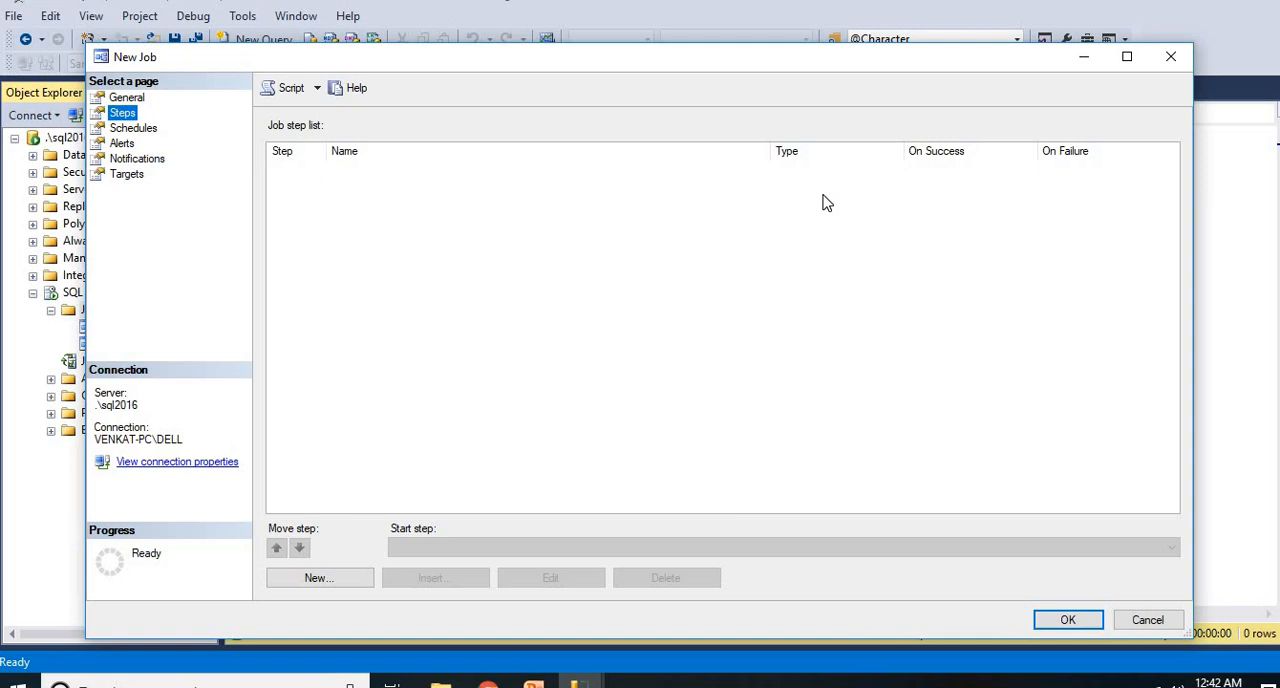
mouse_move(349, 535)
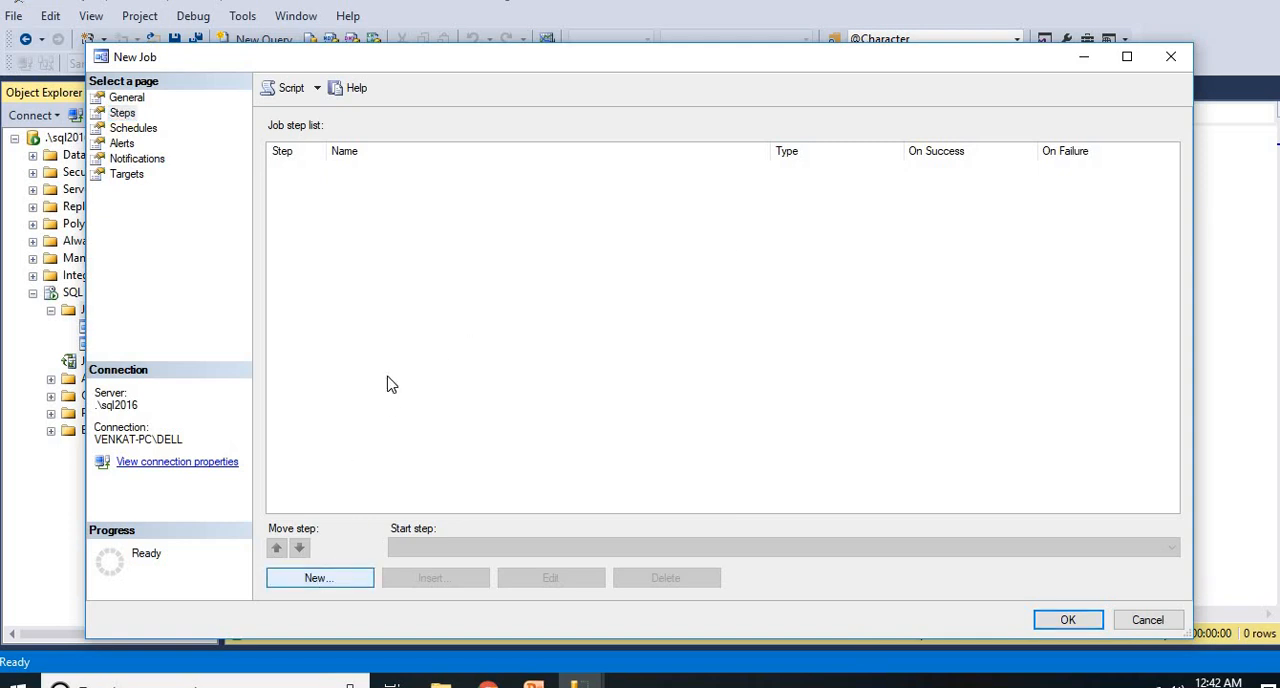
left_click(319, 578)
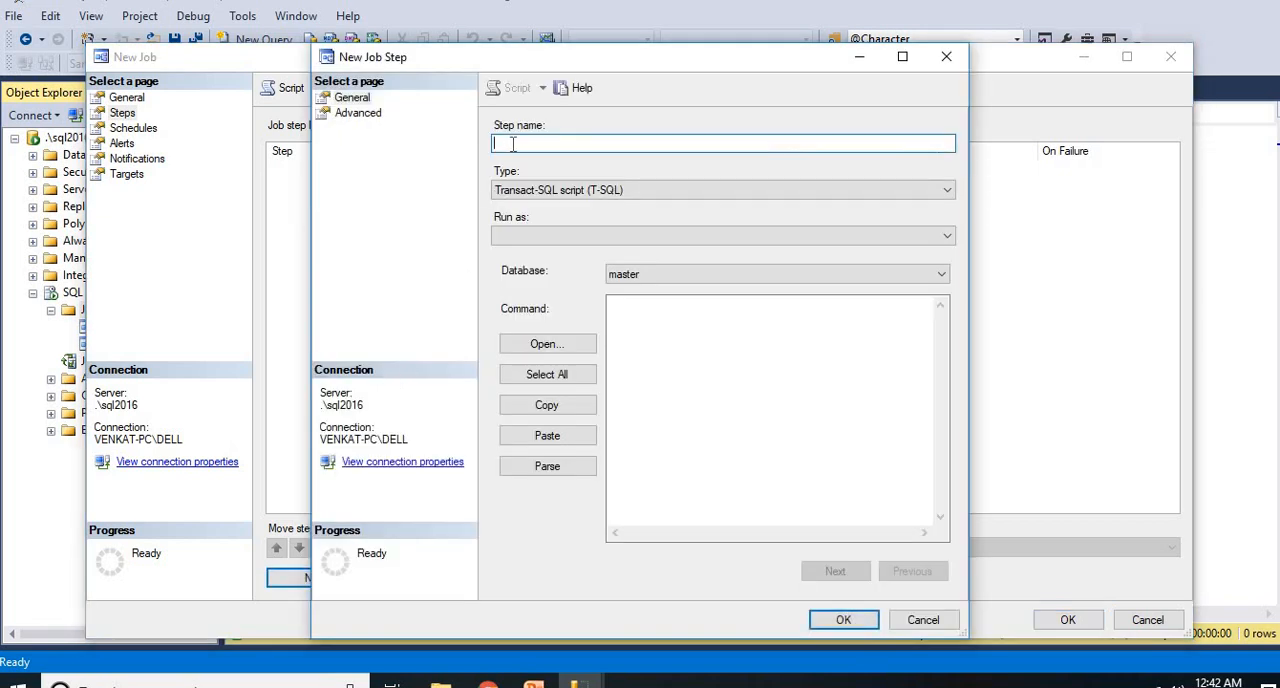
Name the step 'Get Employees' and keep Transact-SQL script as its type.
type("Get Employ")
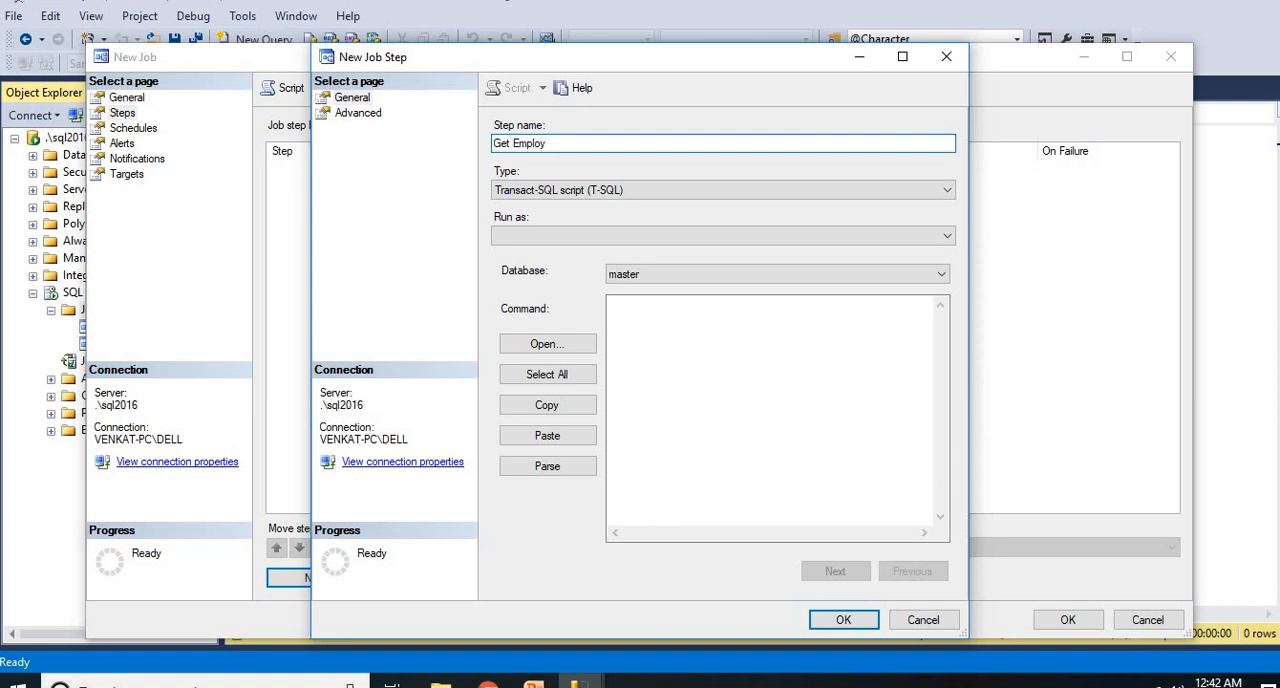
type("ees")
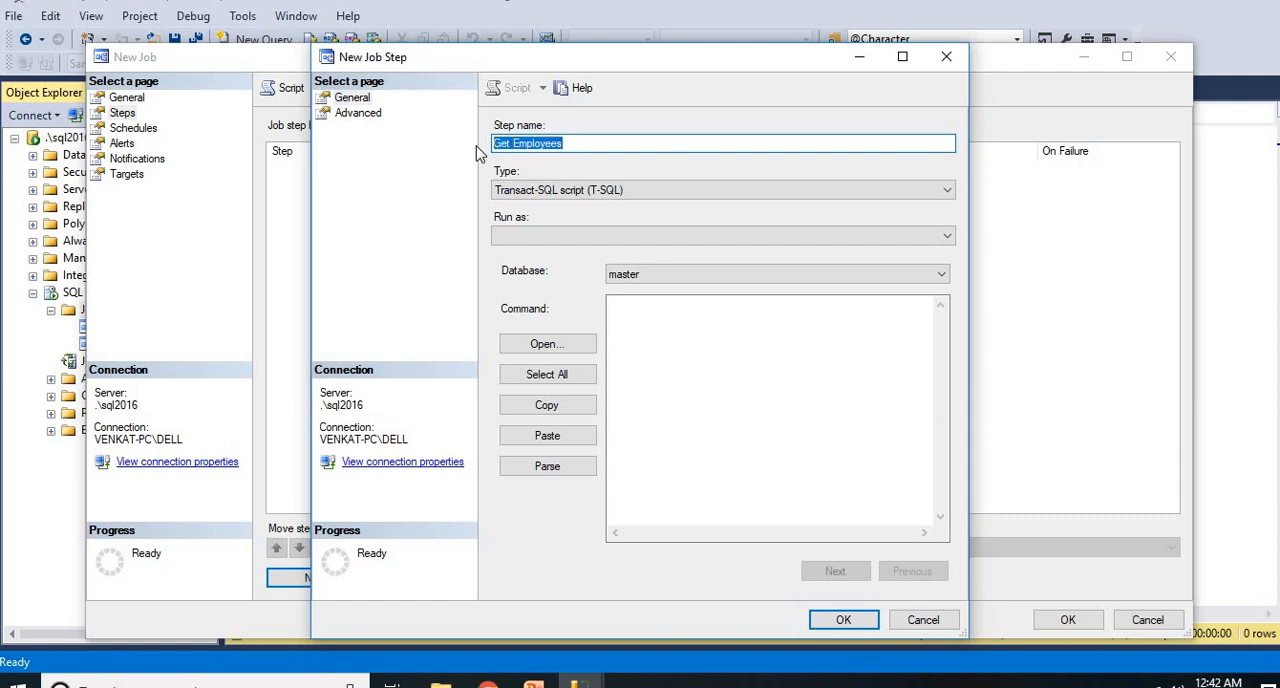
mouse_move(694, 430)
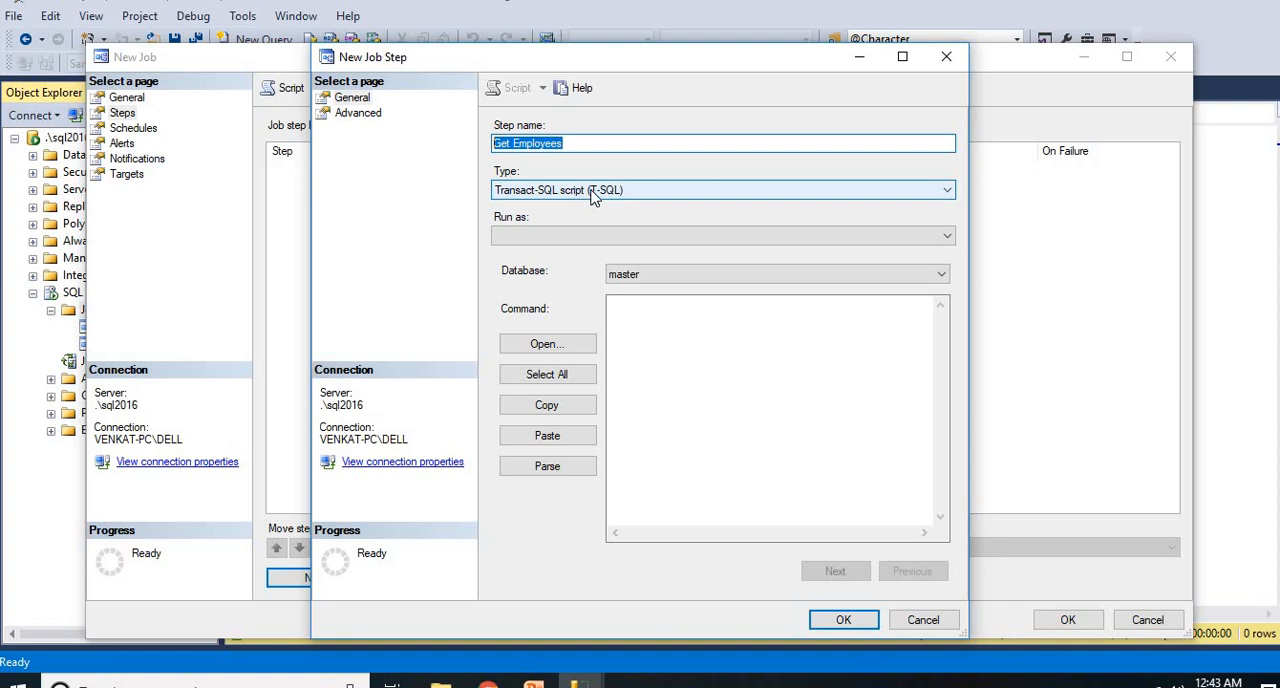
left_click(943, 190)
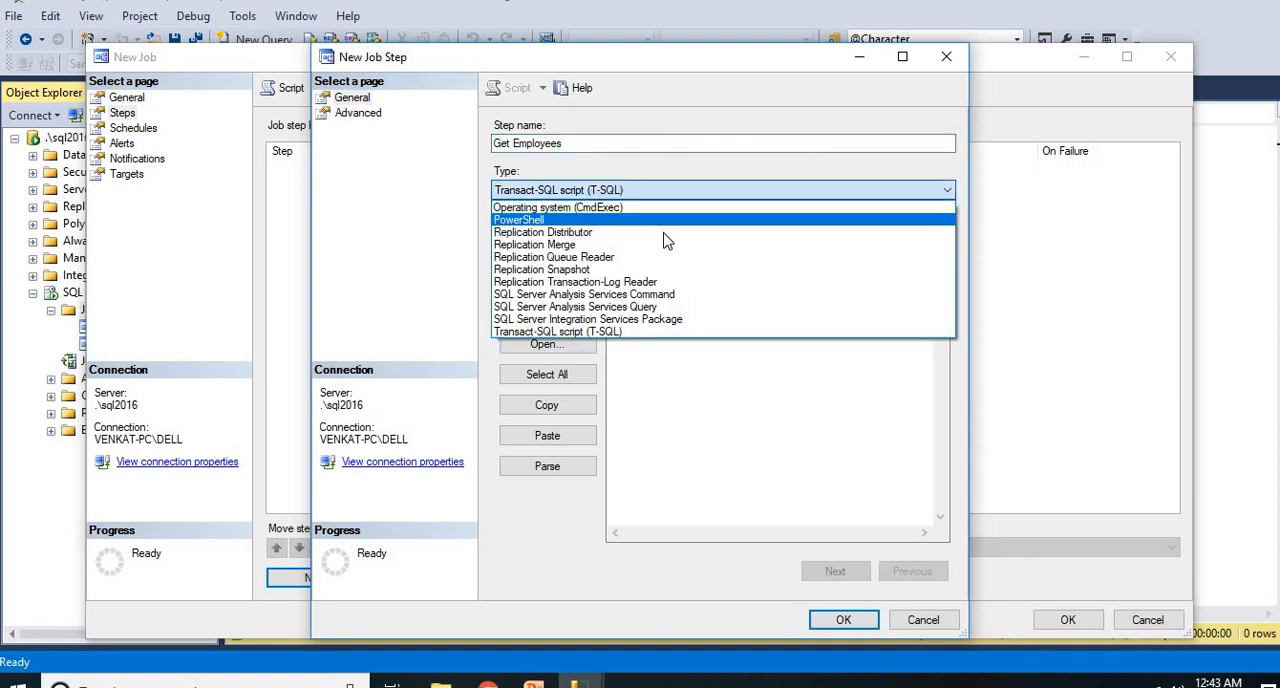
mouse_move(630, 207)
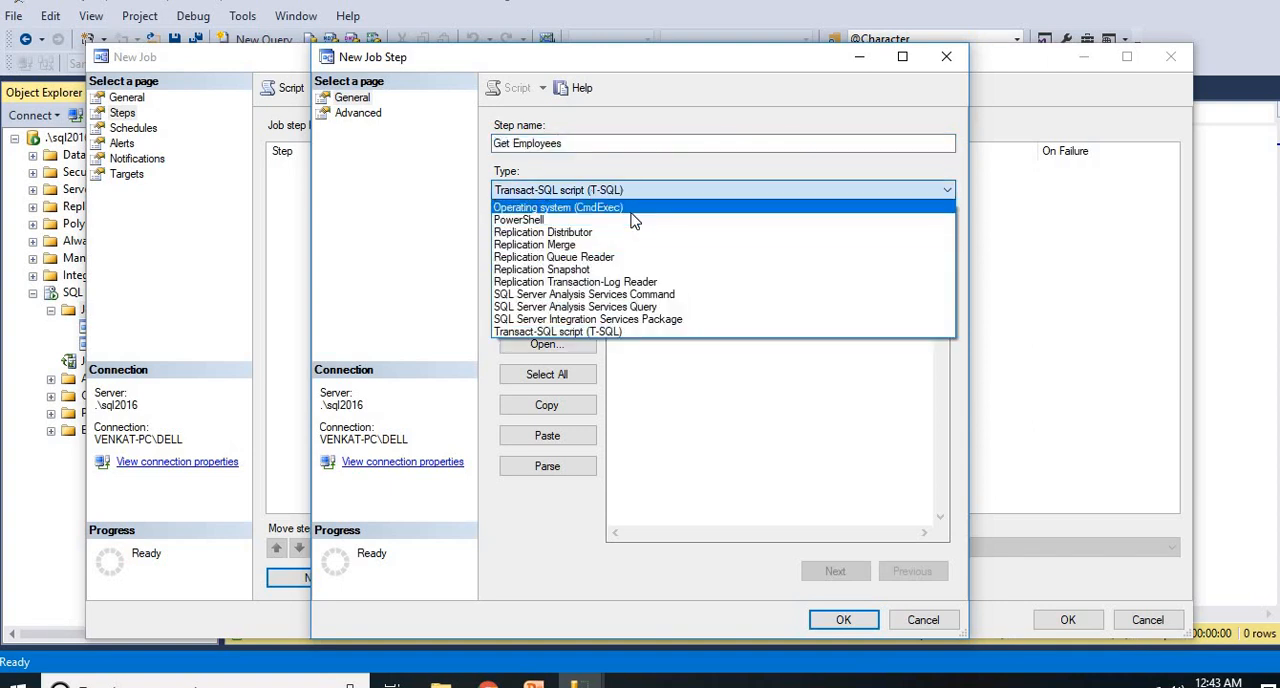
mouse_move(645, 219)
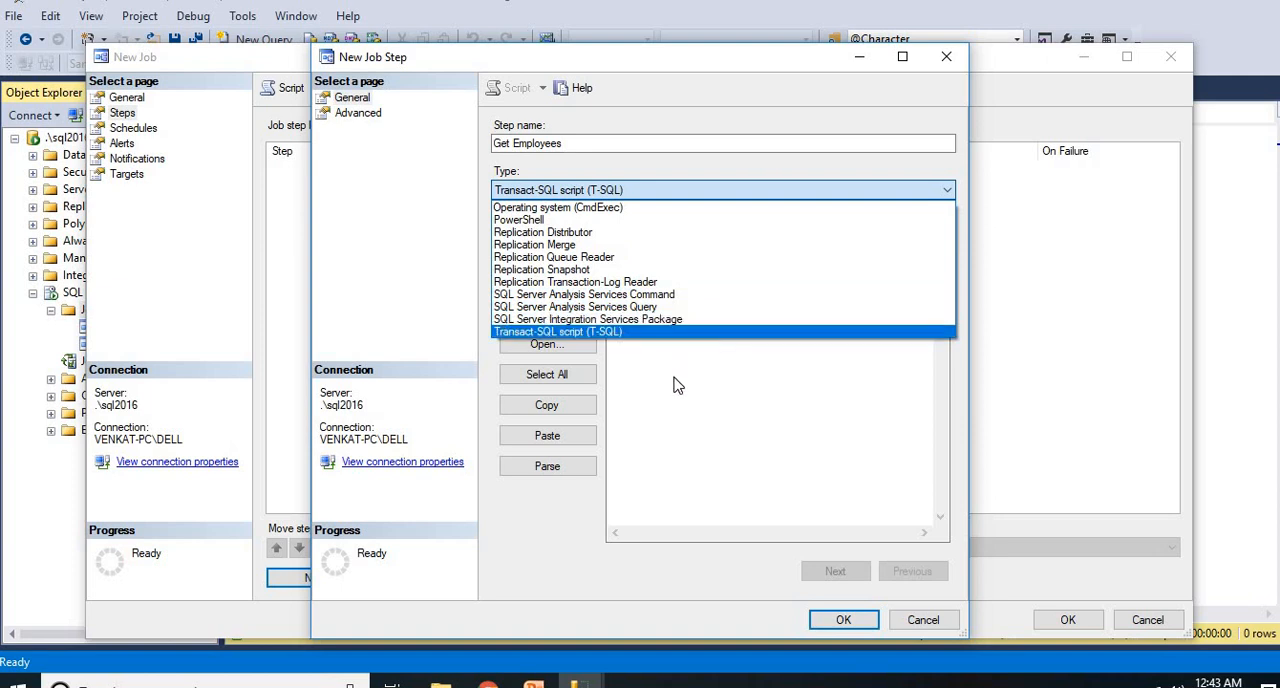
left_click(558, 331)
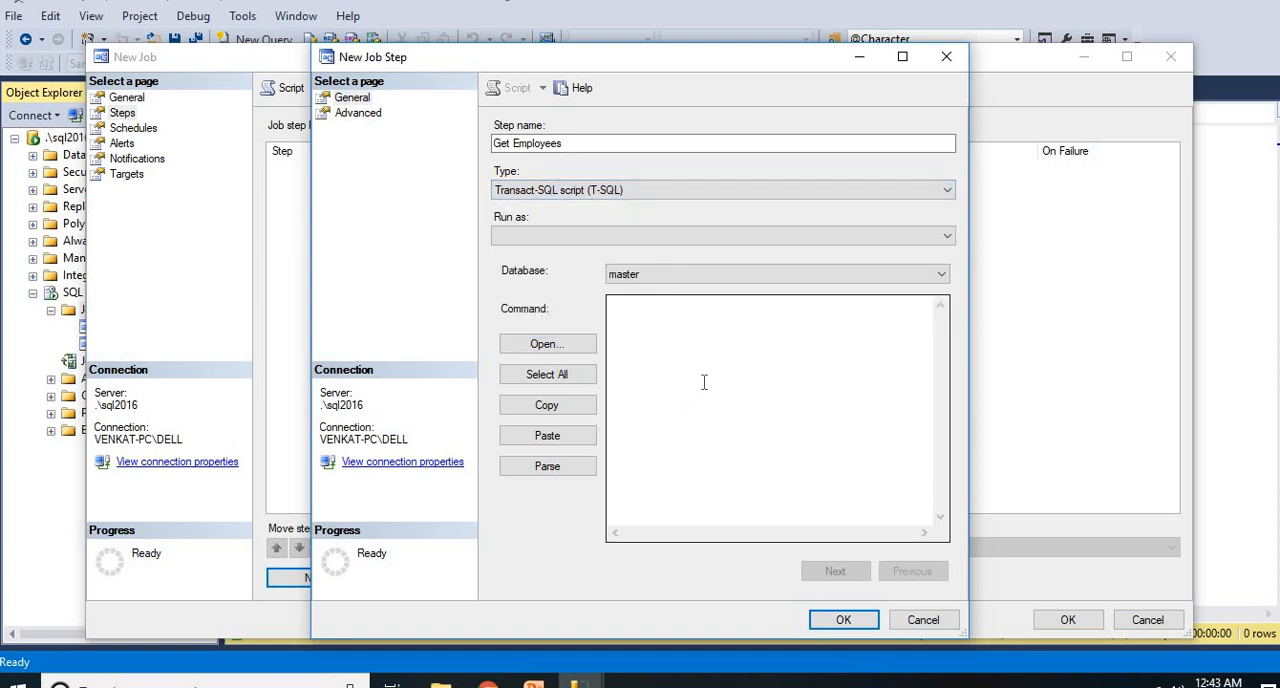
Set the step's database to Sample and its command to SELECT * FROM EMP.
left_click(937, 273)
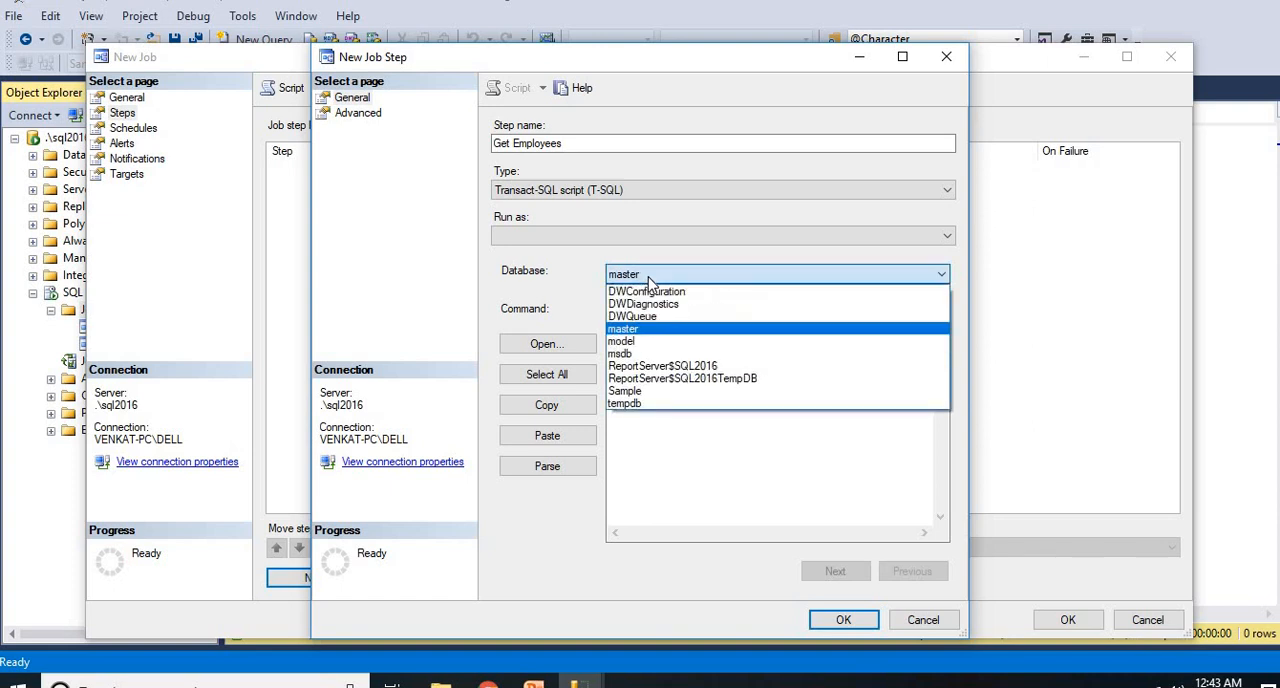
left_click(625, 390)
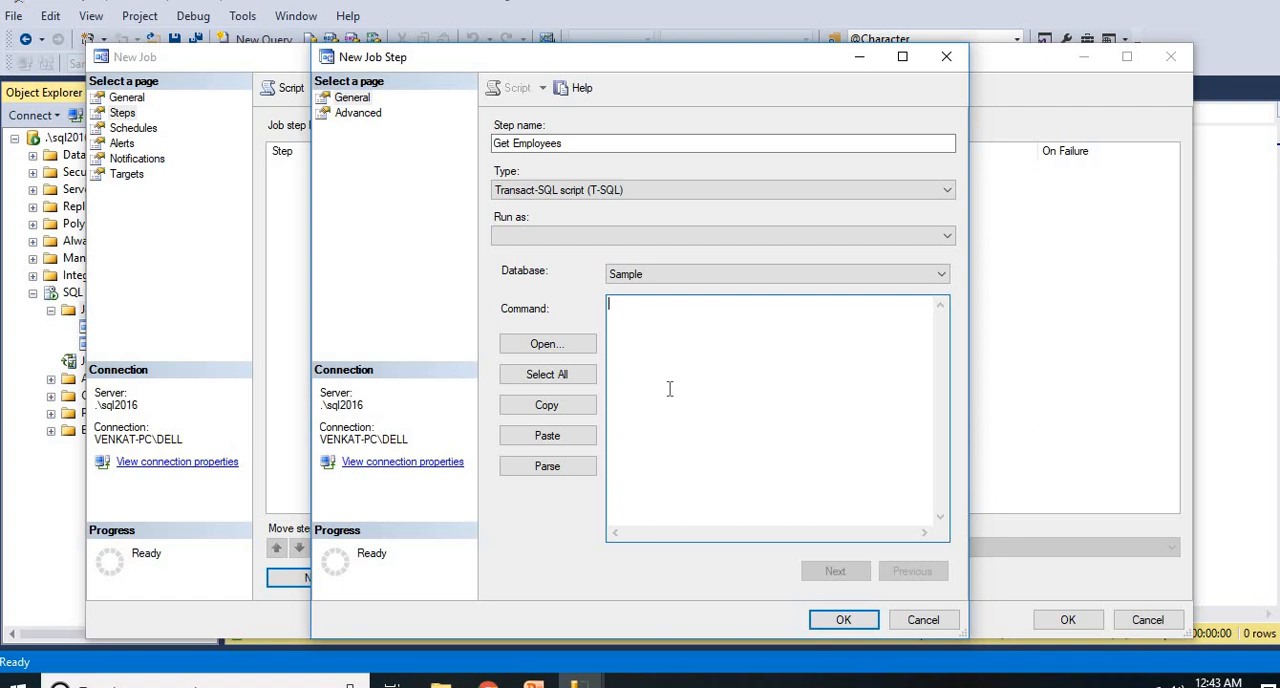
type("SELECT")
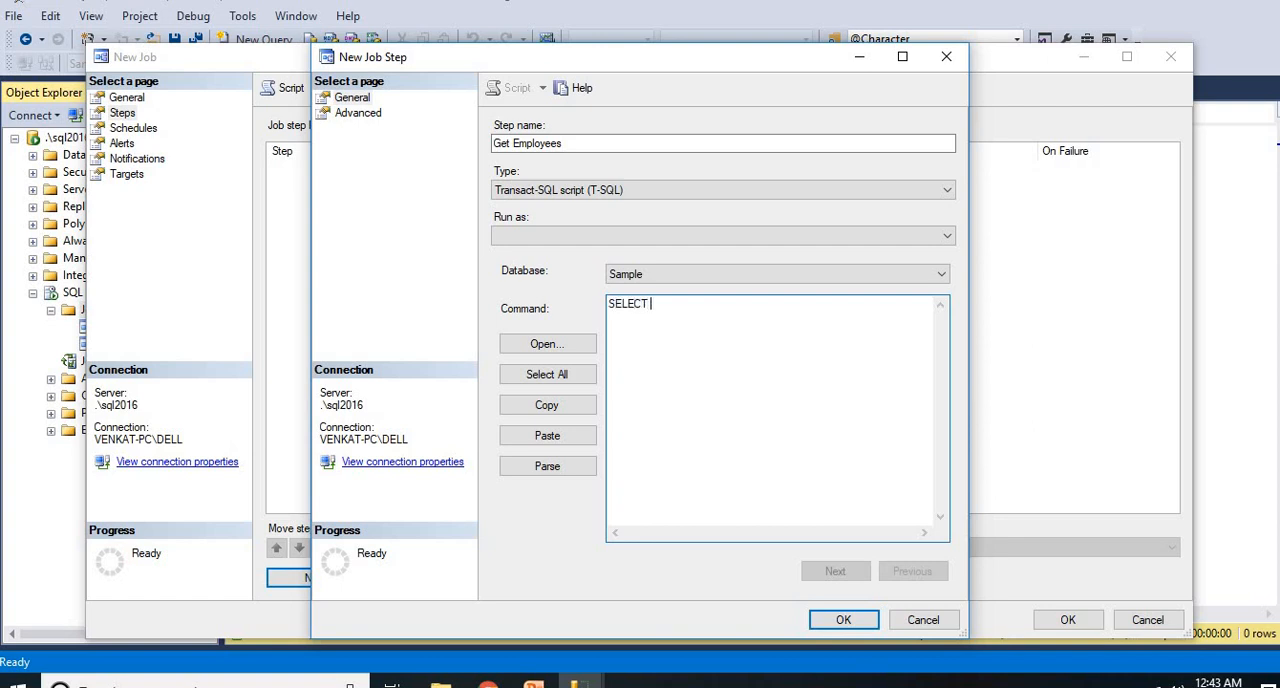
type("* FROM")
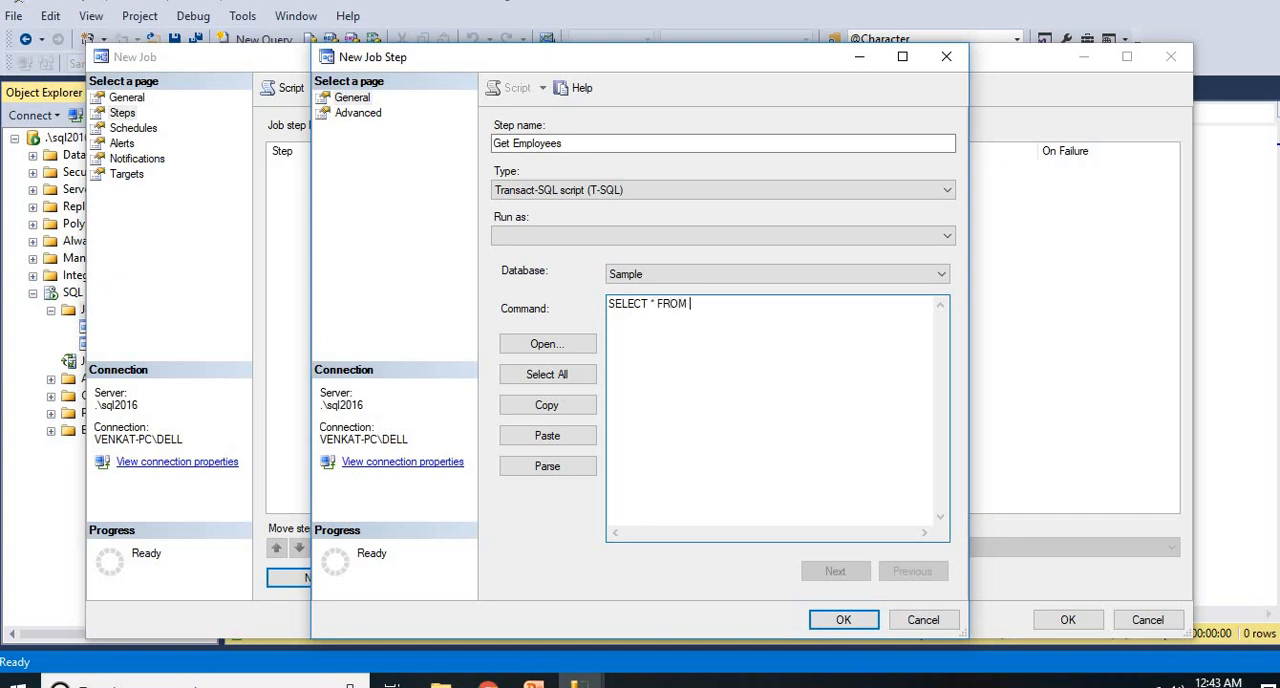
type("EMP")
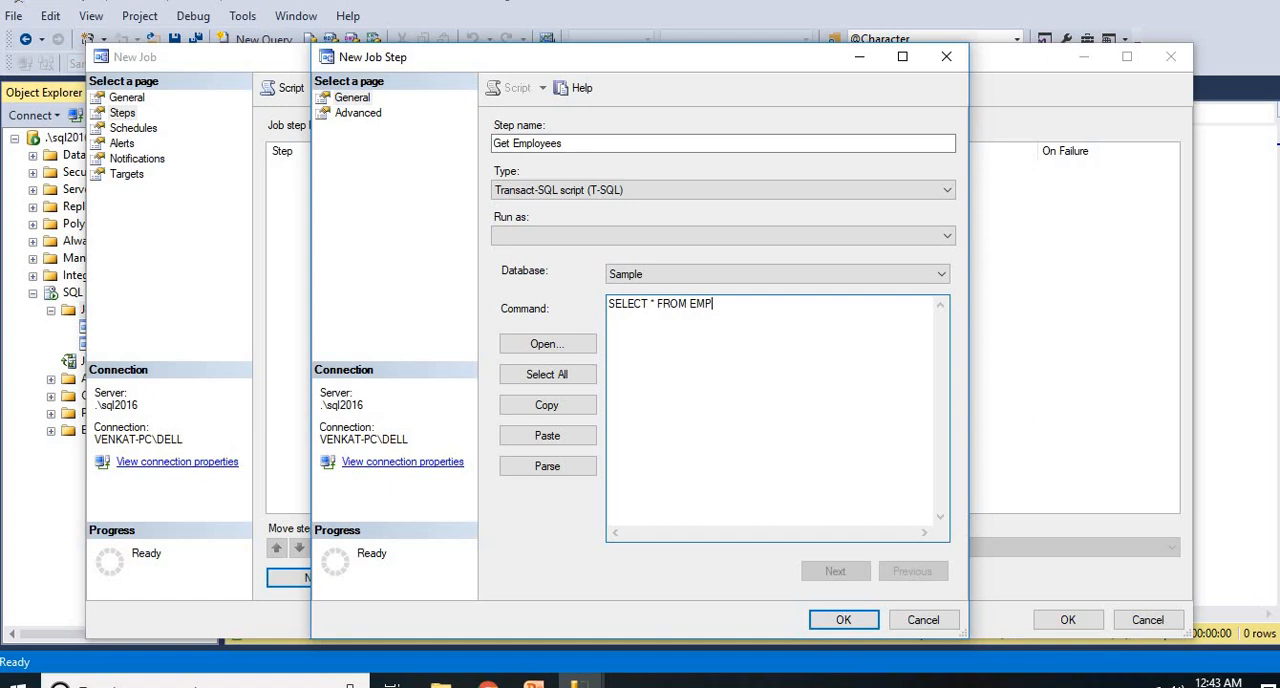
mouse_move(855, 615)
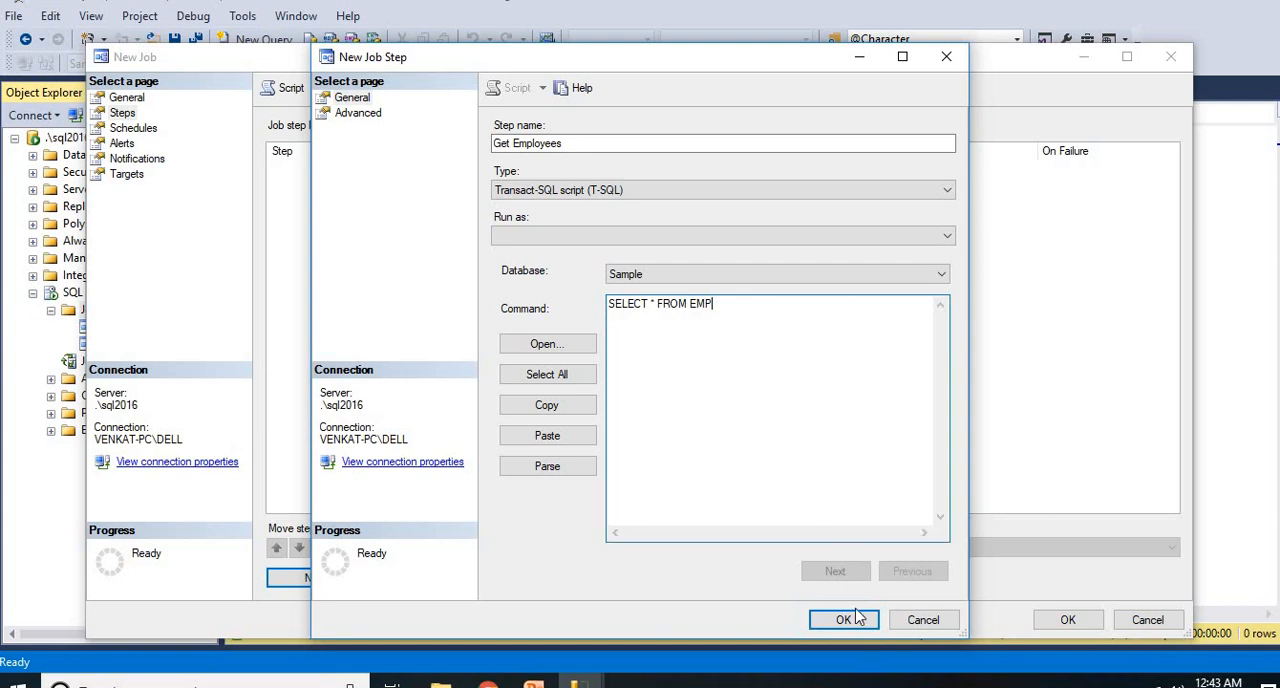
mouse_move(358, 117)
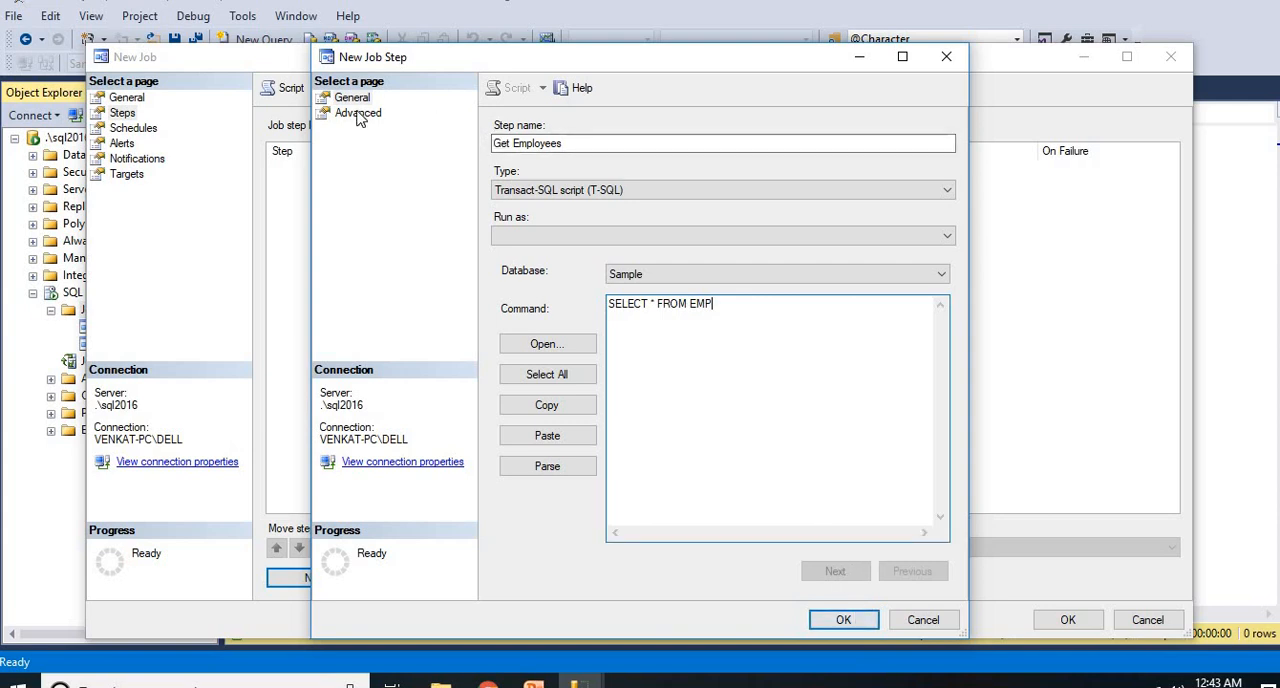
Set on-success to 'Quit the job reporting success', save the step, and show Schedules.
left_click(358, 112)
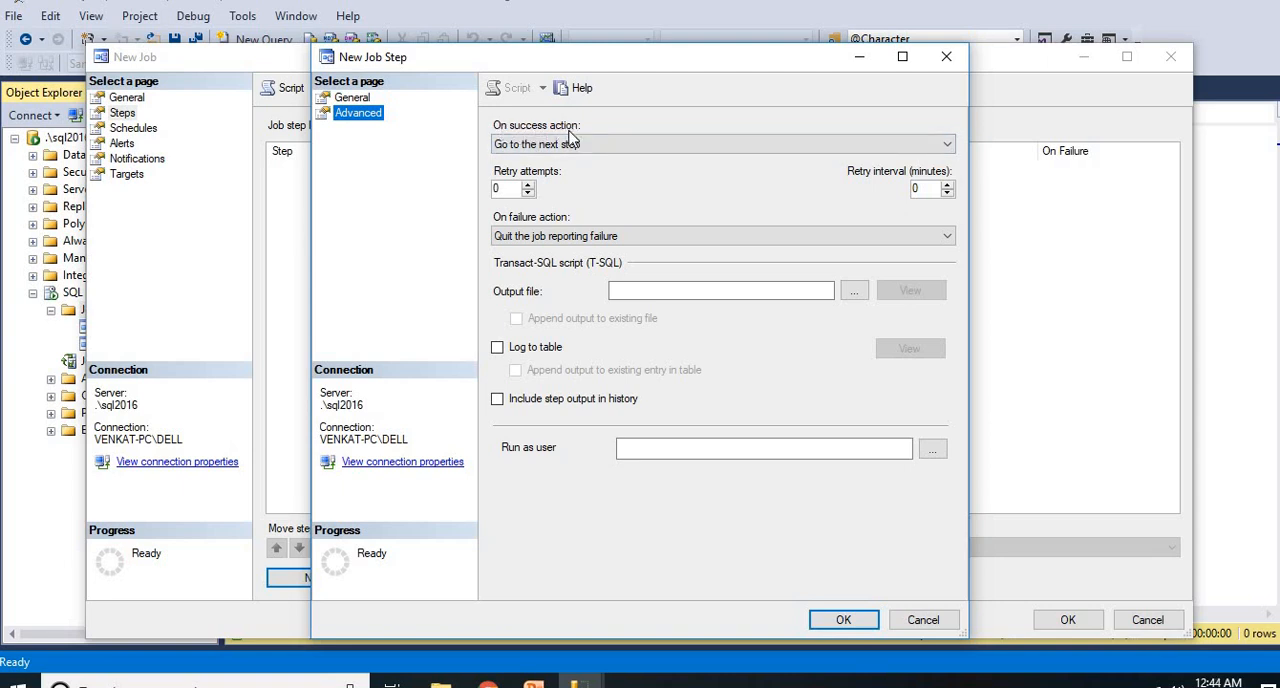
mouse_move(538, 223)
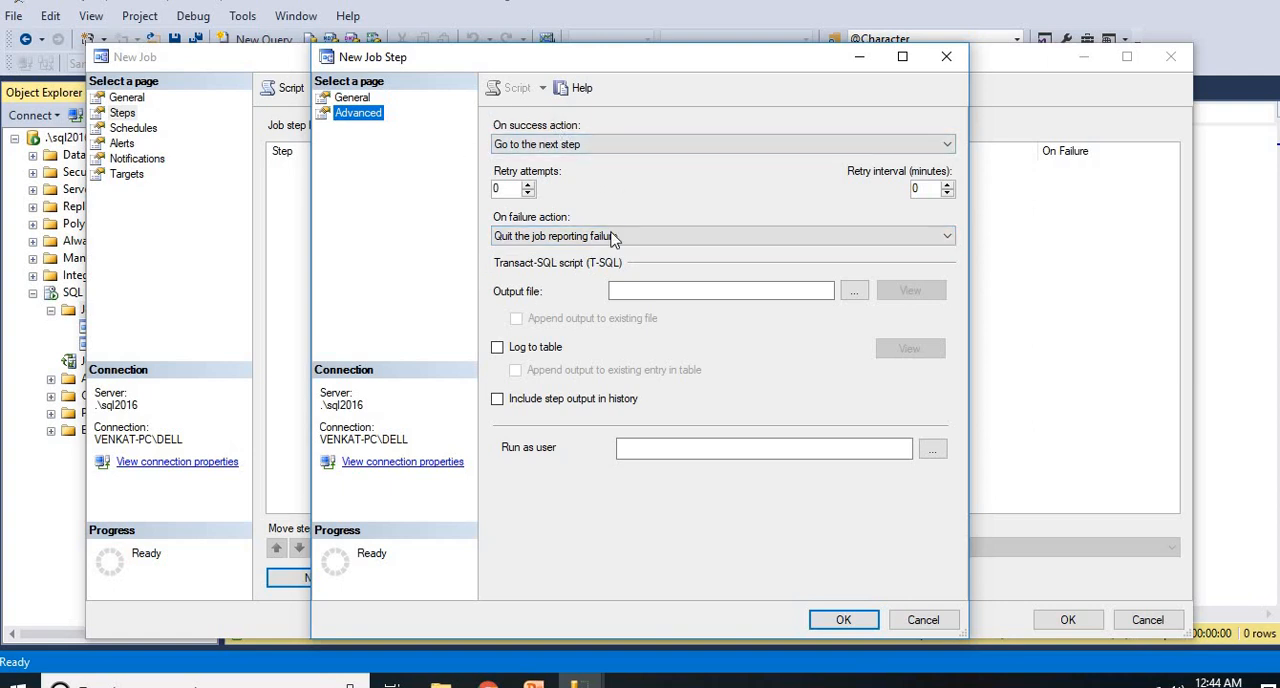
mouse_move(485, 100)
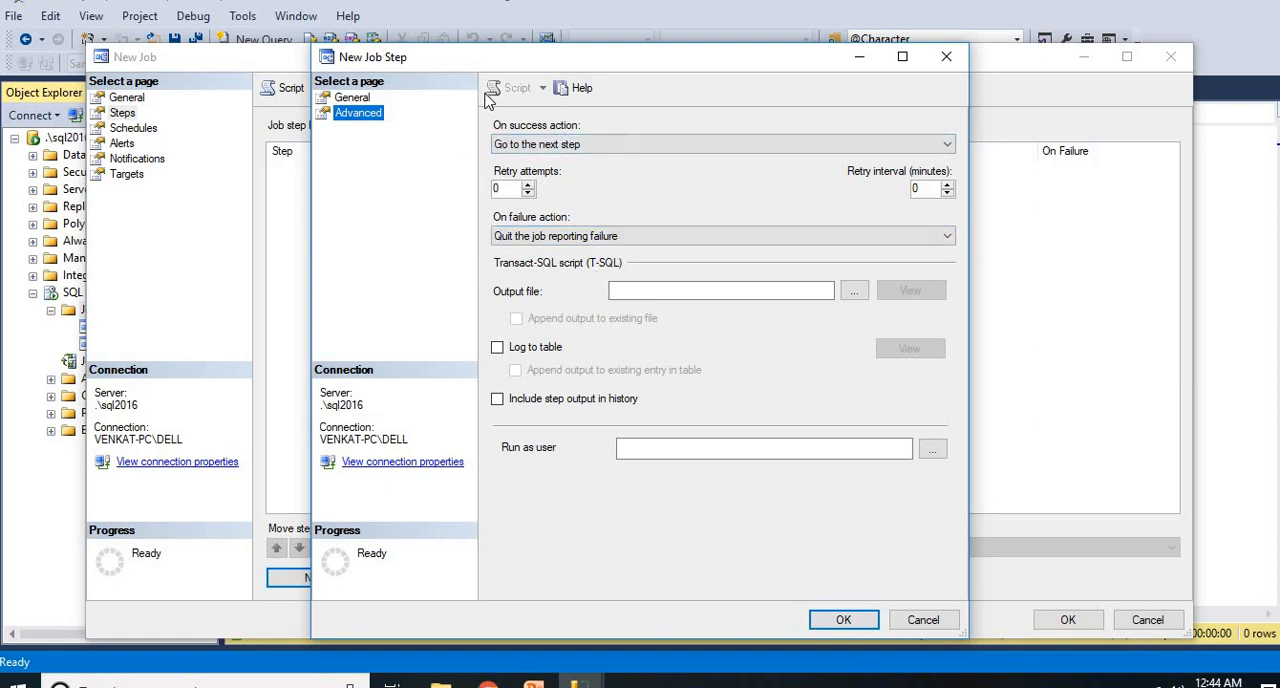
mouse_move(623, 195)
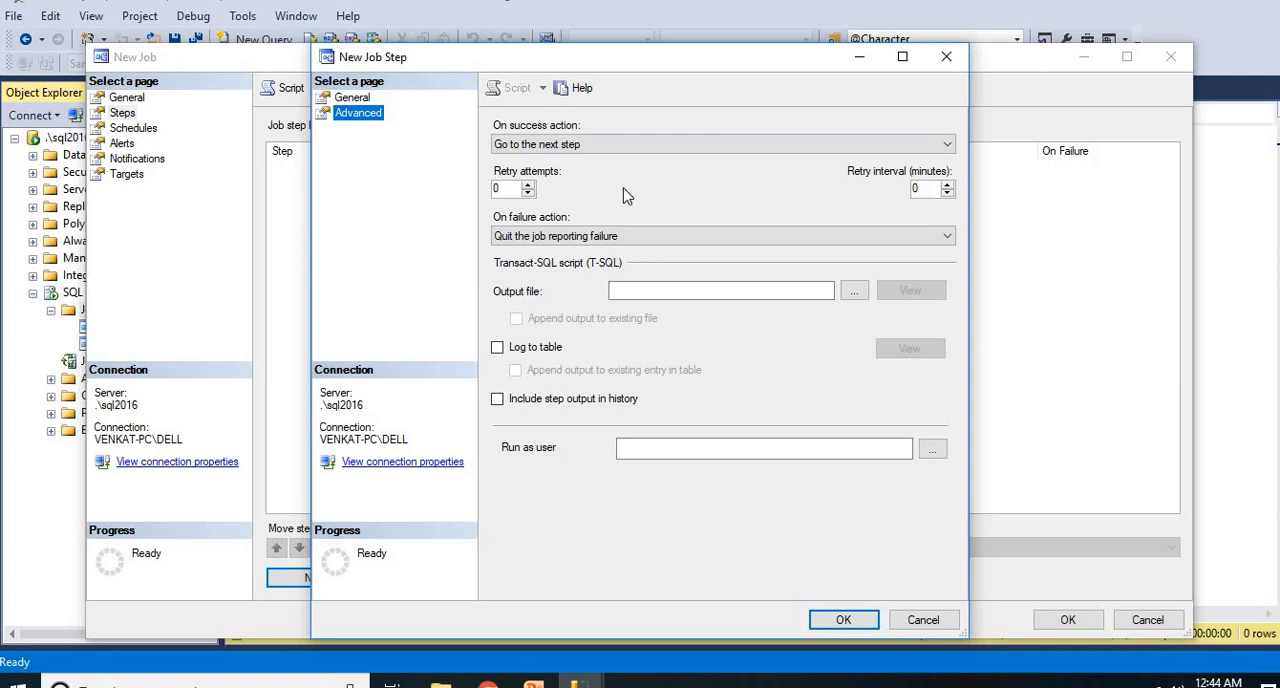
mouse_move(556, 235)
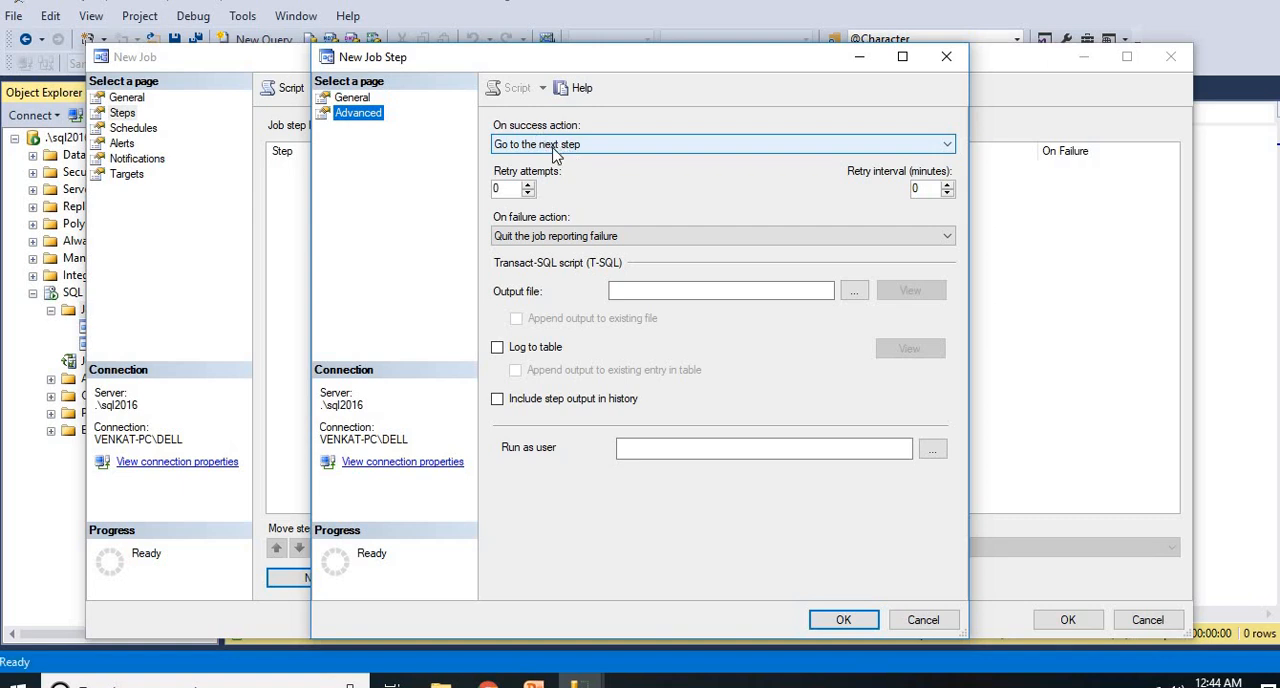
left_click(943, 144)
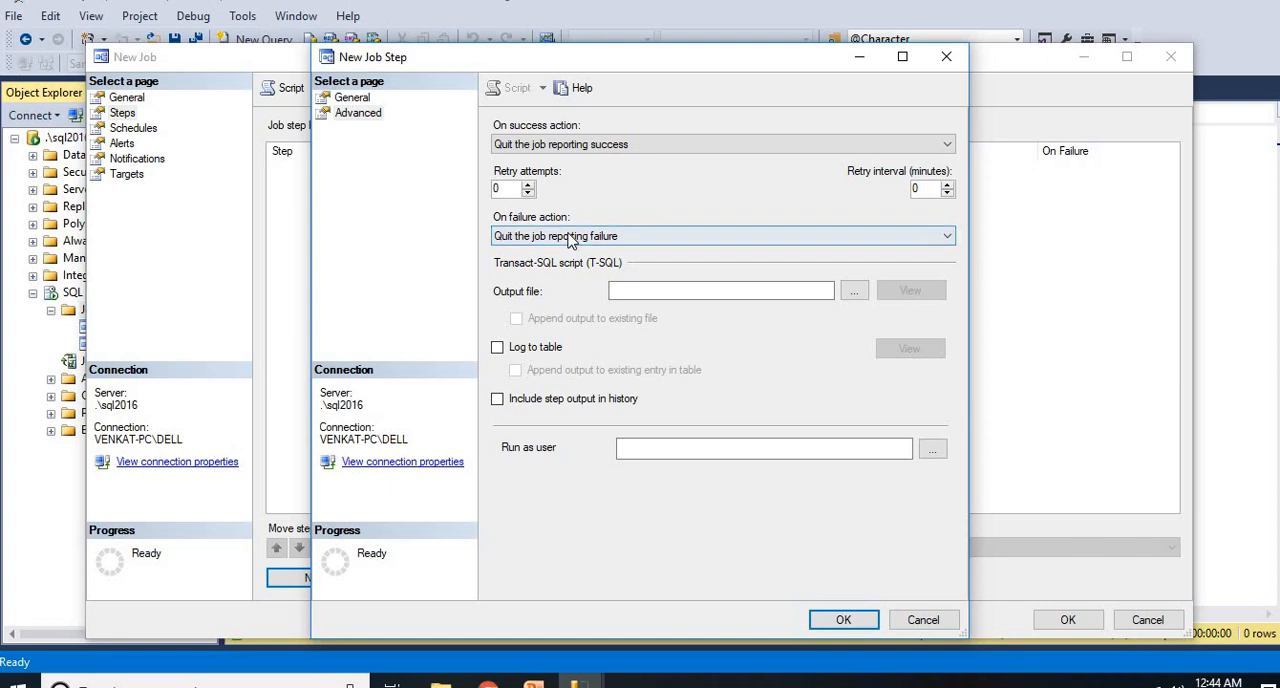
mouse_move(588, 258)
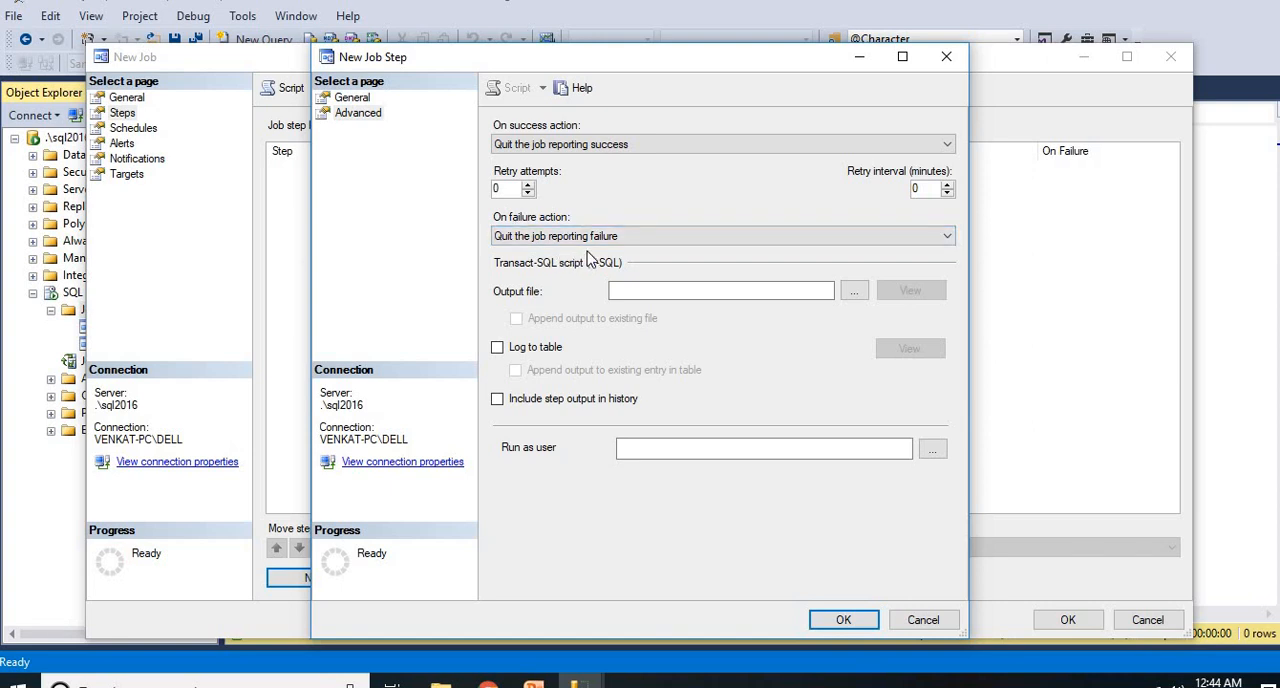
left_click(352, 97)
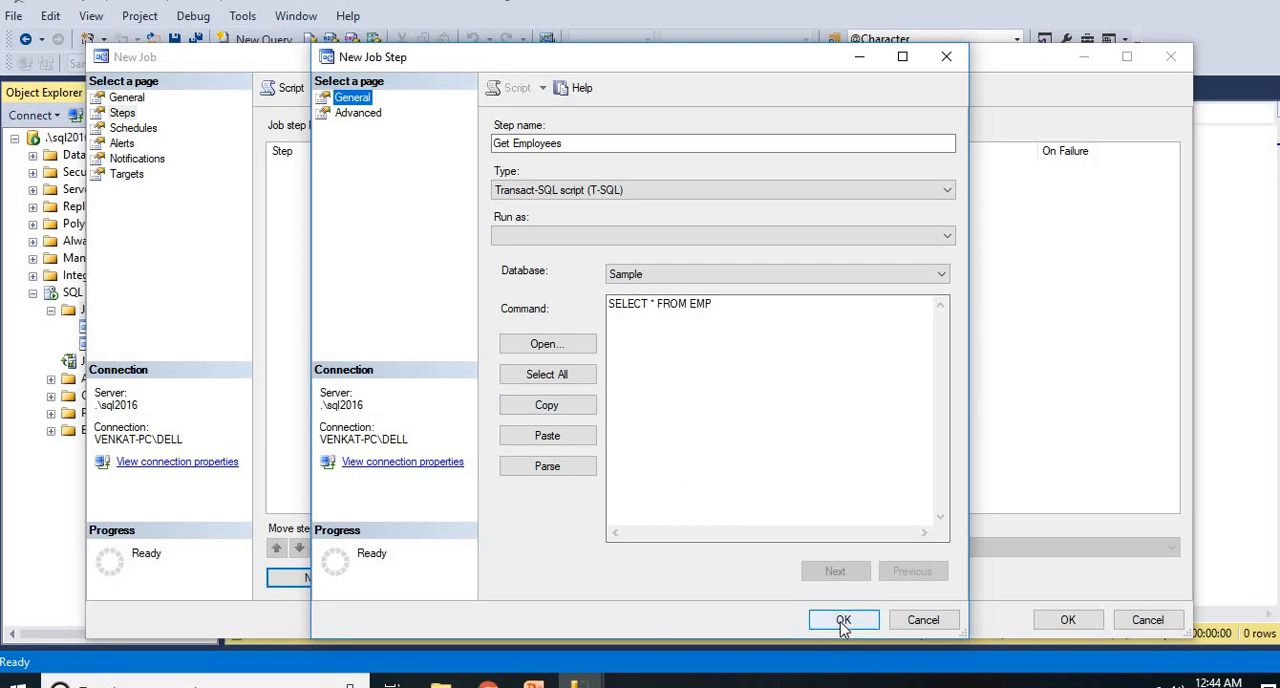
left_click(843, 619)
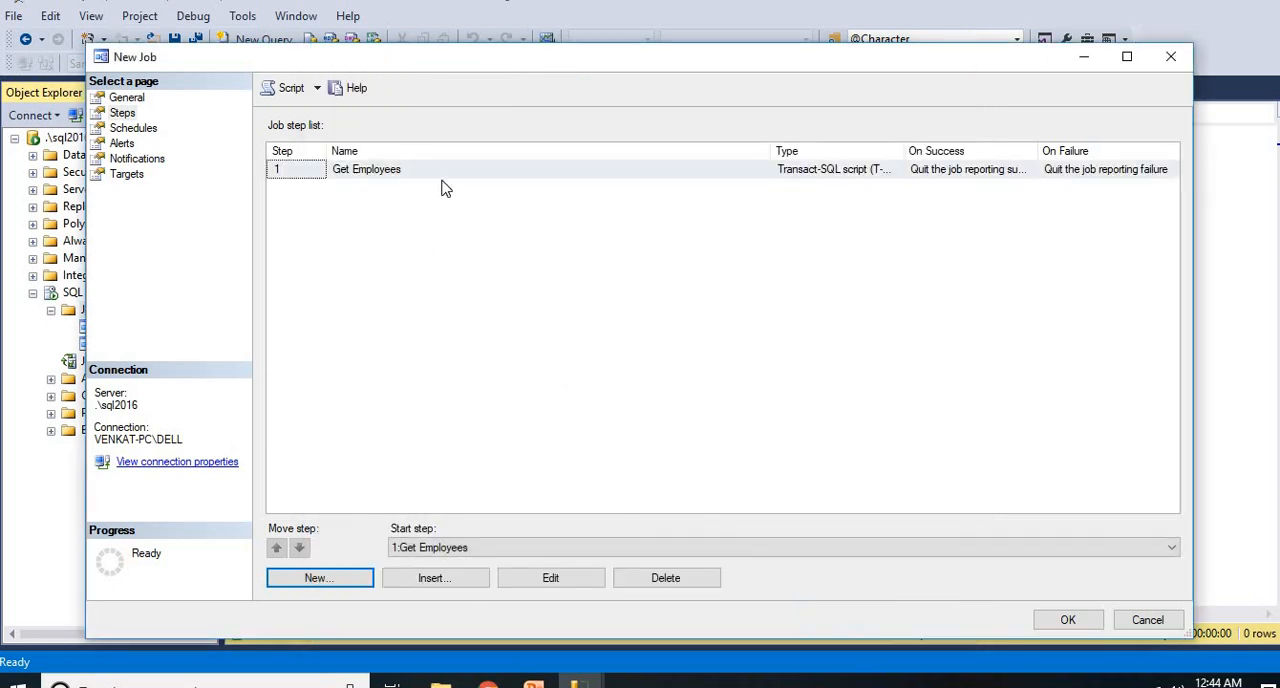
mouse_move(147, 135)
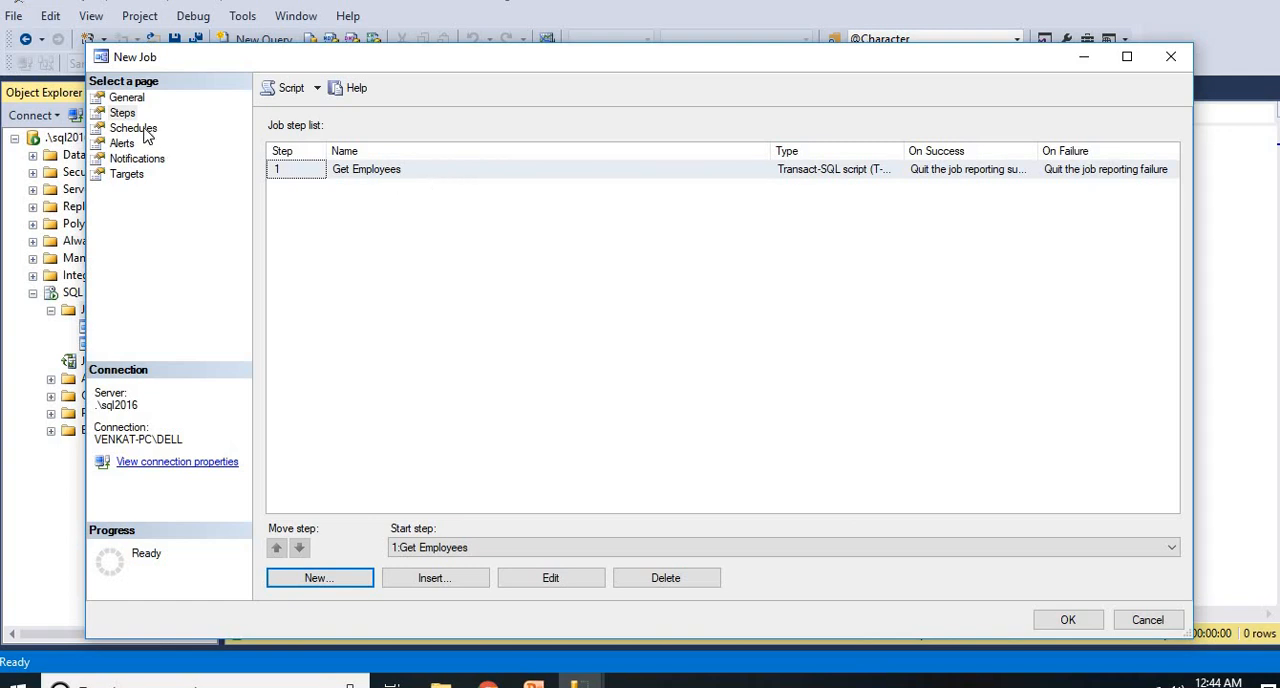
left_click(133, 127)
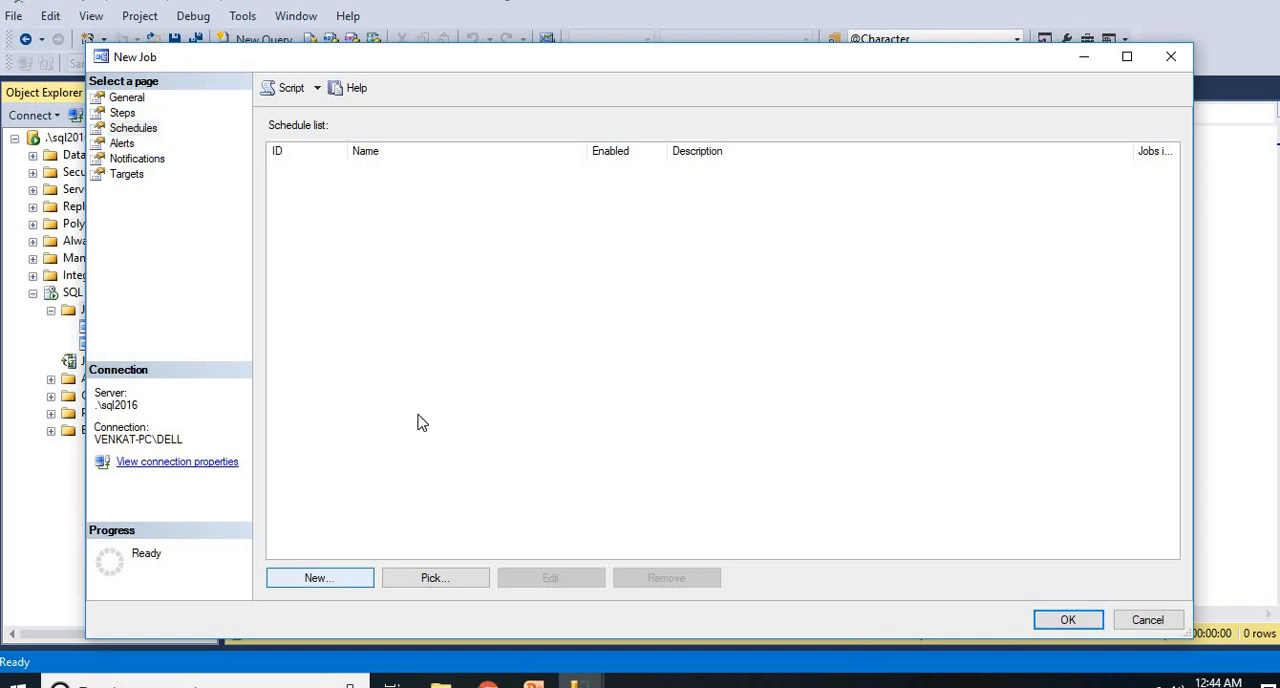
Create a new Recurring schedule named 'TestJob Schdule'.
left_click(318, 577)
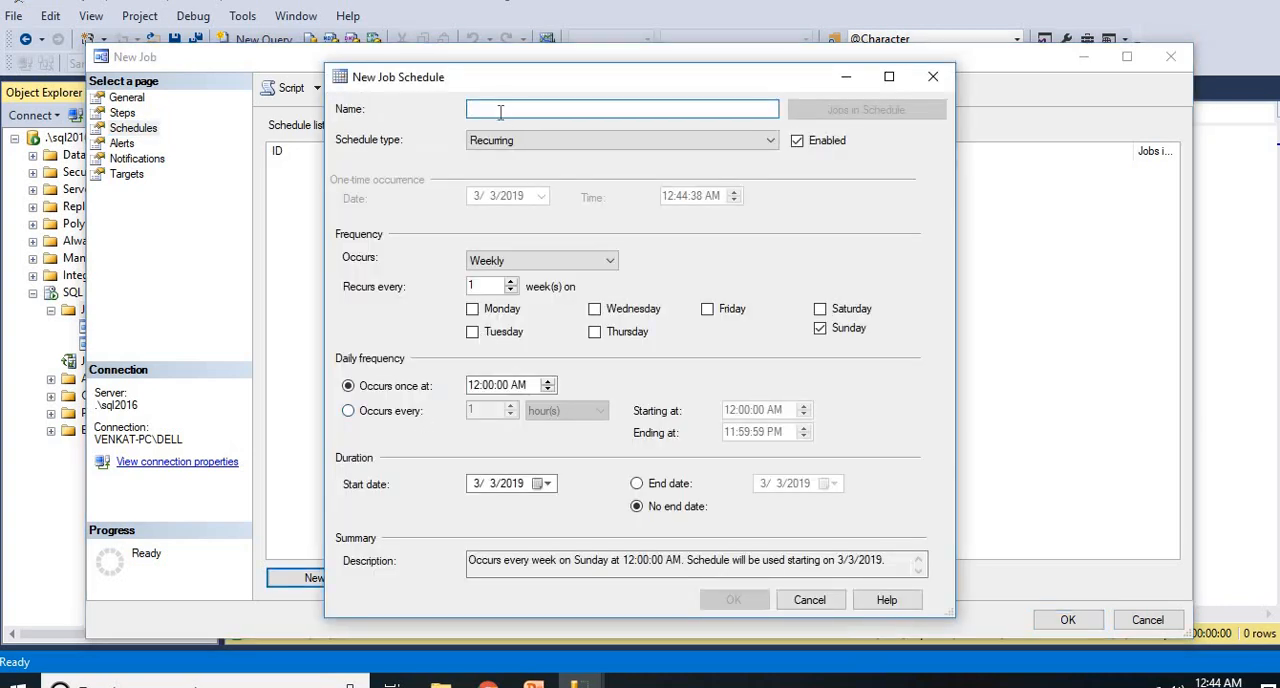
type("Test")
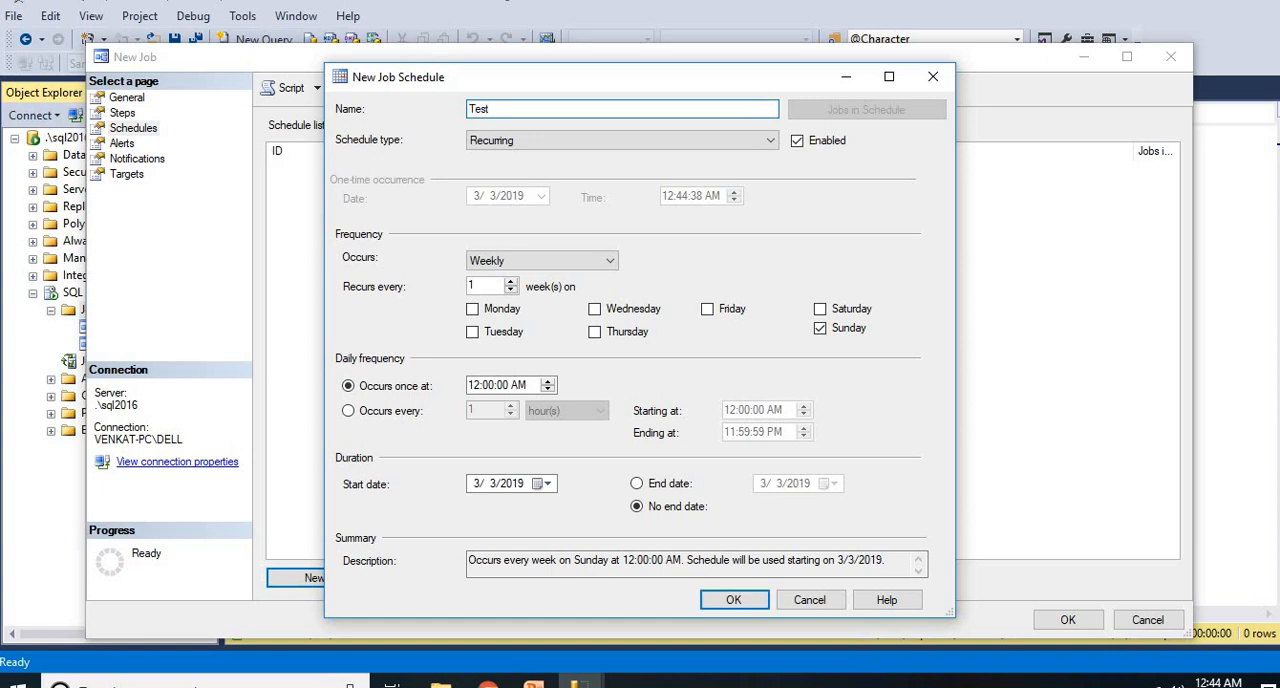
type("Job Sc")
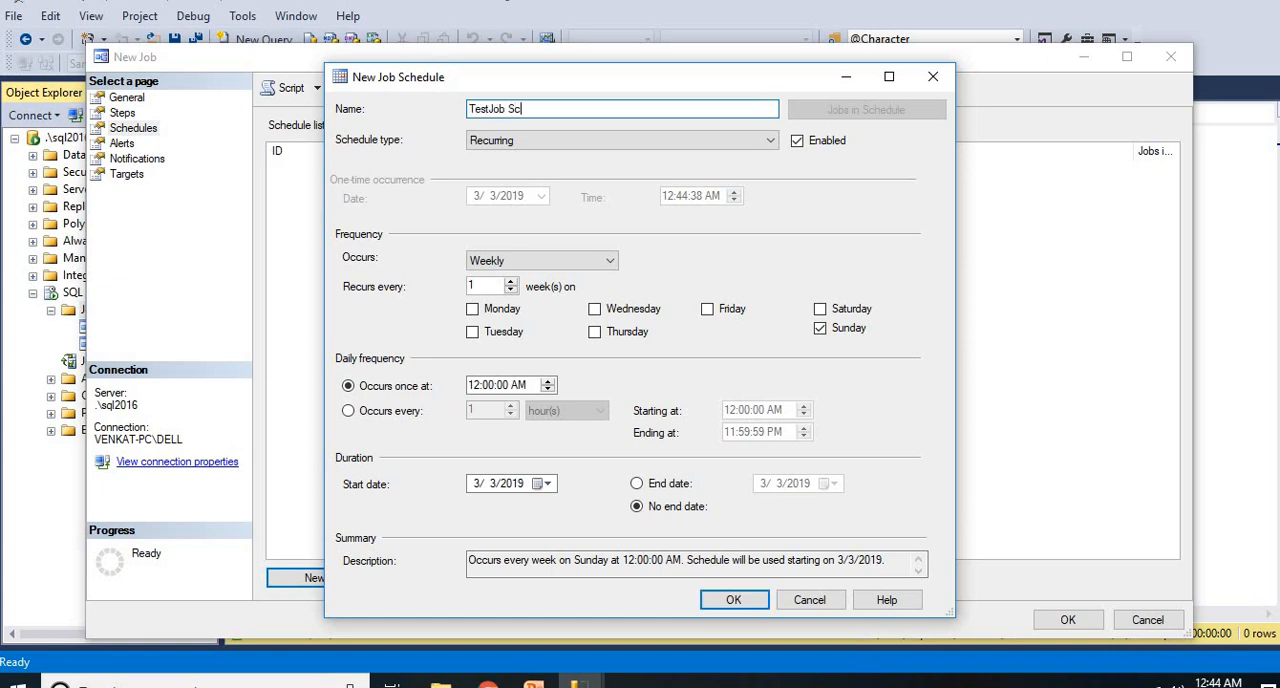
type("hdule")
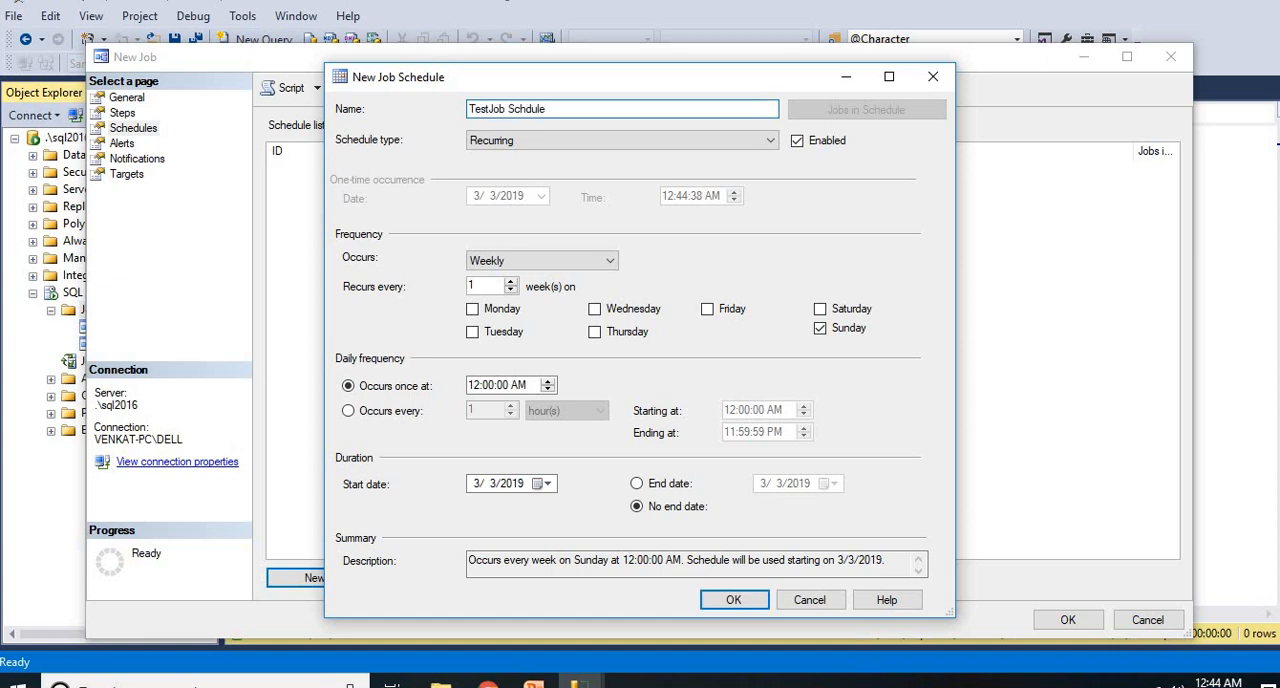
left_click(768, 140)
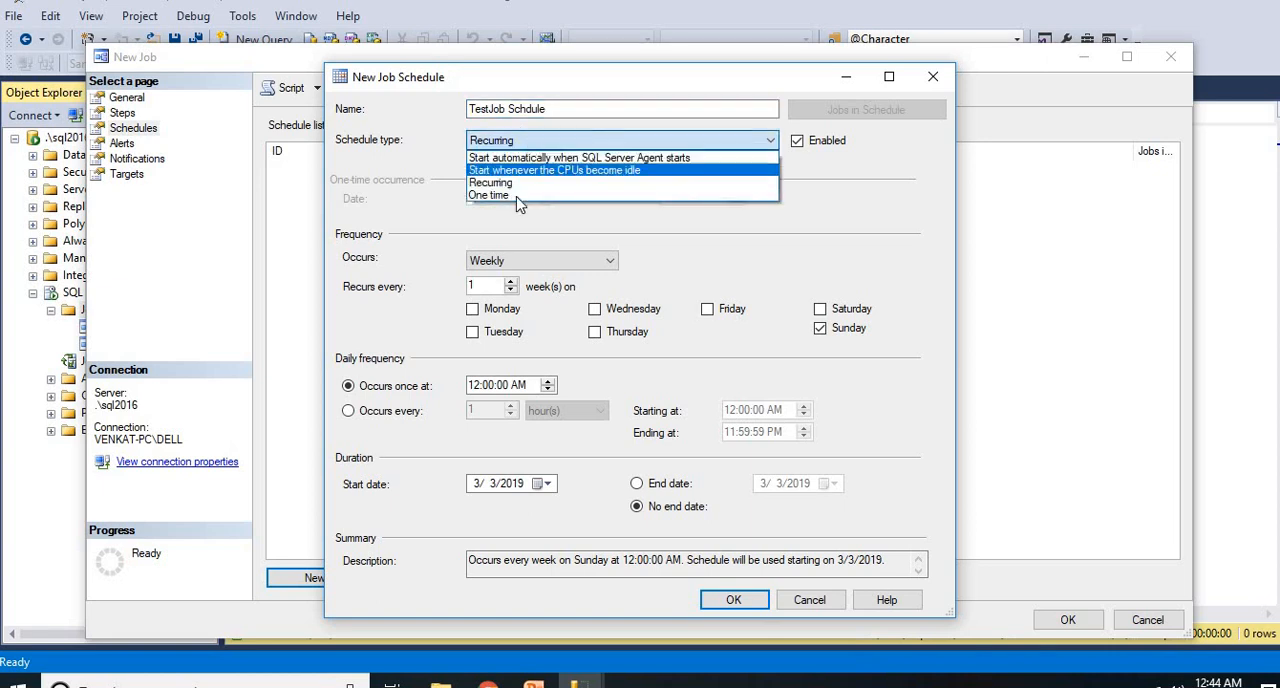
mouse_move(548, 178)
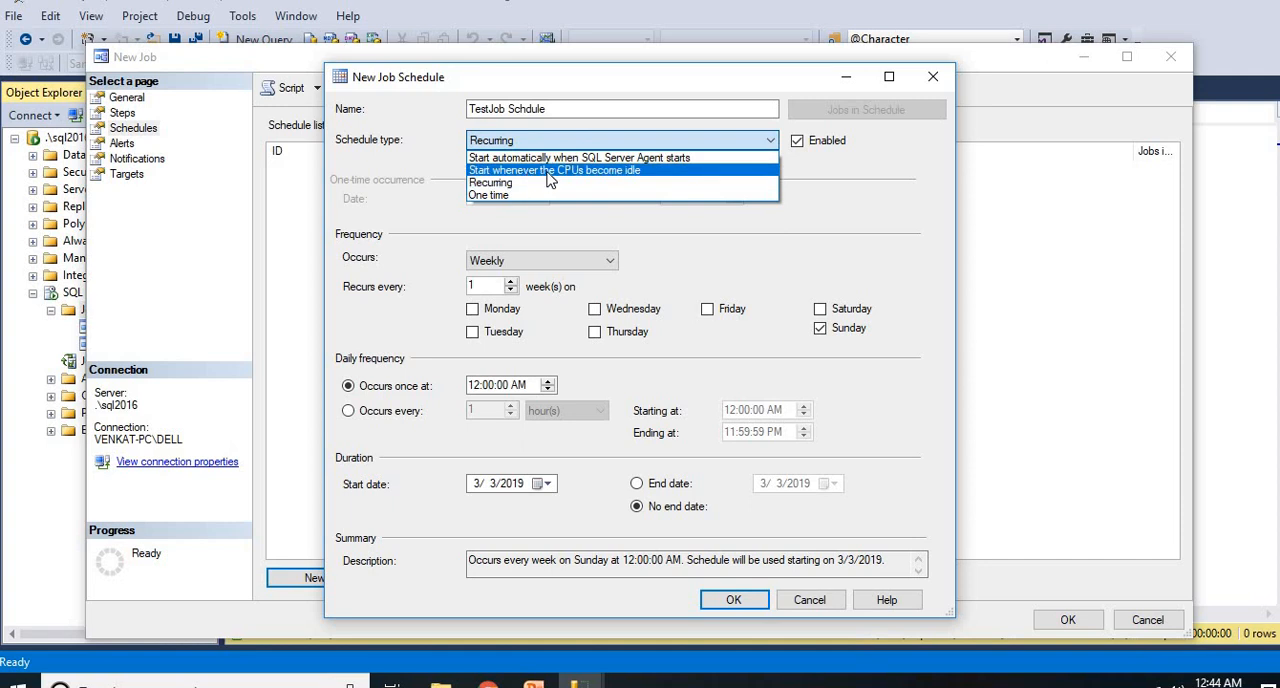
mouse_move(578, 157)
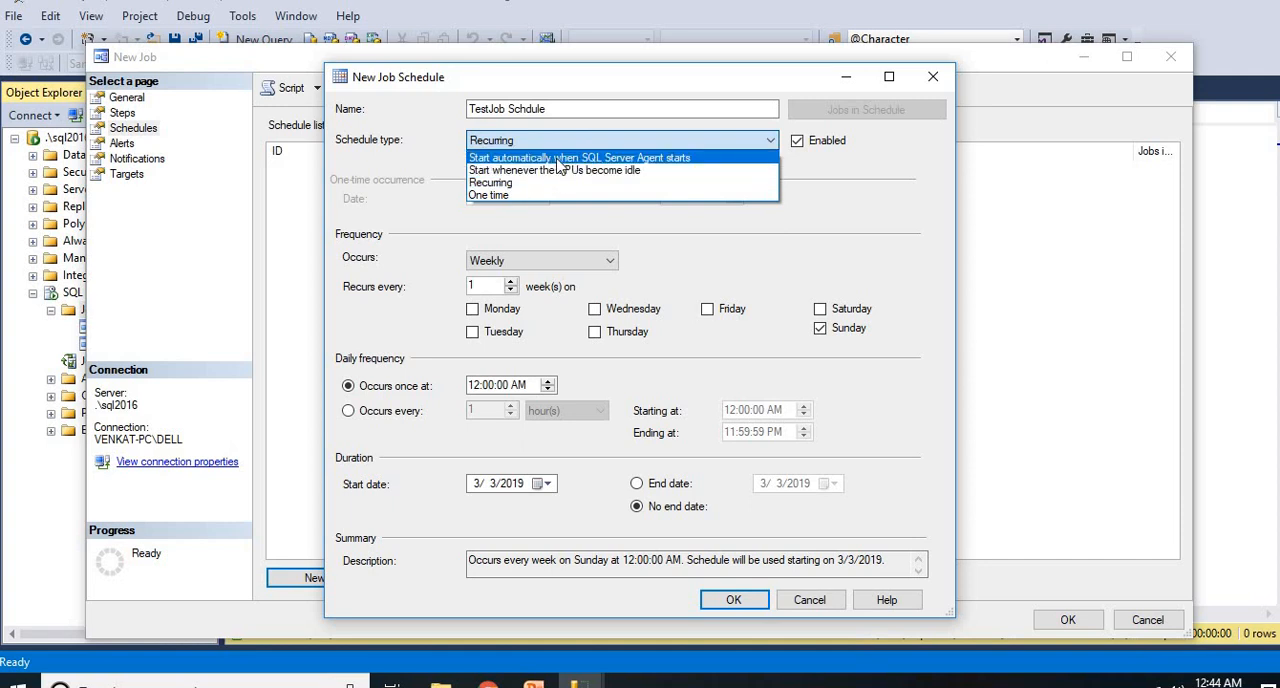
mouse_move(596, 172)
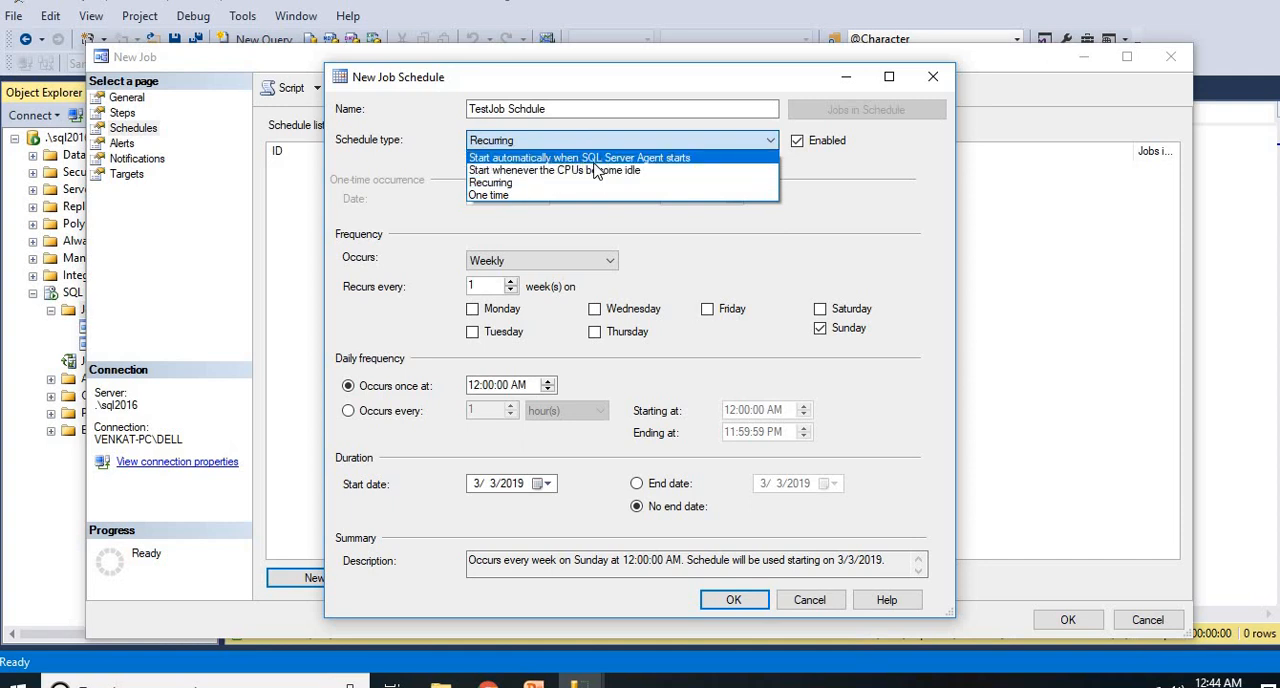
left_click(490, 182)
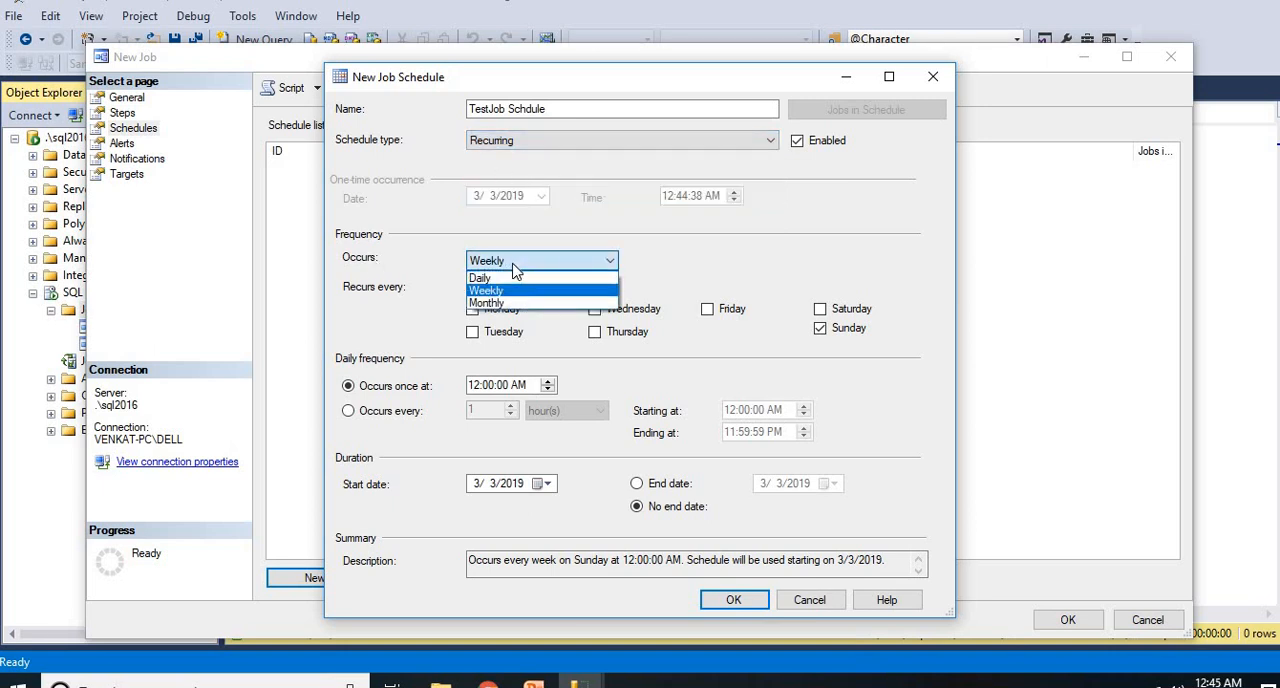
mouse_move(510, 277)
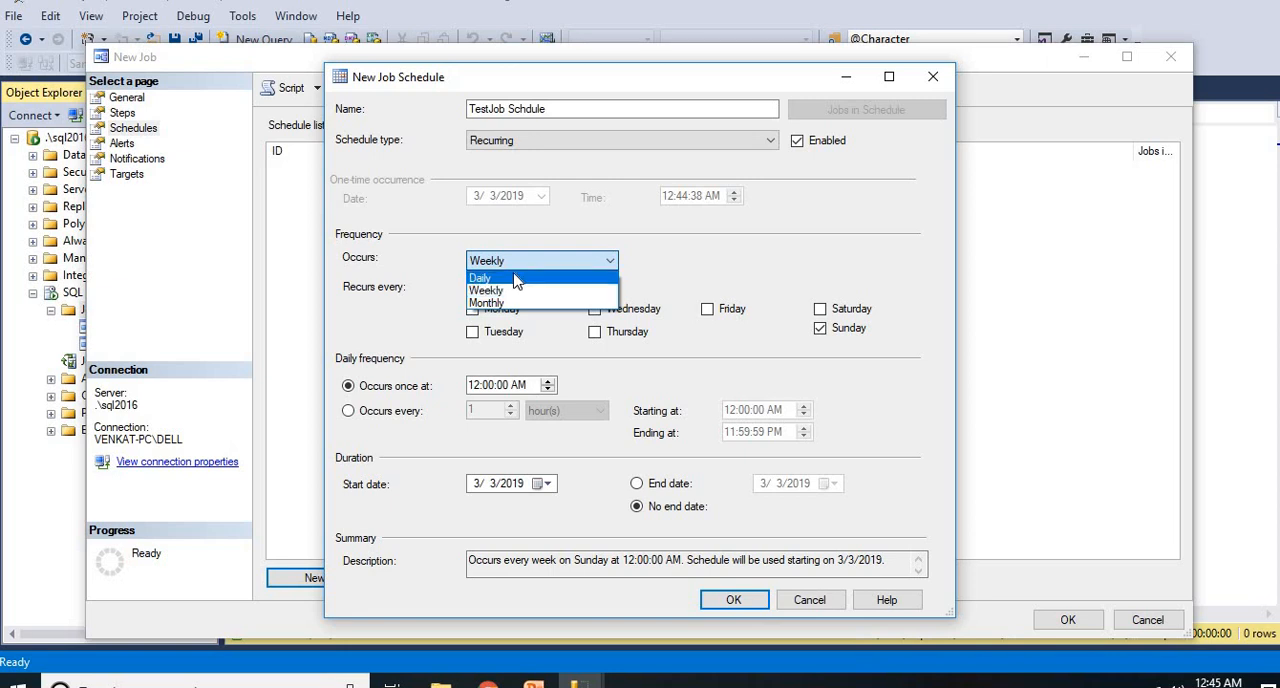
Make the schedule recur weekly on Monday through Friday, removing Sunday.
left_click(481, 277)
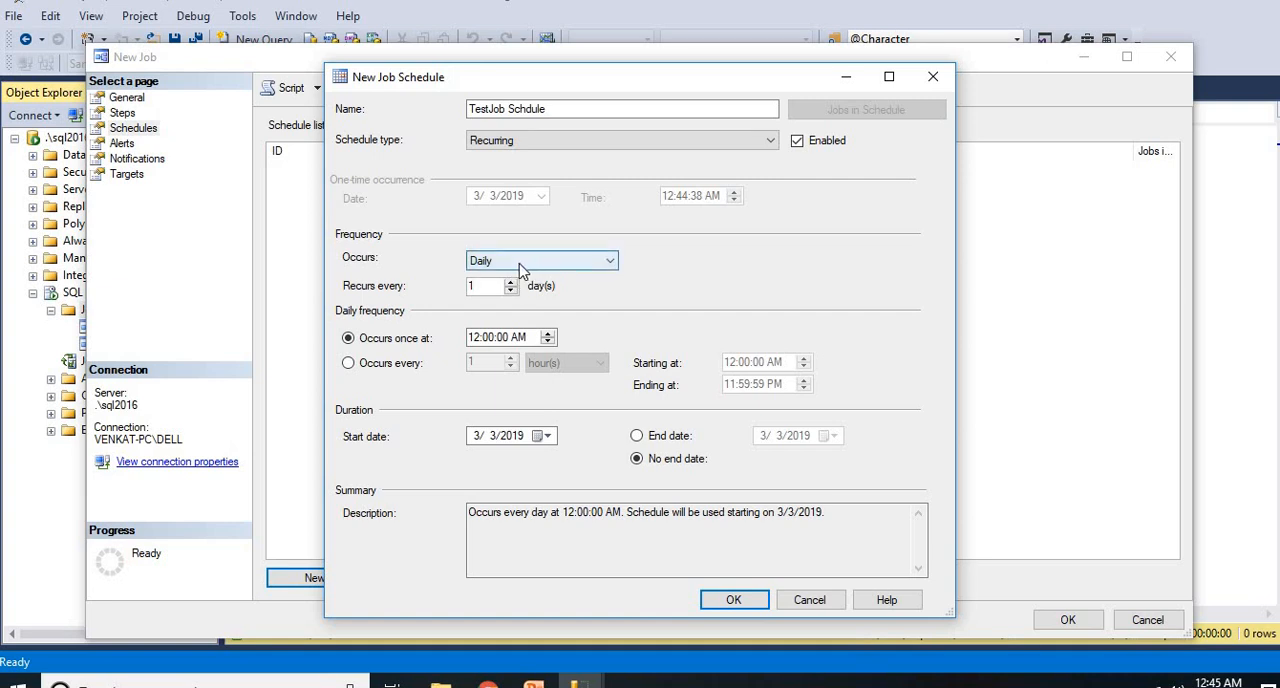
left_click(608, 260)
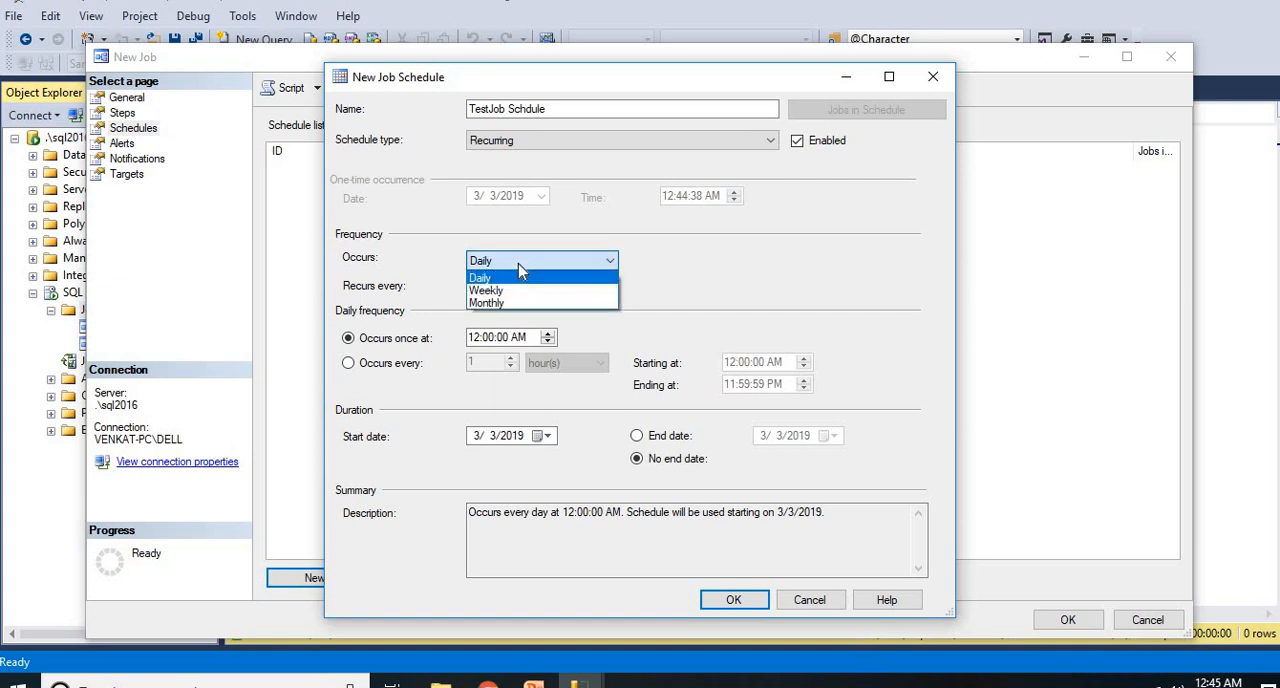
left_click(485, 290)
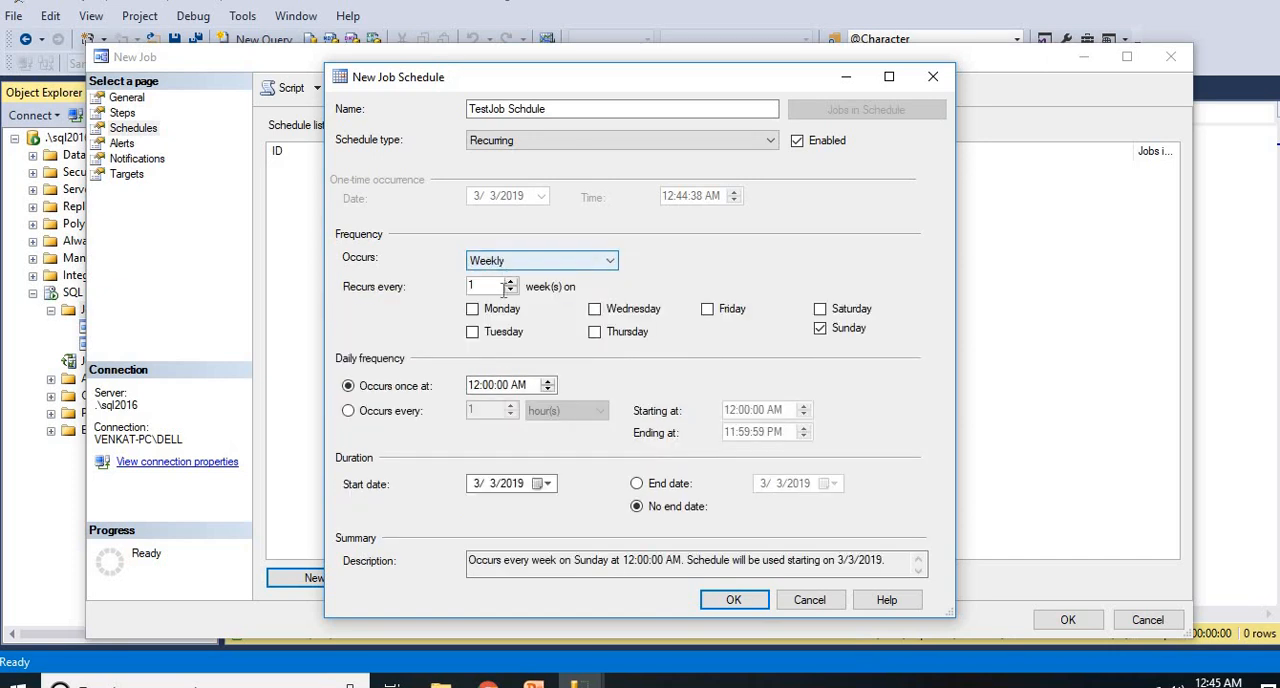
left_click(472, 308)
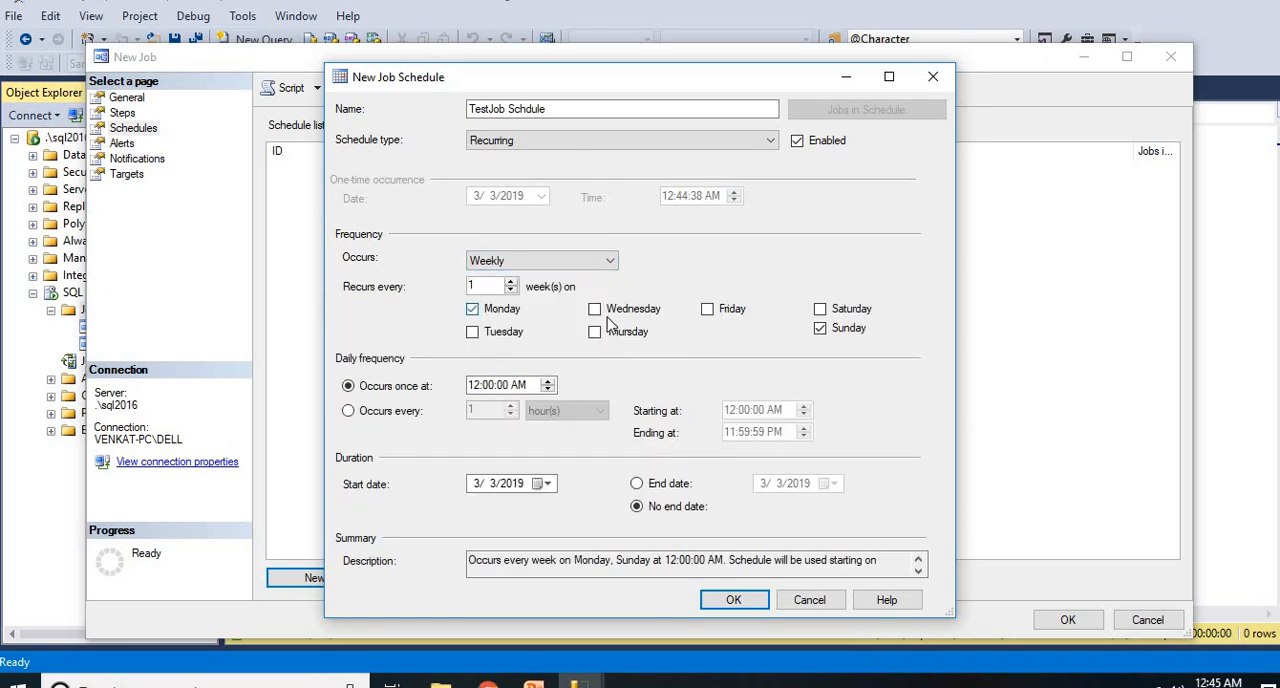
left_click(595, 308)
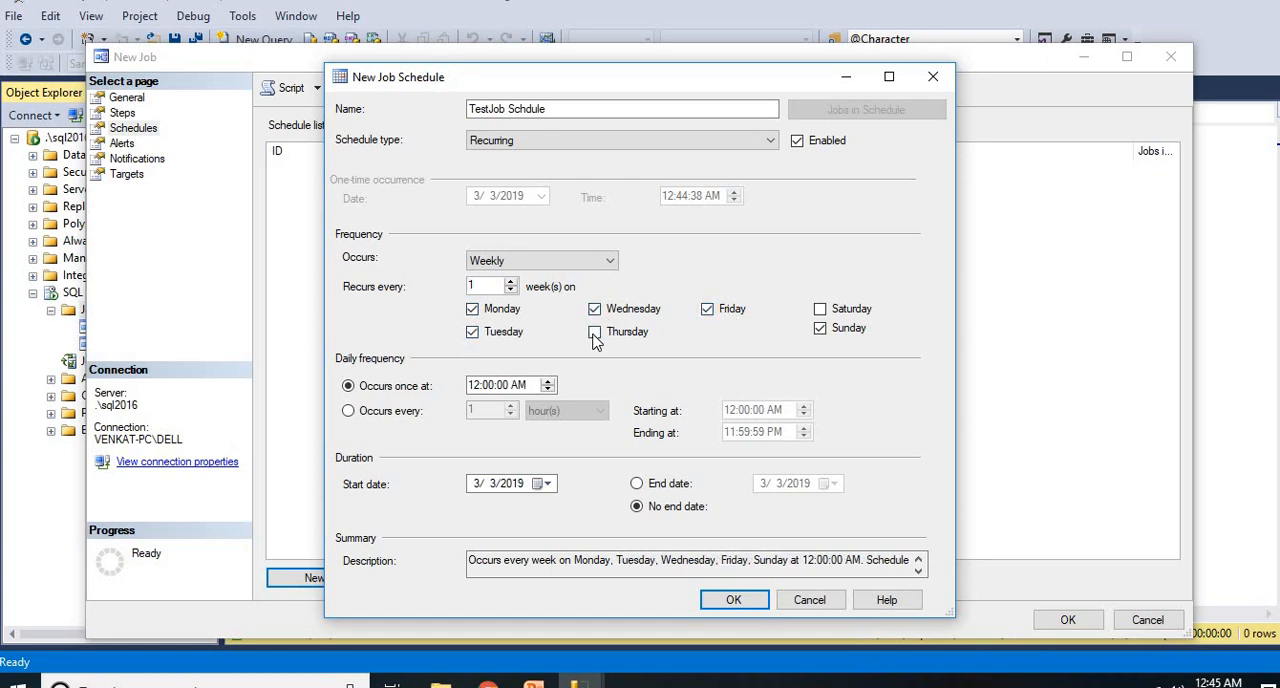
left_click(594, 331)
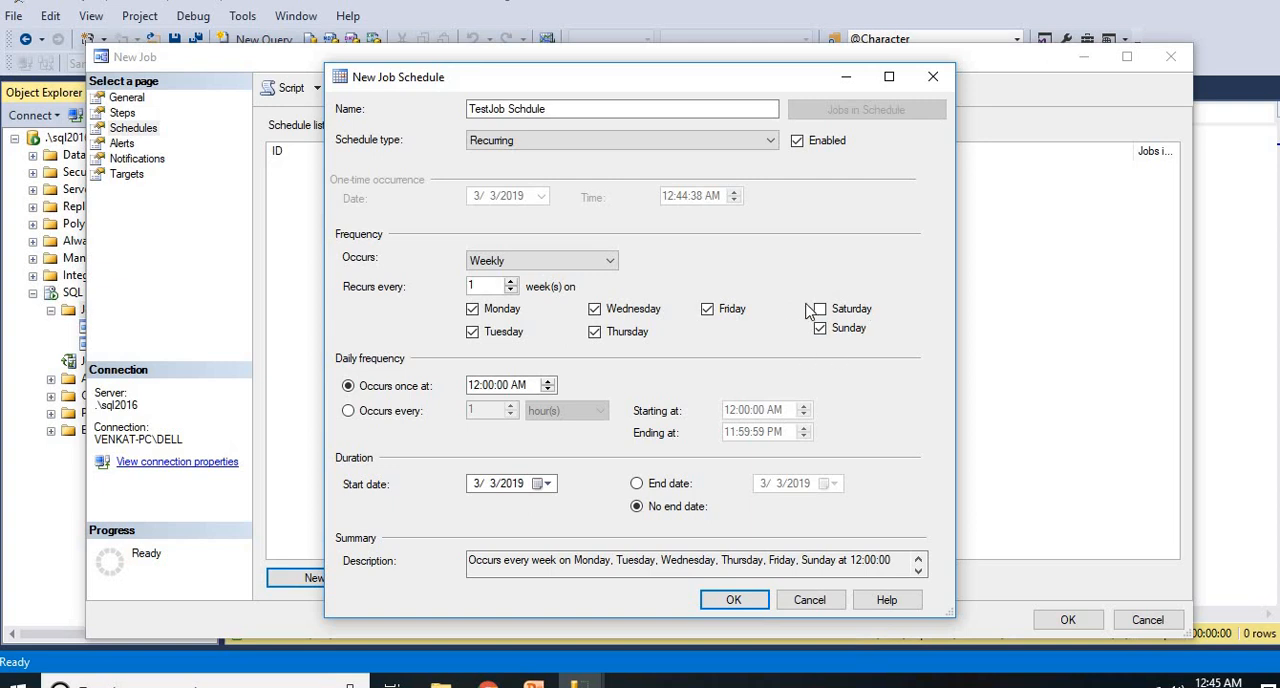
left_click(819, 328)
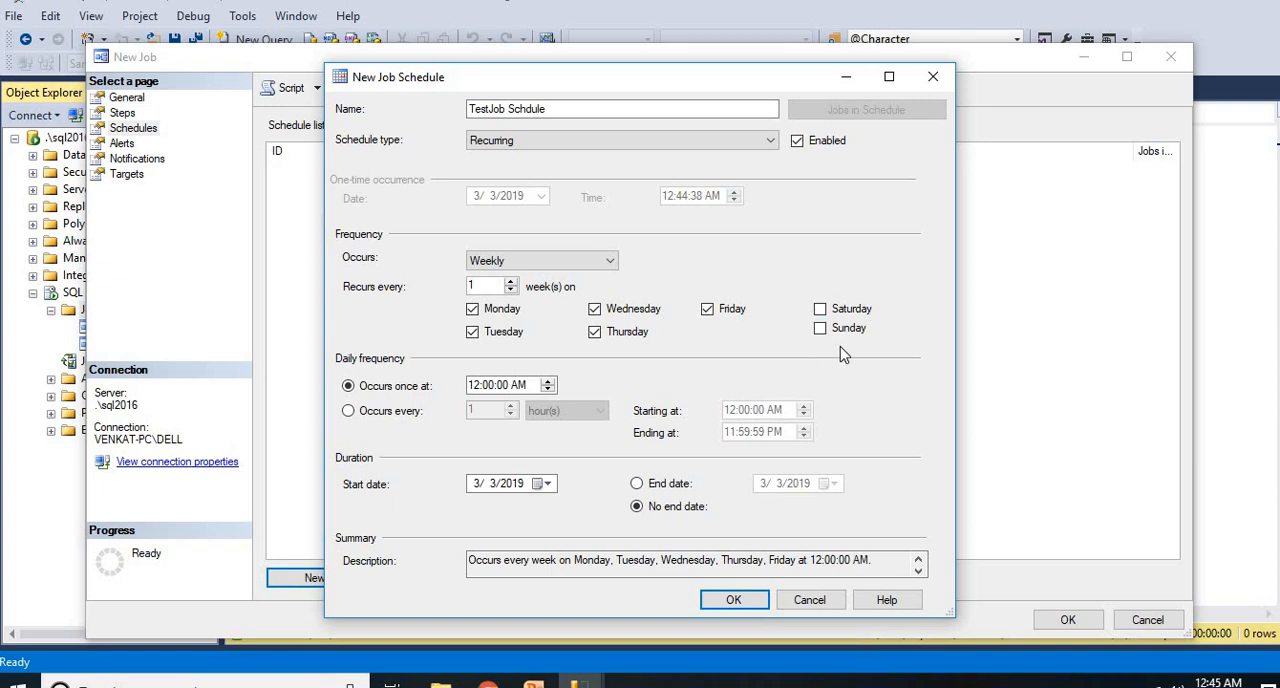
mouse_move(750, 397)
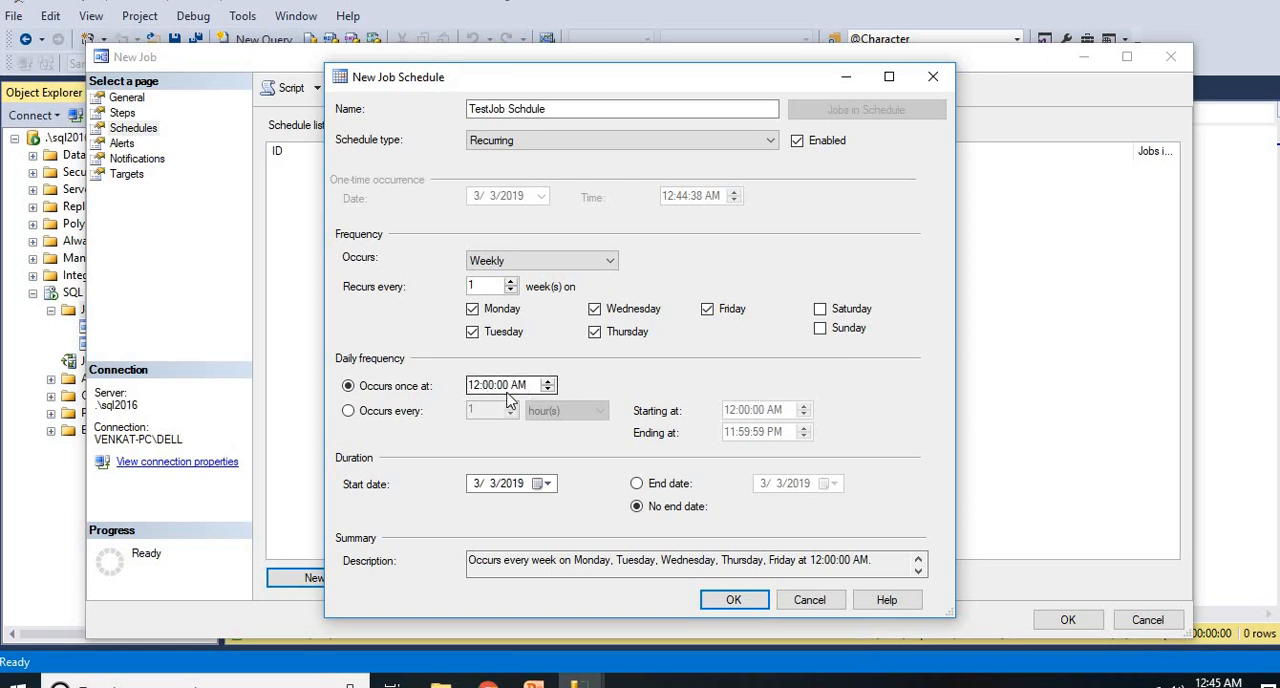
mouse_move(535, 495)
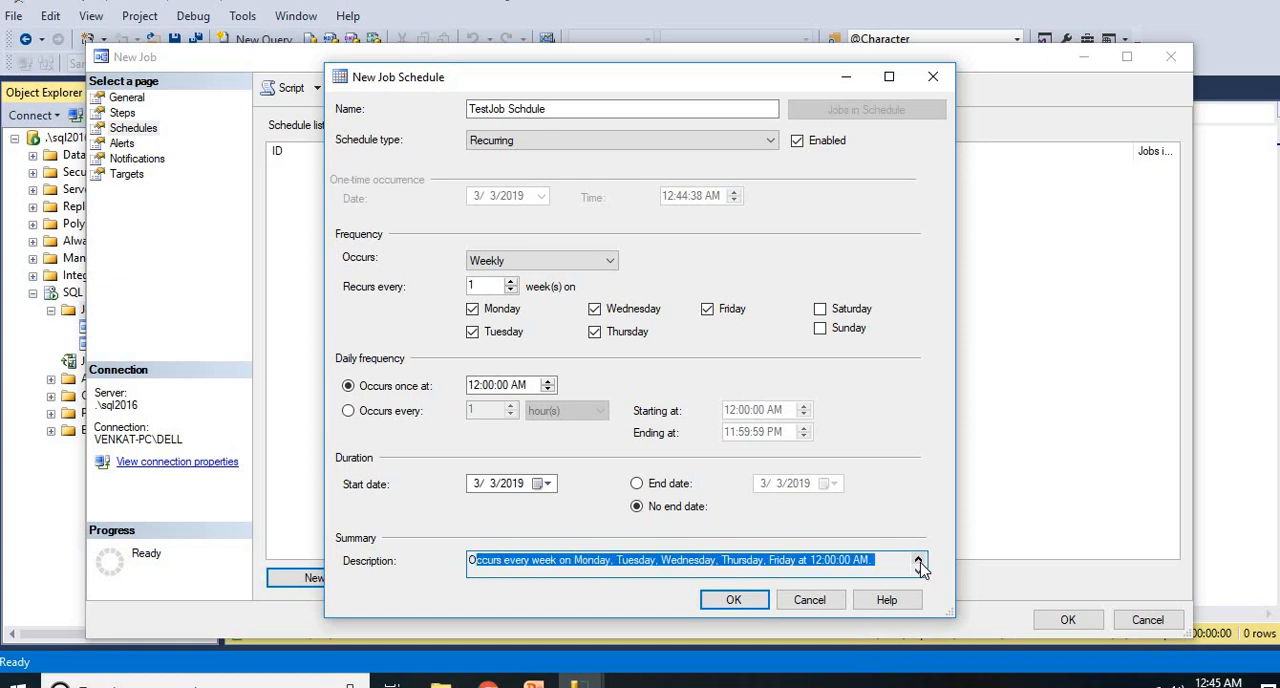
mouse_move(922, 570)
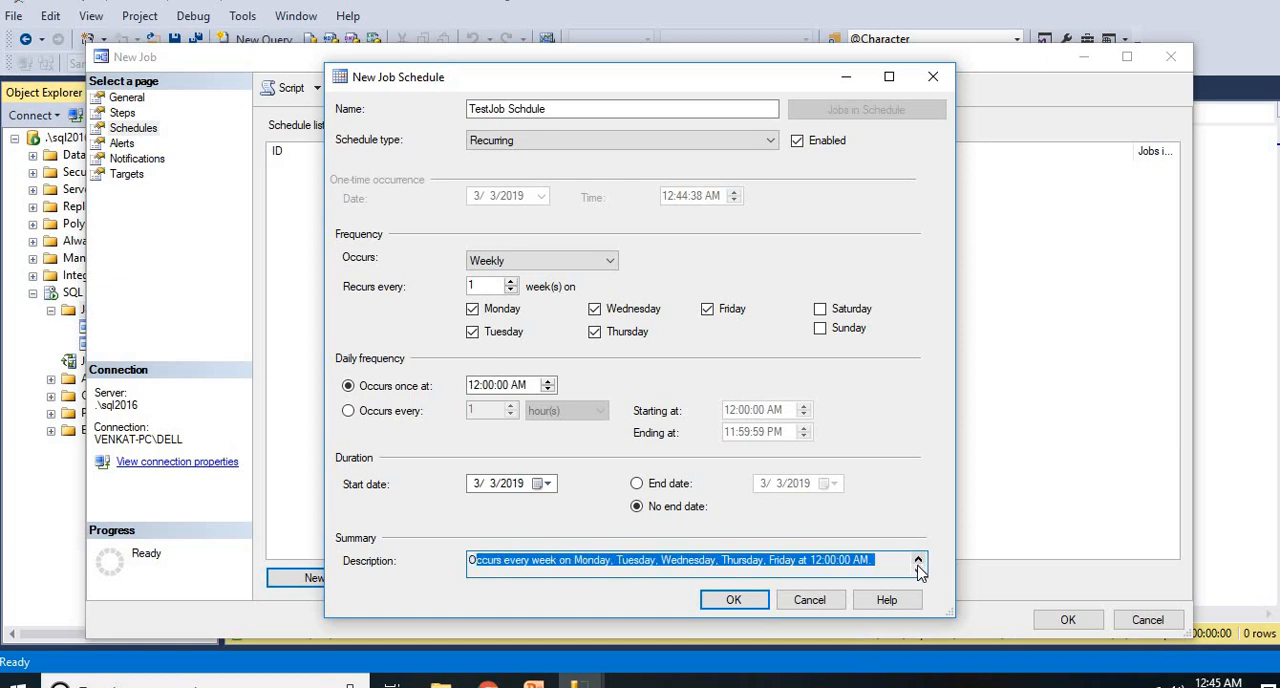
left_click(917, 560)
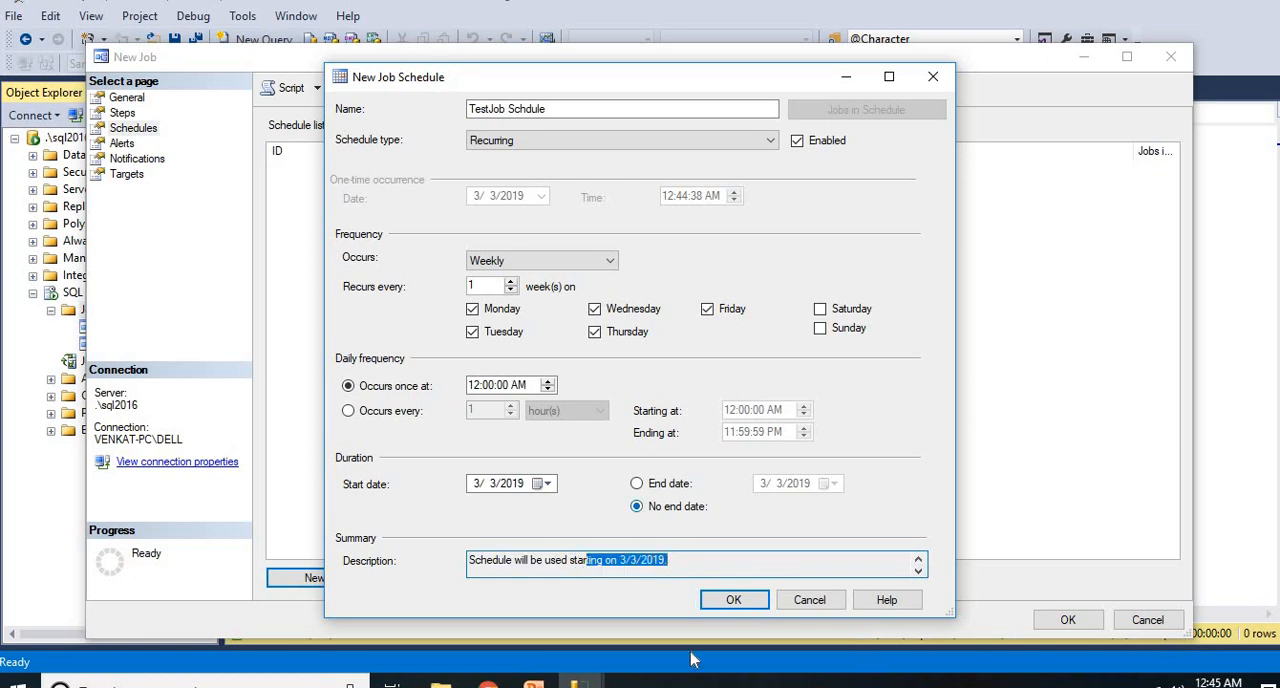
Save 'TestJob Schdule', review the General, Steps and Schedules pages, then create TestJob.
left_click(734, 599)
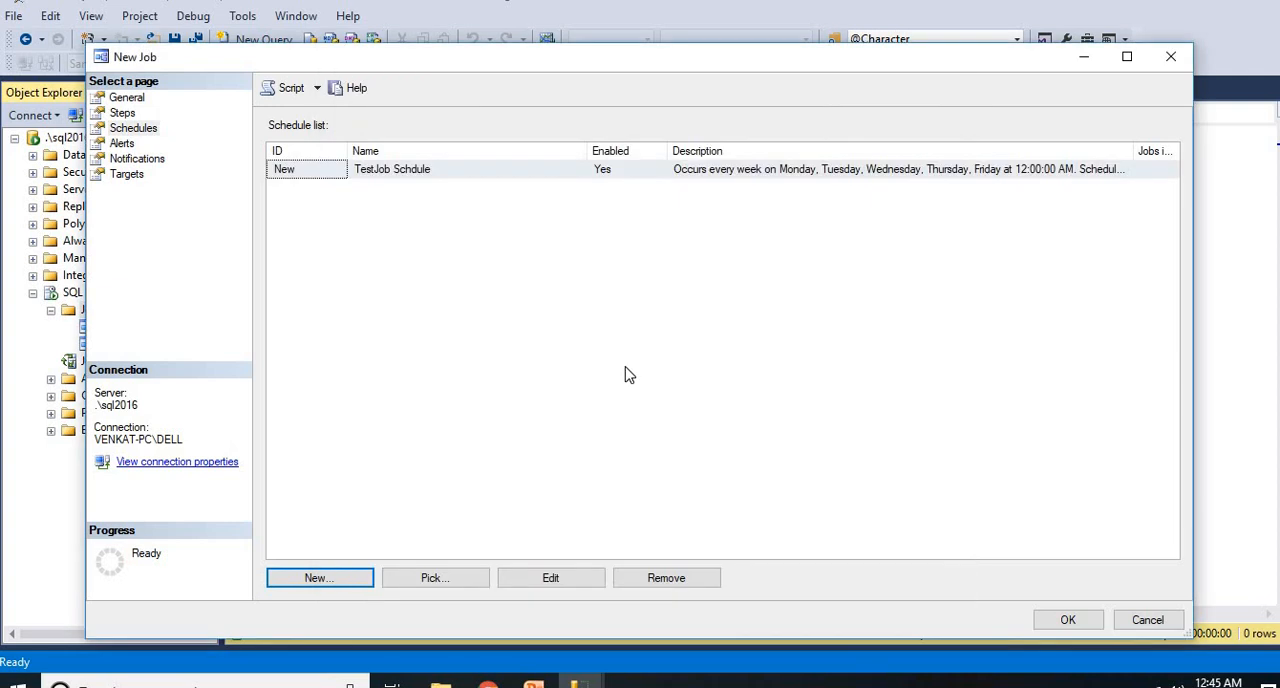
mouse_move(140, 100)
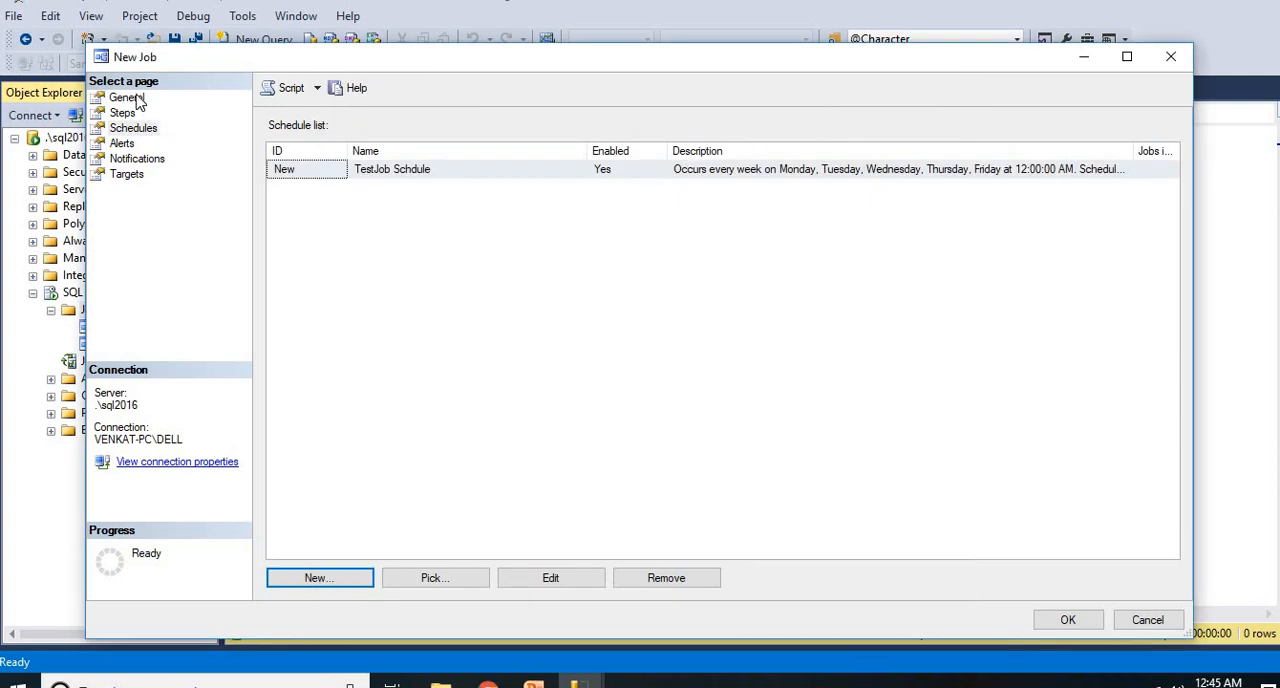
left_click(127, 97)
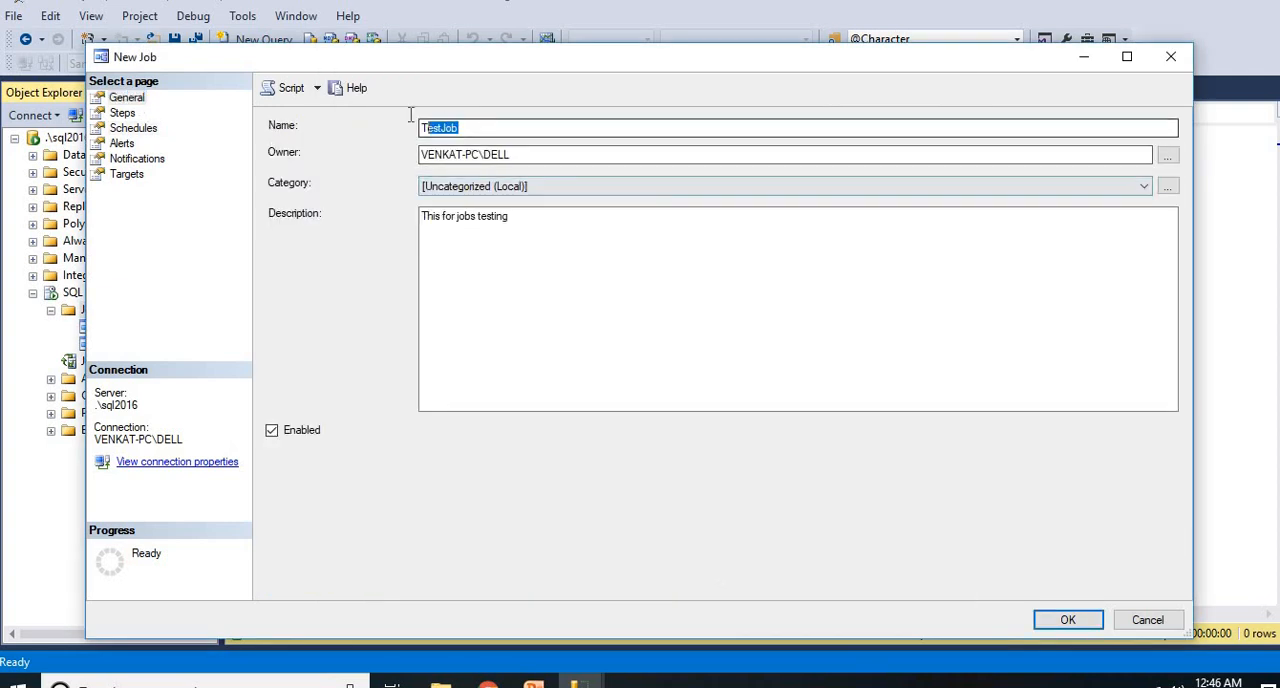
left_click(122, 112)
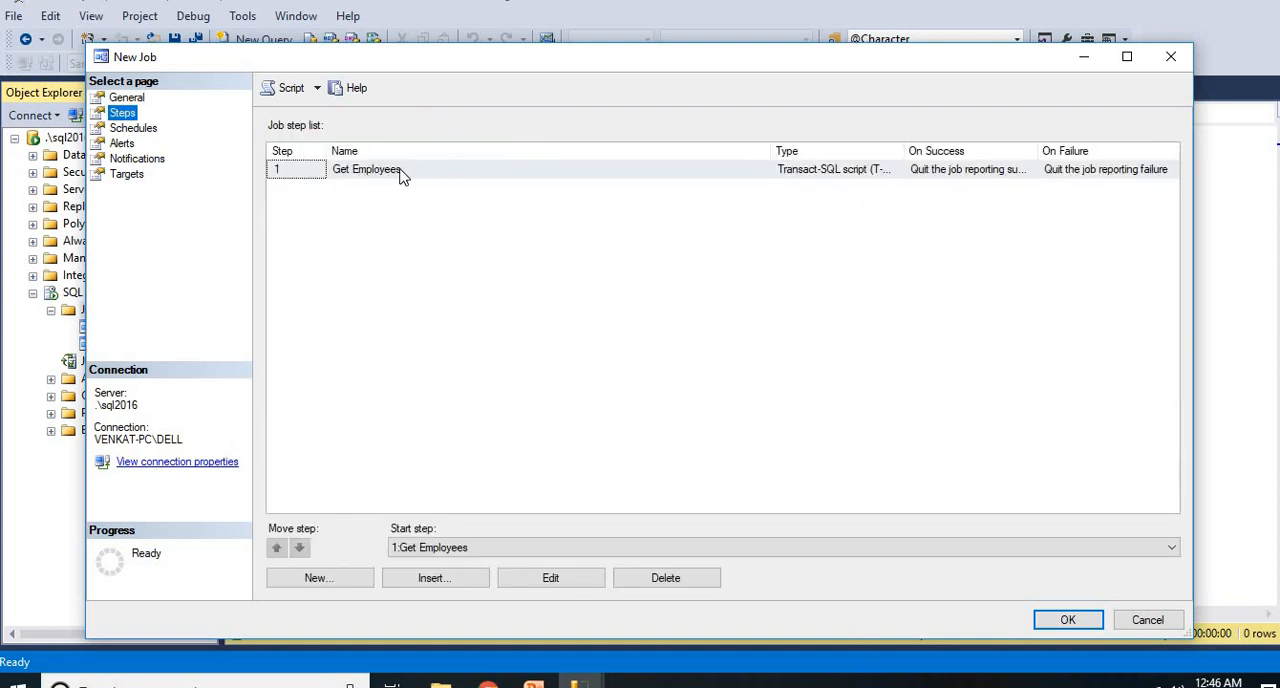
left_click(132, 127)
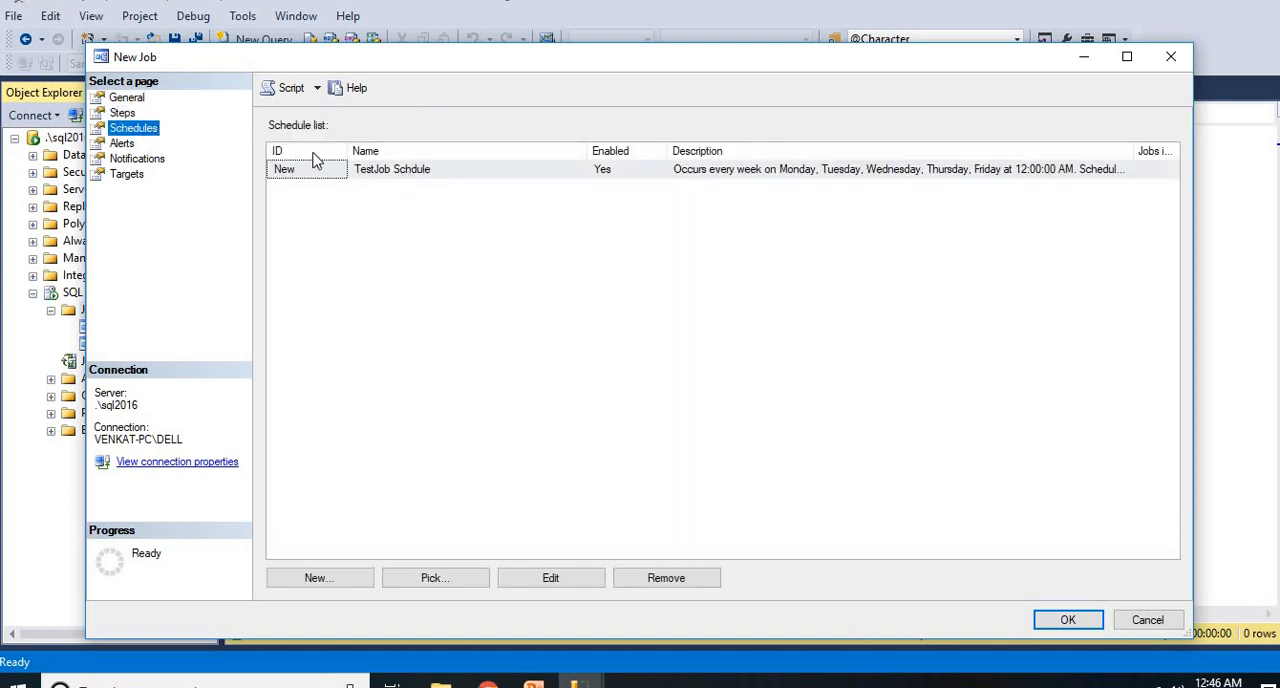
mouse_move(461, 231)
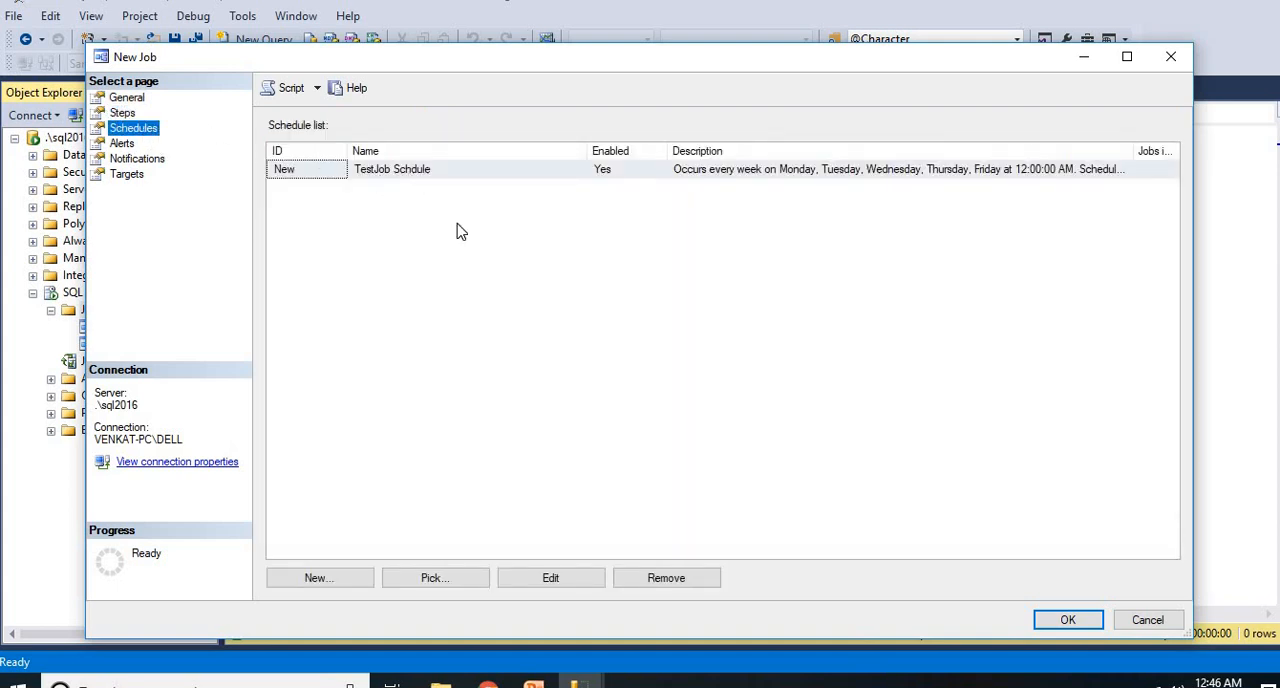
mouse_move(163, 189)
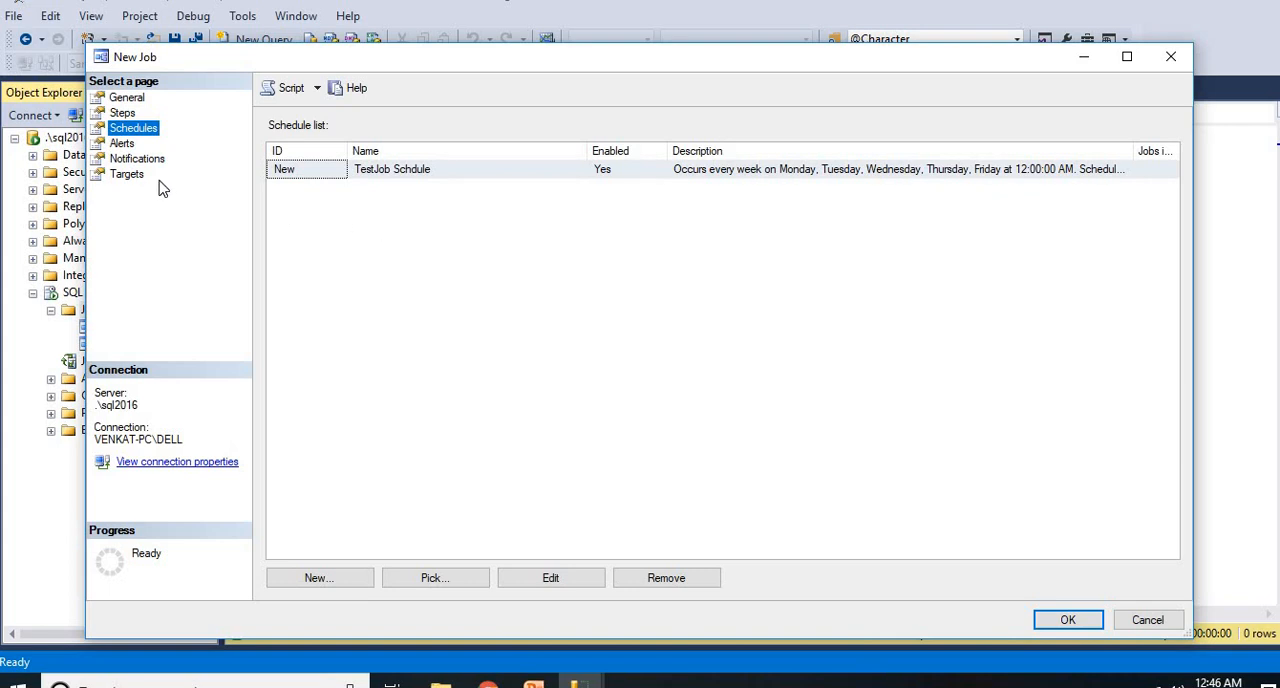
mouse_move(752, 290)
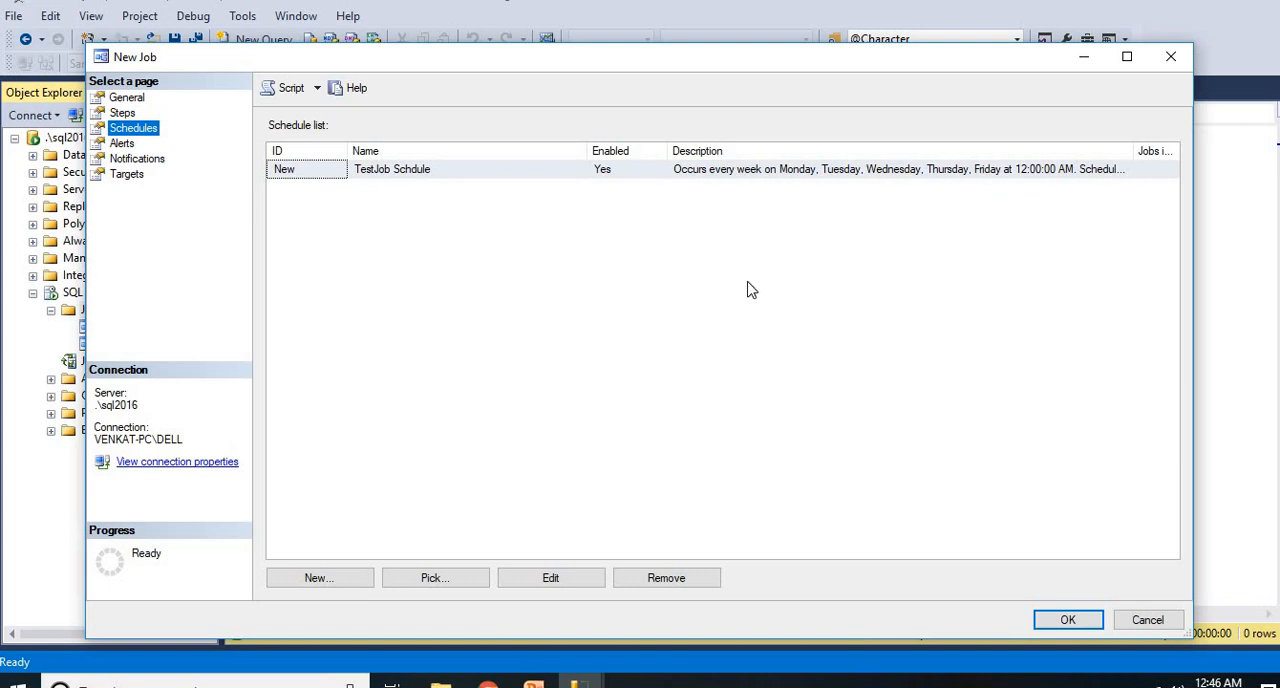
left_click(1067, 620)
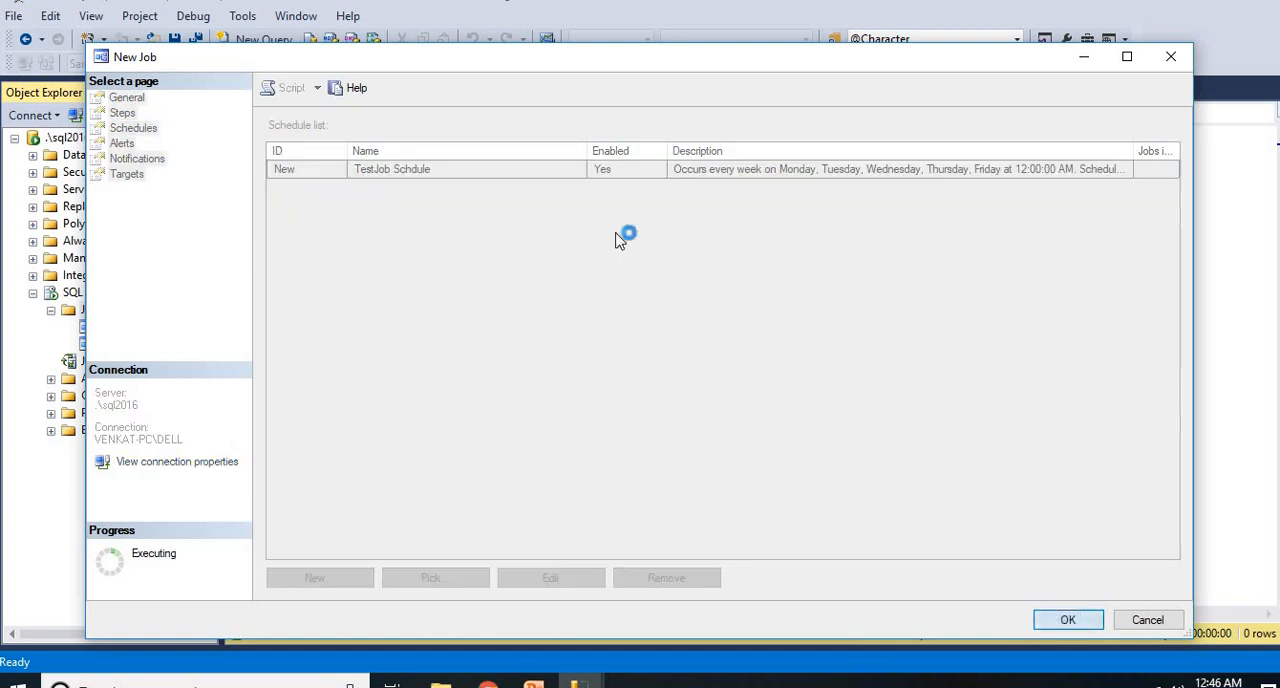
Refresh the Jobs folder and select SampleJob and TestJob in the list.
left_click(1067, 619)
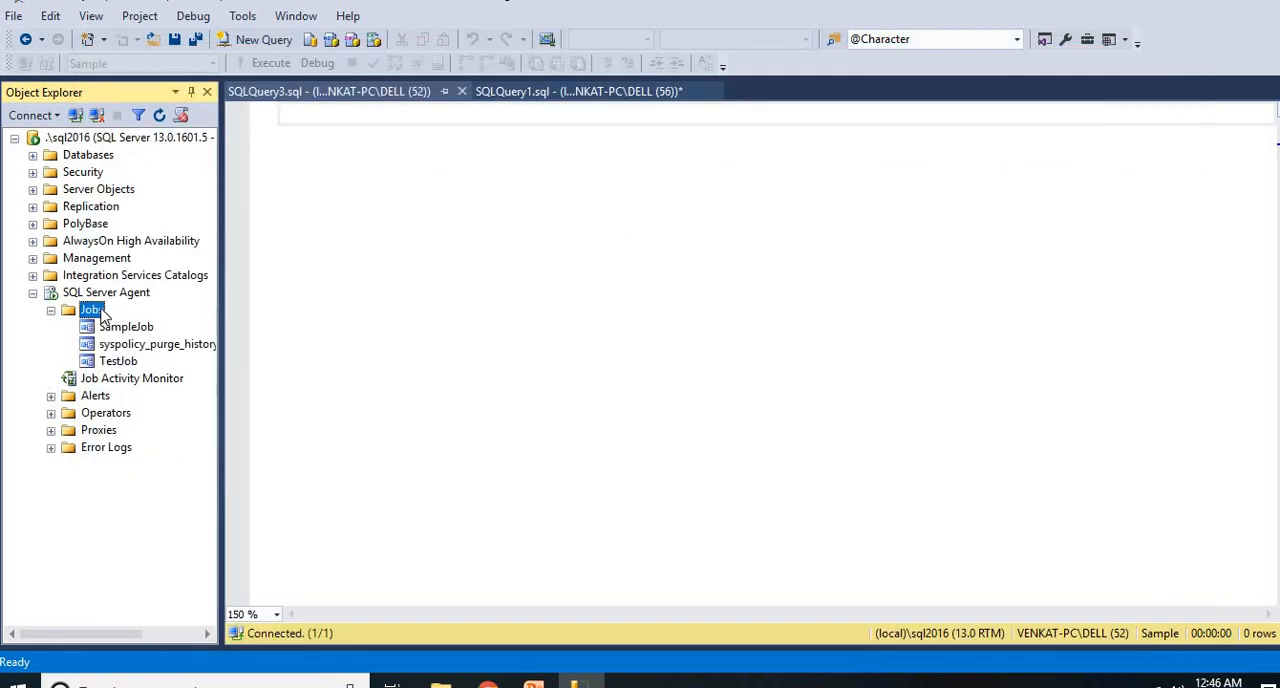
right_click(91, 309)
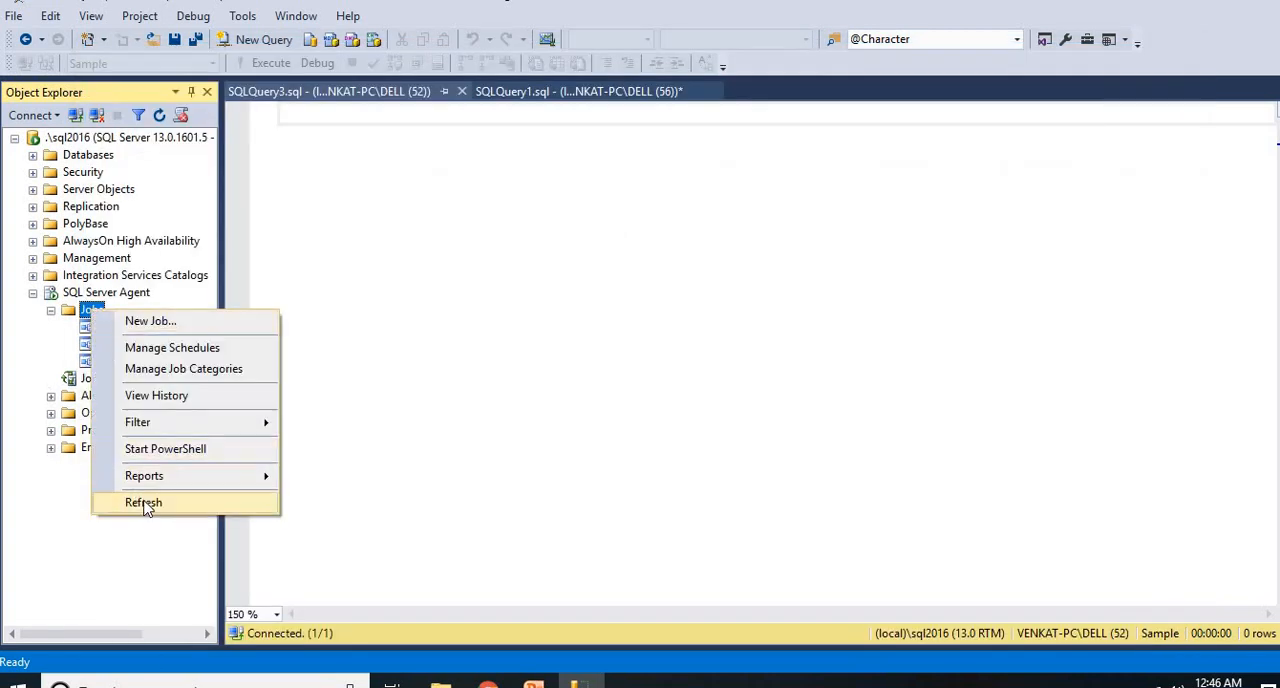
left_click(143, 502)
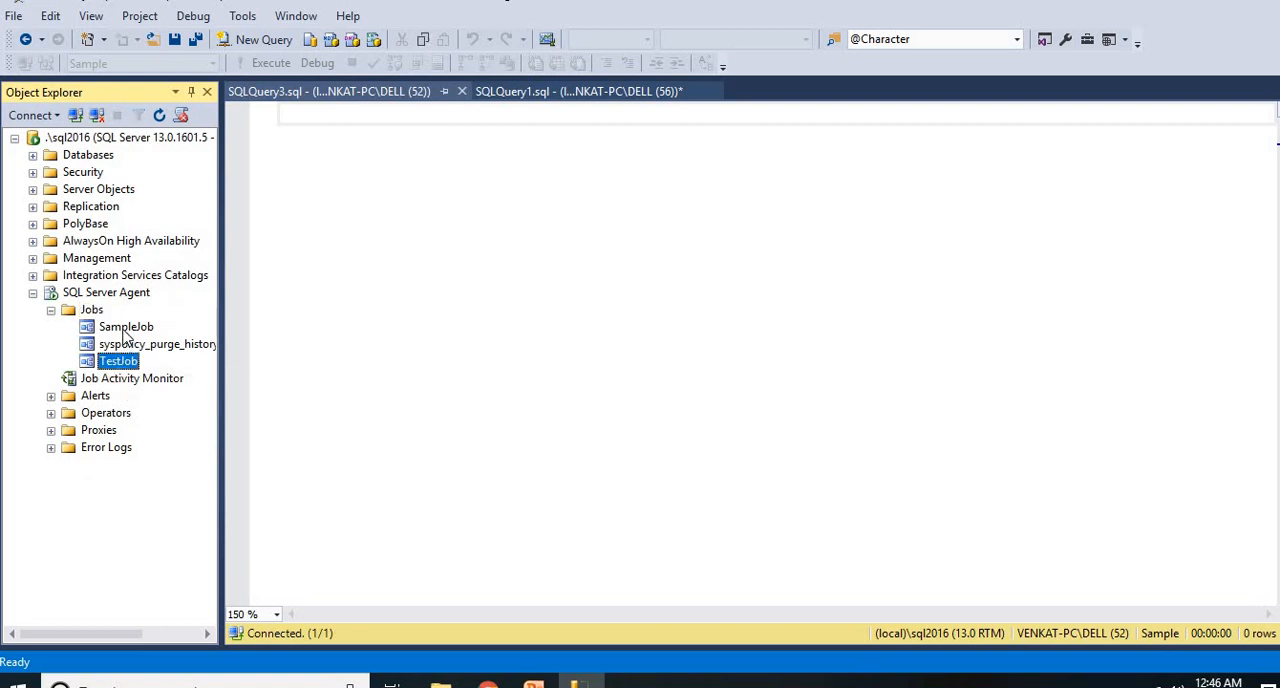
left_click(126, 327)
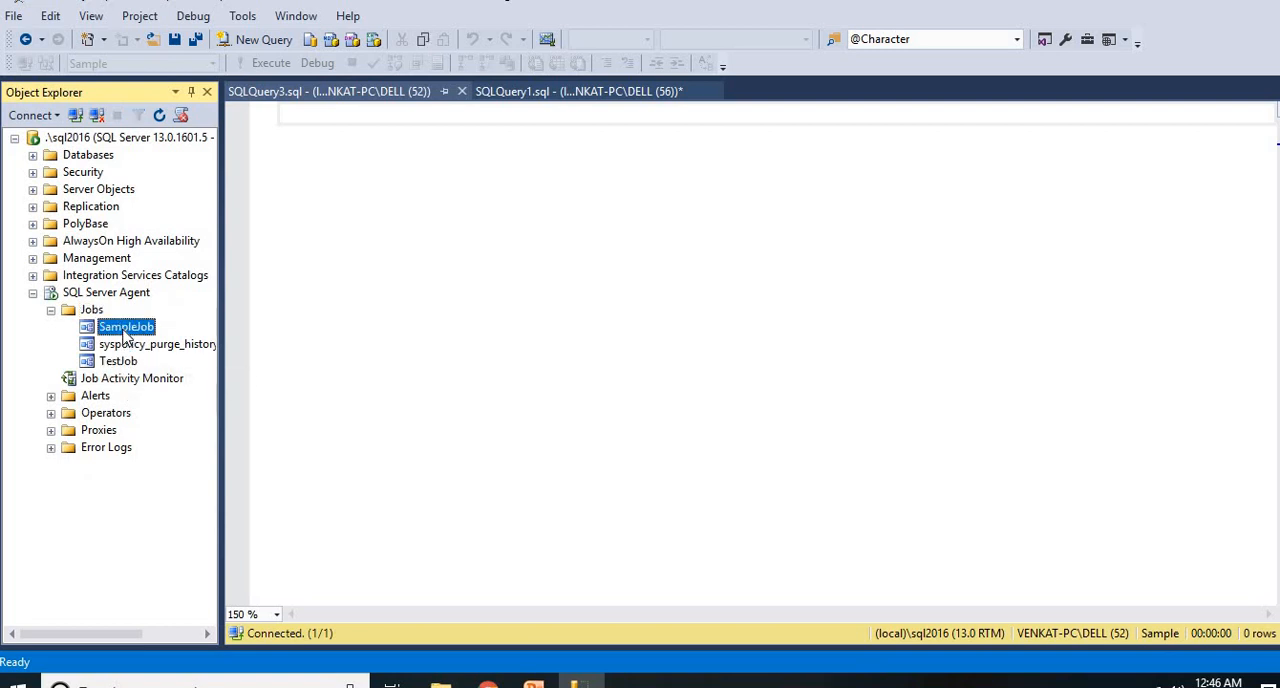
mouse_move(247, 363)
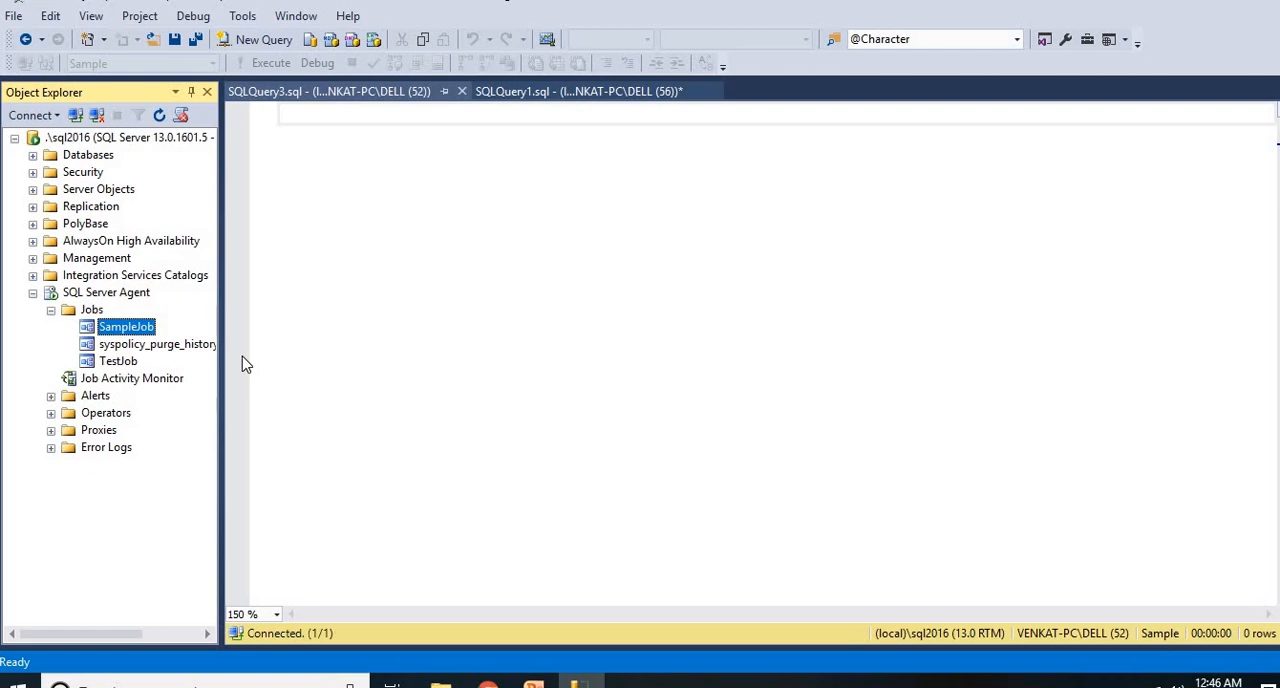
mouse_move(117, 367)
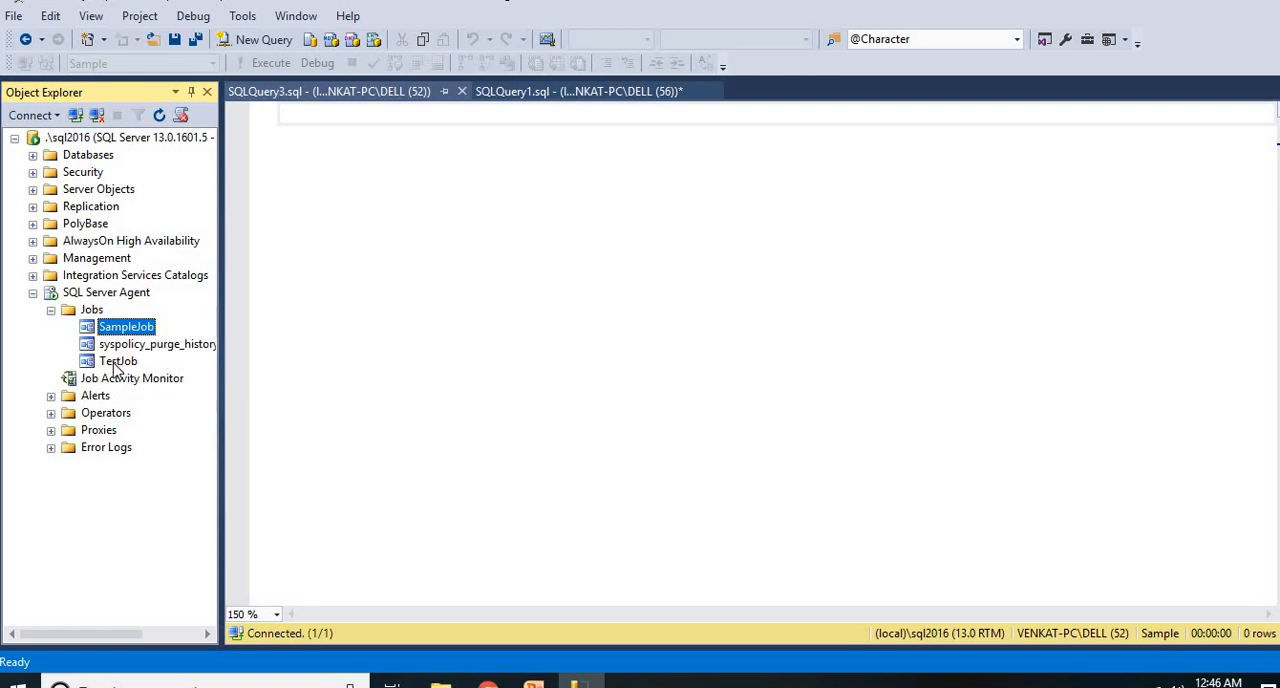
right_click(118, 360)
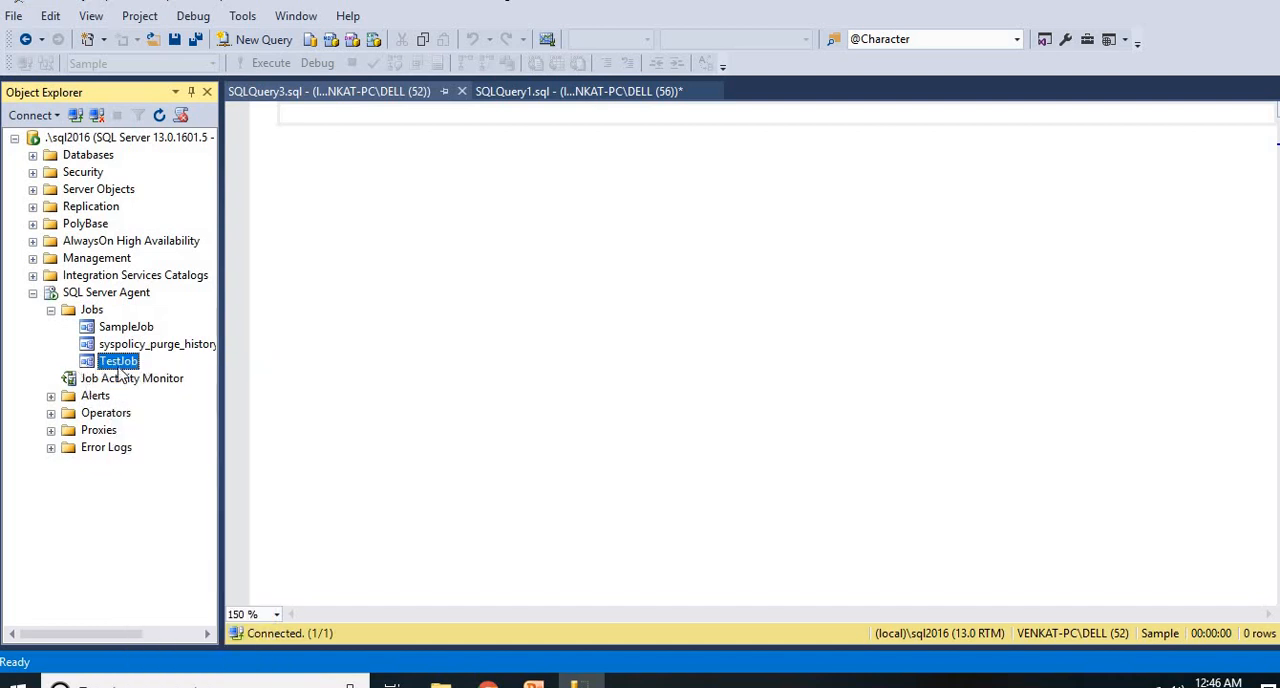
Disable TestJob from its context menu and close the success report.
right_click(118, 361)
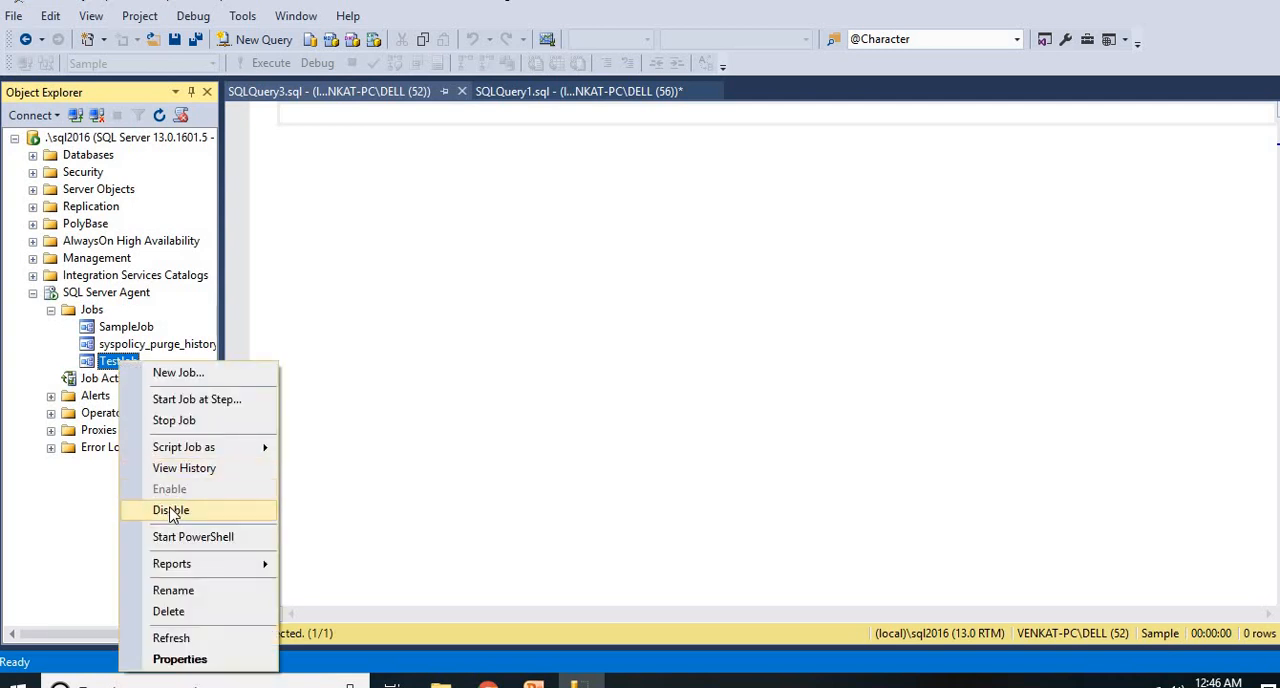
left_click(170, 510)
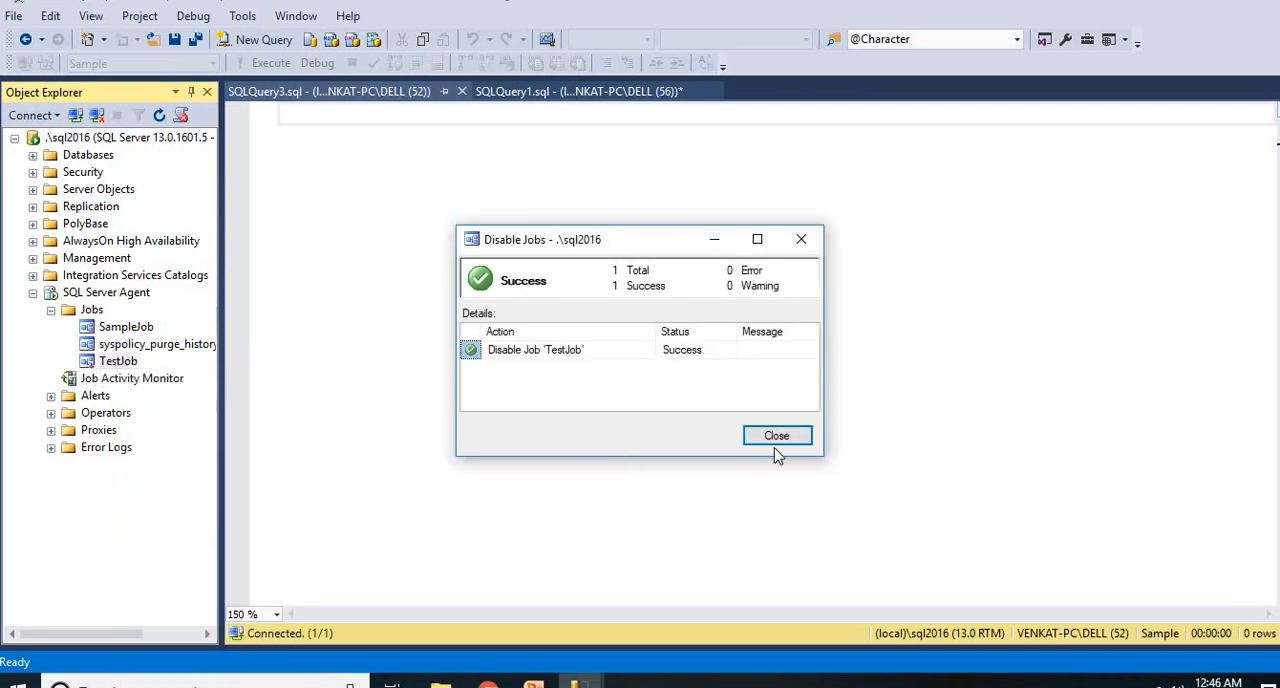
left_click(776, 435)
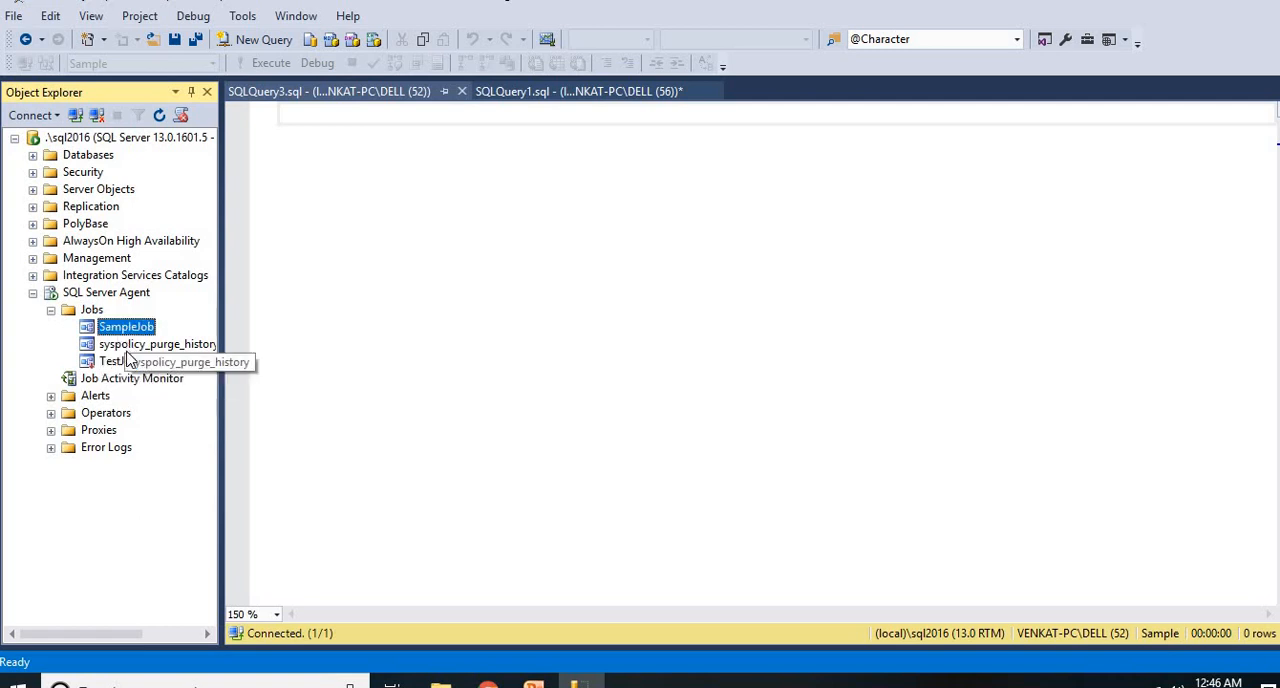
left_click(118, 360)
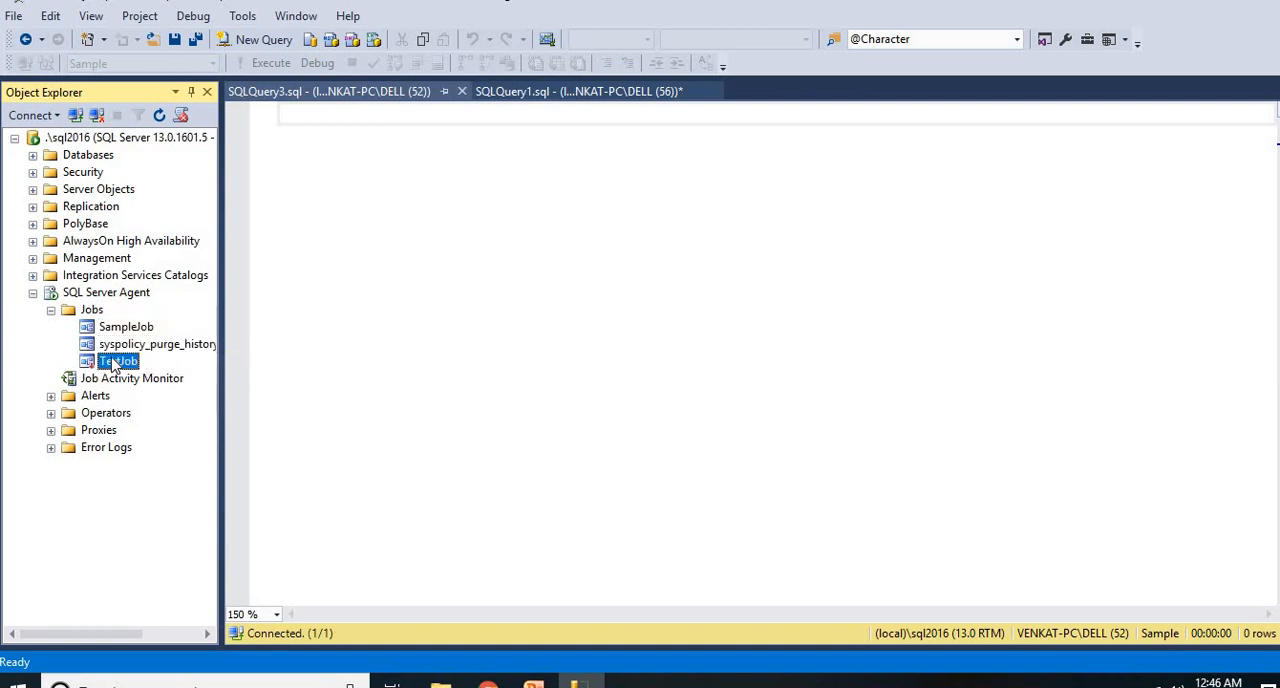
mouse_move(105, 343)
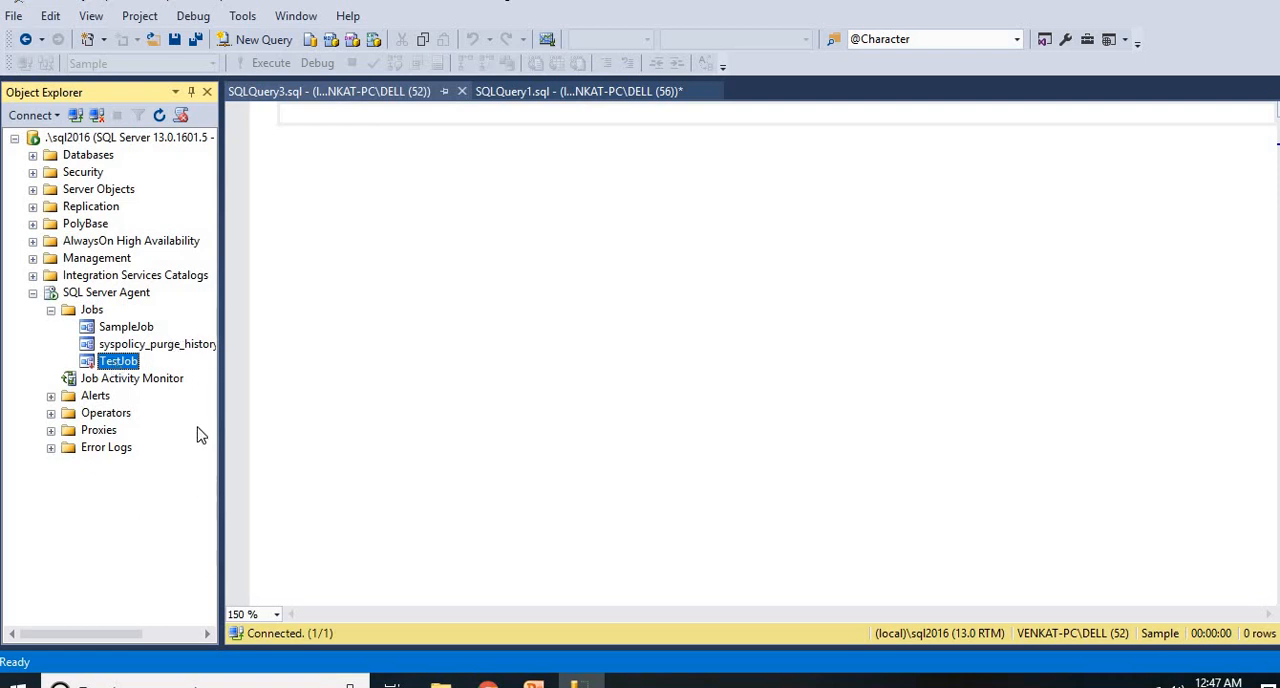
mouse_move(326, 198)
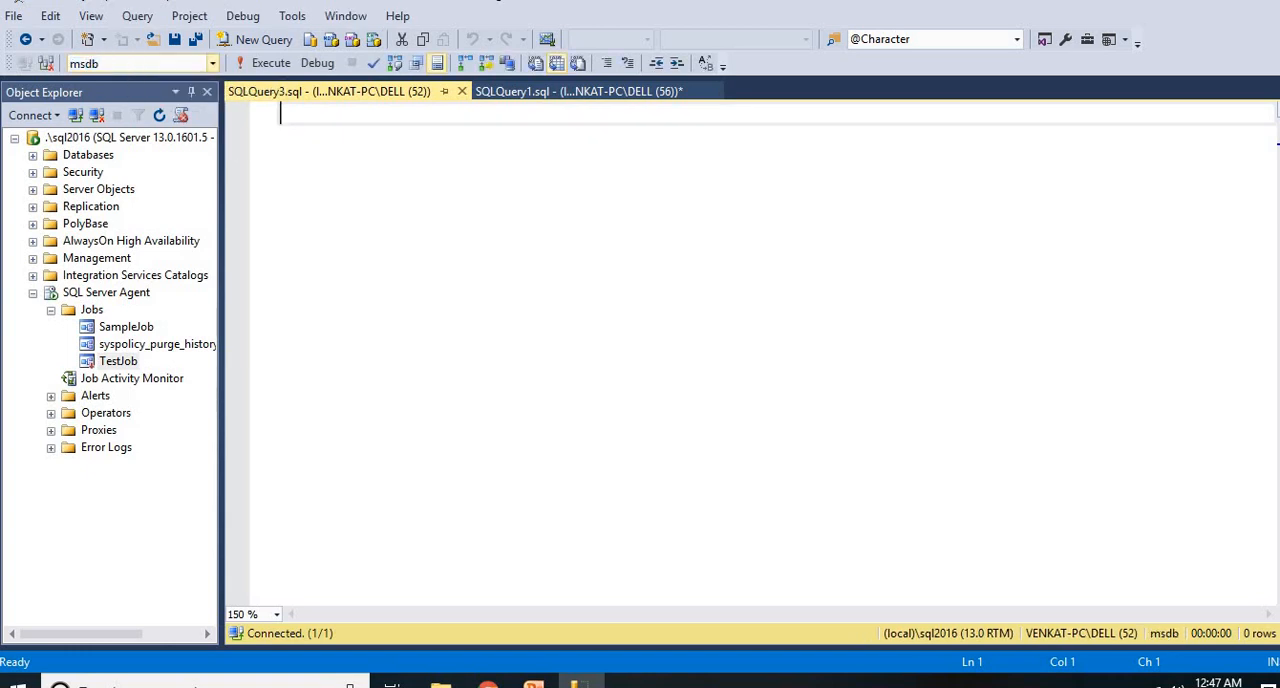
mouse_move(292, 162)
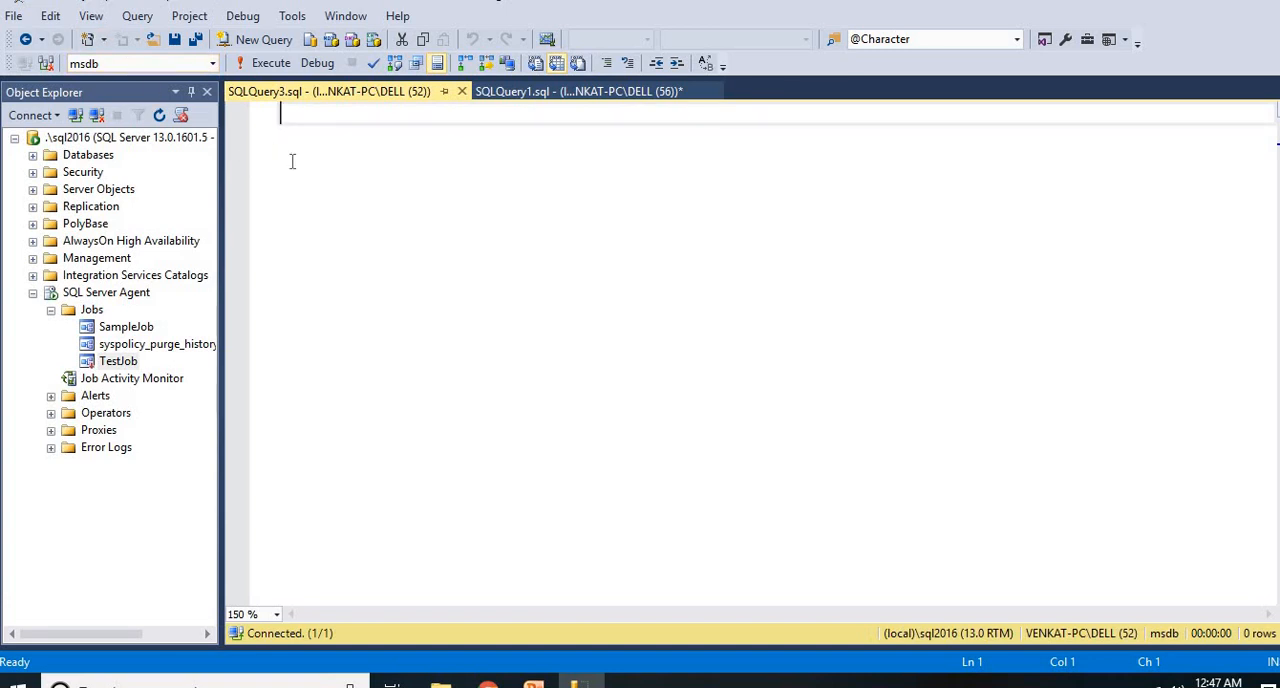
Type and execute SELECT * FROM sysjobs in the query window.
type("SELECT")
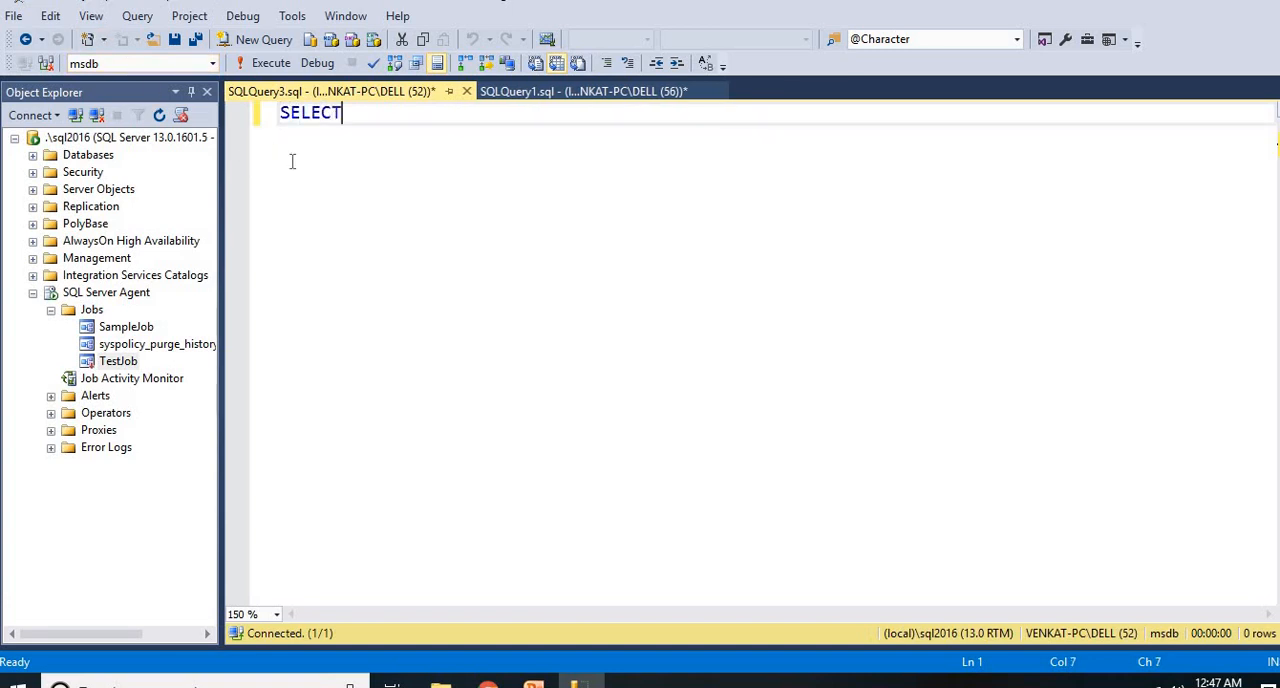
type("* FROM")
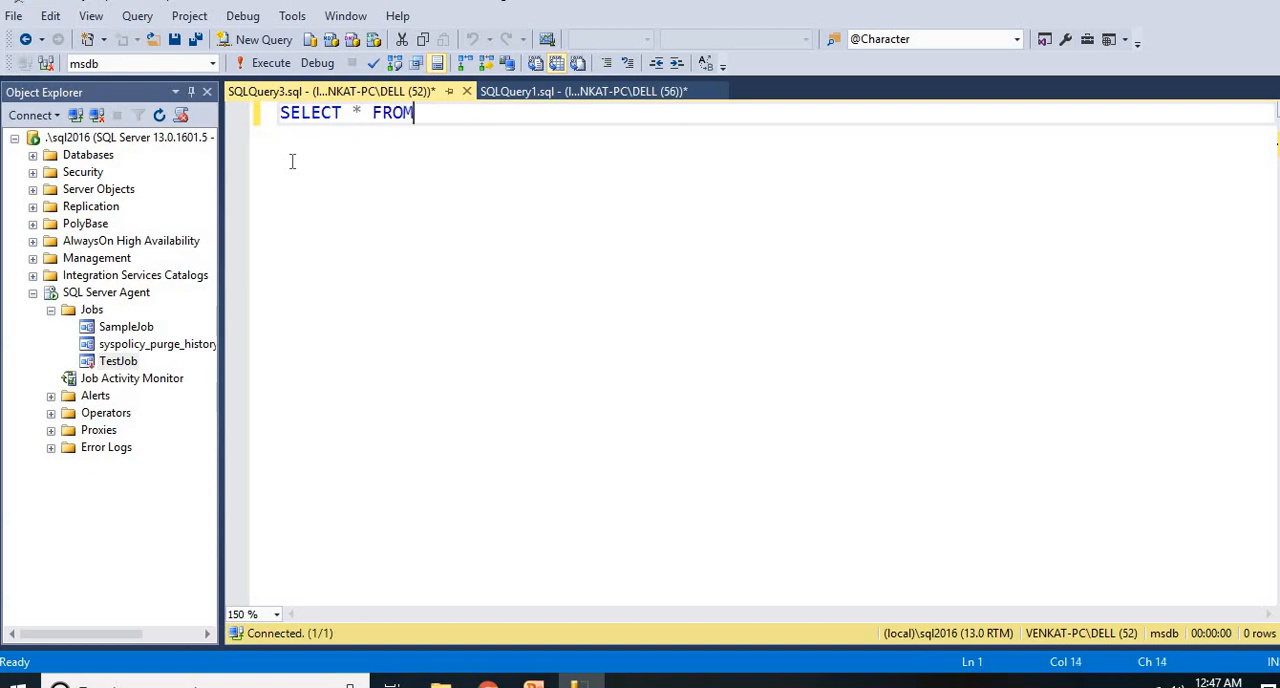
type("SS")
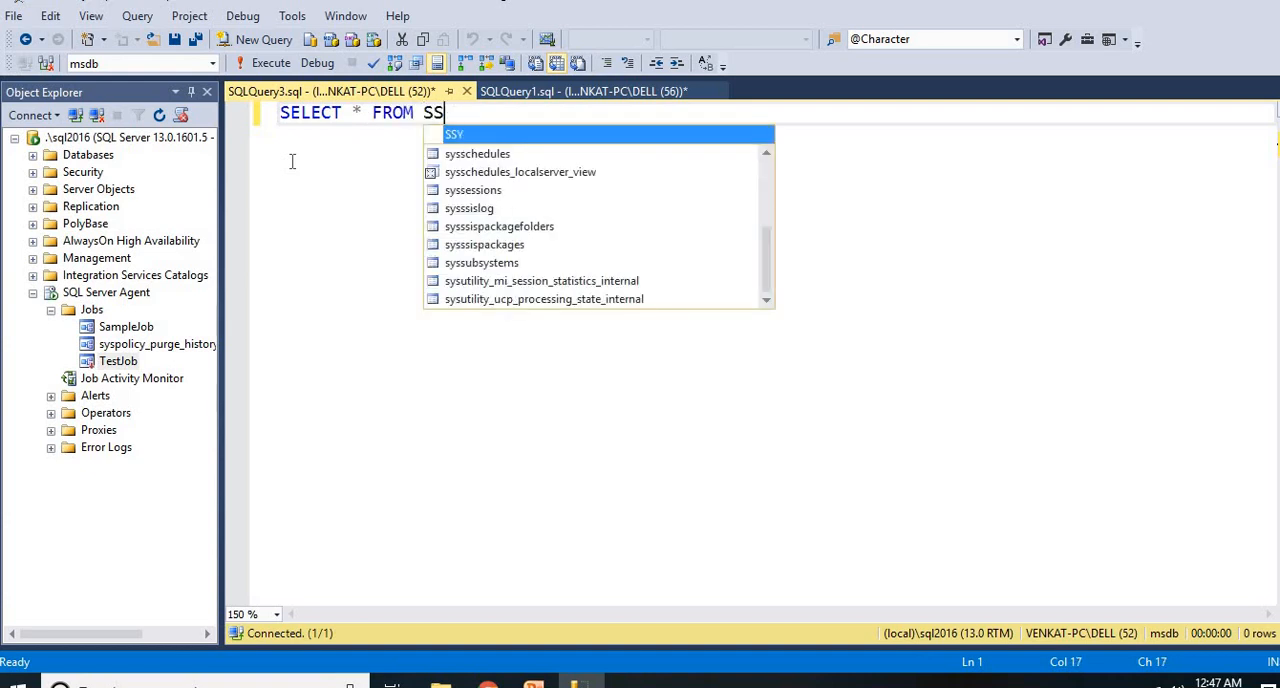
type("YSJ")
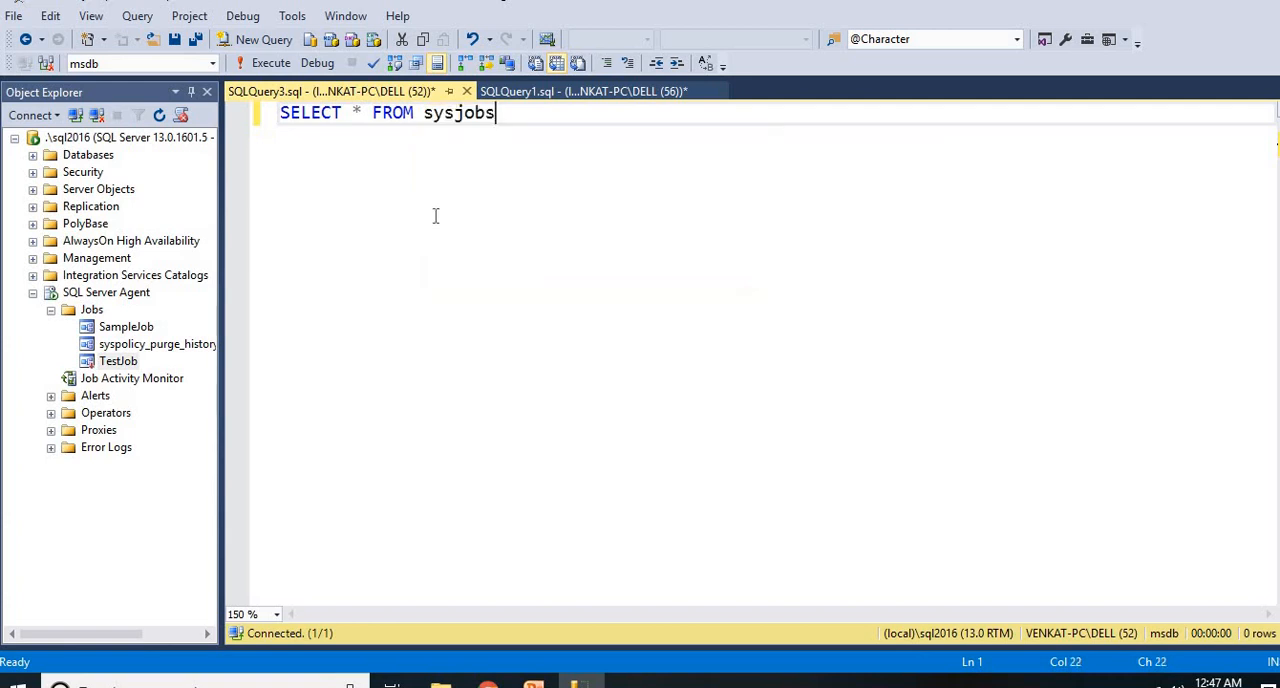
left_click(270, 62)
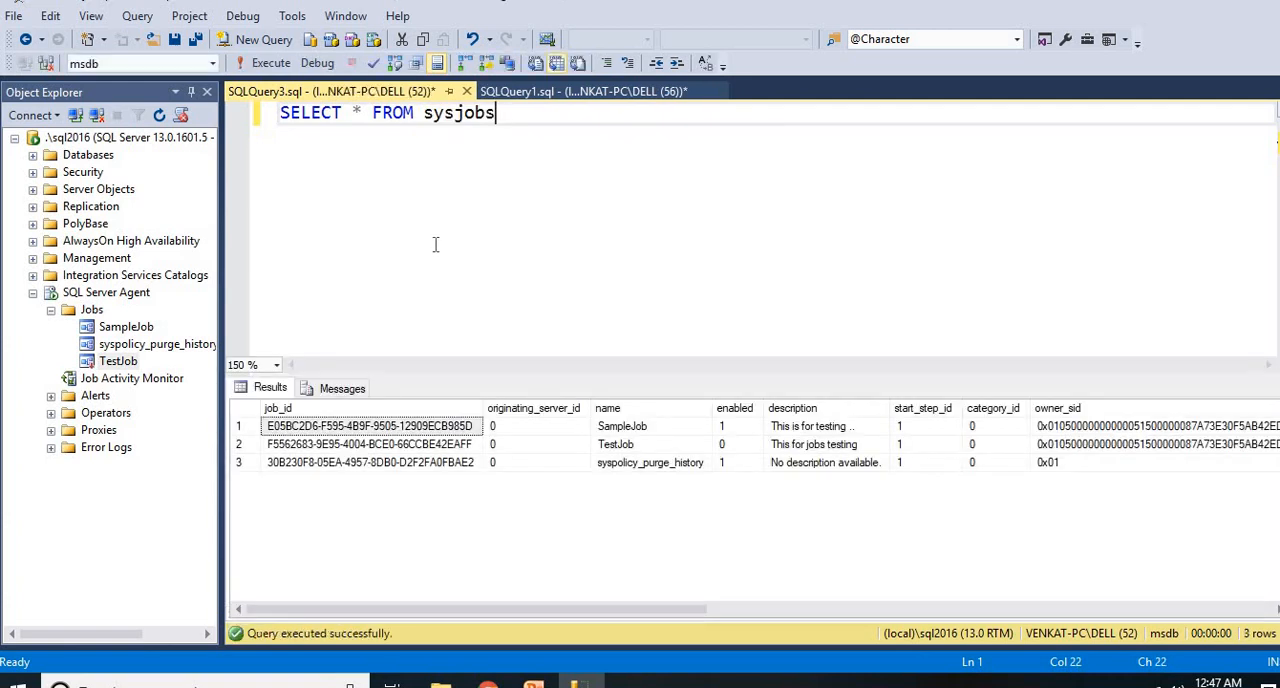
mouse_move(127, 327)
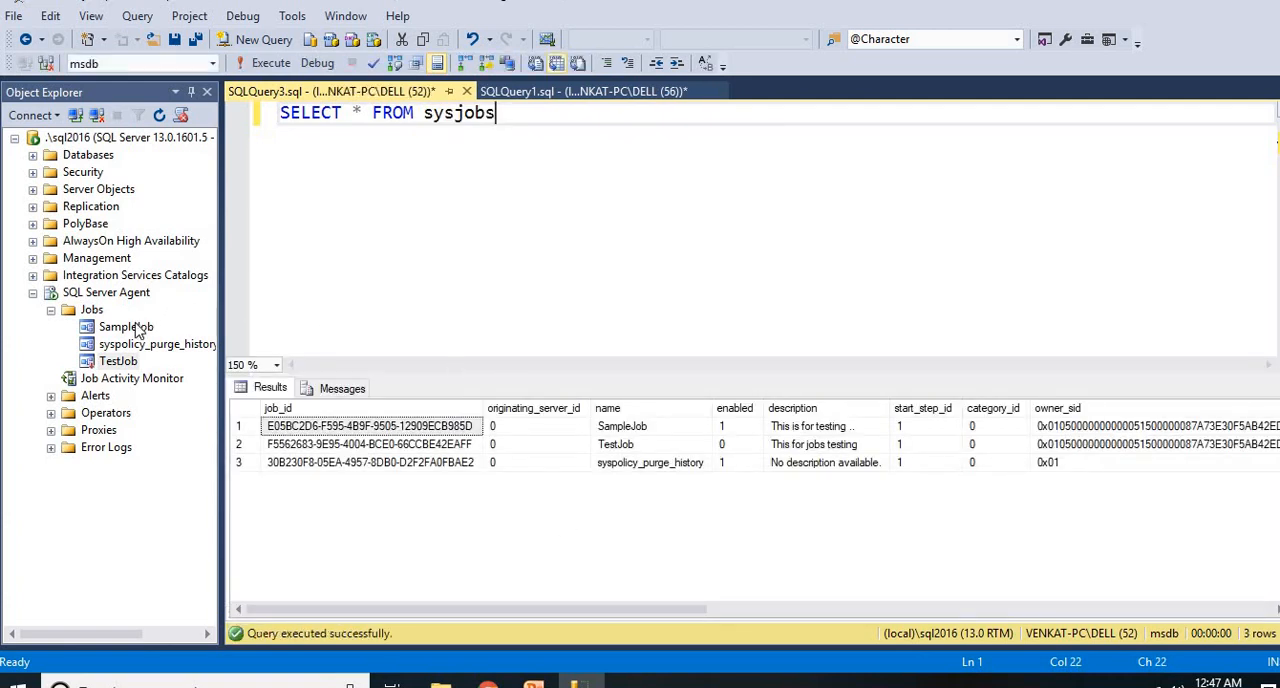
left_click(156, 343)
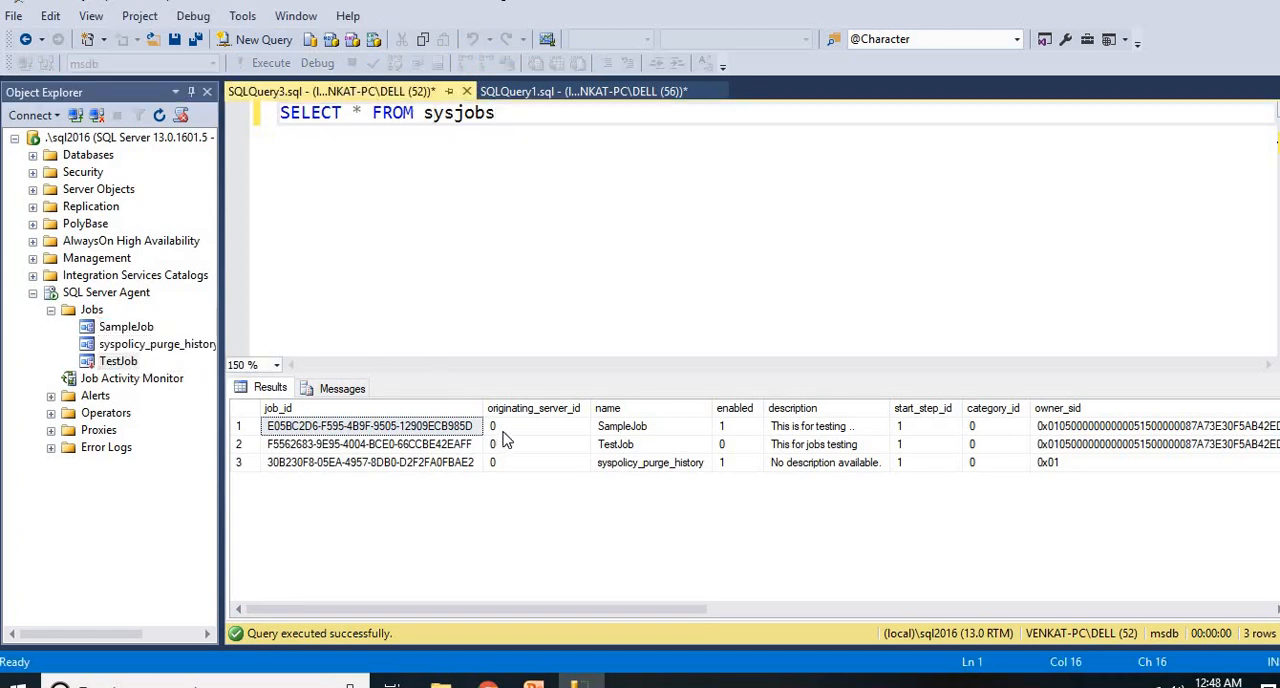
Inspect the name, enabled and description values for SampleJob, TestJob and syspolicy_purge_history.
left_click(622, 426)
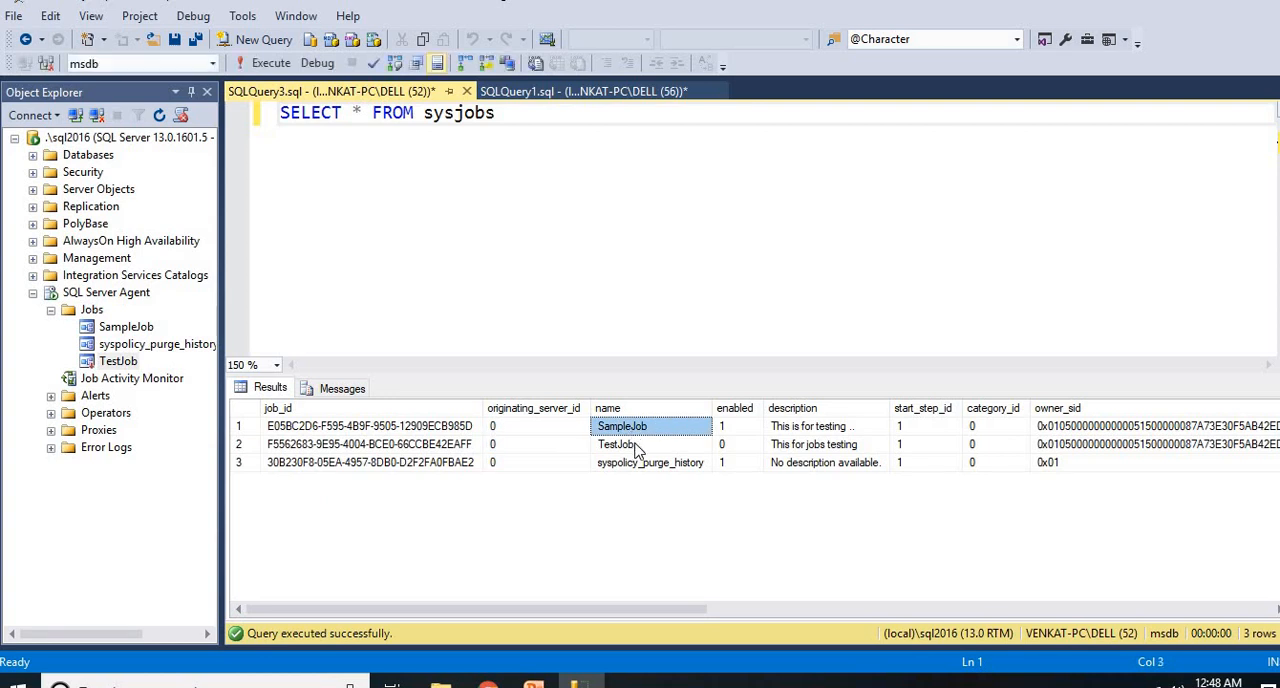
left_click(650, 462)
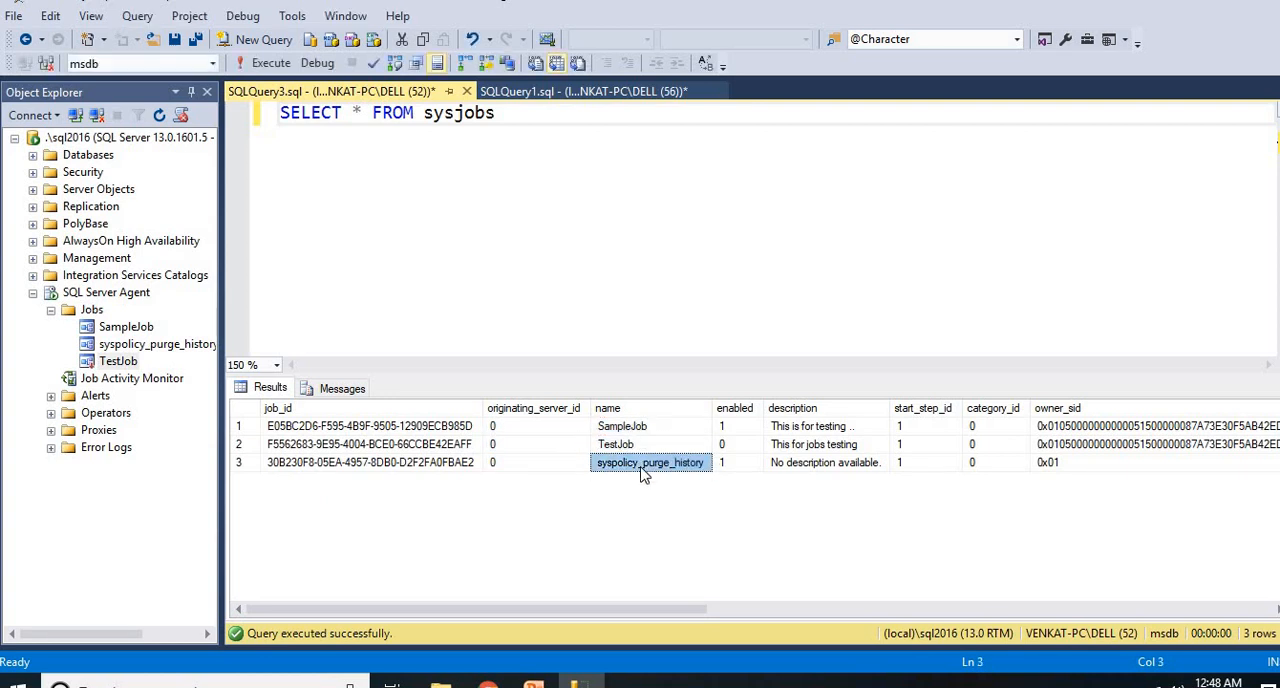
left_click(737, 426)
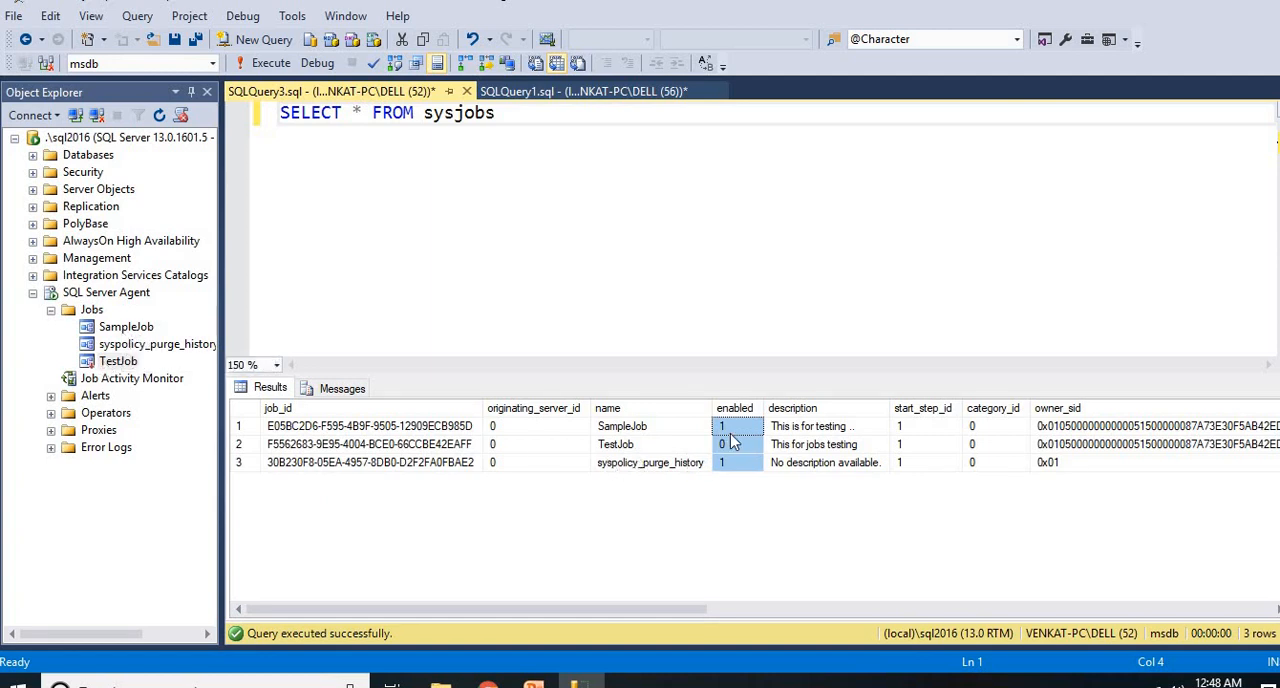
left_click(622, 426)
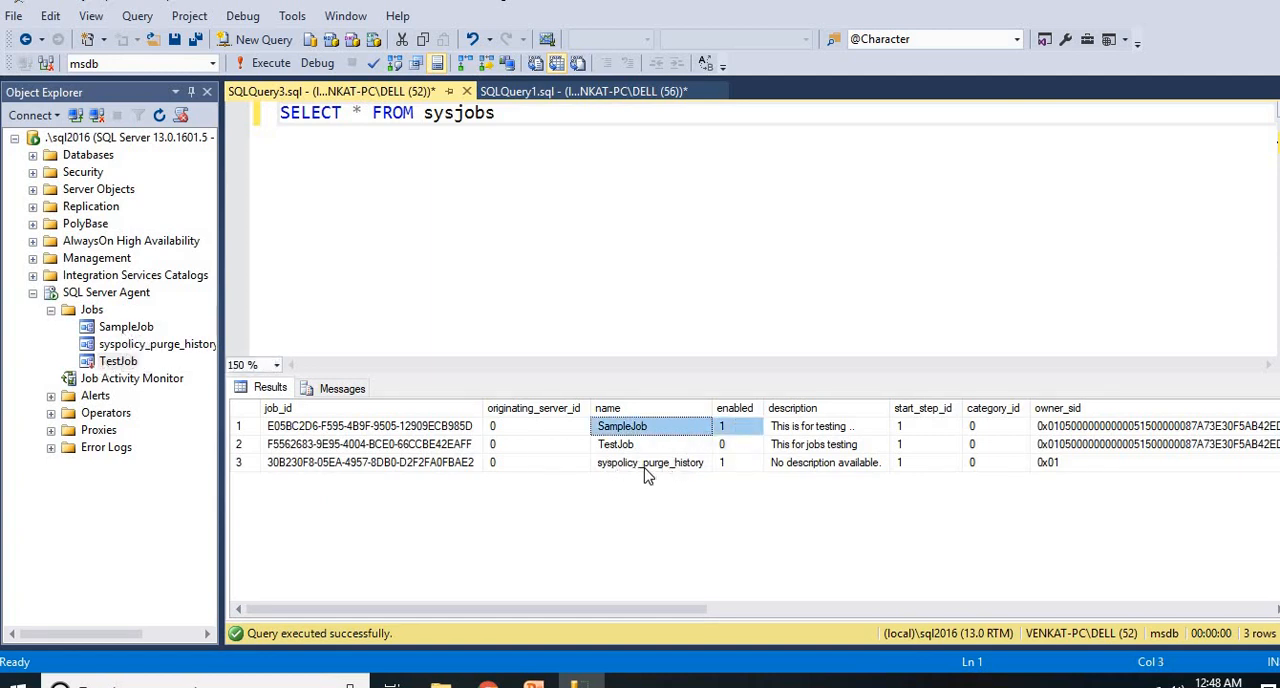
left_click(650, 462)
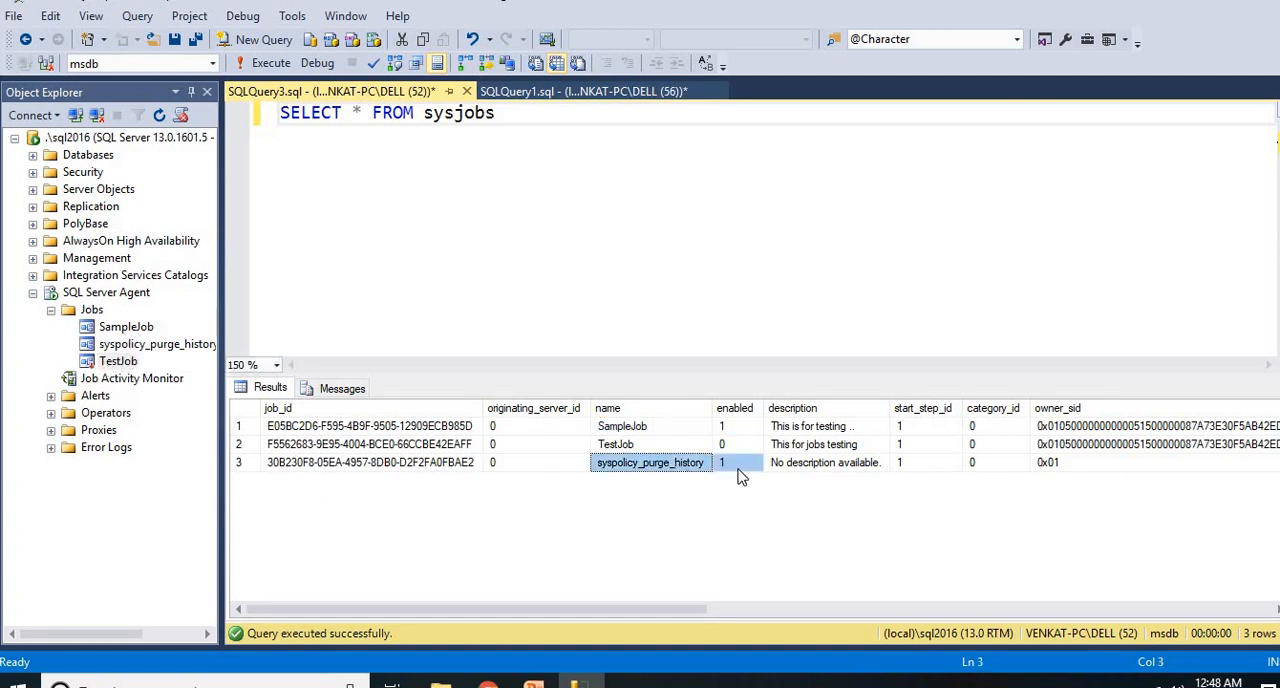
left_click(615, 444)
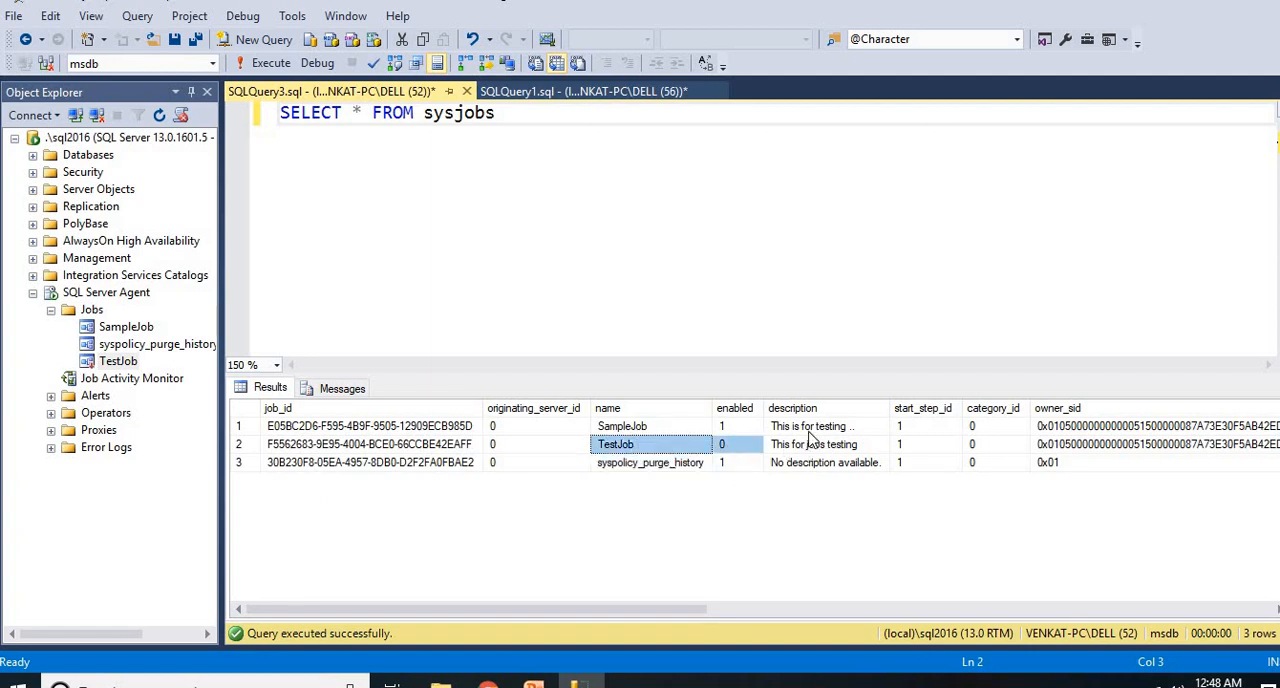
left_click(825, 444)
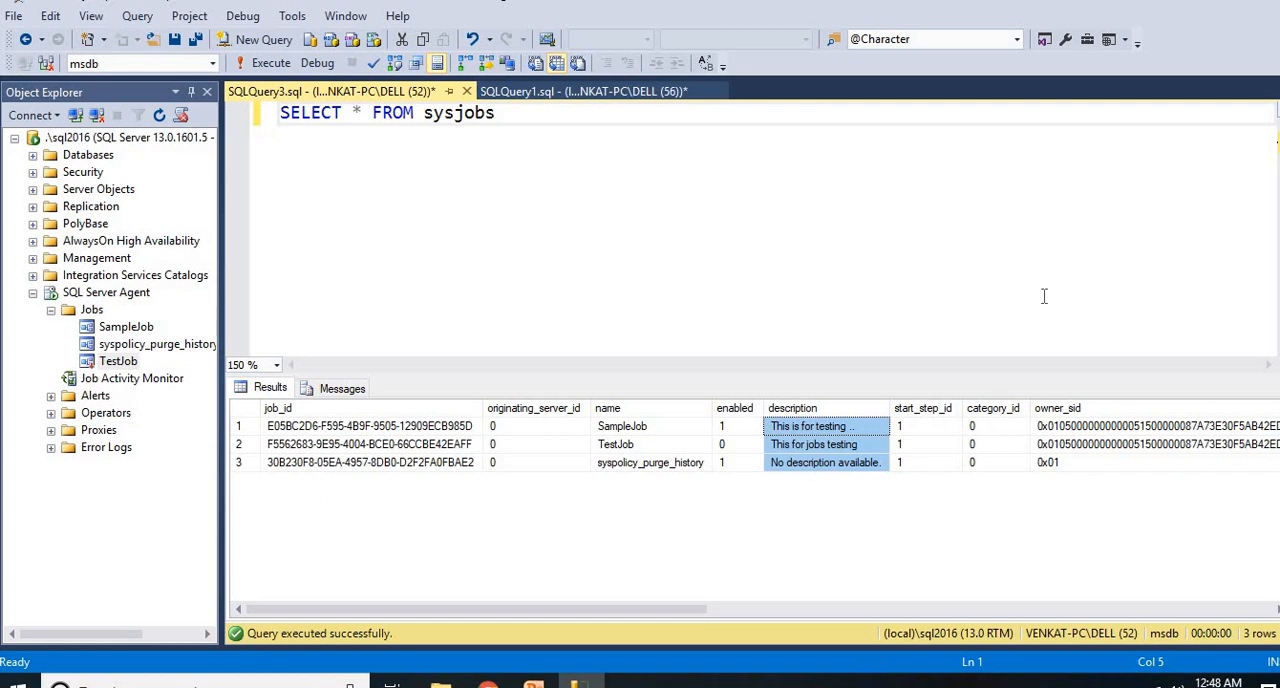
mouse_move(920, 447)
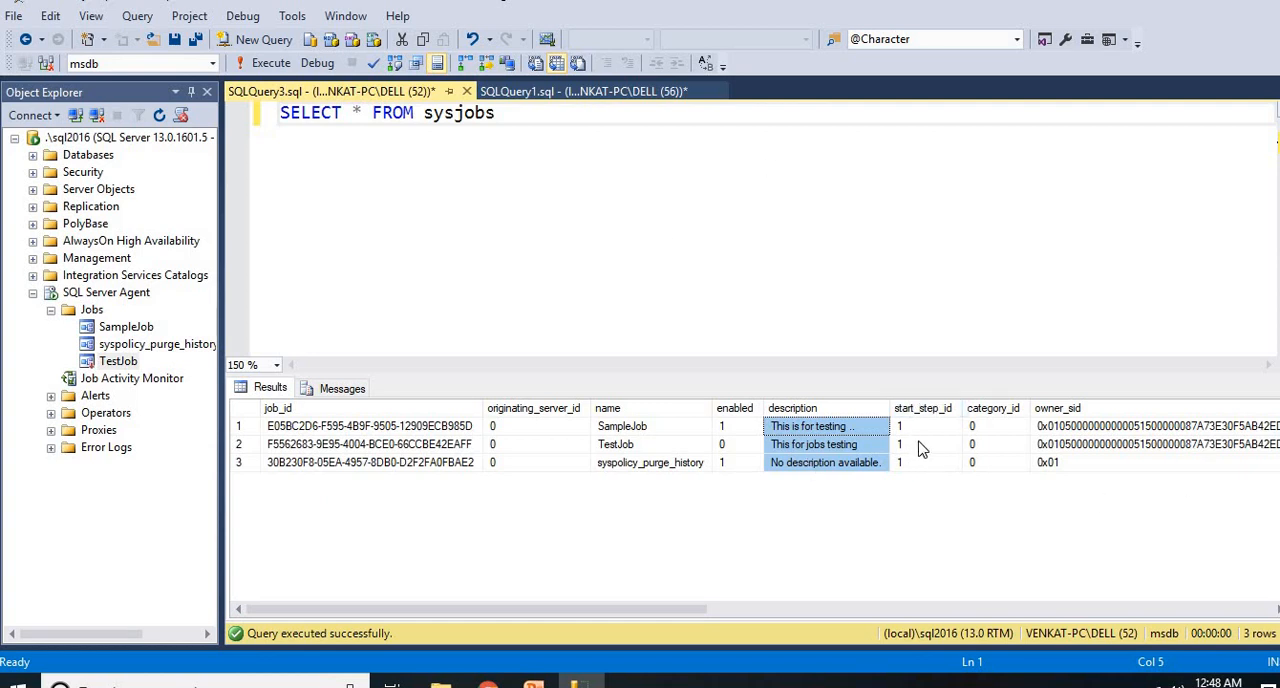
left_click(971, 444)
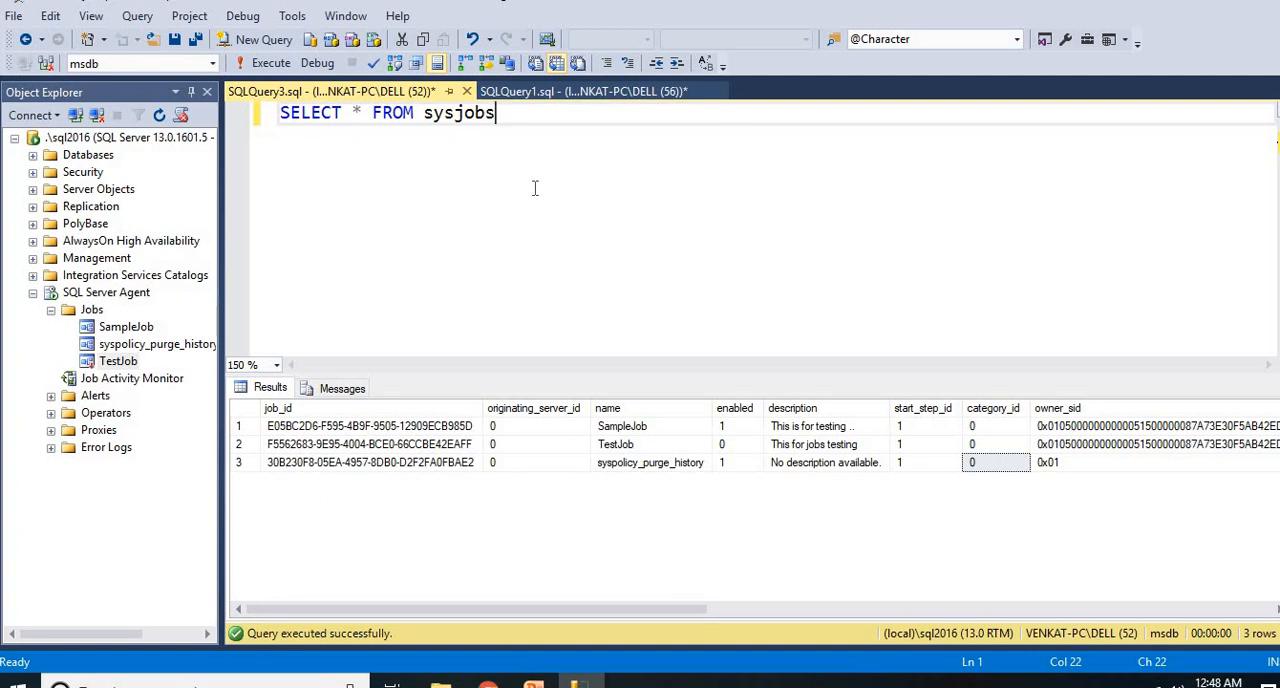
Filter sysjobs with WHERE enabled=1 and run it, returning SampleJob and syspolicy_purge_history.
type("where")
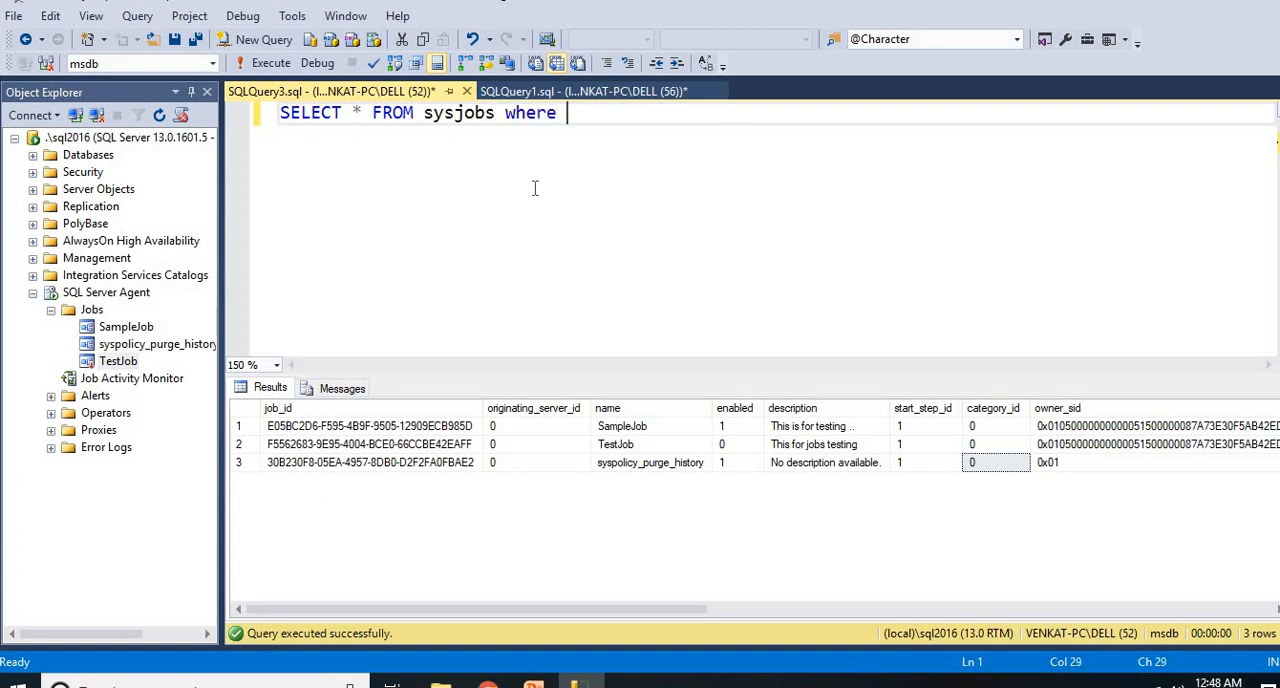
type("enabled")
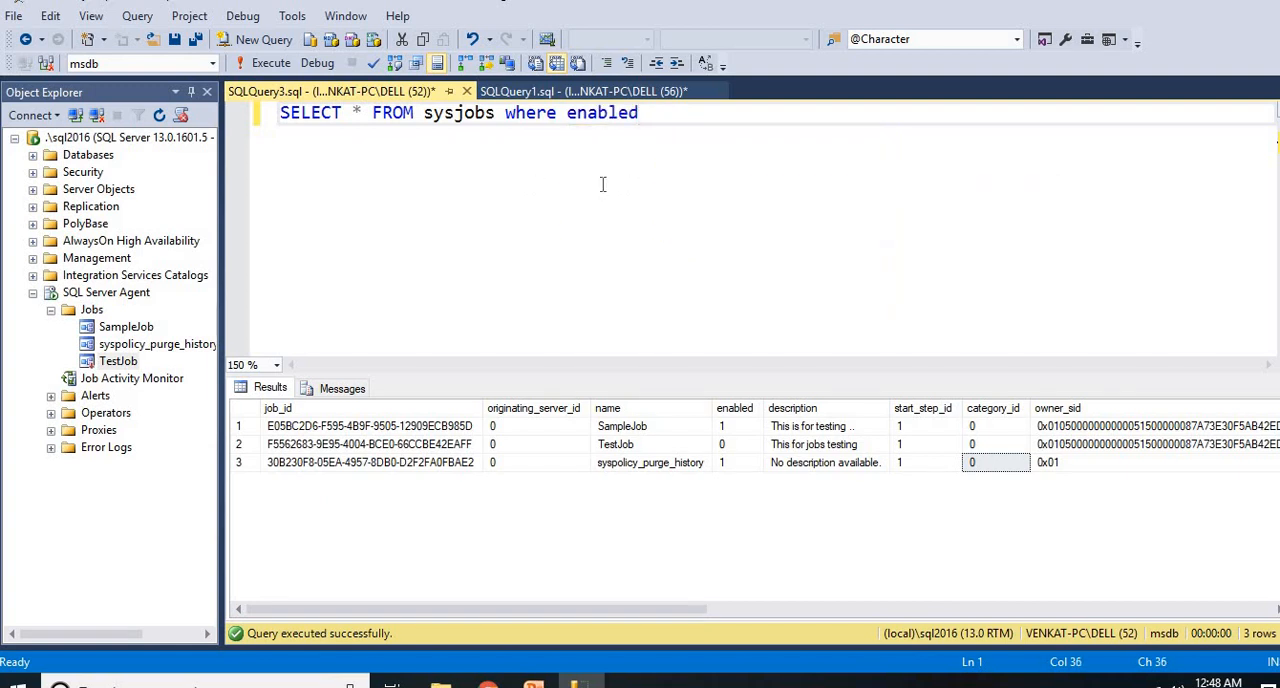
type("=1")
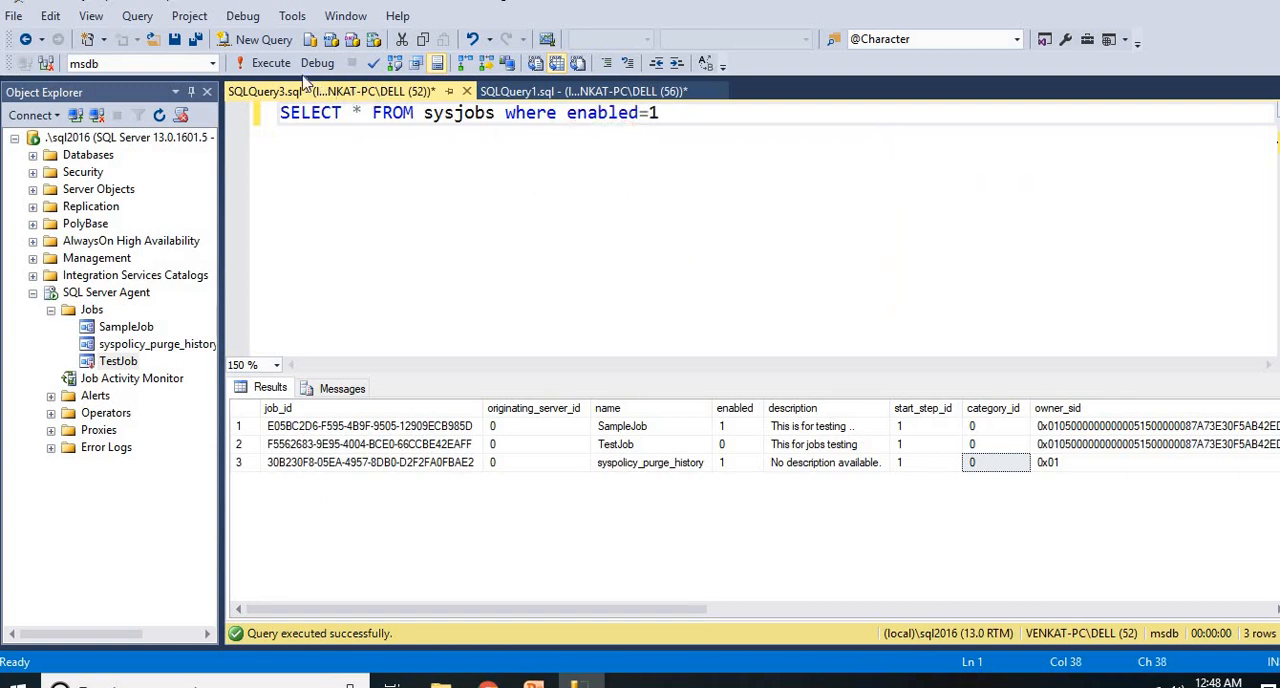
left_click(270, 63)
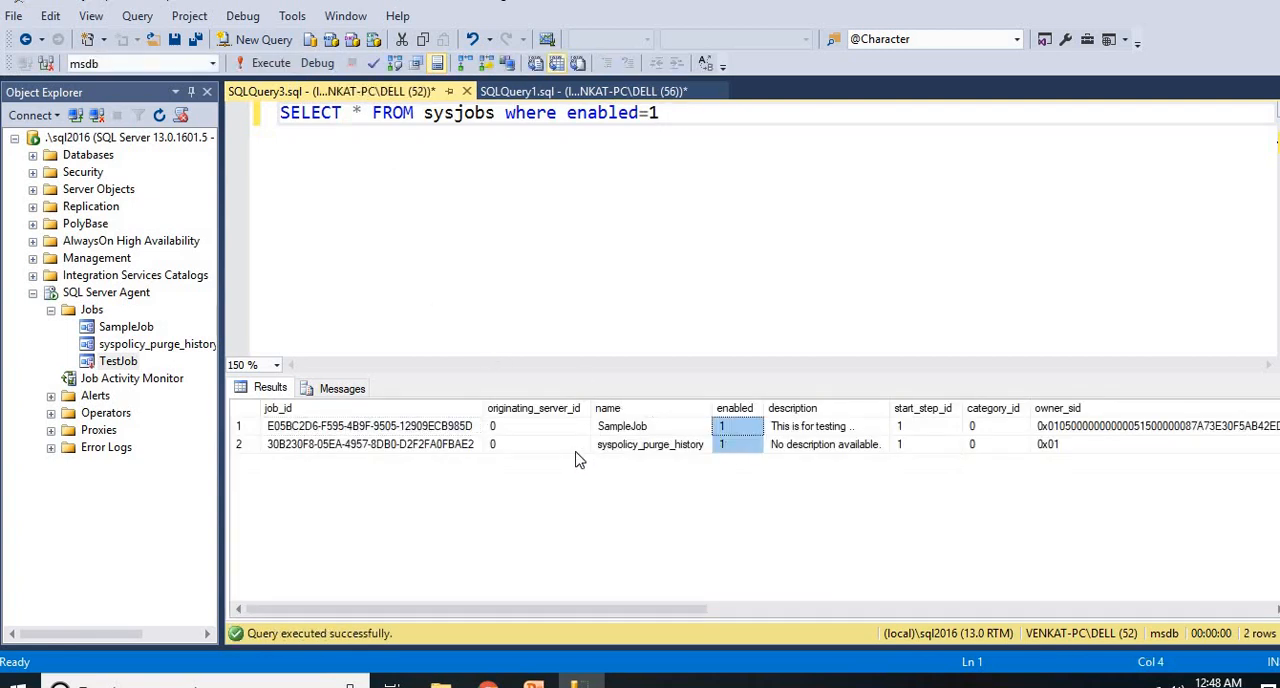
mouse_move(617, 452)
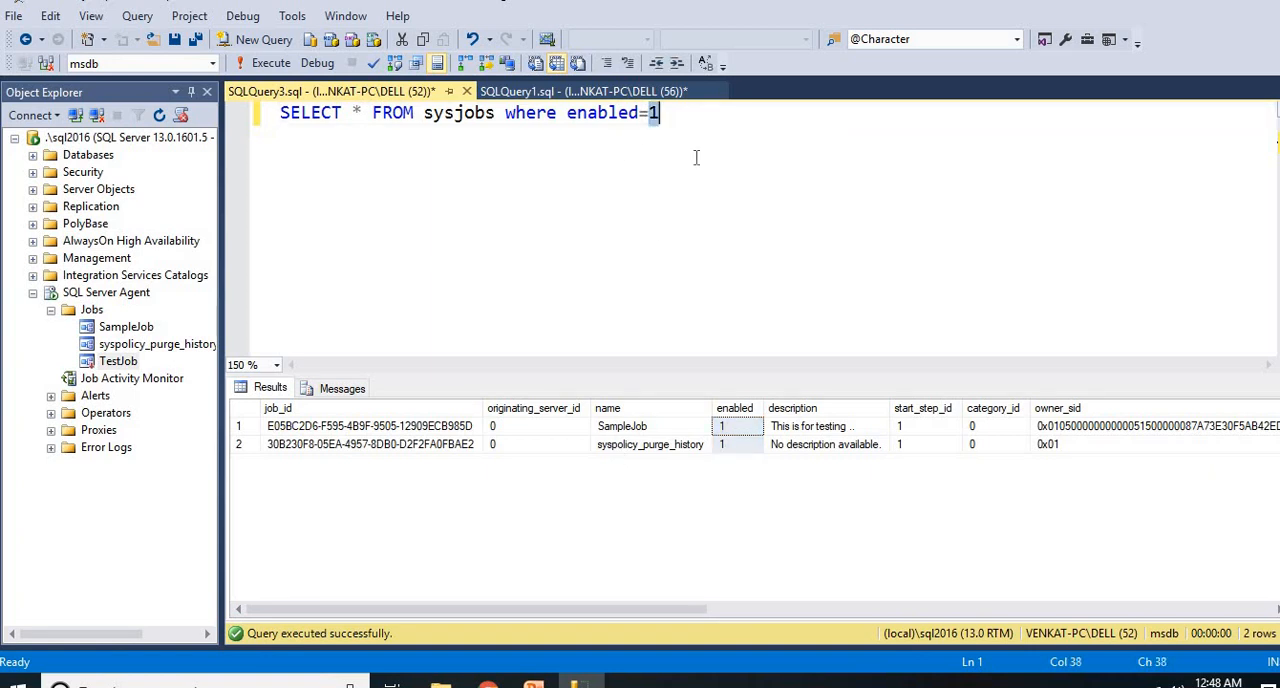
Change the filter to enabled=0 and rerun, leaving only TestJob in the results.
type("0")
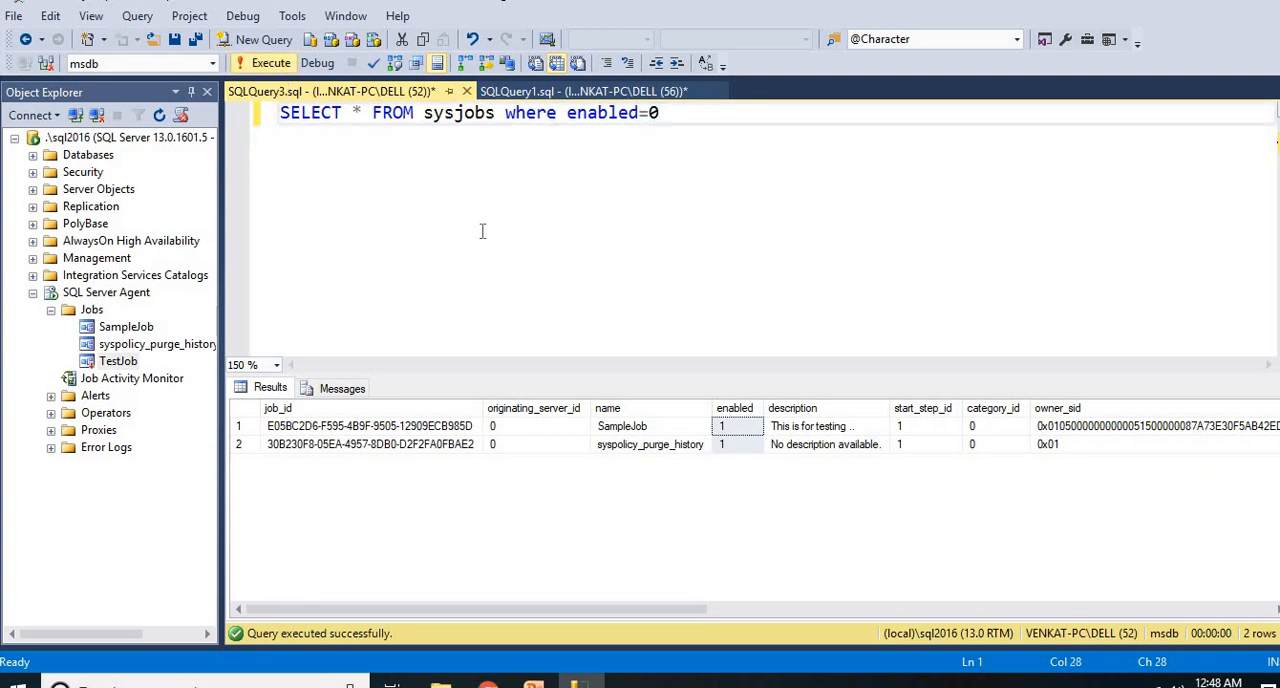
left_click(270, 62)
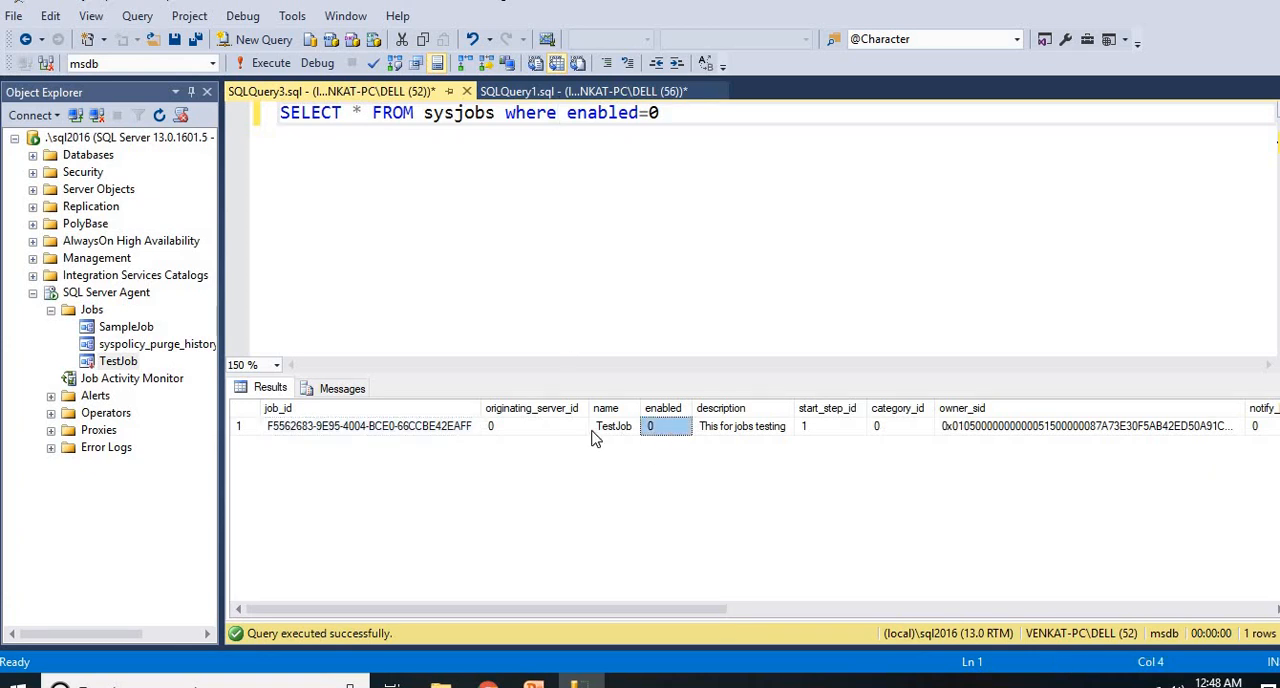
left_click(613, 426)
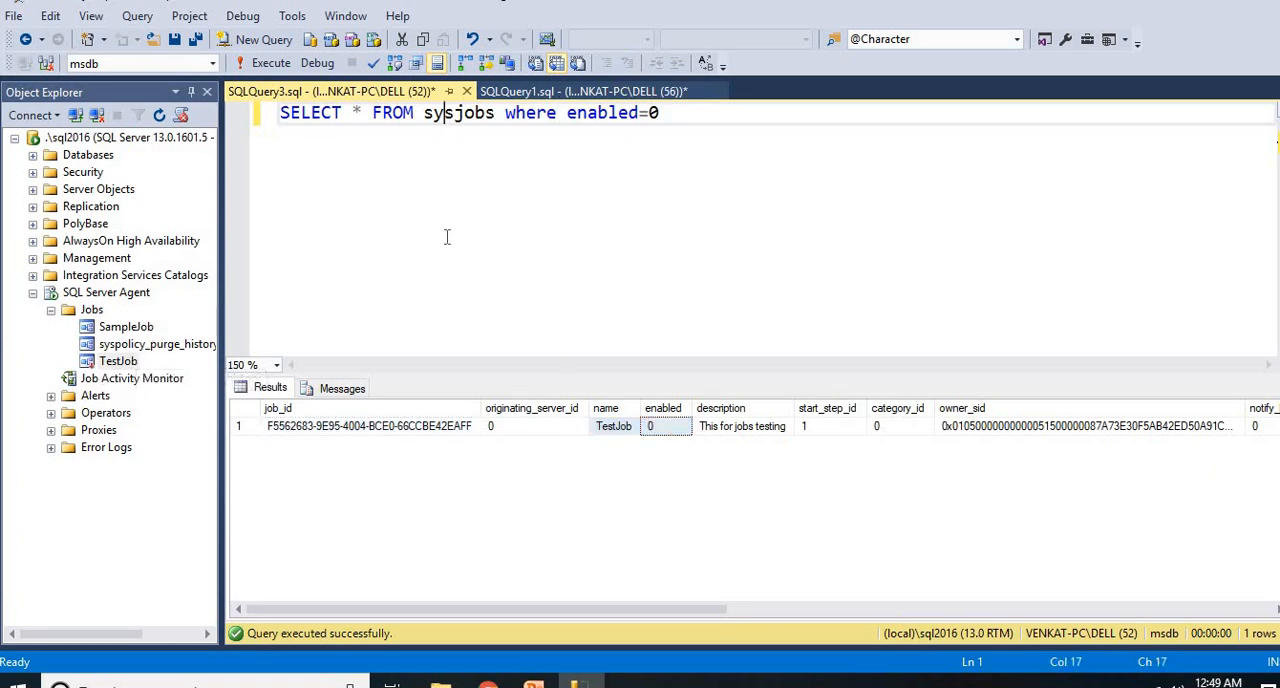
left_click(660, 112)
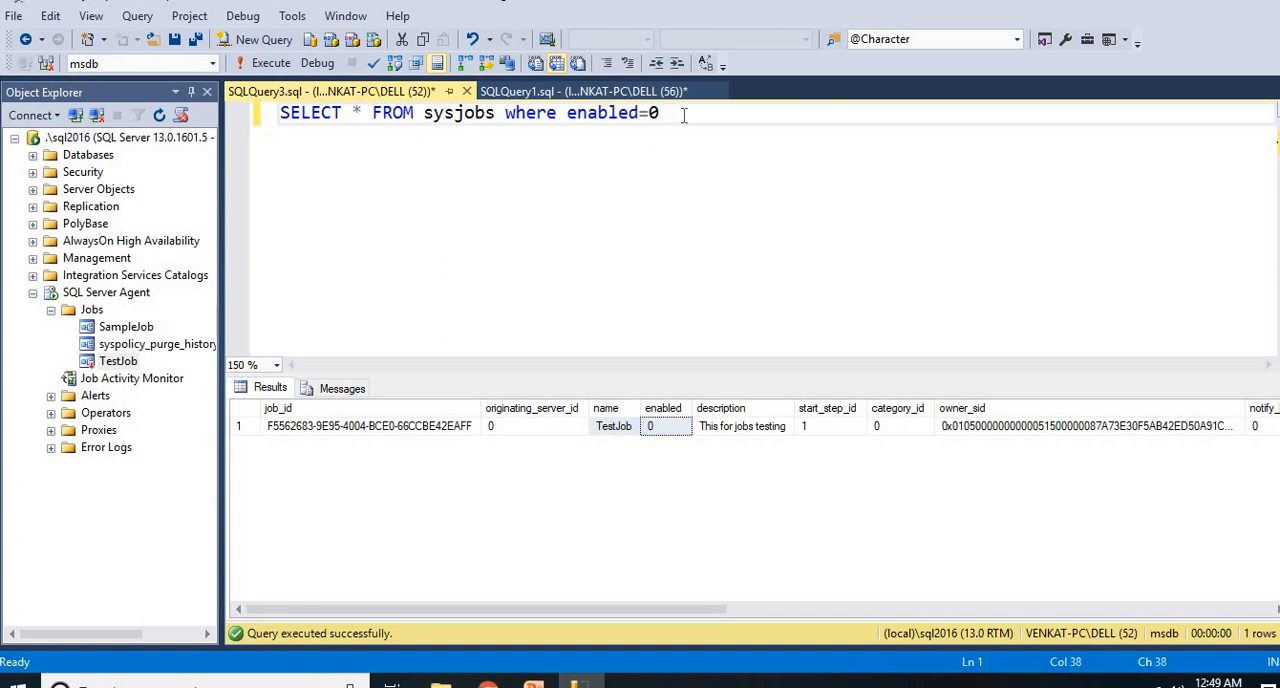
type("SELE")
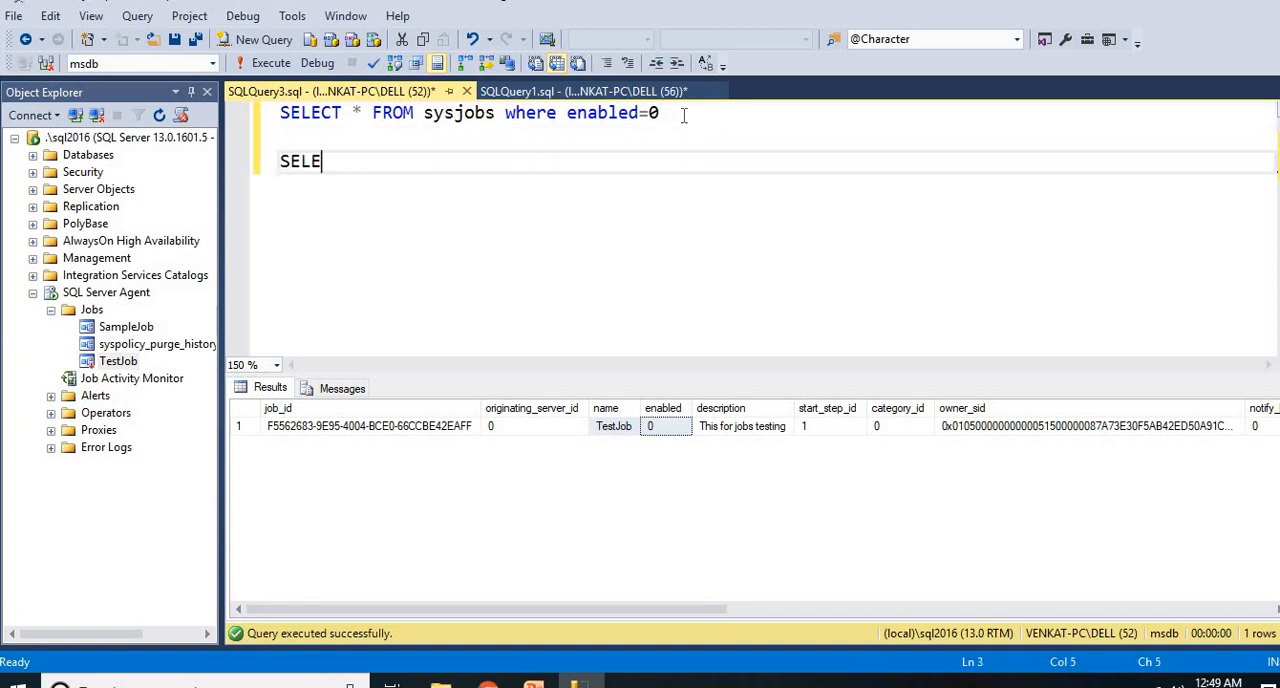
type("CT * F")
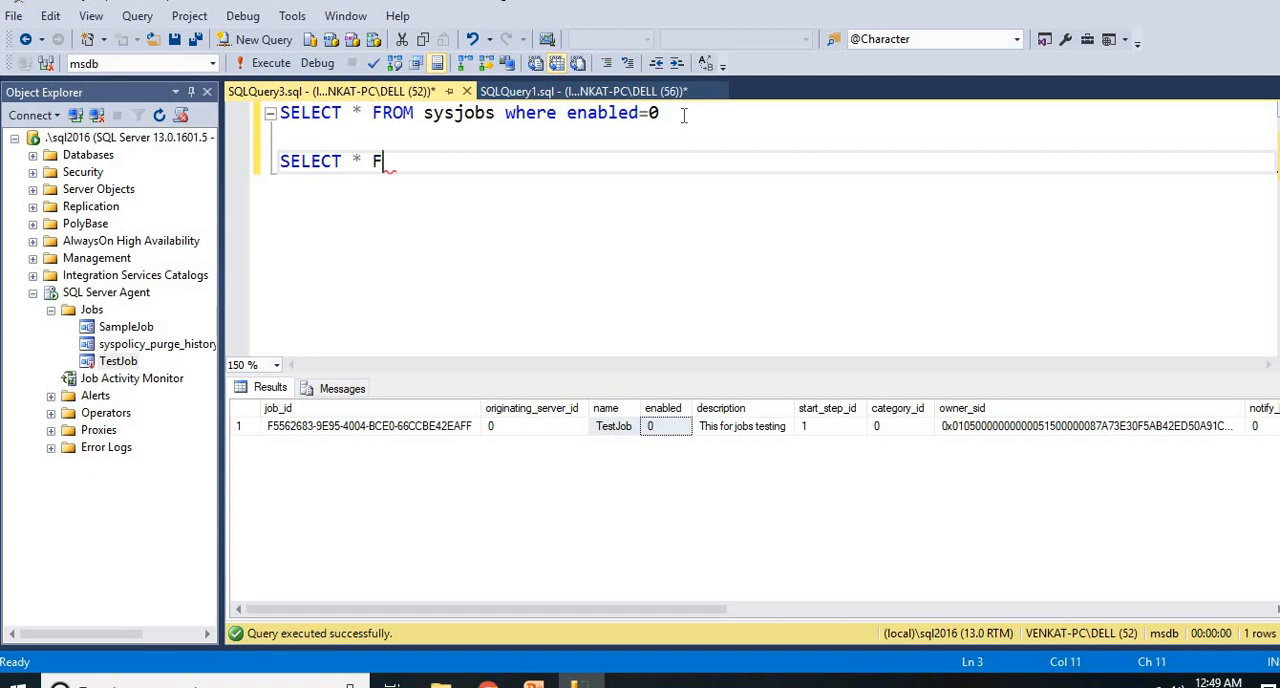
type("ROM S")
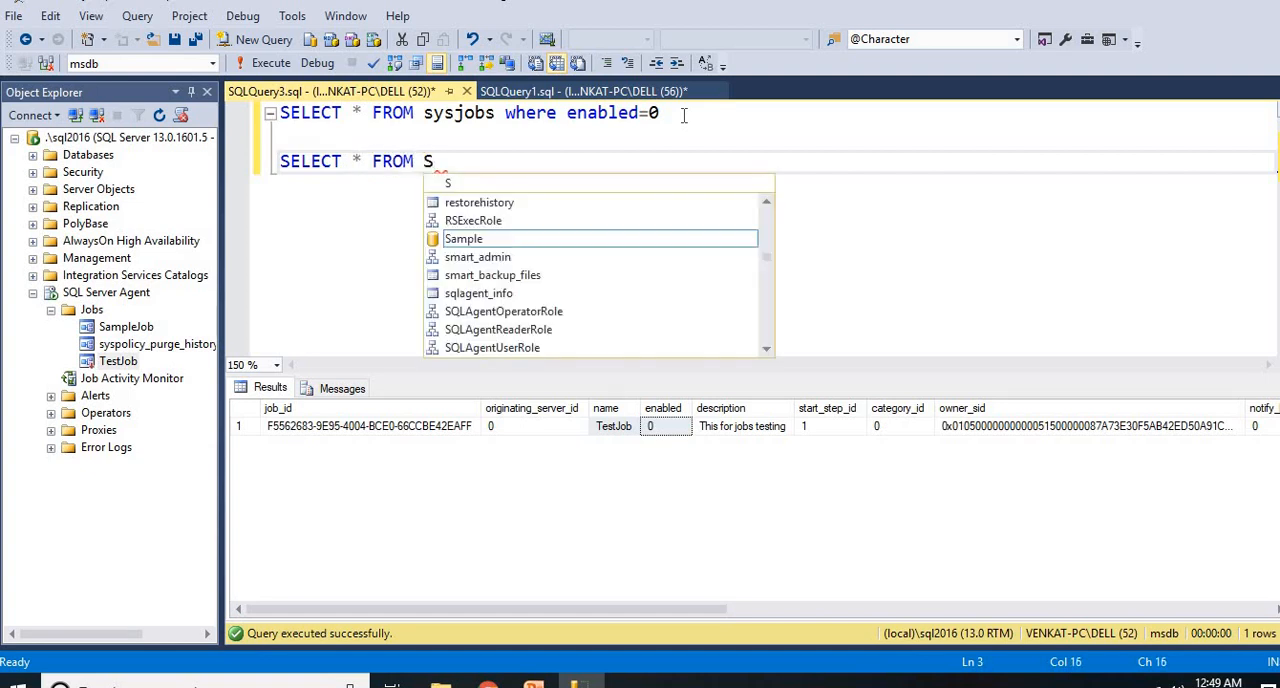
type("YS")
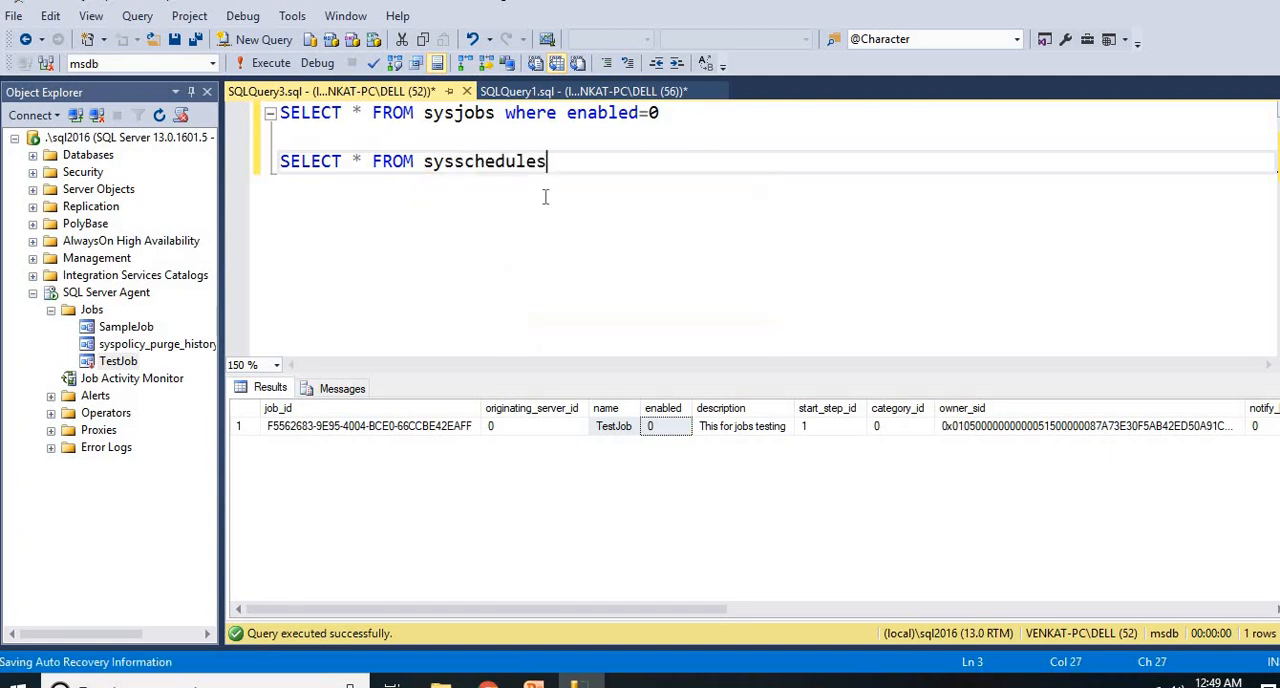
left_click(268, 161)
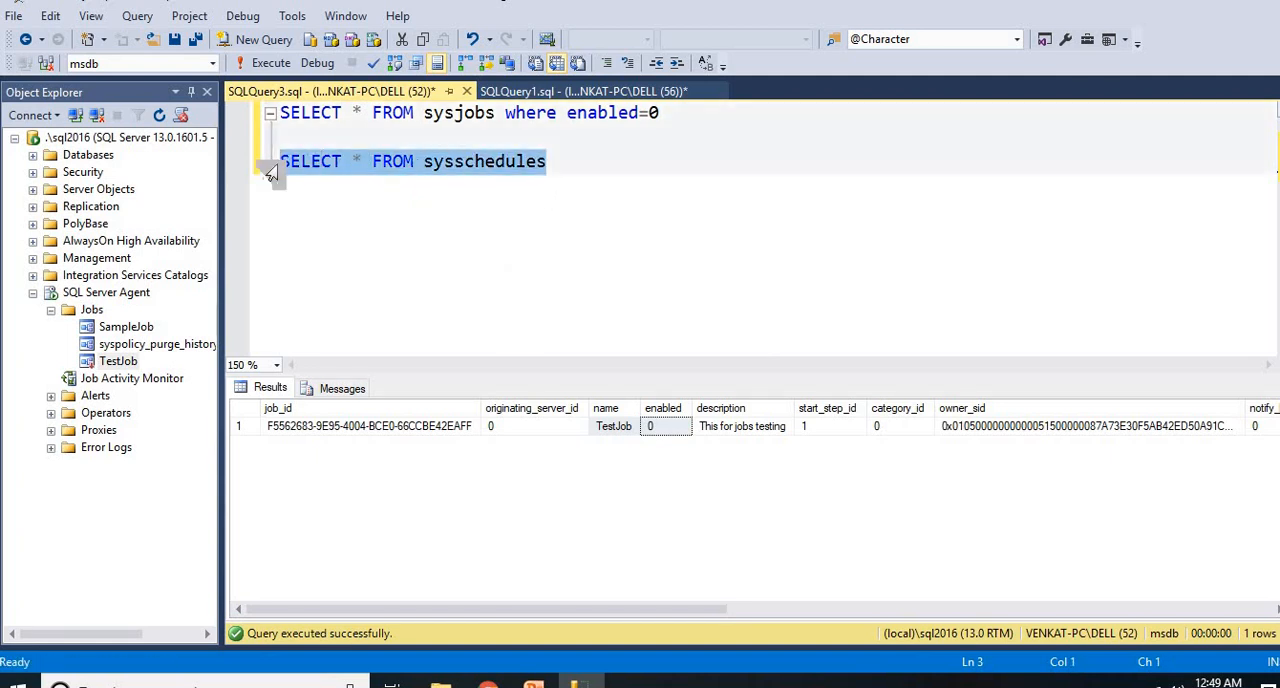
left_click(270, 62)
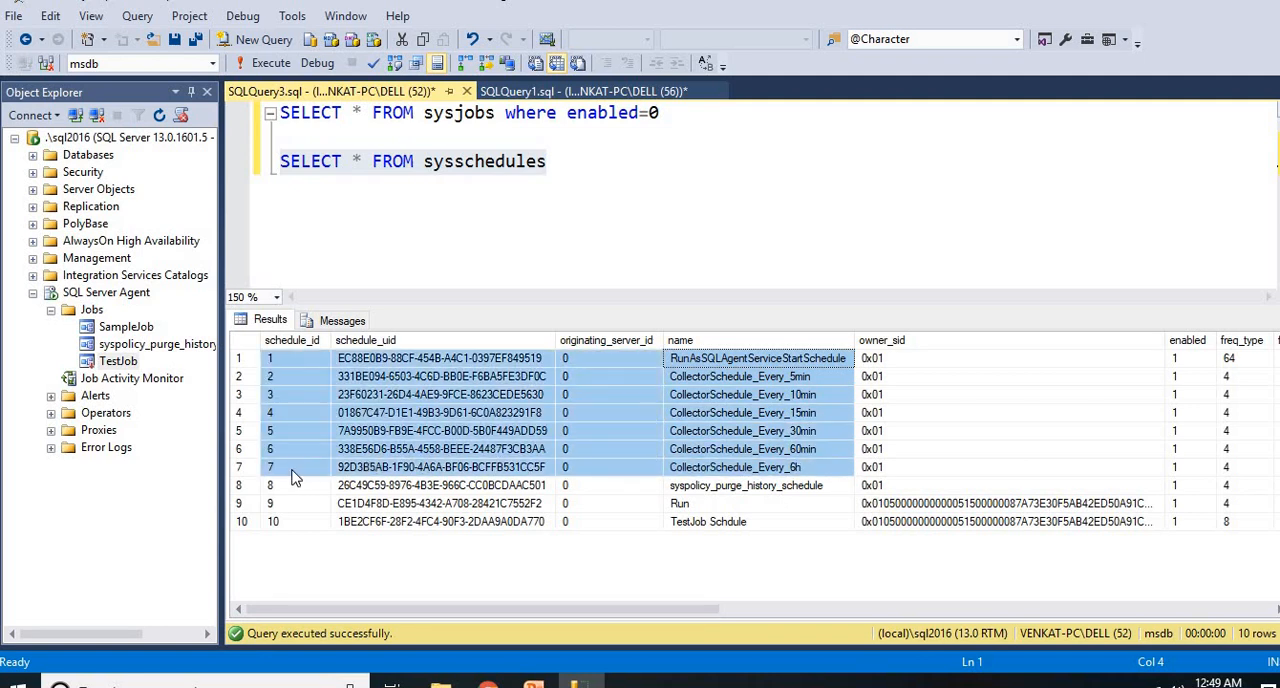
mouse_move(690, 530)
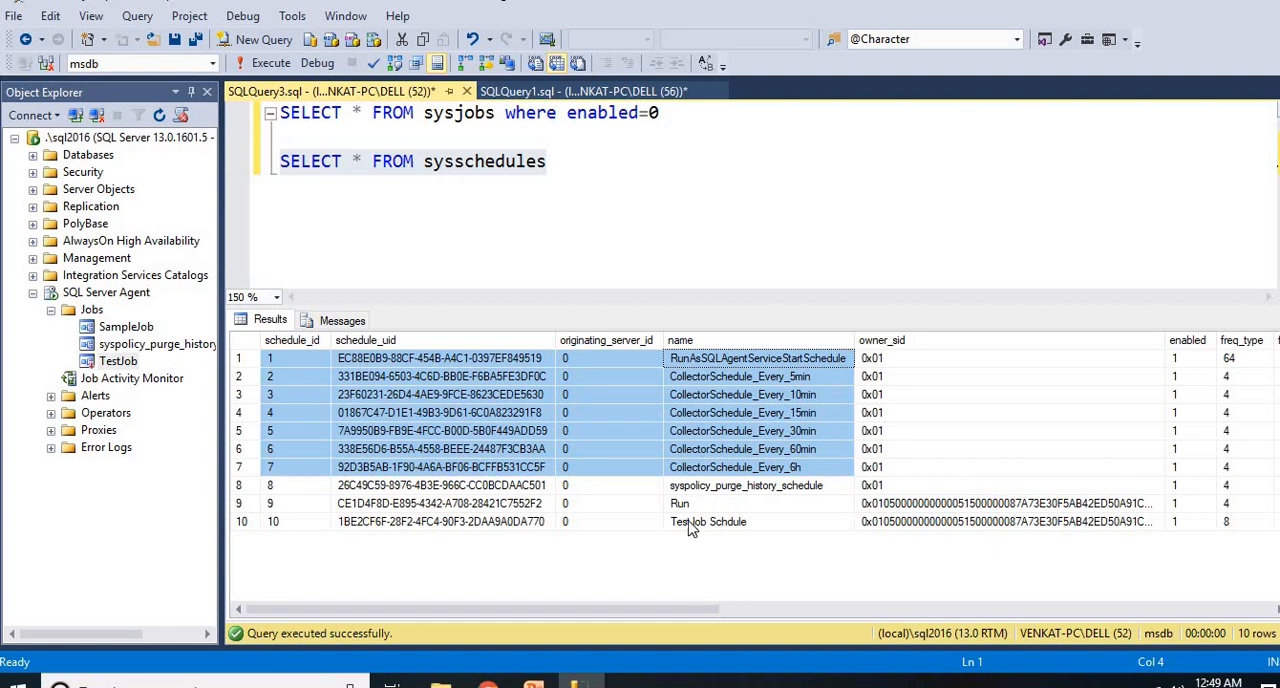
left_click(745, 485)
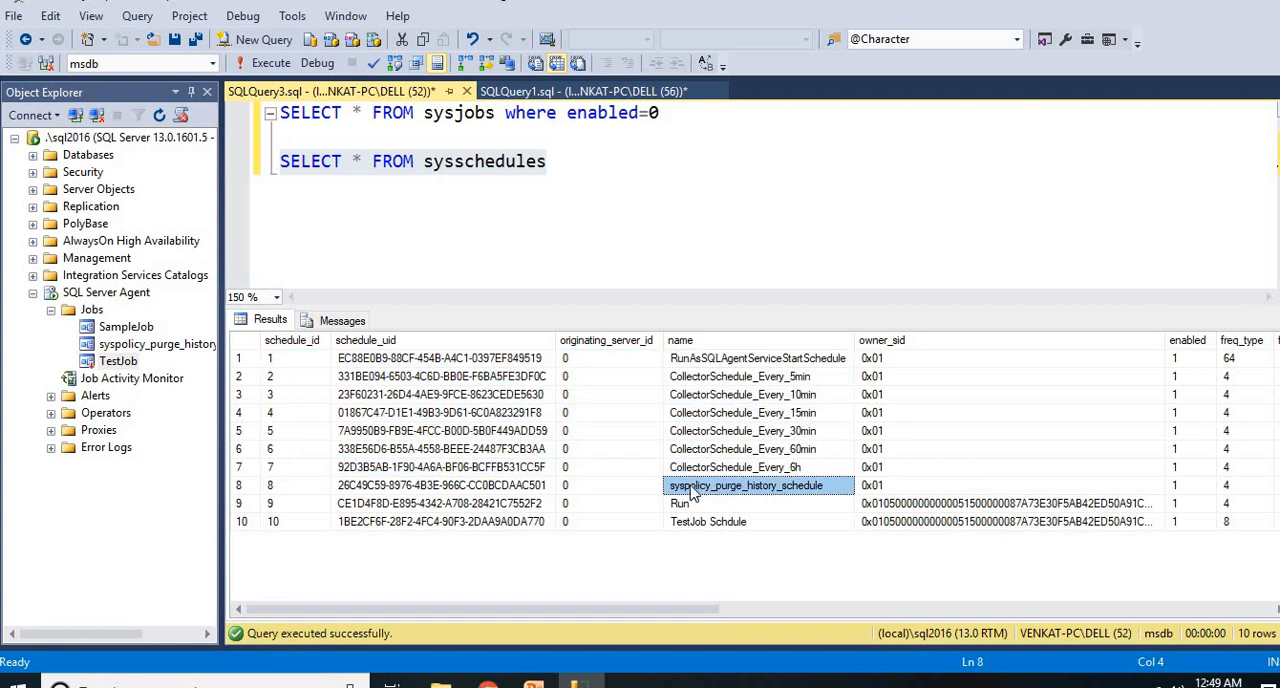
mouse_move(672, 480)
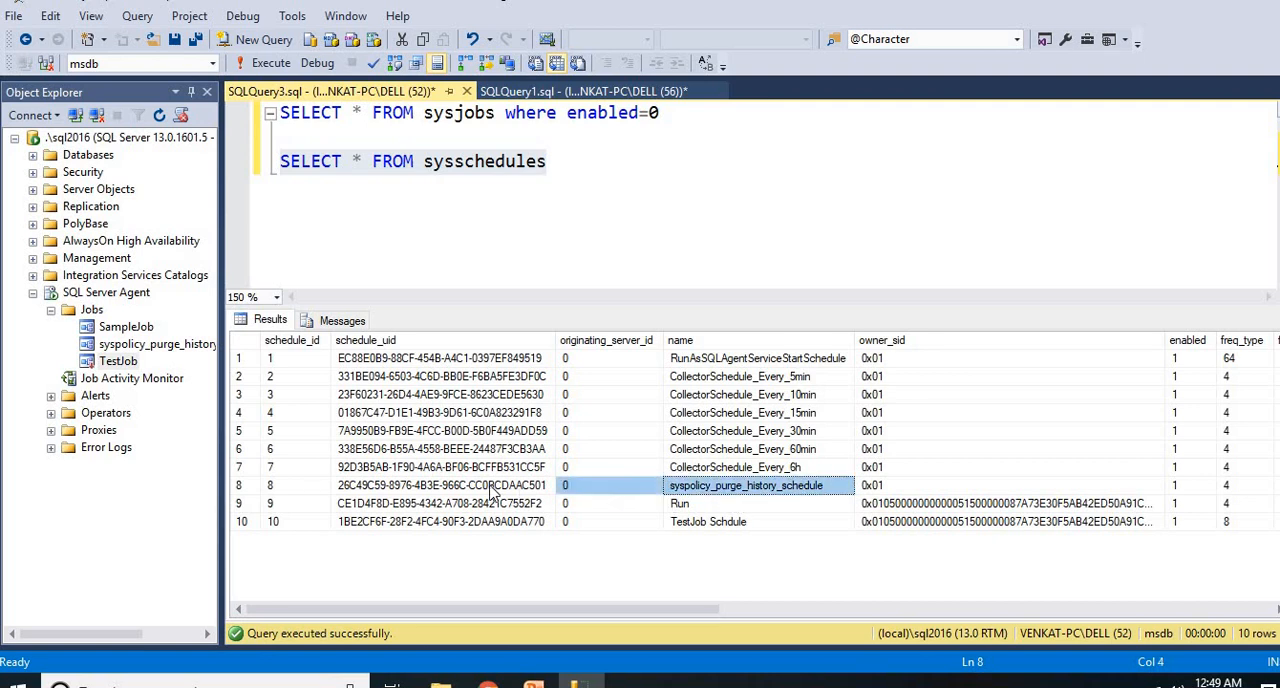
left_click(679, 503)
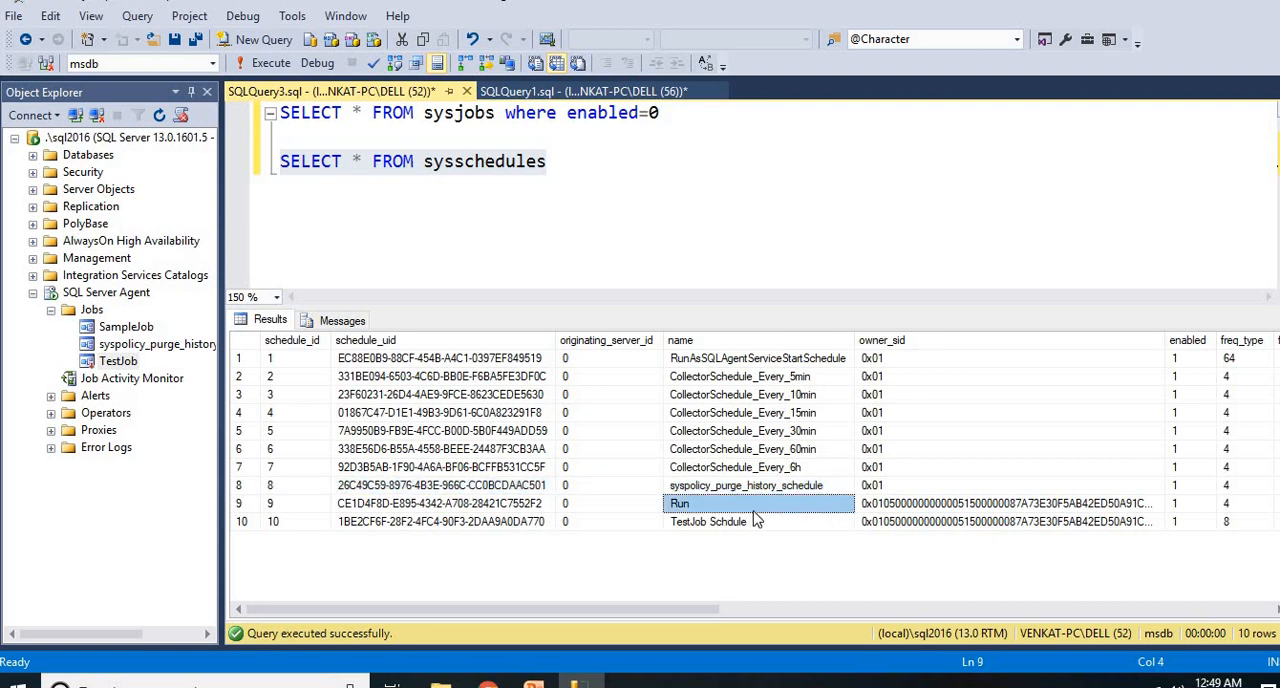
left_click(745, 485)
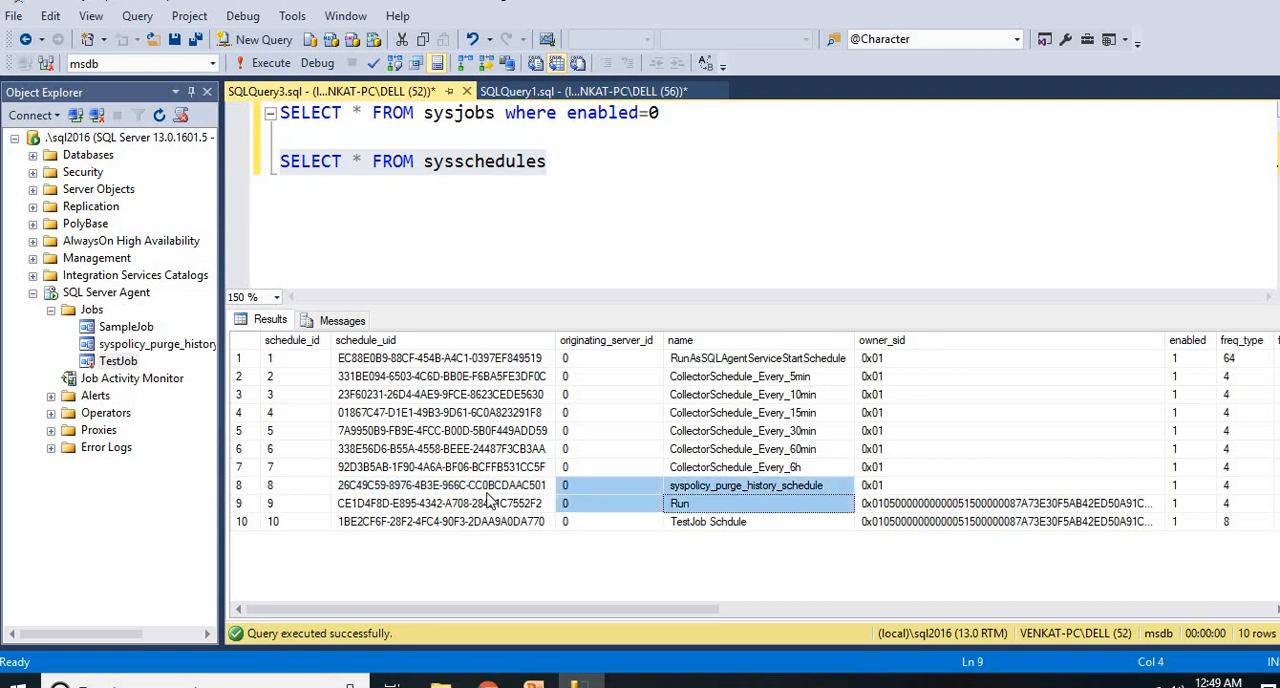
left_click(270, 503)
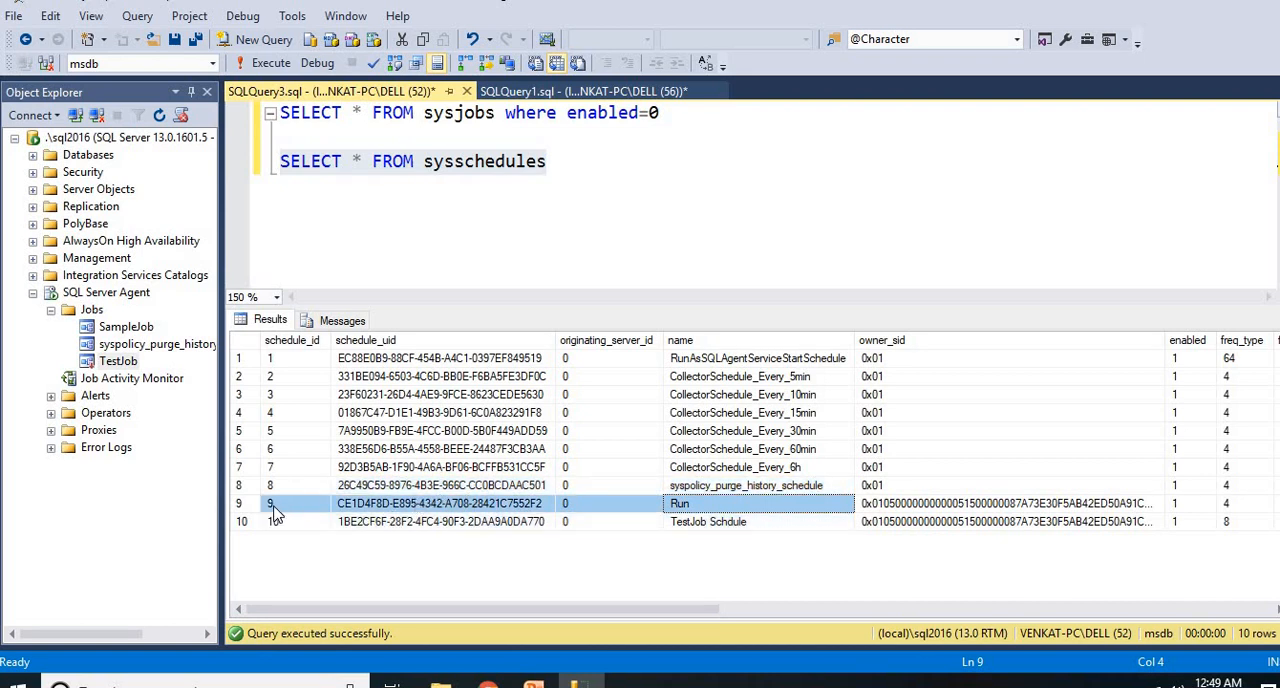
mouse_move(683, 517)
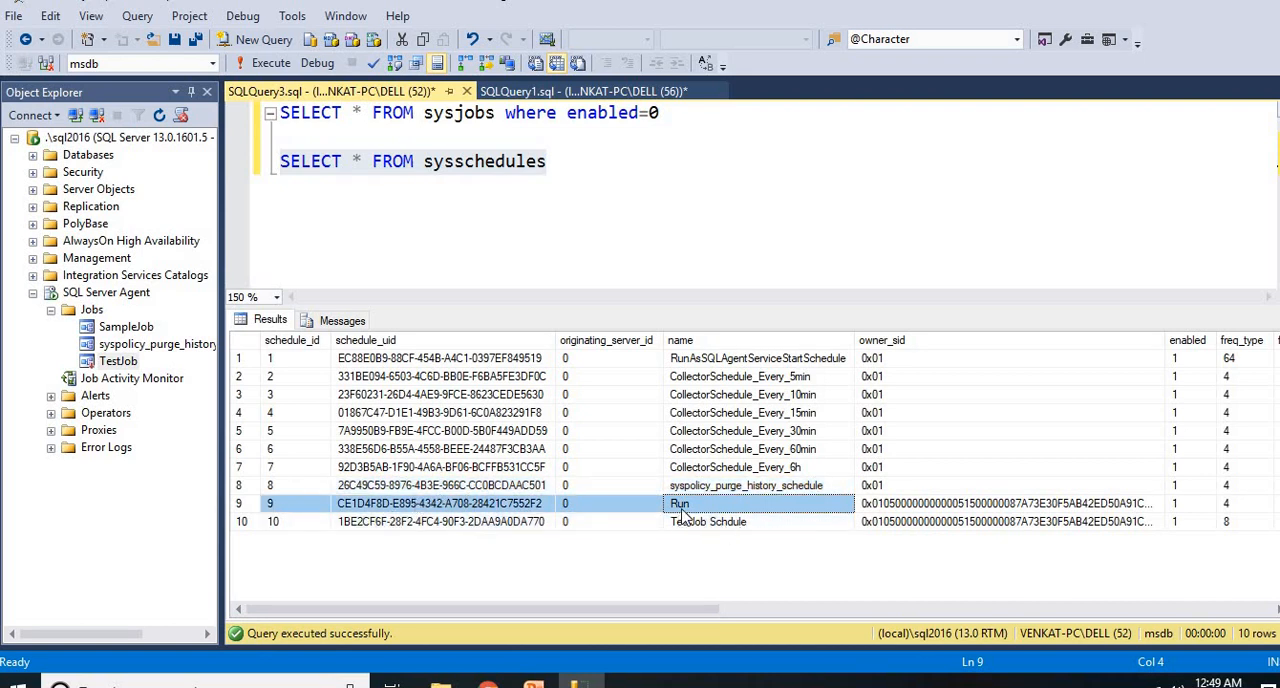
left_click(707, 521)
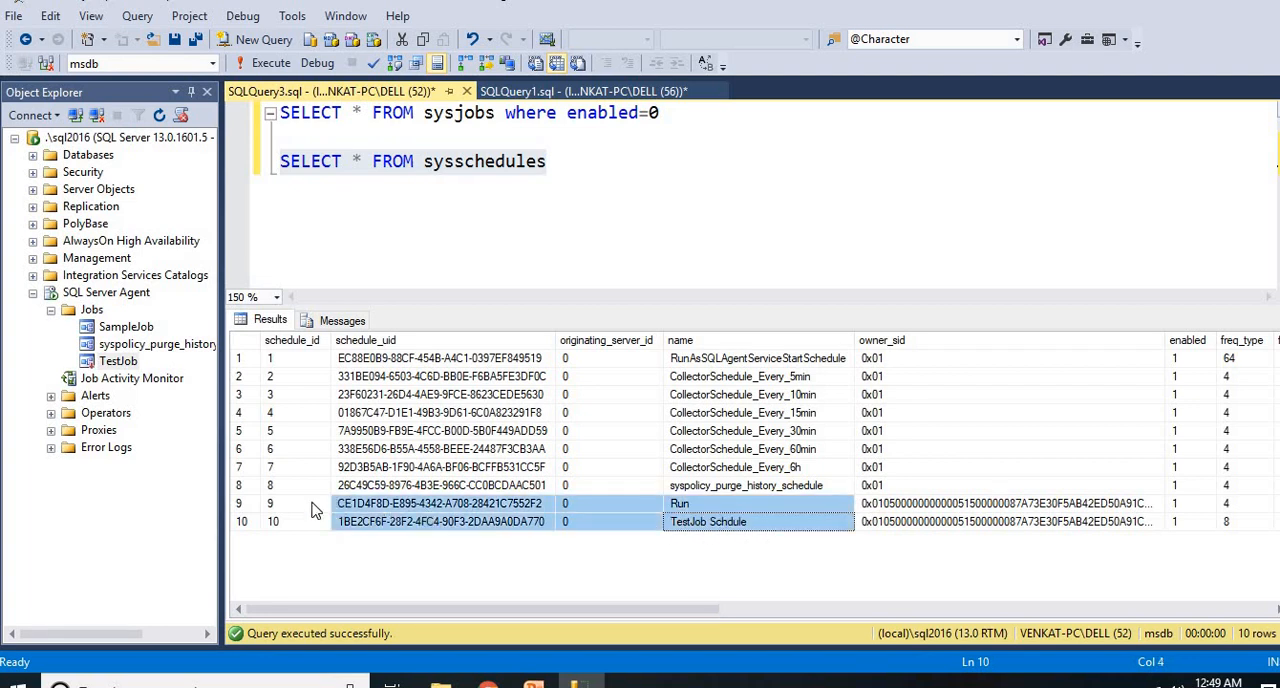
left_click(273, 521)
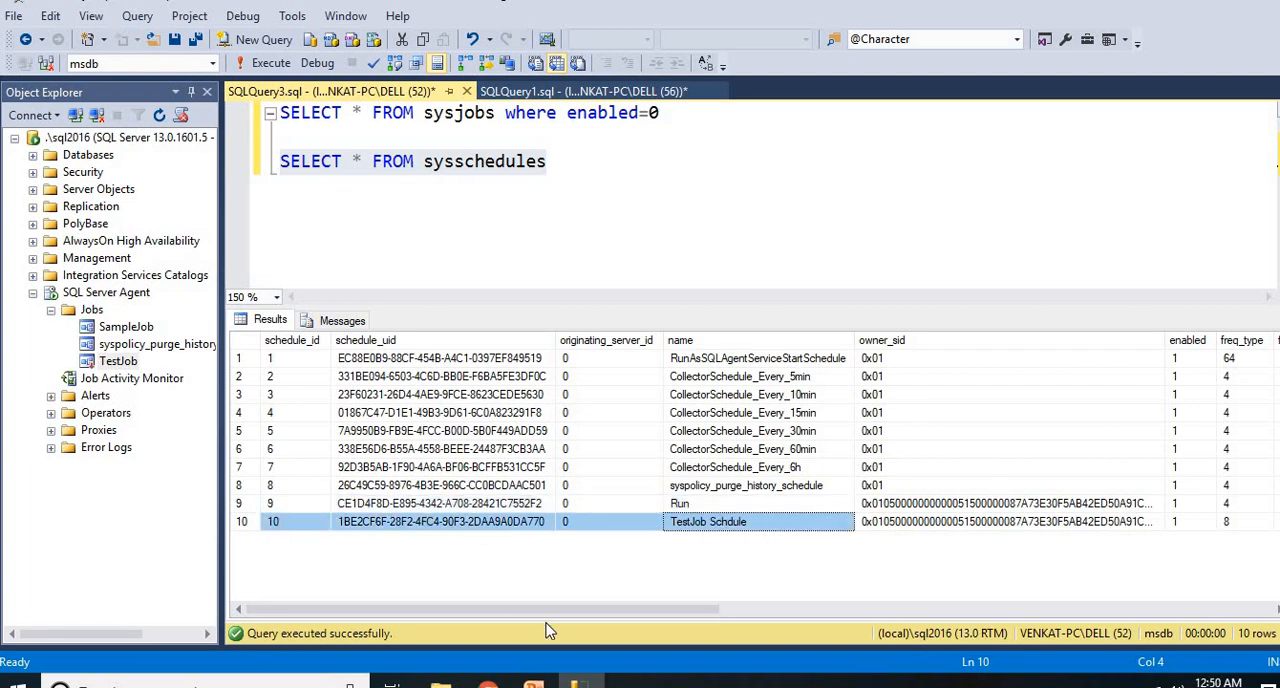
scroll("right", 3)
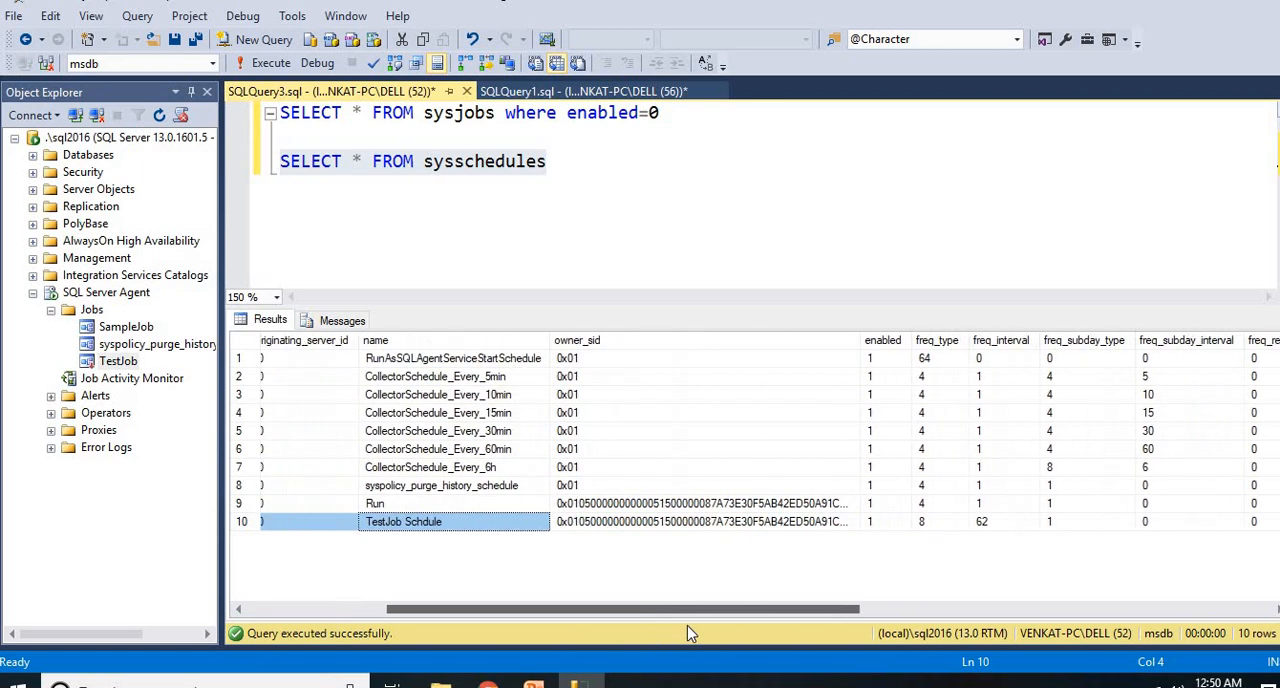
scroll("left", 3)
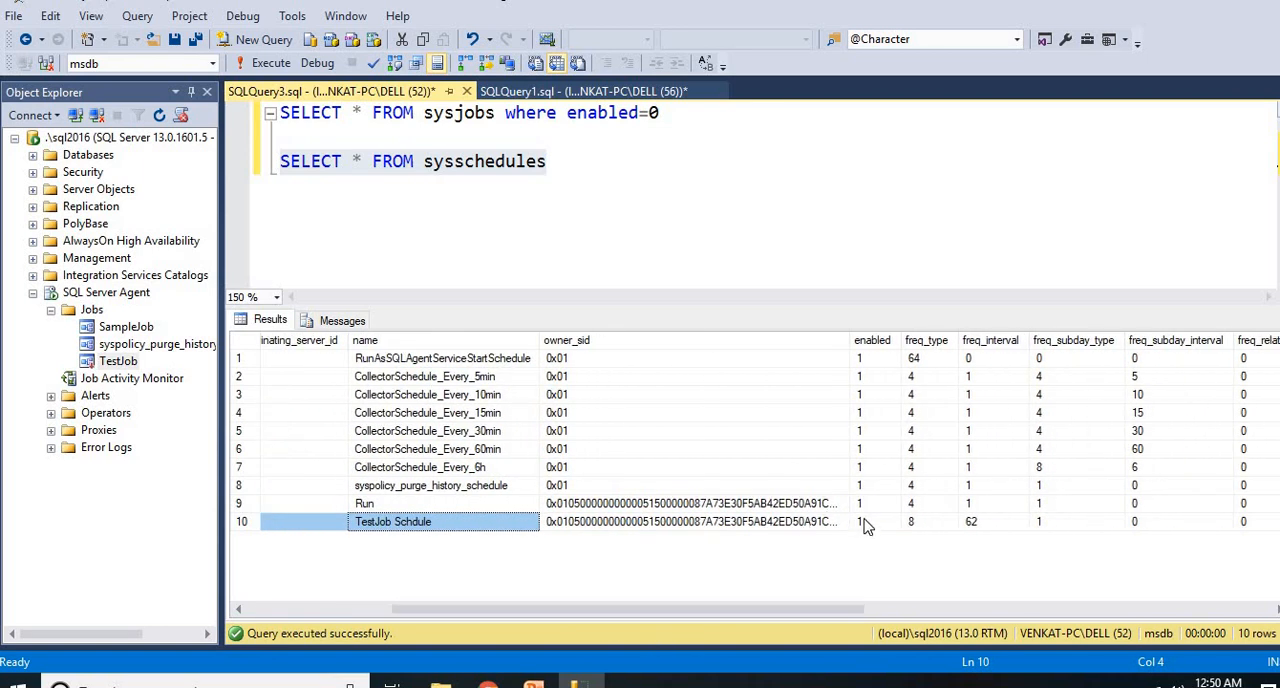
left_click(858, 521)
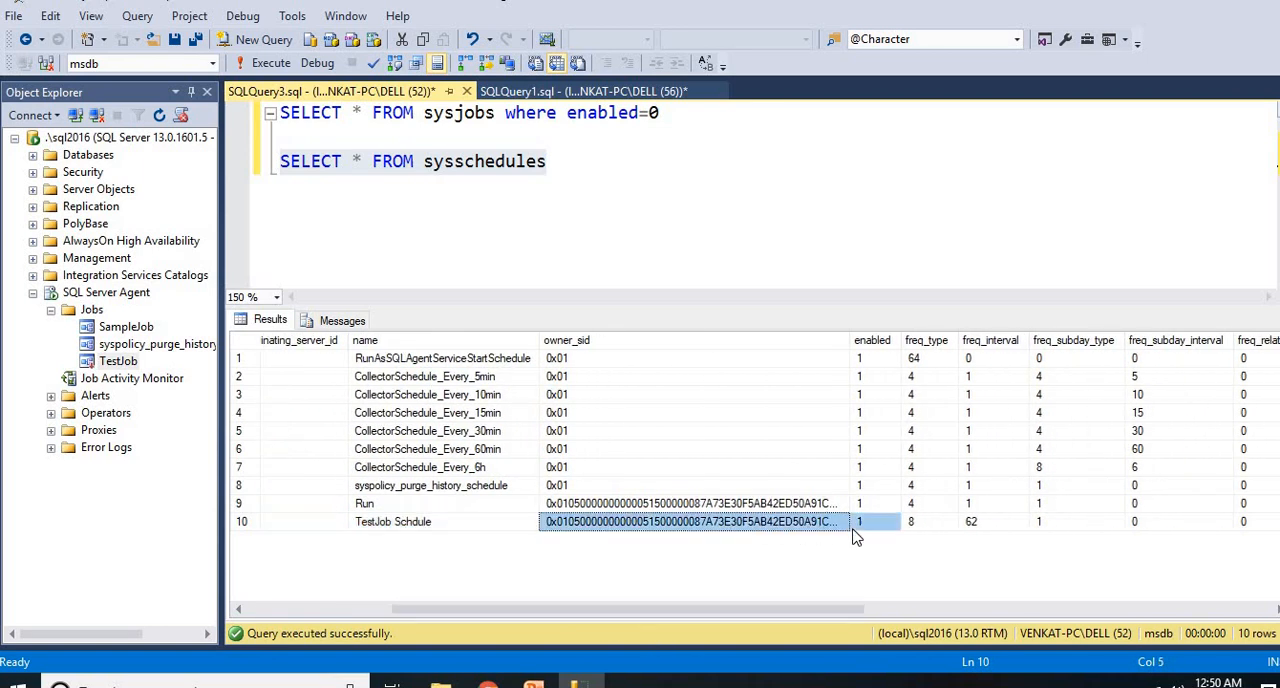
mouse_move(870, 535)
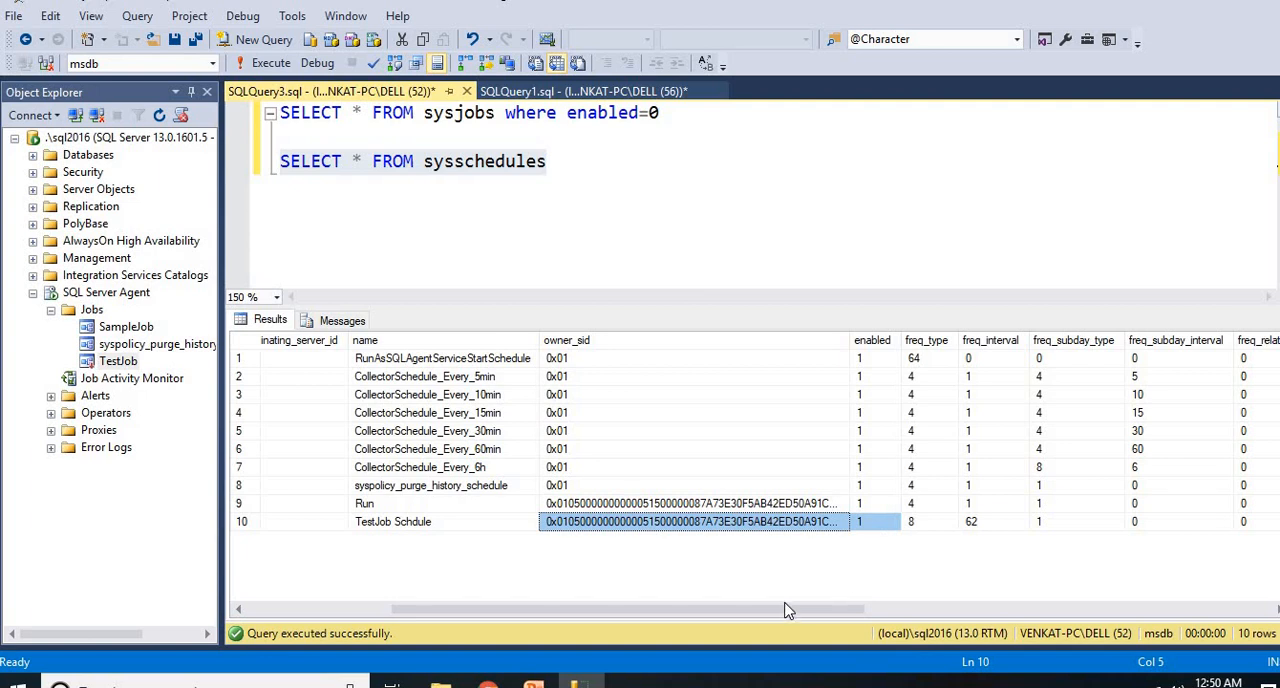
scroll("left", 3)
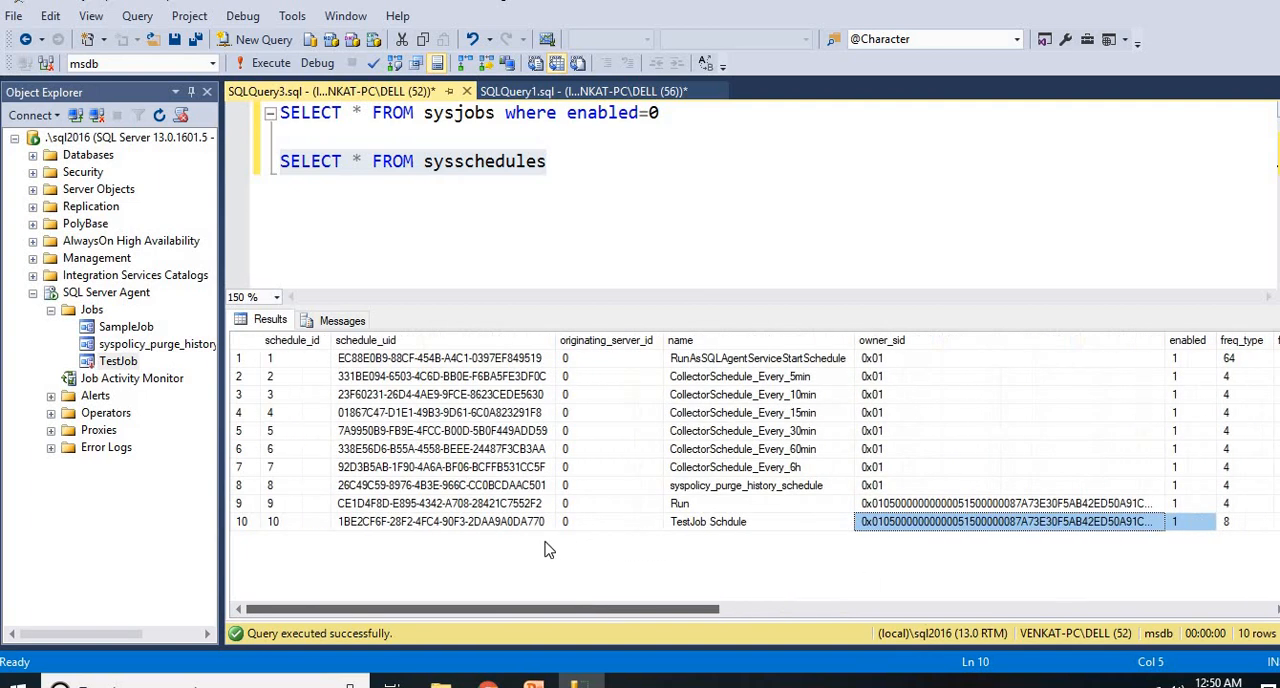
left_click(556, 161)
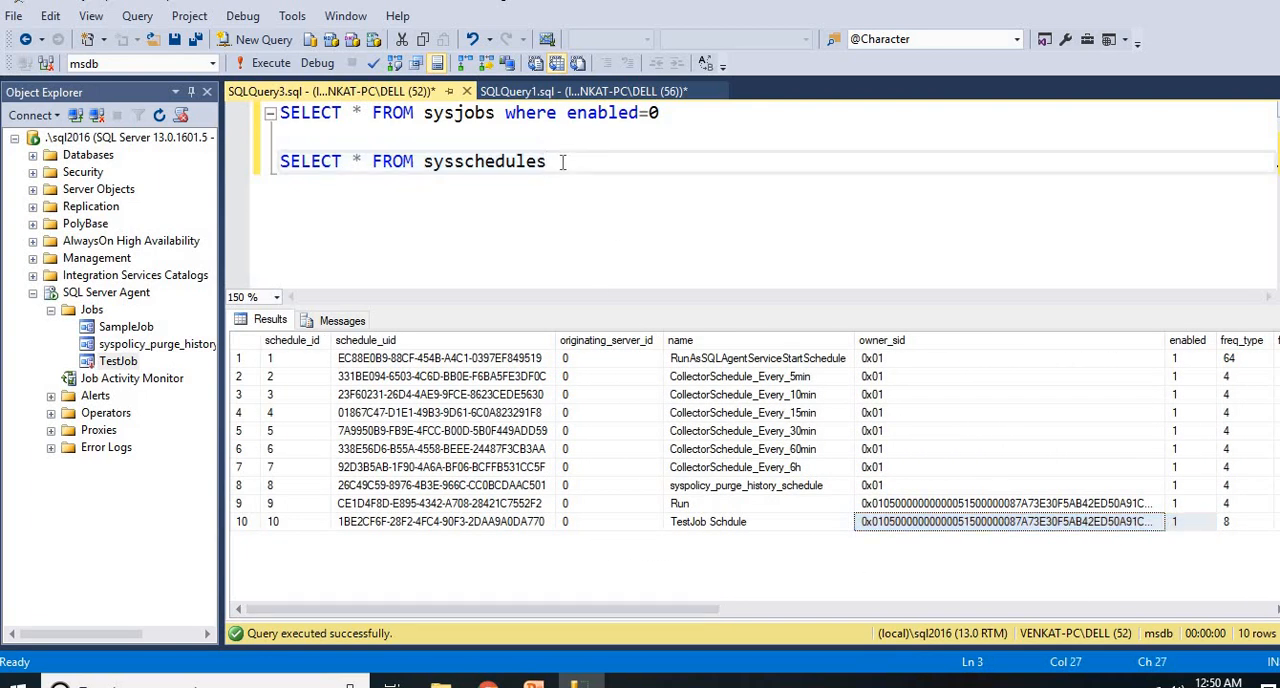
Run SELECT * FROM sysjobschedules, returning three job-schedule links, and dismiss the clipboard error.
type("SELECT")
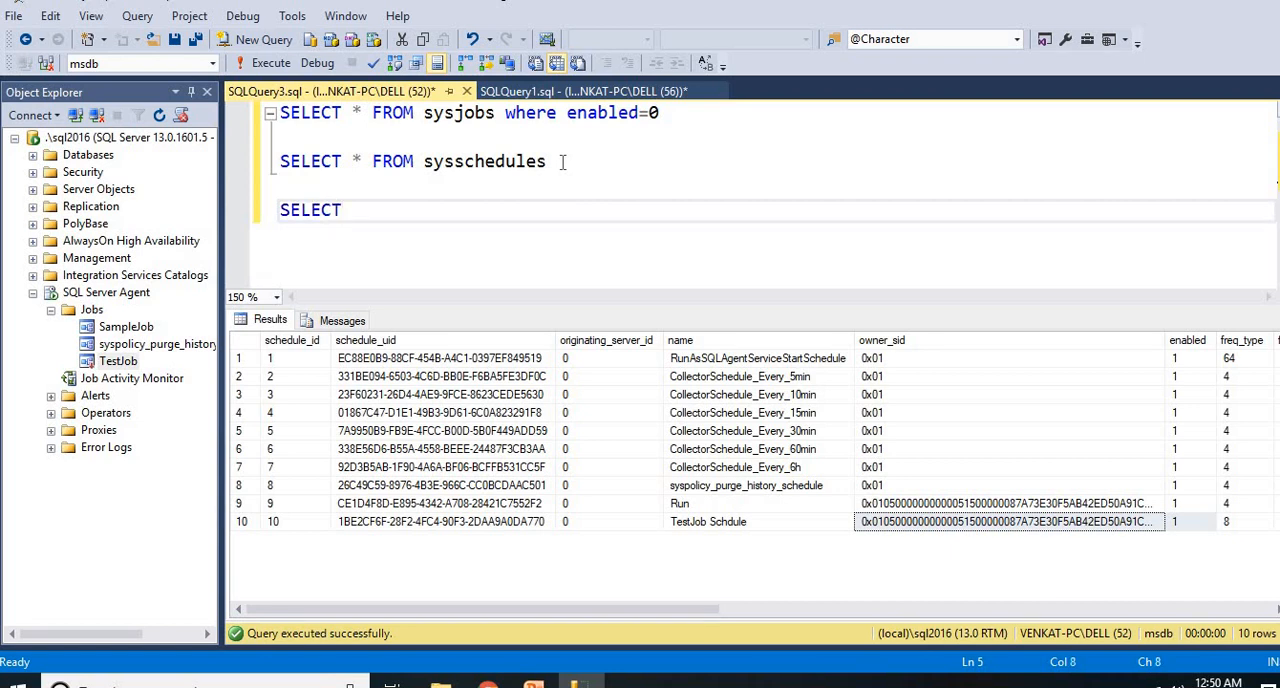
type("* FROM")
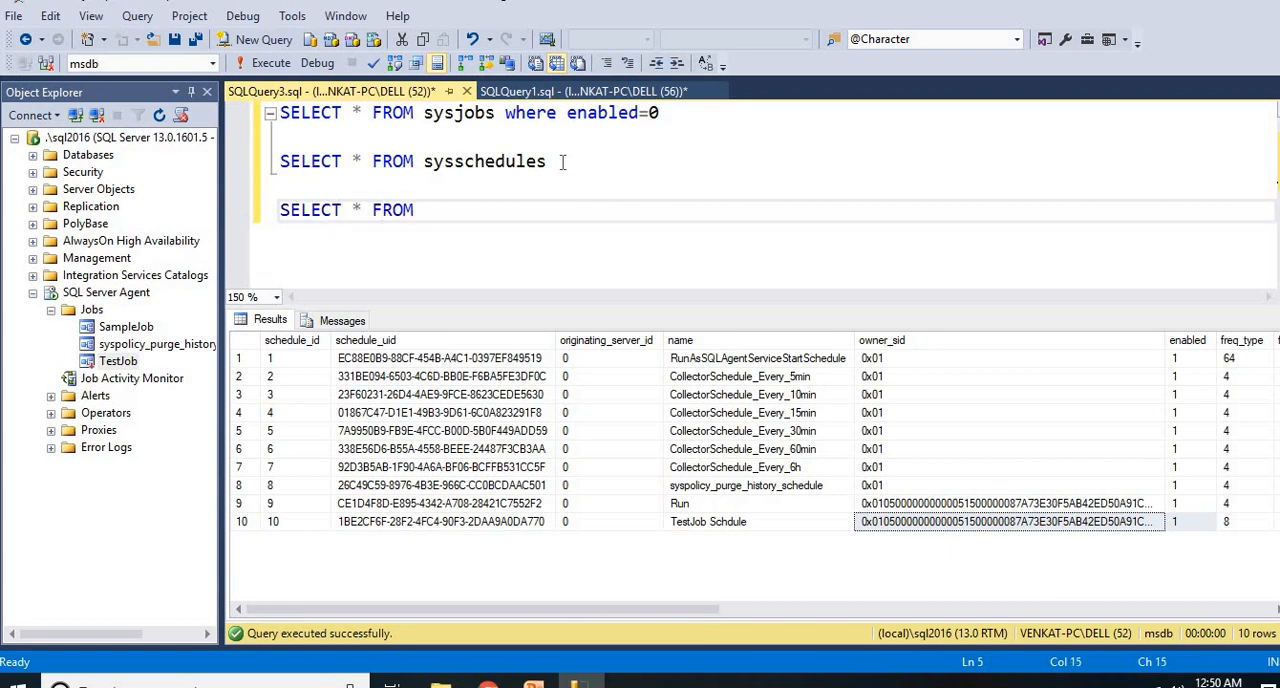
type("SYSJ")
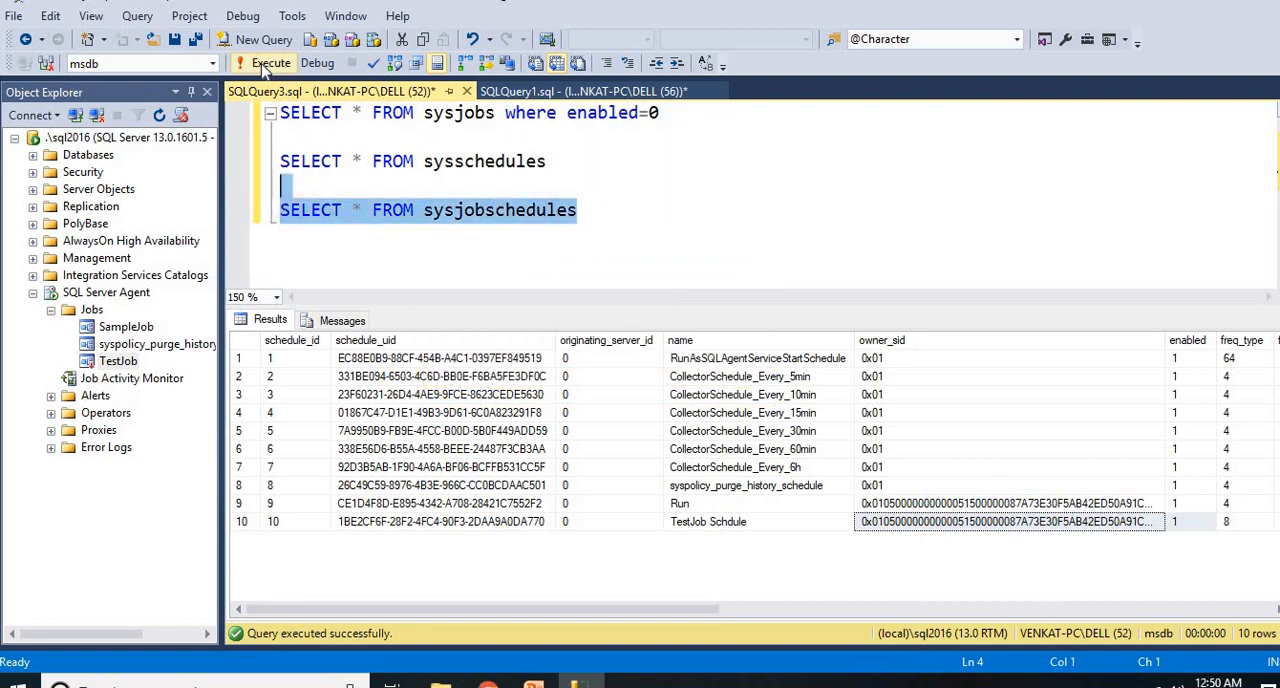
left_click(264, 63)
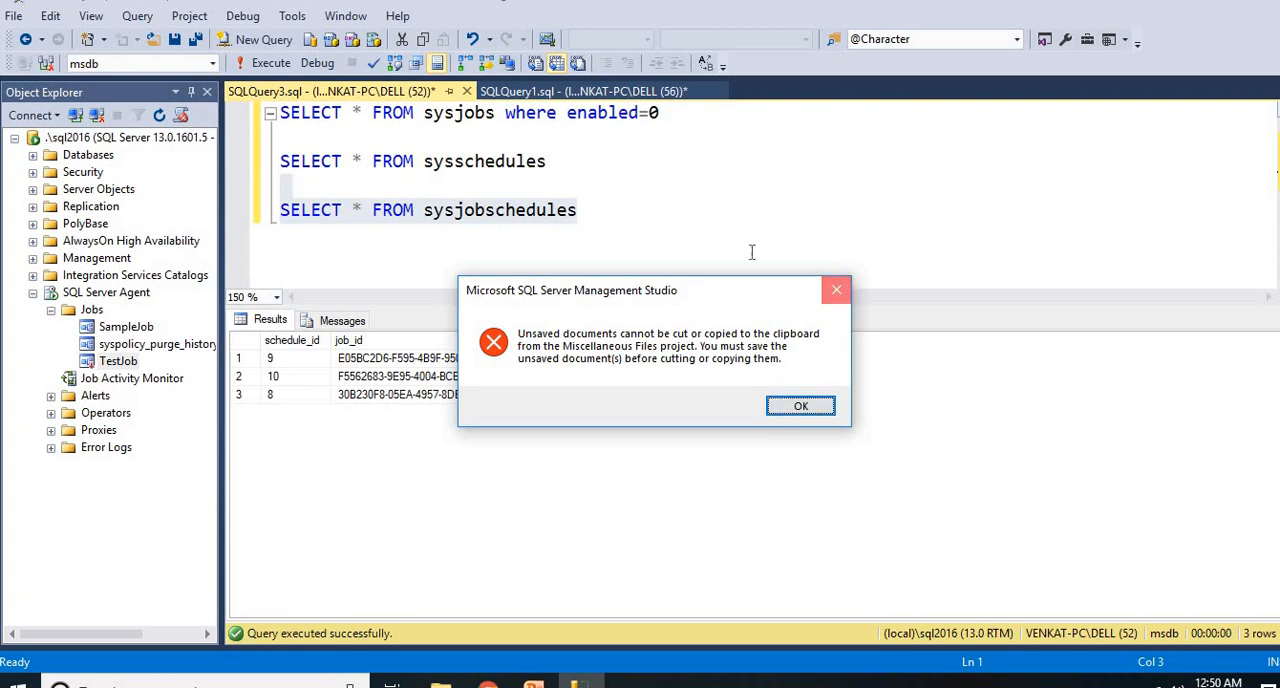
left_click(799, 405)
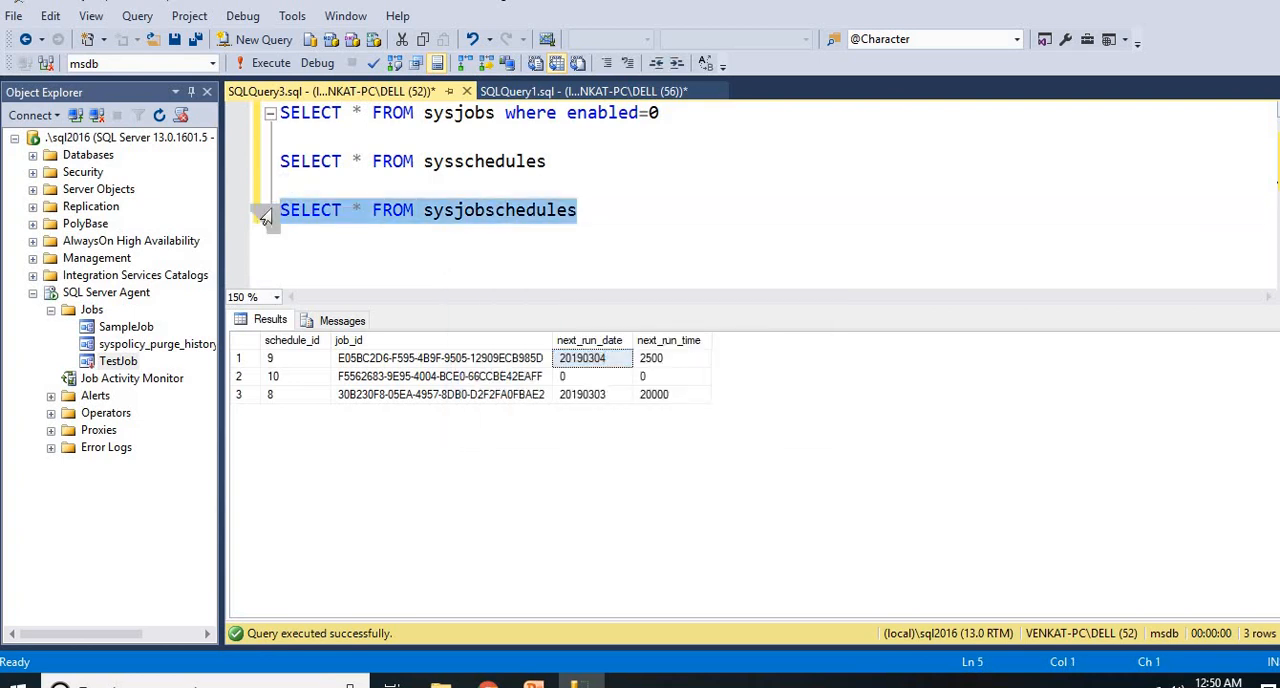
left_click(687, 112)
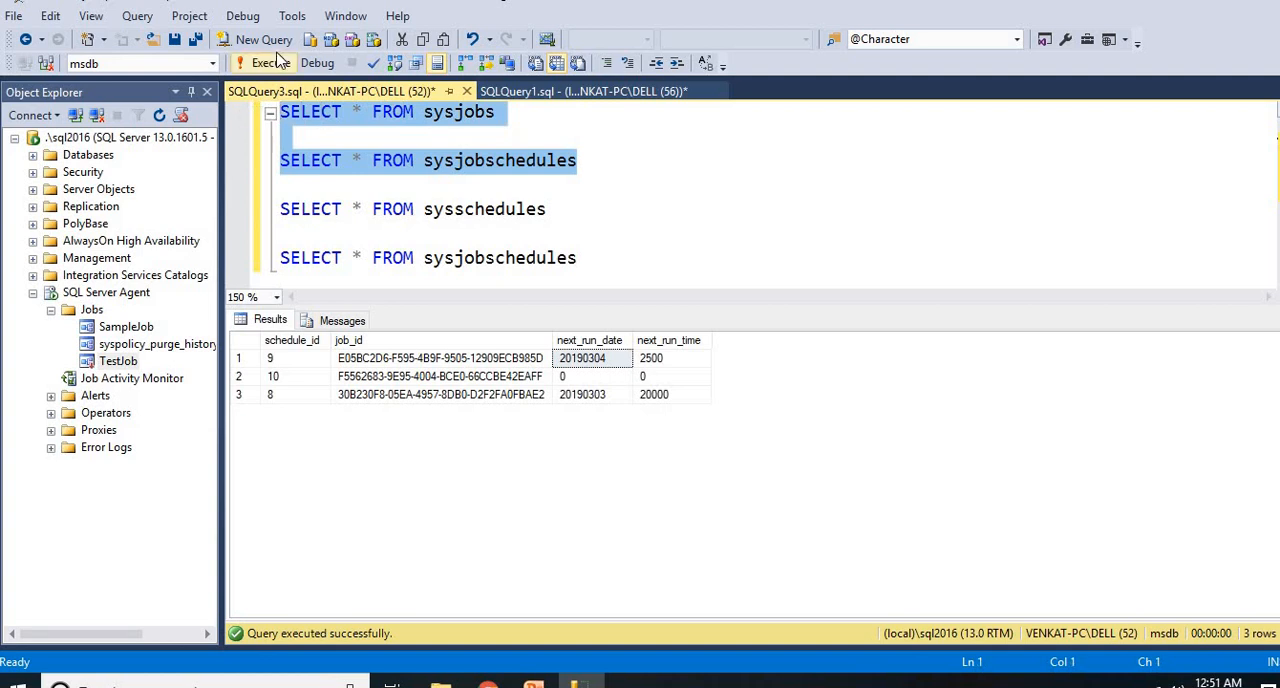
Run sysjobs and sysjobschedules together, matching TestJob's and SampleJob's job_ids to their schedule rows.
left_click(263, 62)
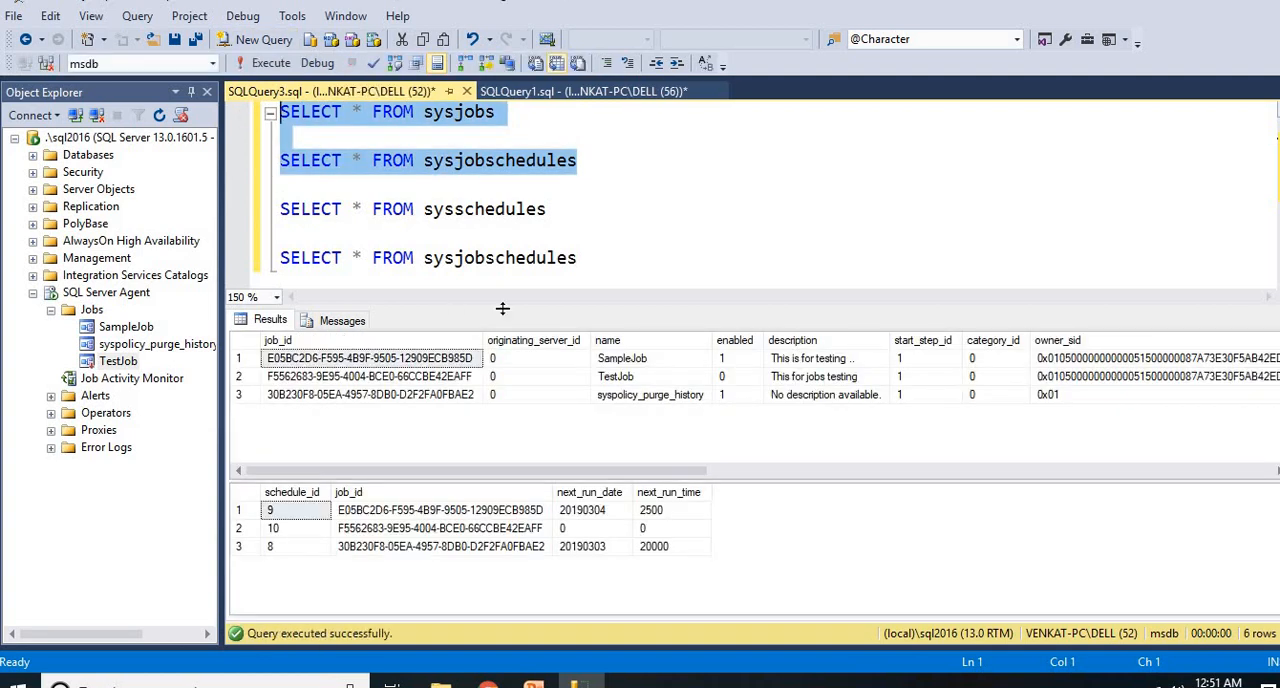
left_click(370, 376)
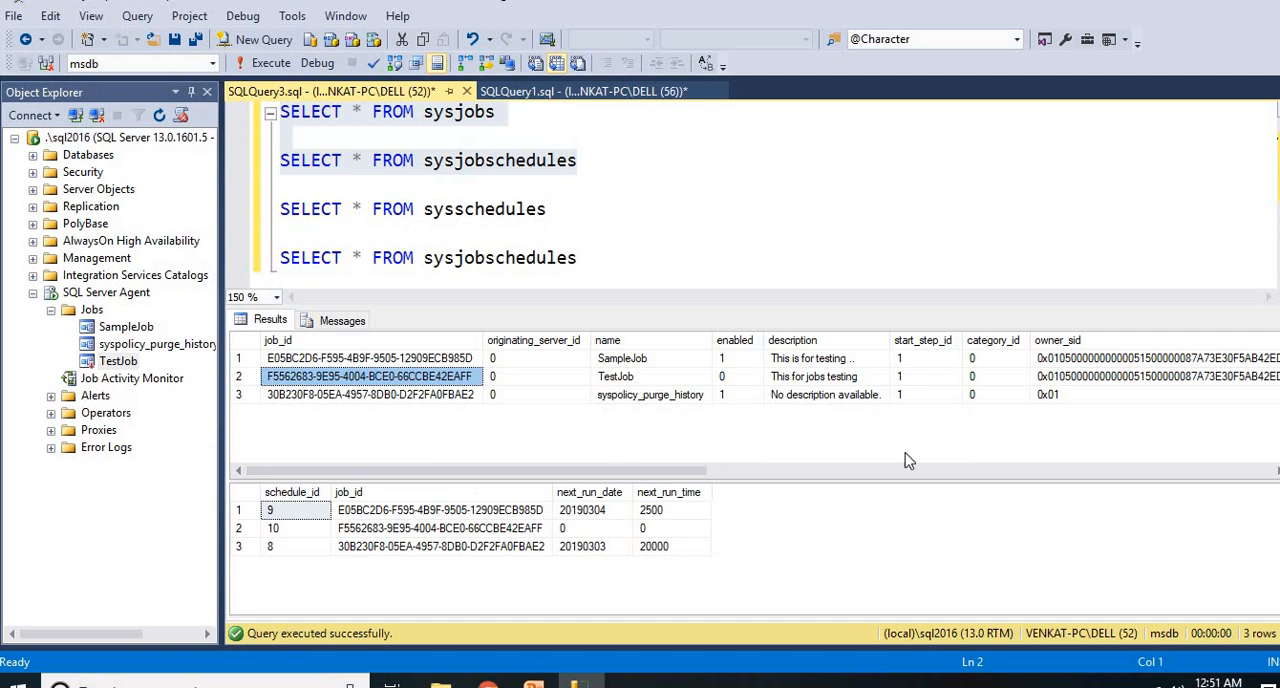
mouse_move(513, 517)
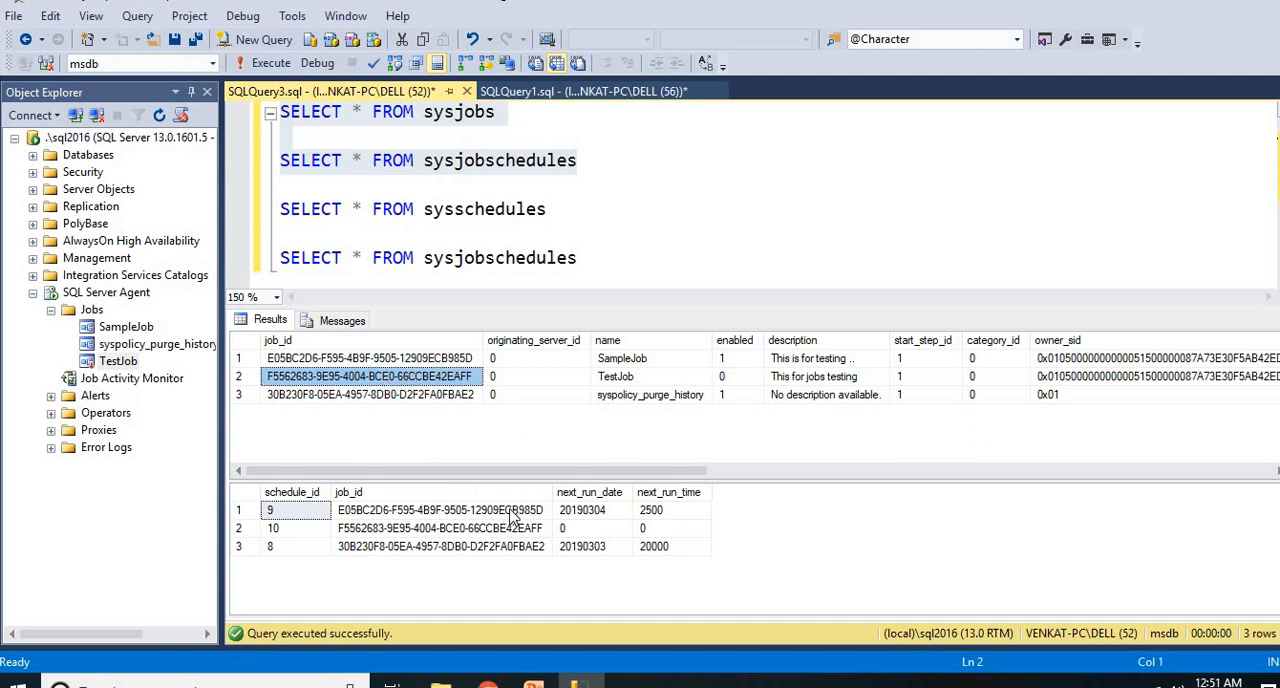
left_click(440, 528)
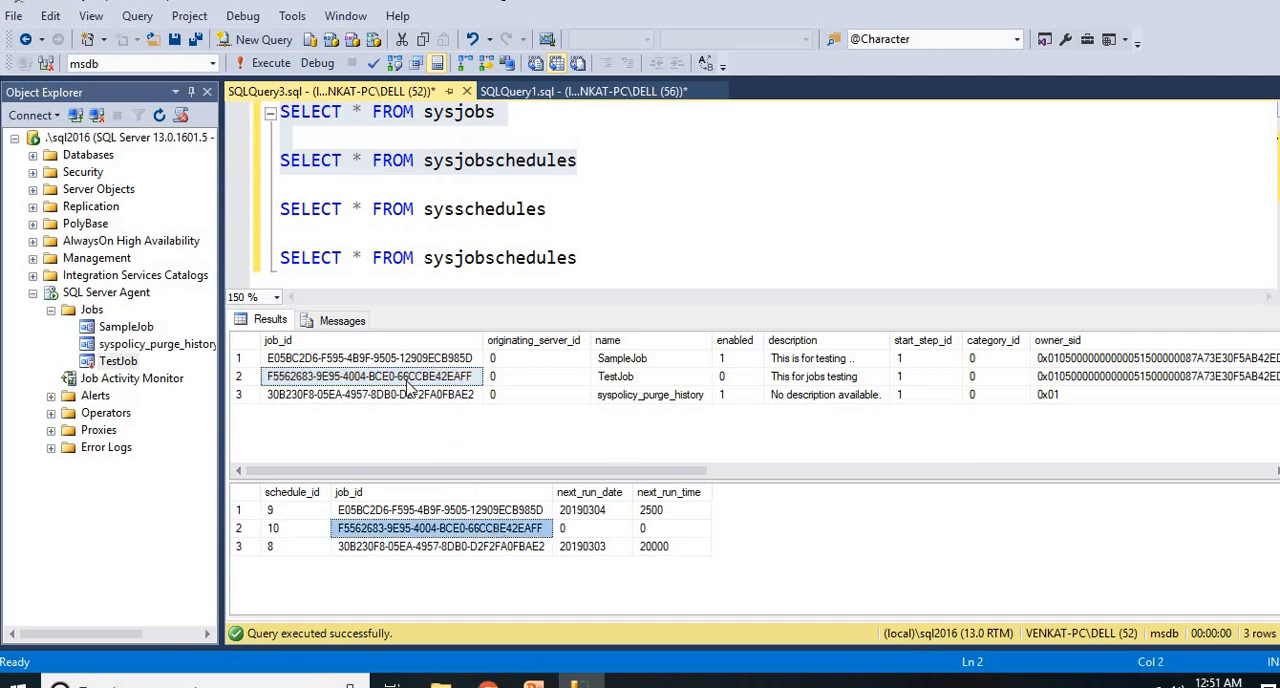
mouse_move(620, 445)
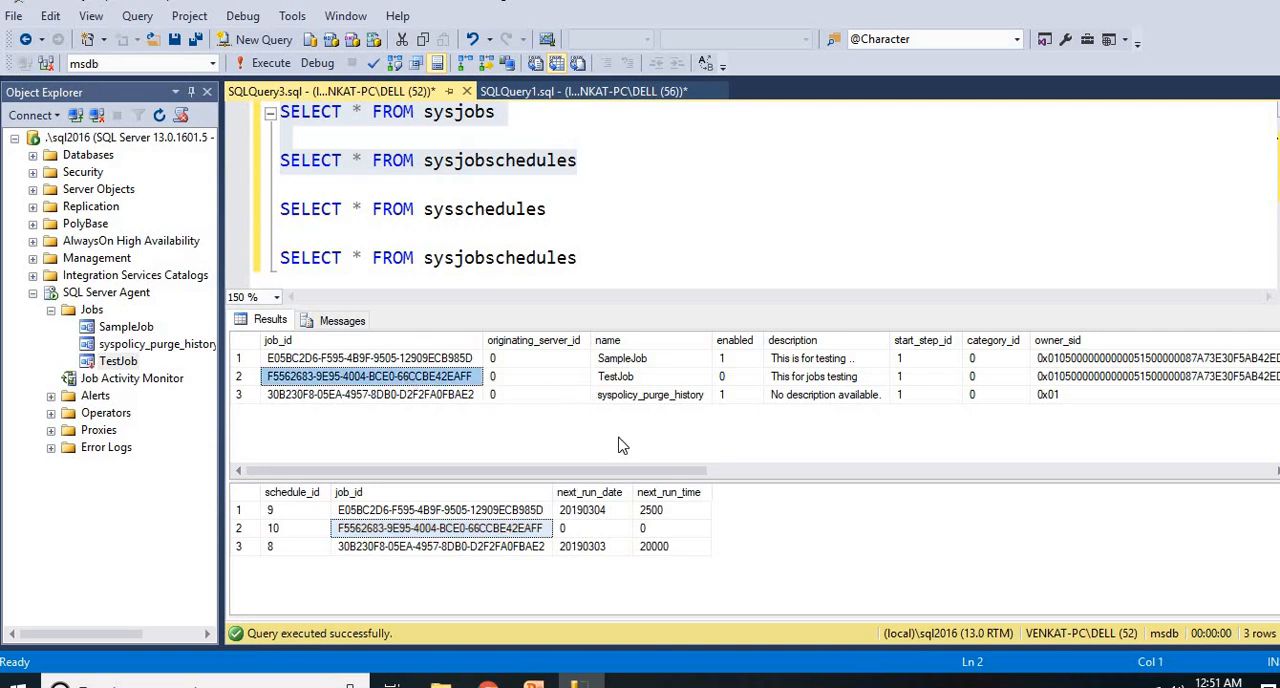
mouse_move(738, 388)
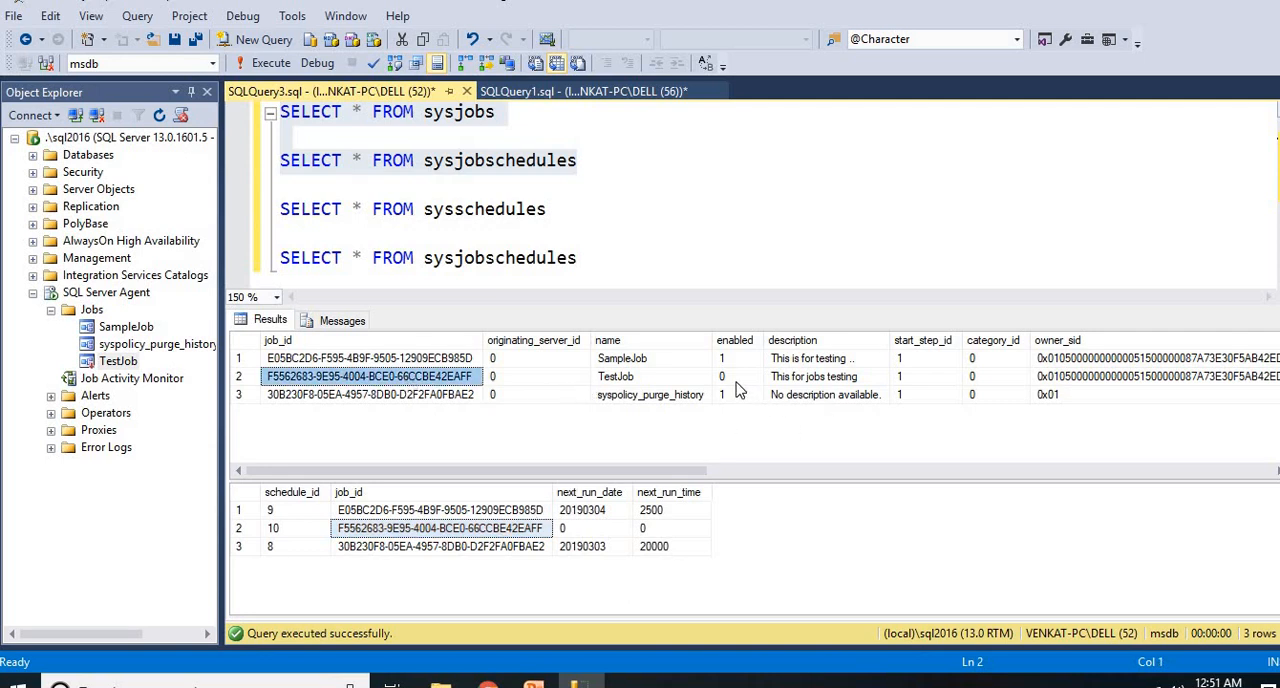
mouse_move(596, 533)
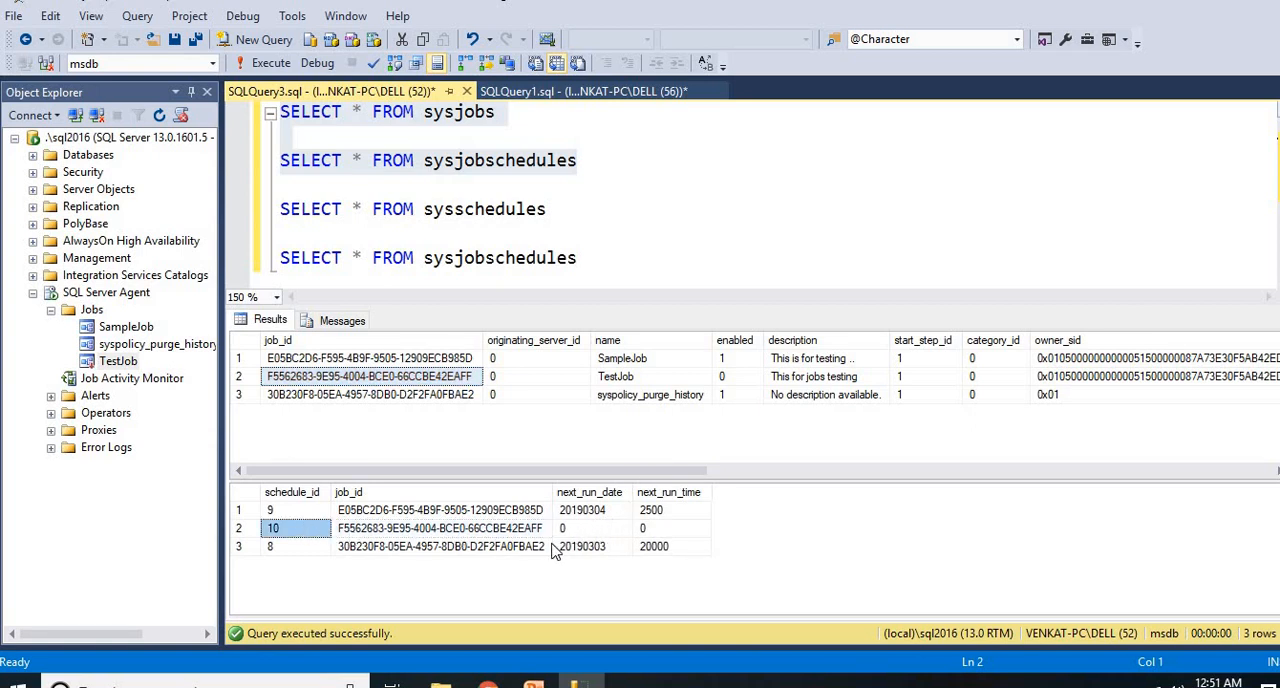
left_click(668, 528)
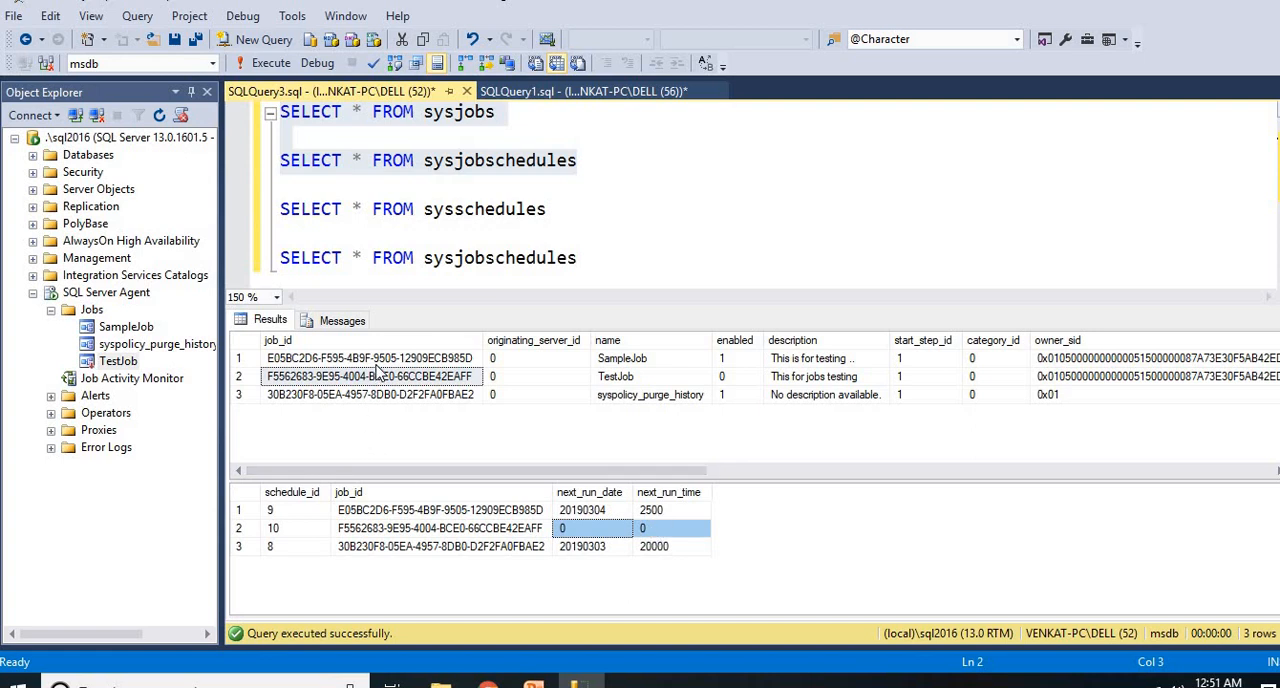
left_click(370, 358)
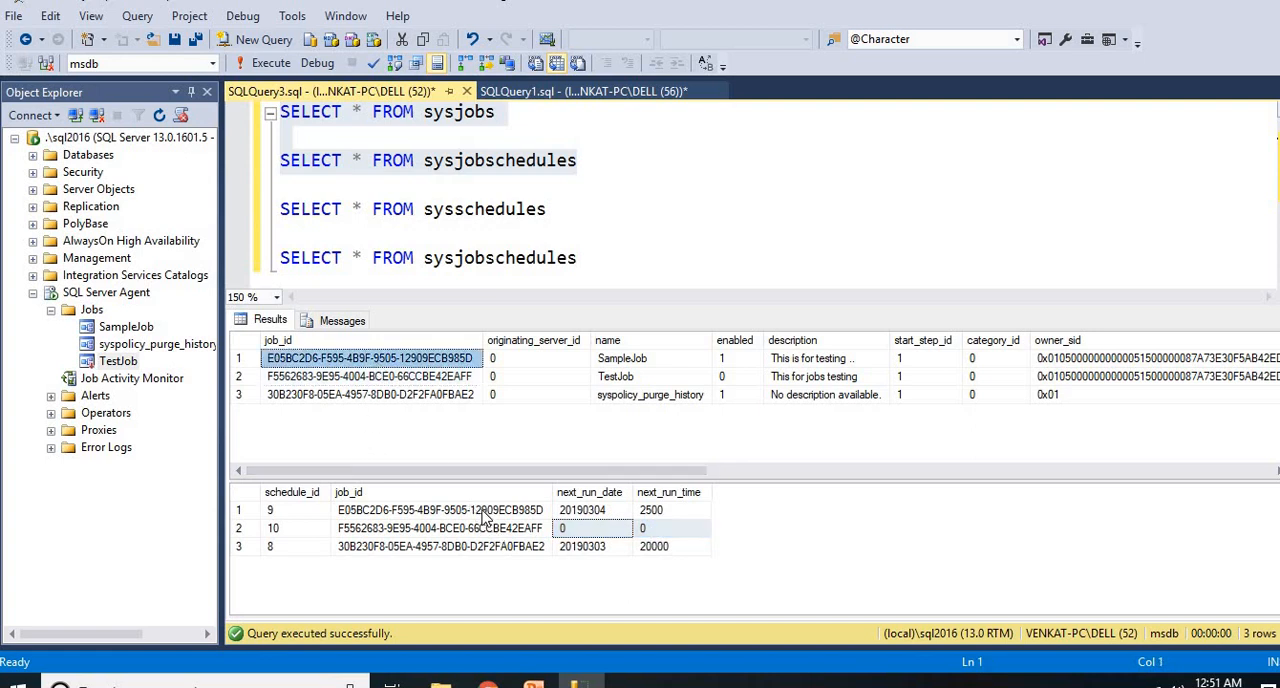
left_click(440, 510)
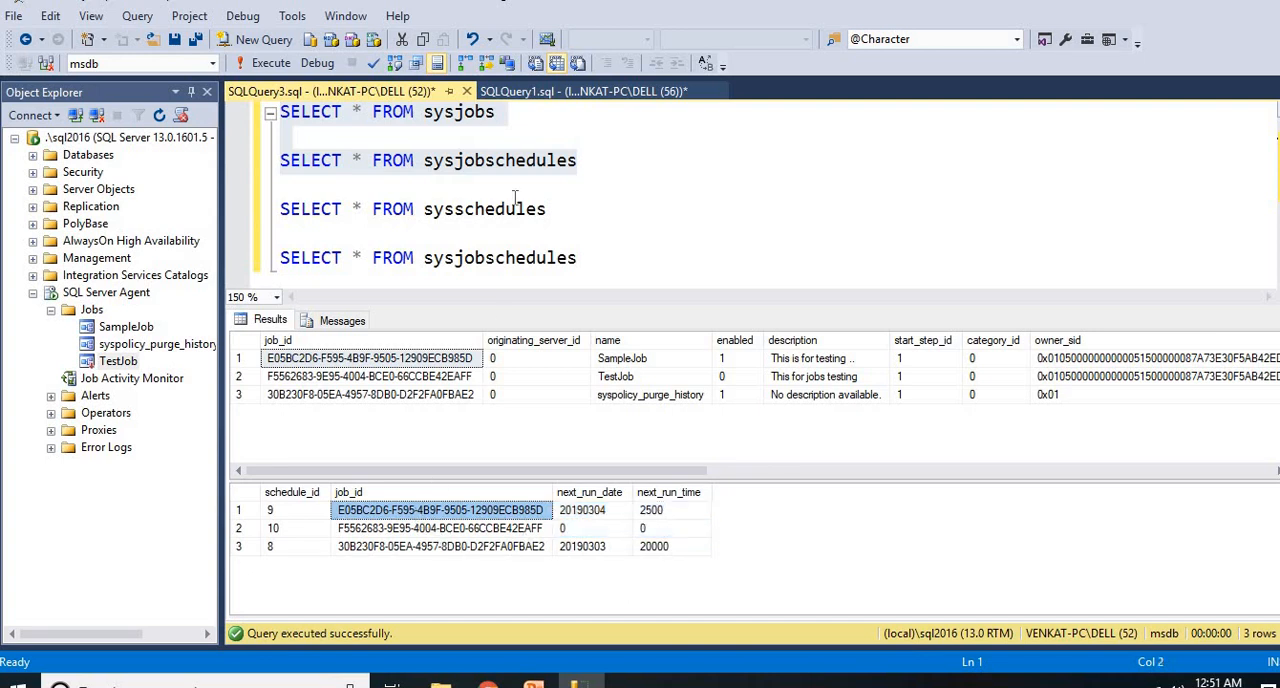
Extend the sysjobs query to FROM sysjobs SJ JOIN sysjobschedules S ON SJ.job_id=S.job_id.
left_click(588, 160)
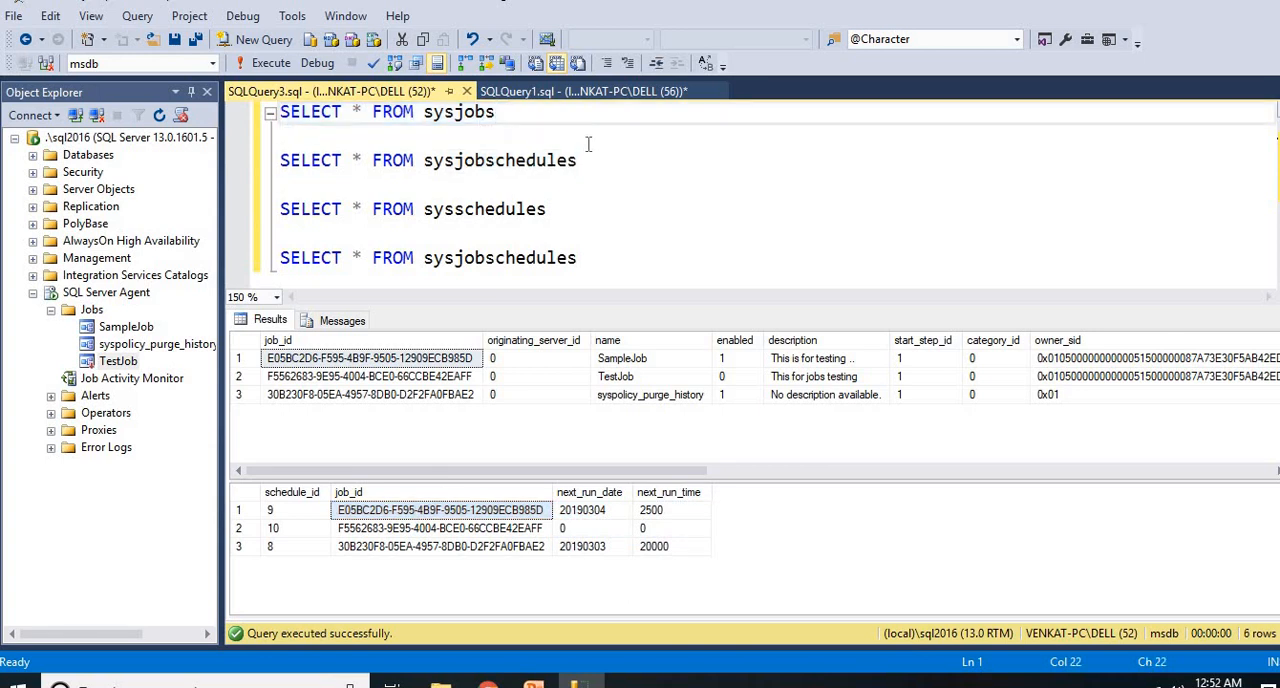
type("SJ")
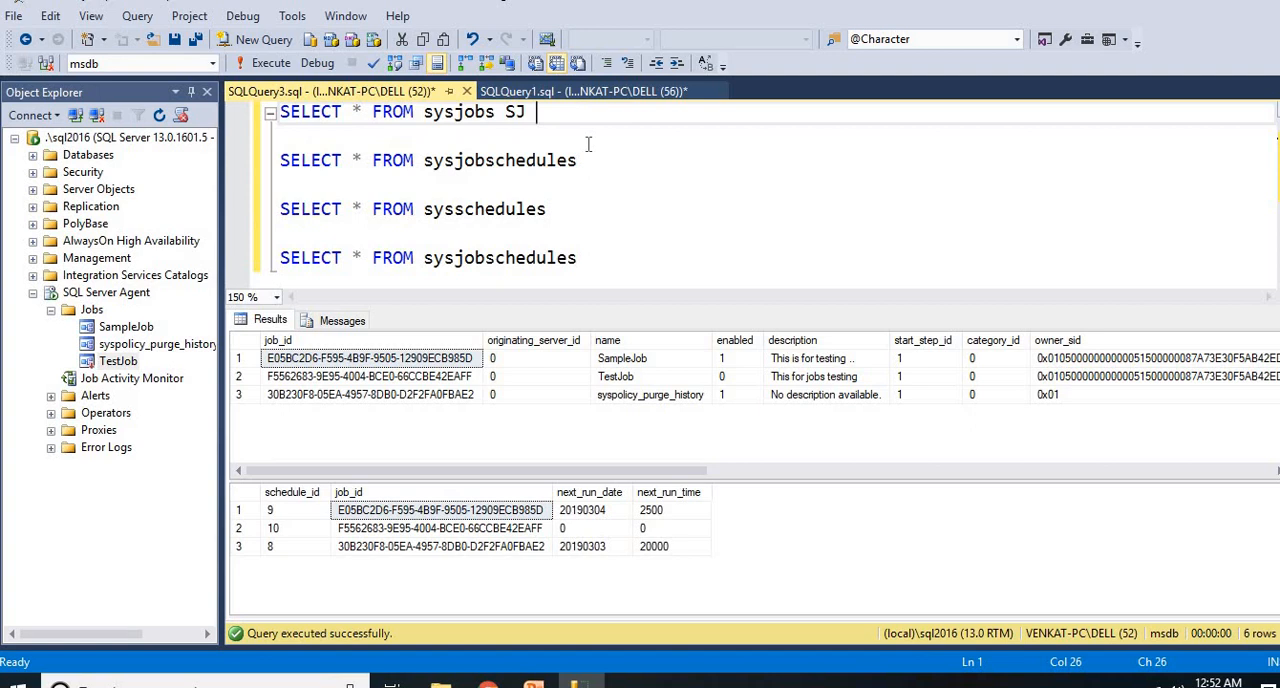
type("JOIN")
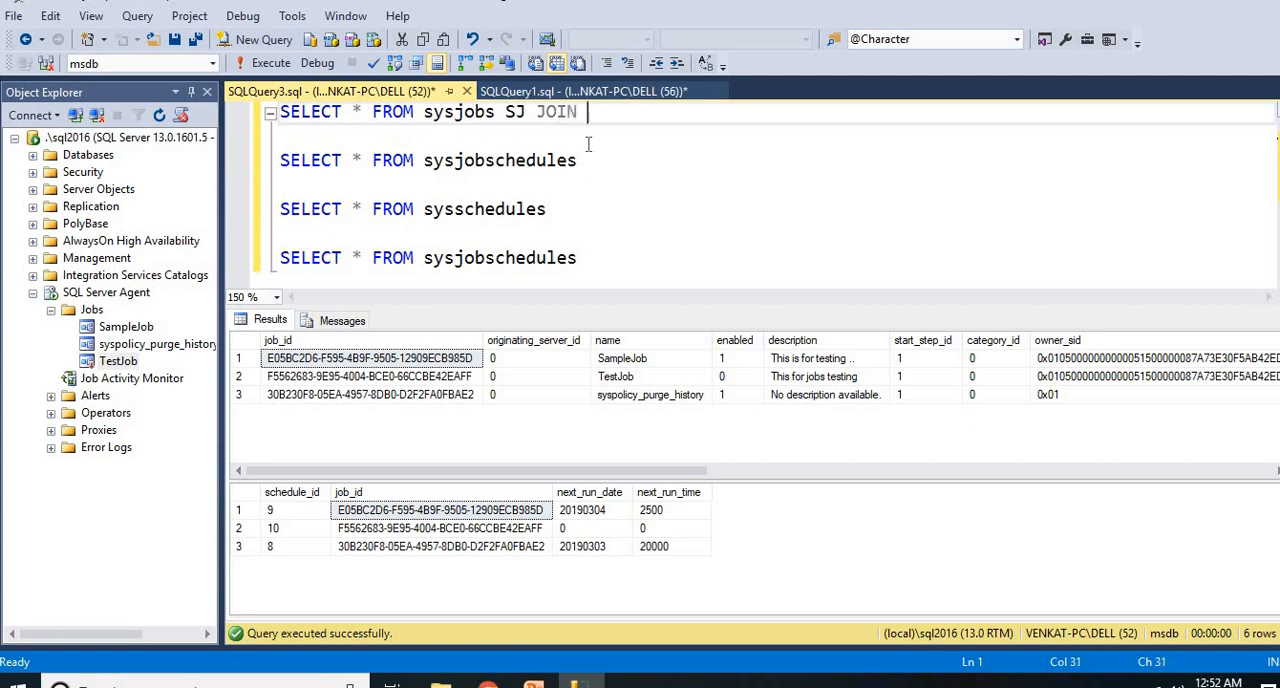
double_click(499, 160)
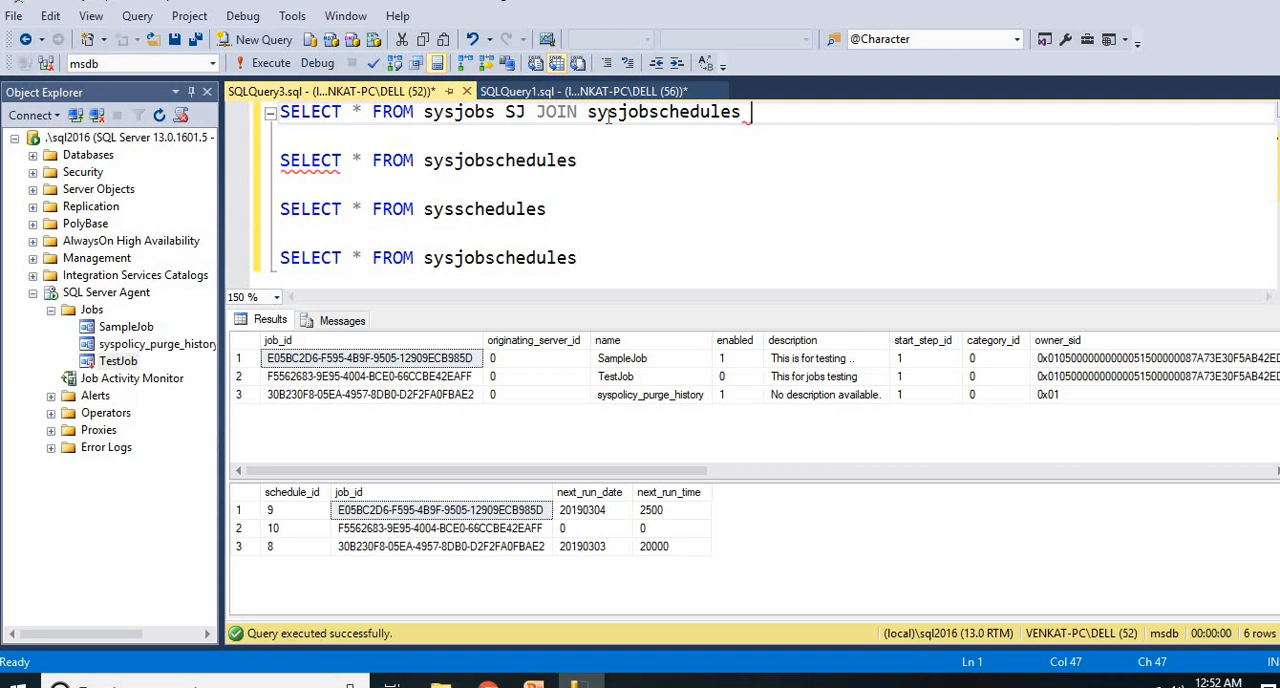
type("S")
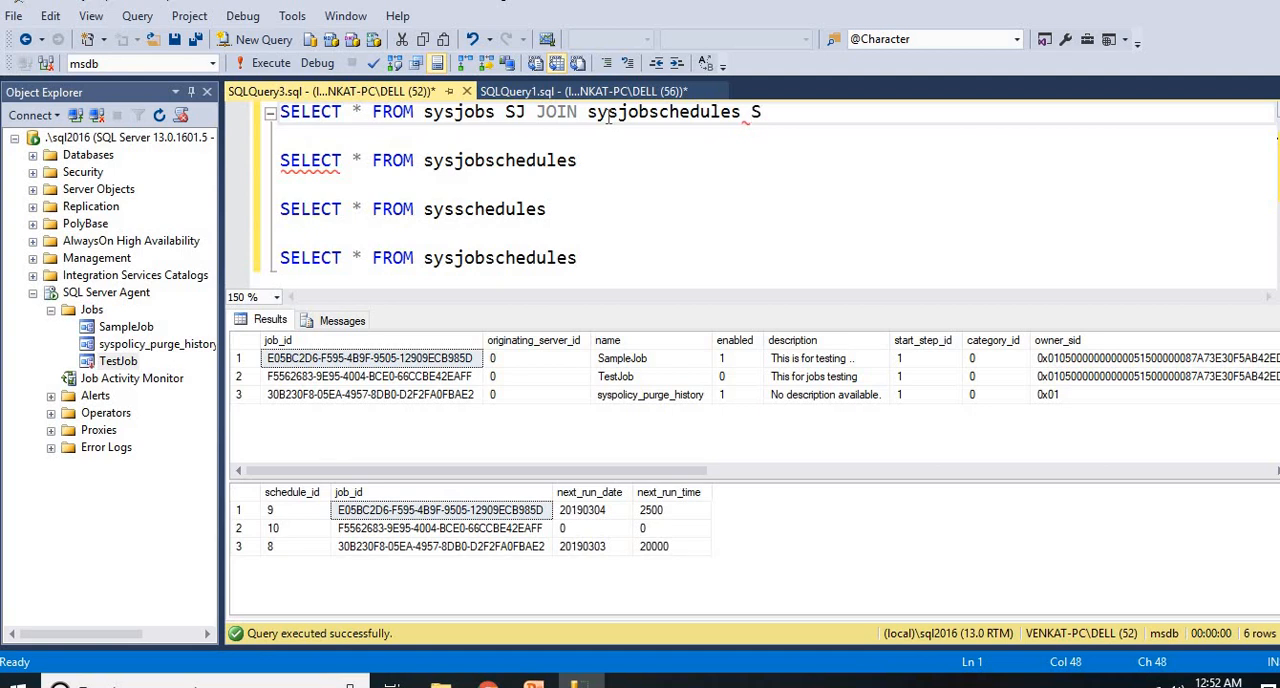
type("ON")
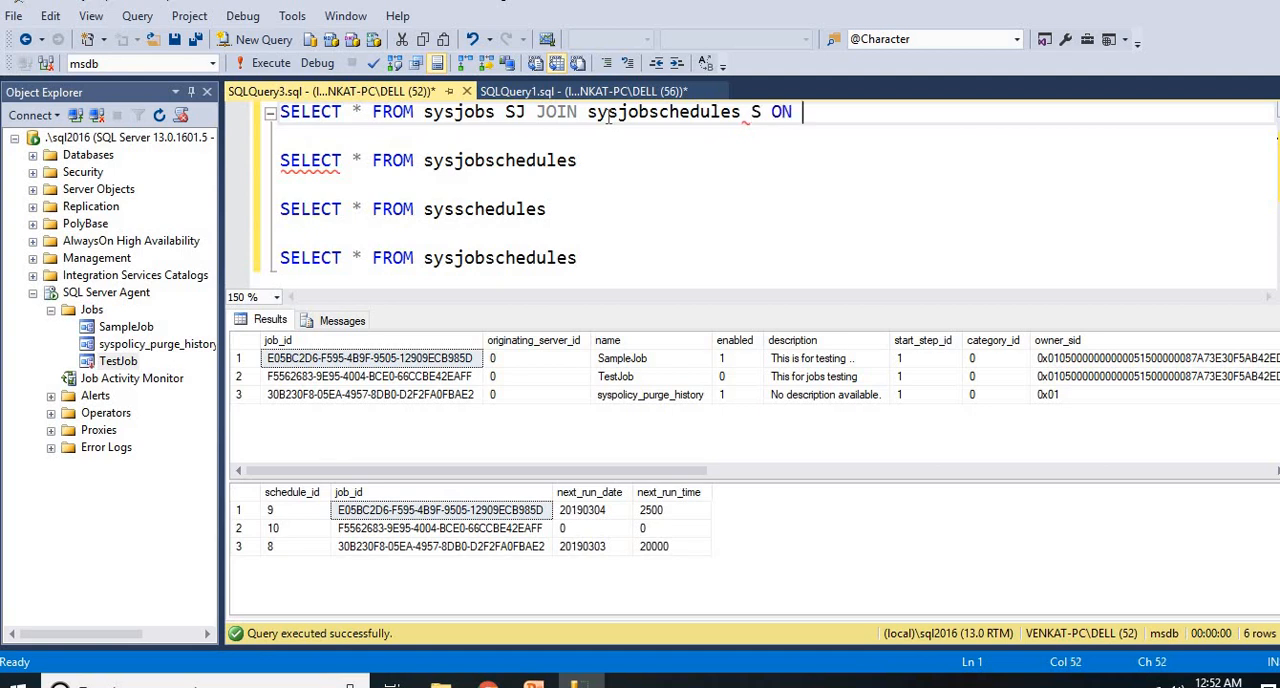
type("SJ")
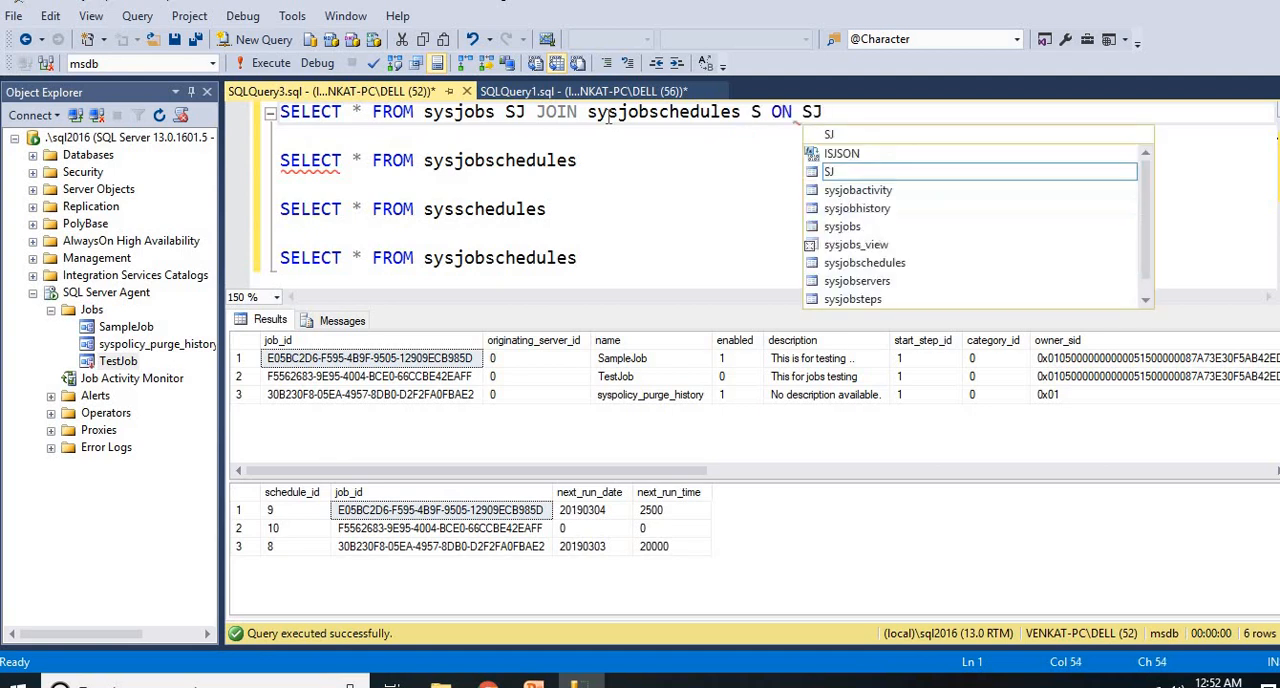
type(".")
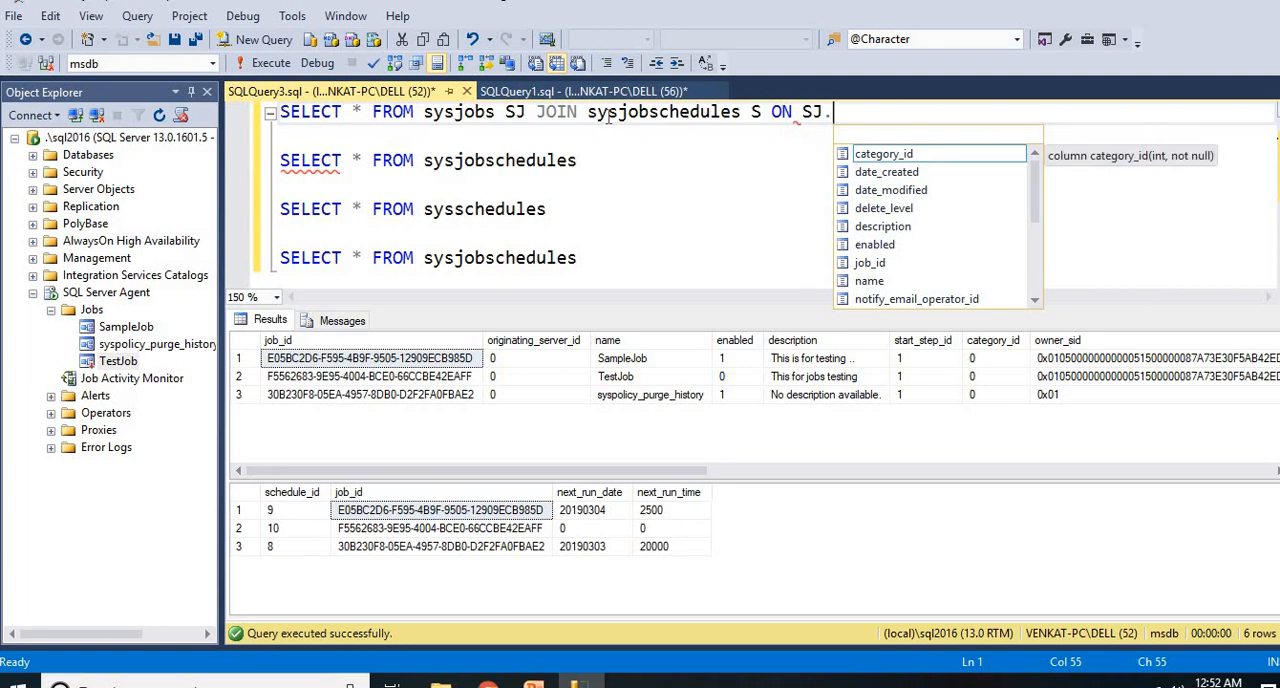
type("Jo")
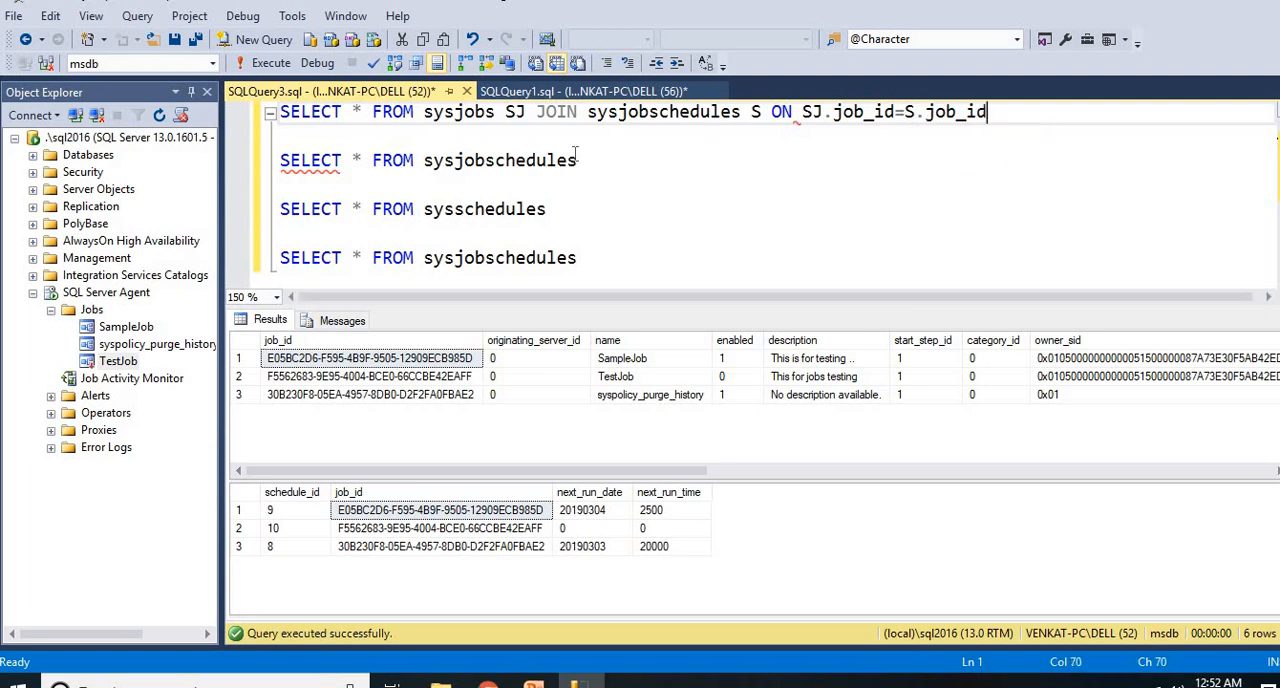
Set the selected columns to Name, next_run_date and next_run_time, hiding Object Explorer.
left_click(419, 131)
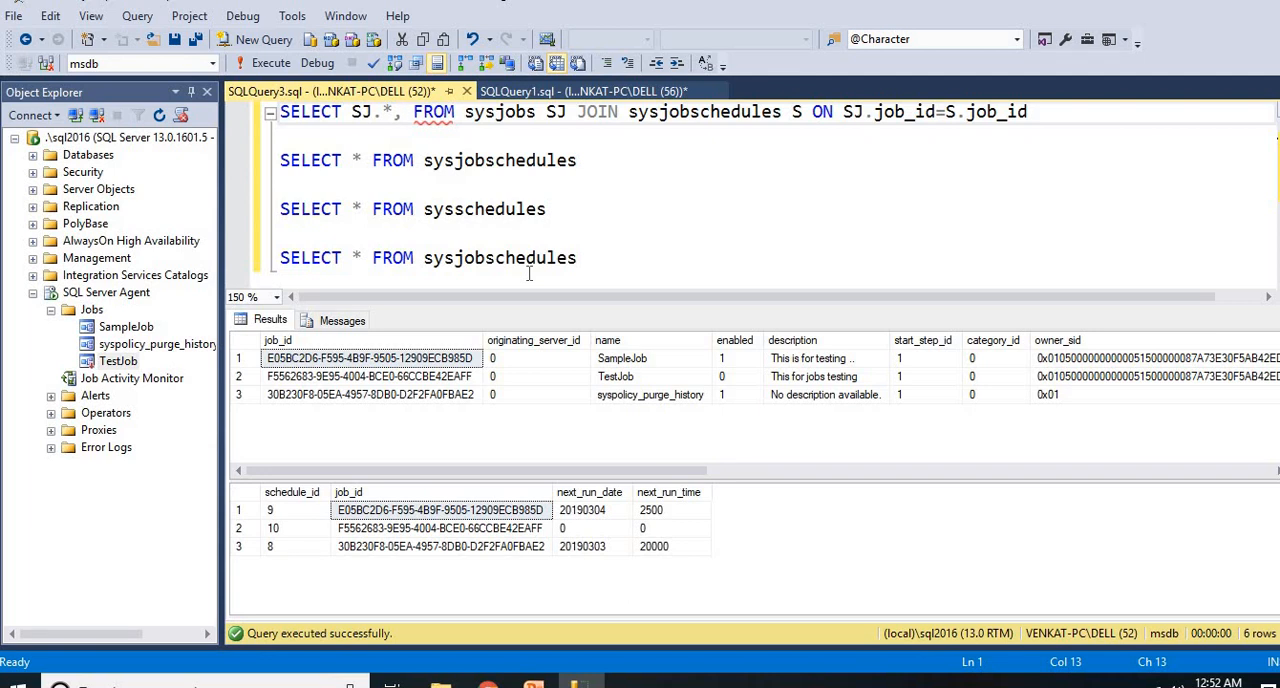
type("Next")
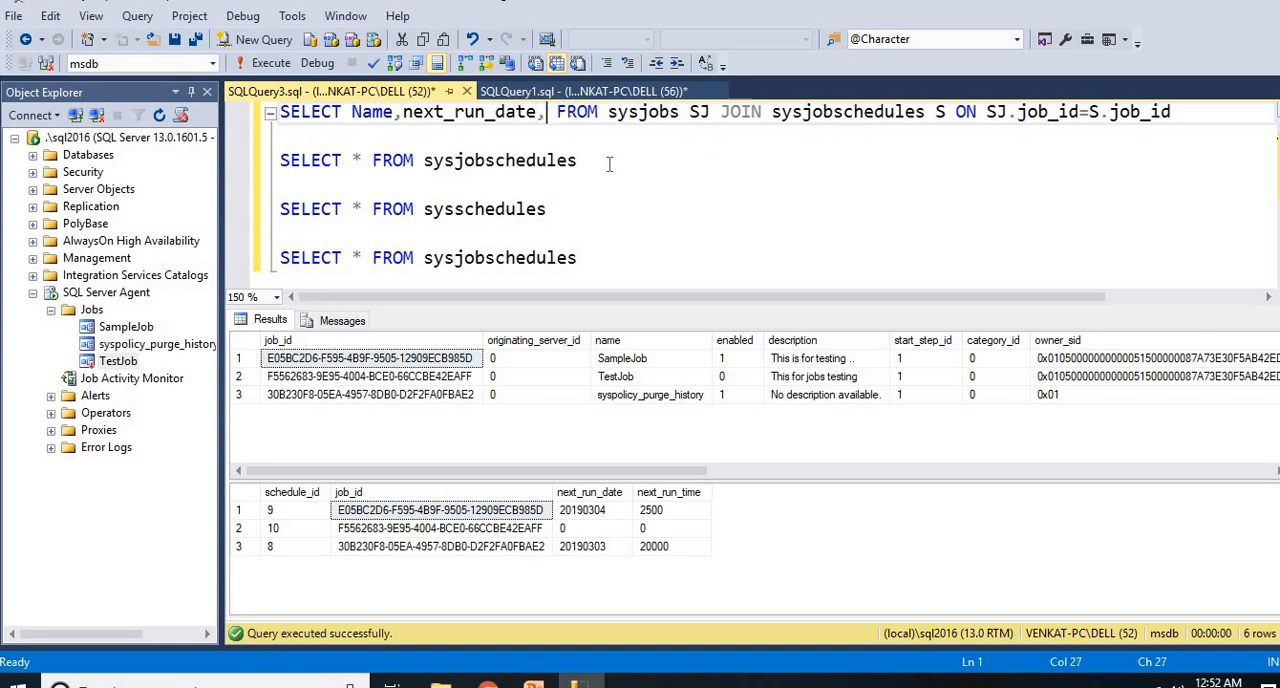
type(",next_run_time")
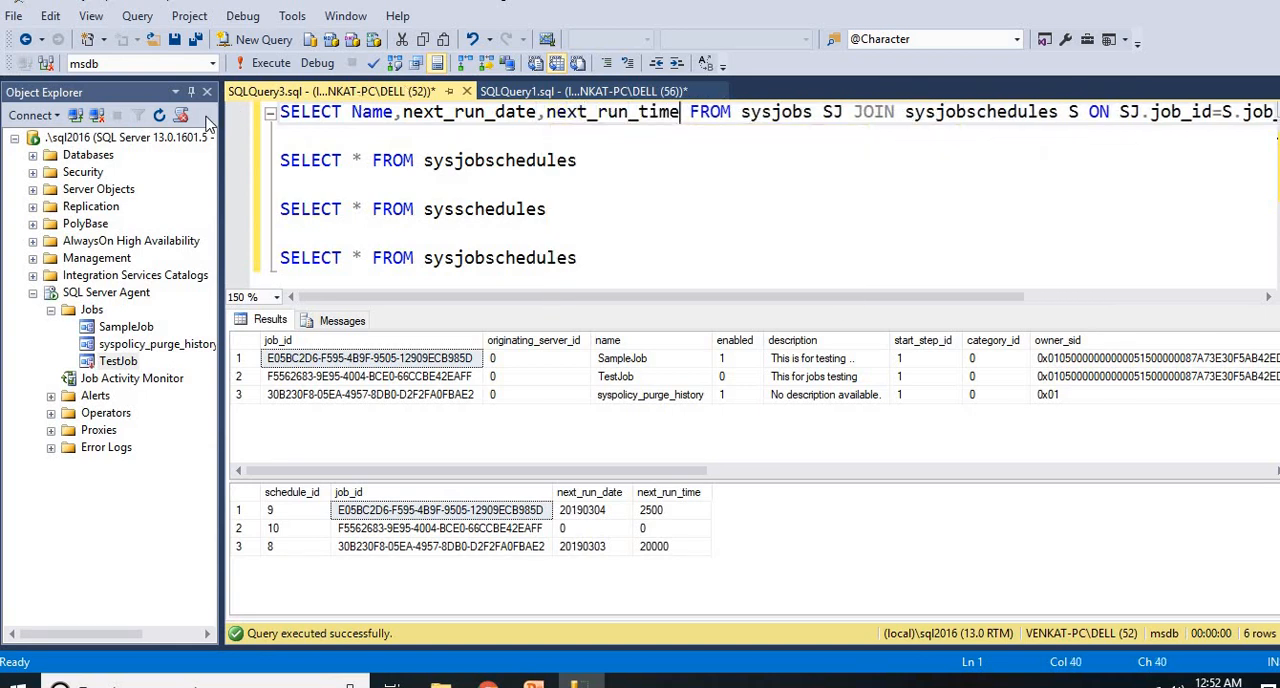
left_click(191, 92)
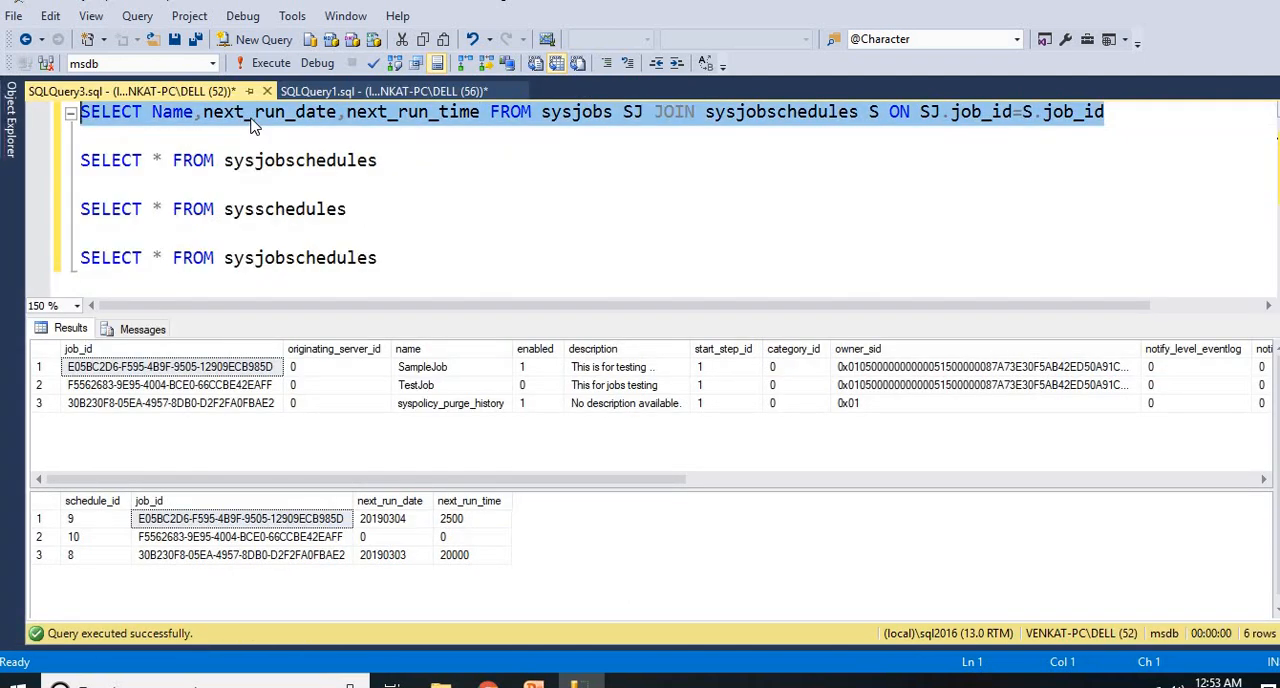
Execute the join query and review SampleJob's row and TestJob's zero next run date.
left_click(270, 62)
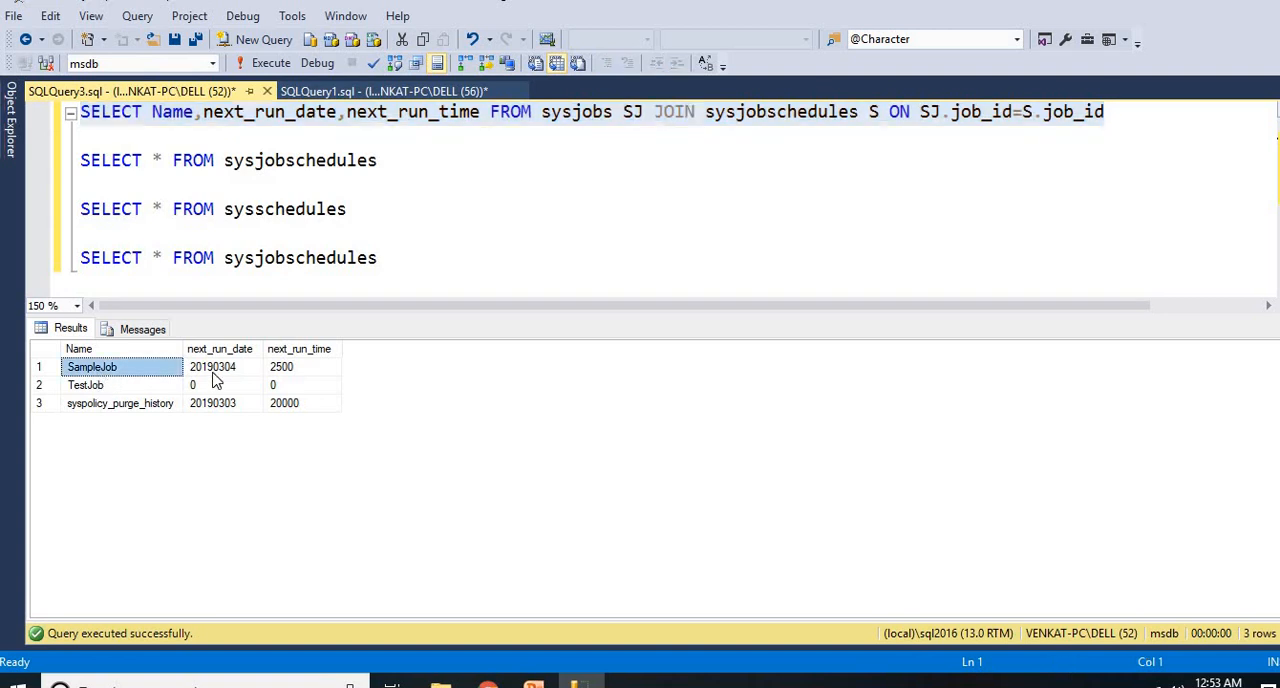
left_click(212, 366)
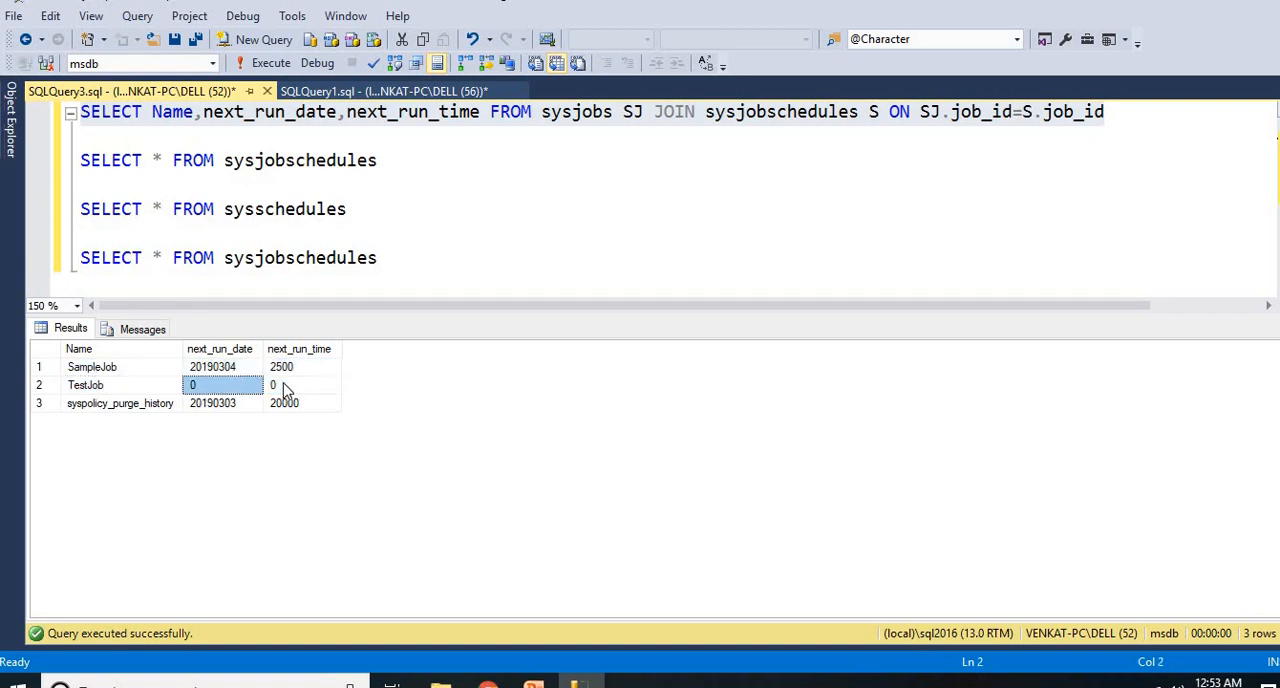
left_click(300, 385)
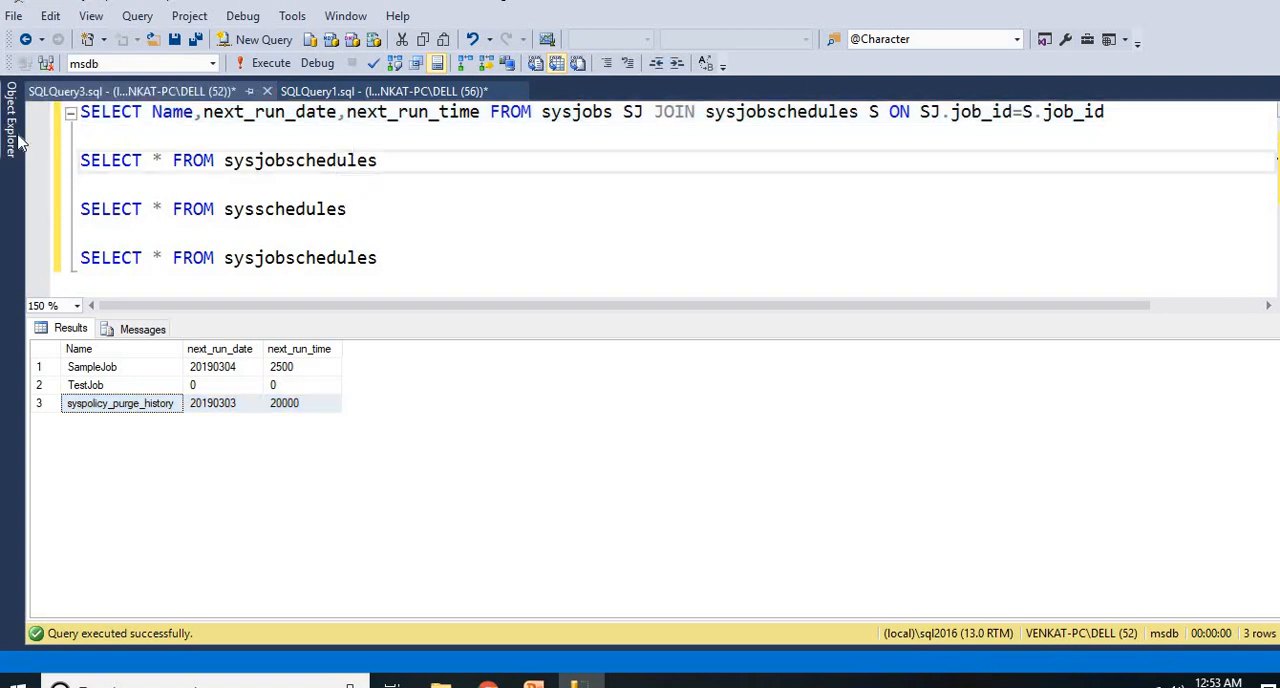
Enable TestJob from the SQL Server Agent Jobs tree and close the success report.
left_click(10, 120)
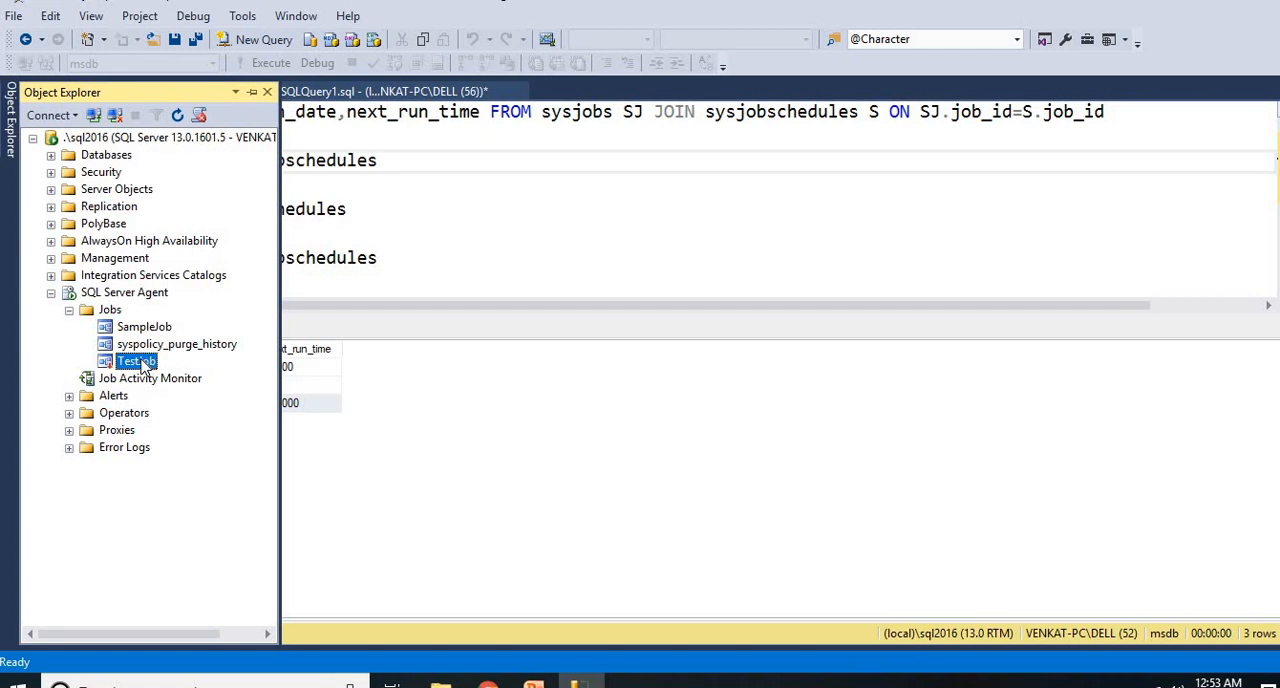
right_click(130, 361)
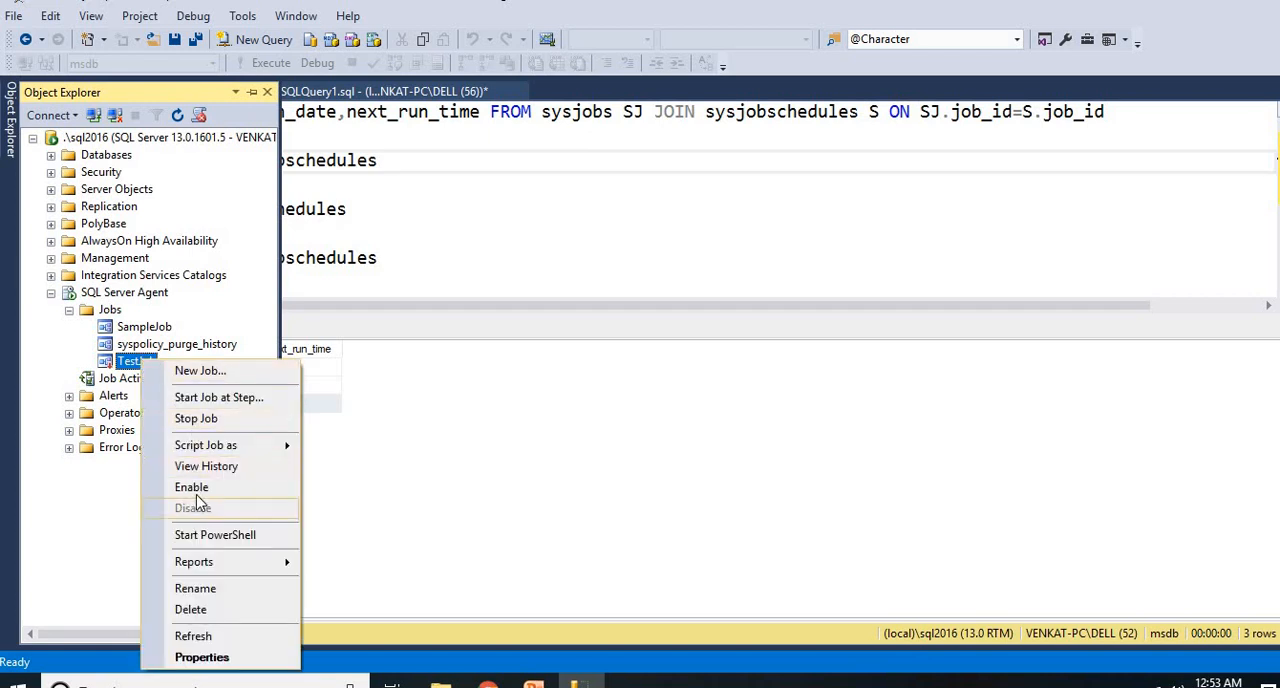
left_click(191, 487)
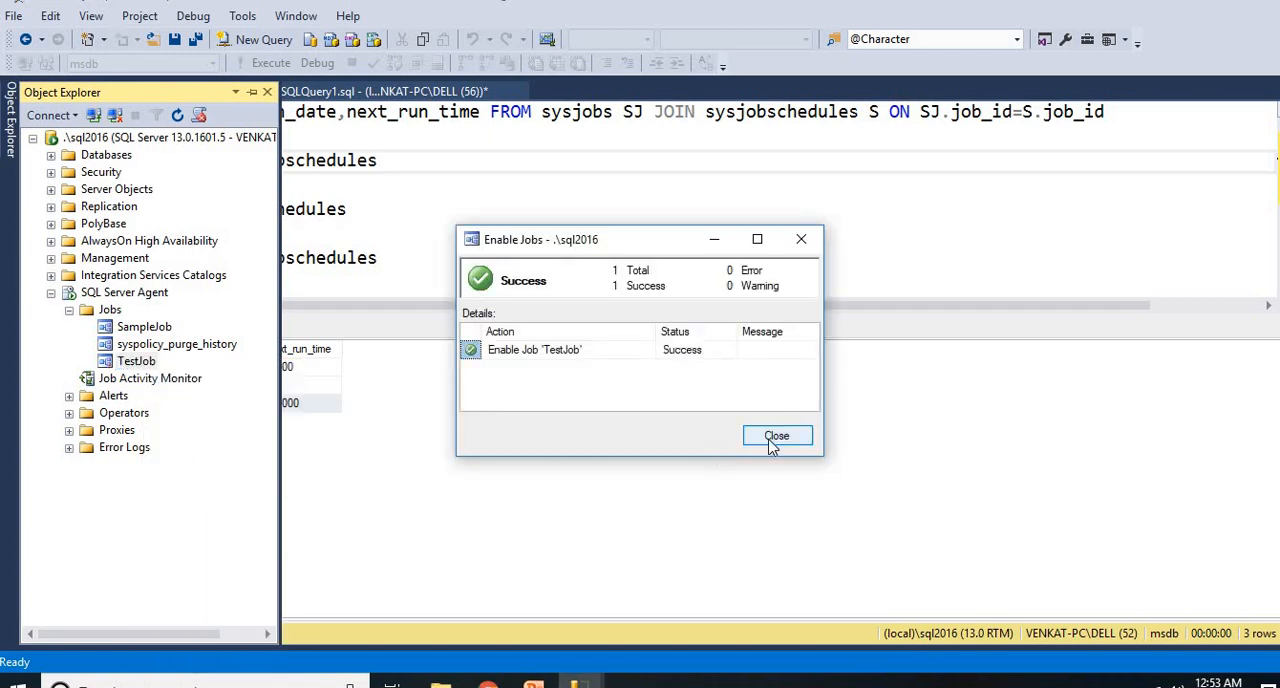
left_click(777, 435)
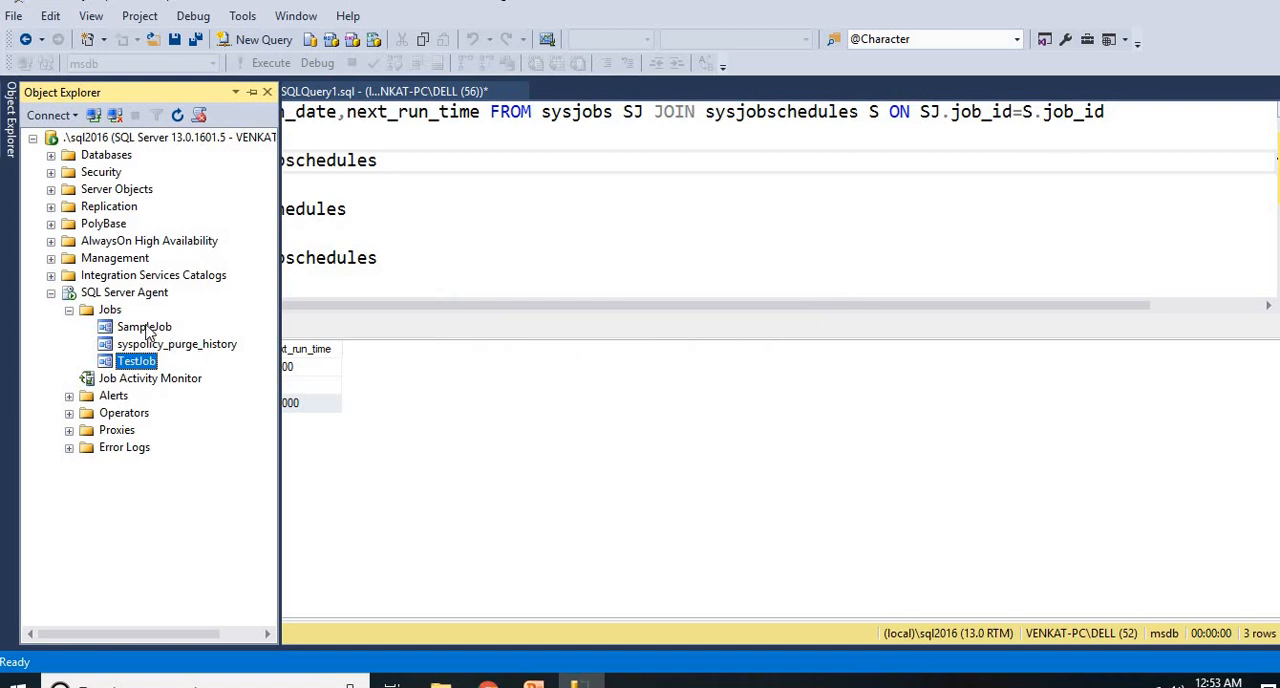
Disable SampleJob and close the success report.
right_click(144, 326)
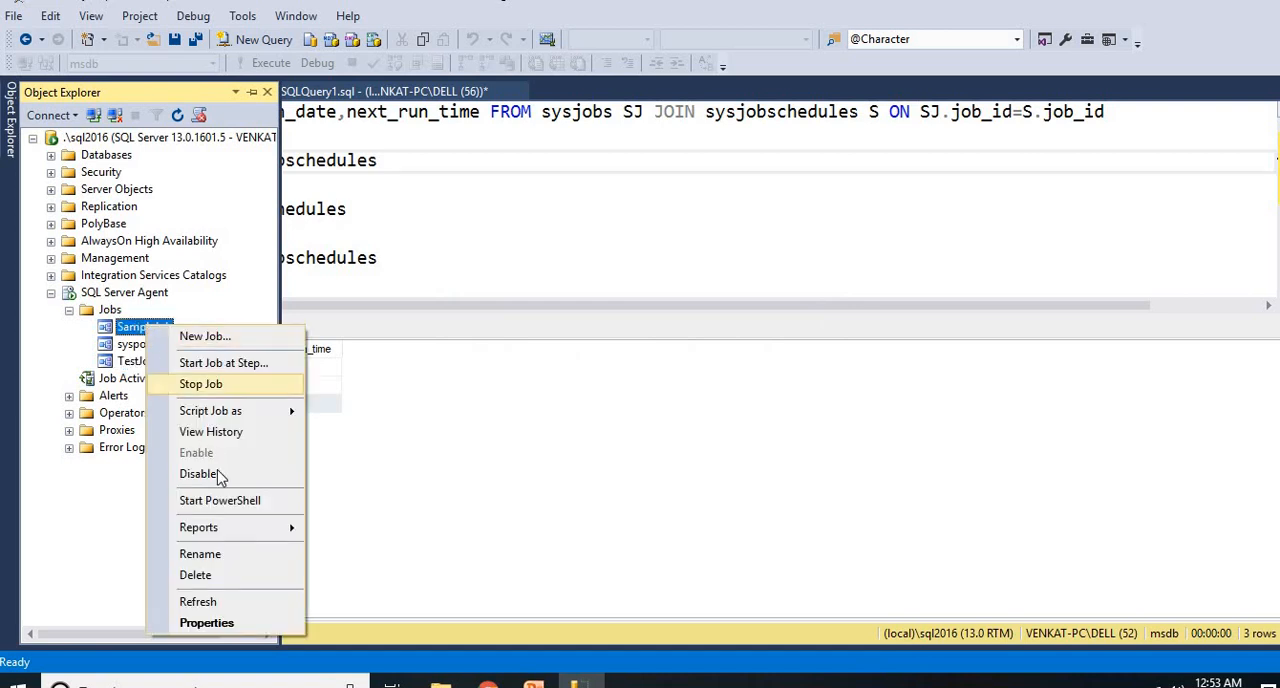
left_click(198, 473)
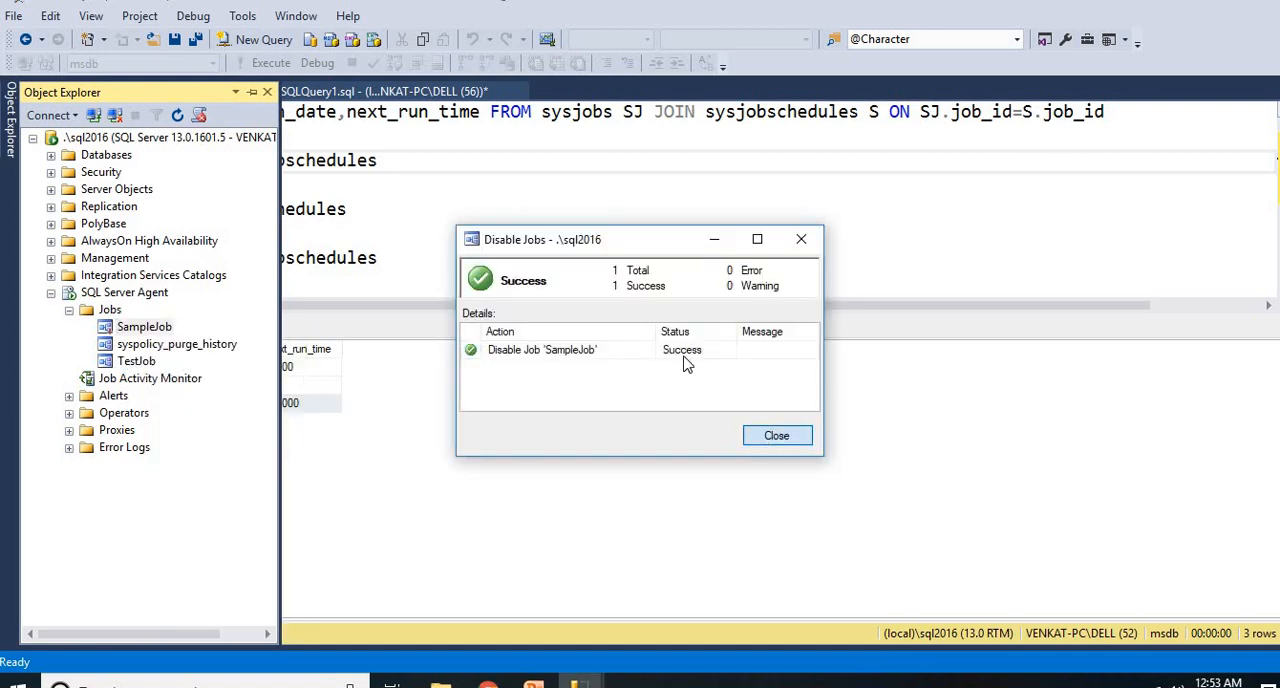
left_click(777, 435)
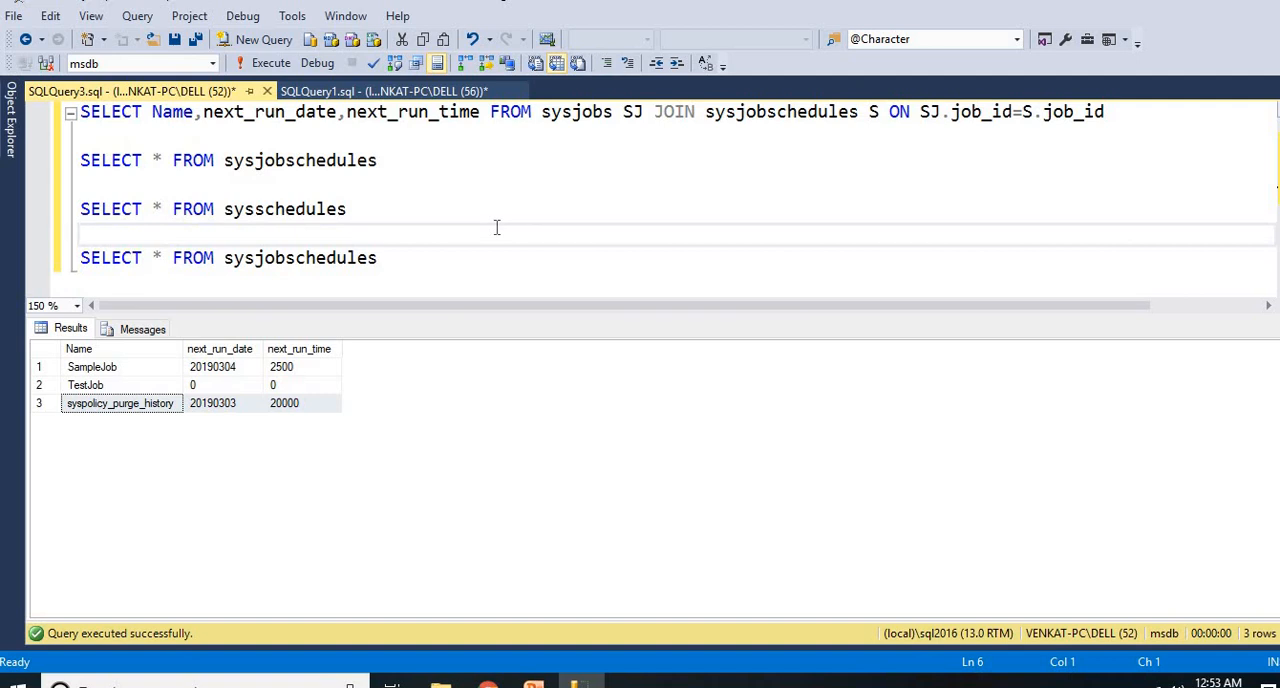
double_click(575, 111)
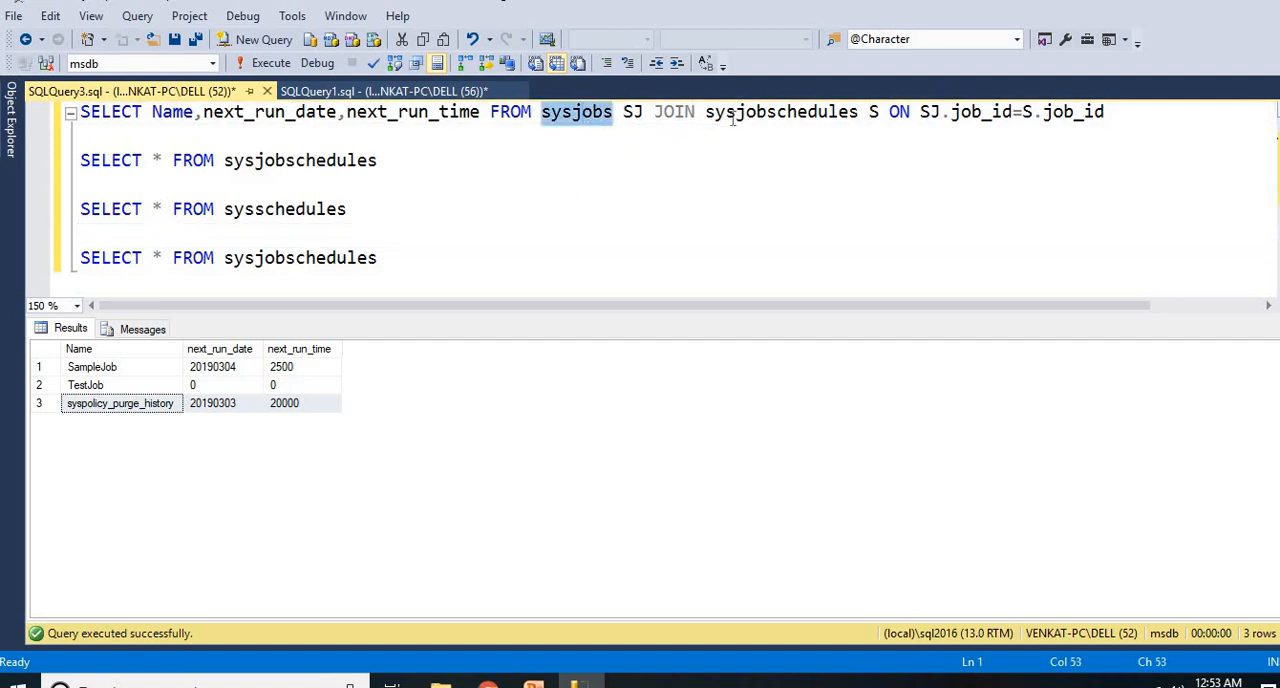
left_click(377, 160)
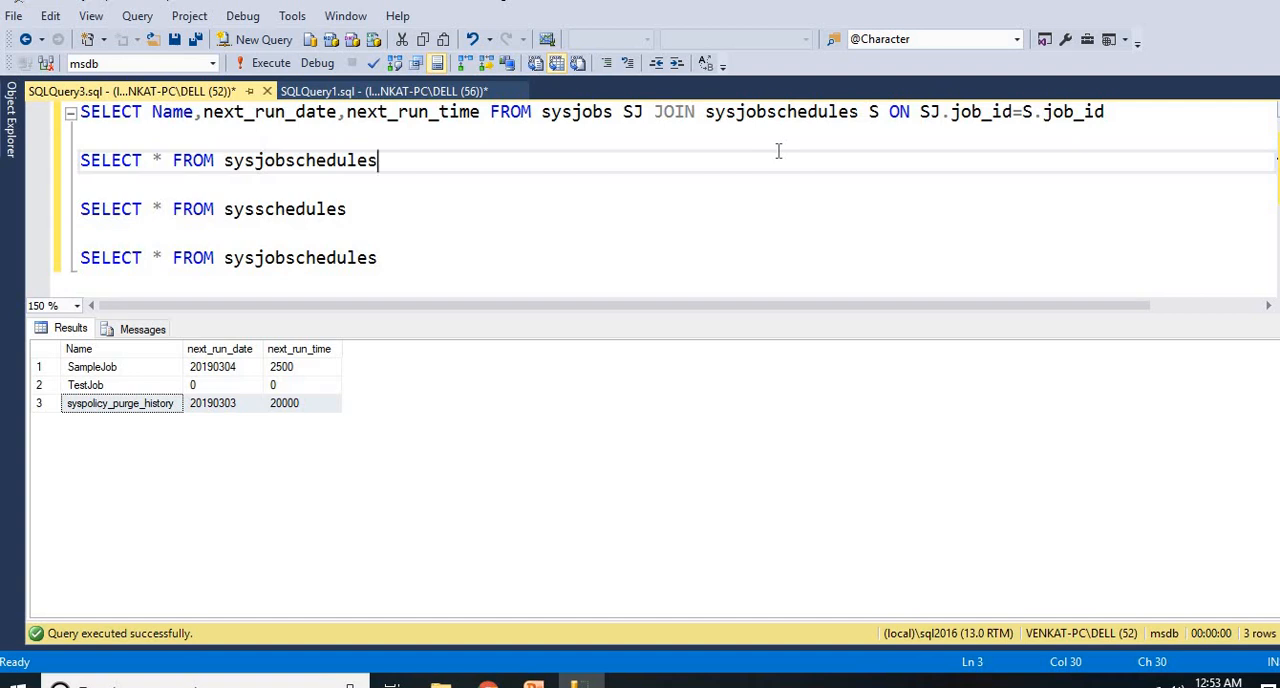
left_click(212, 366)
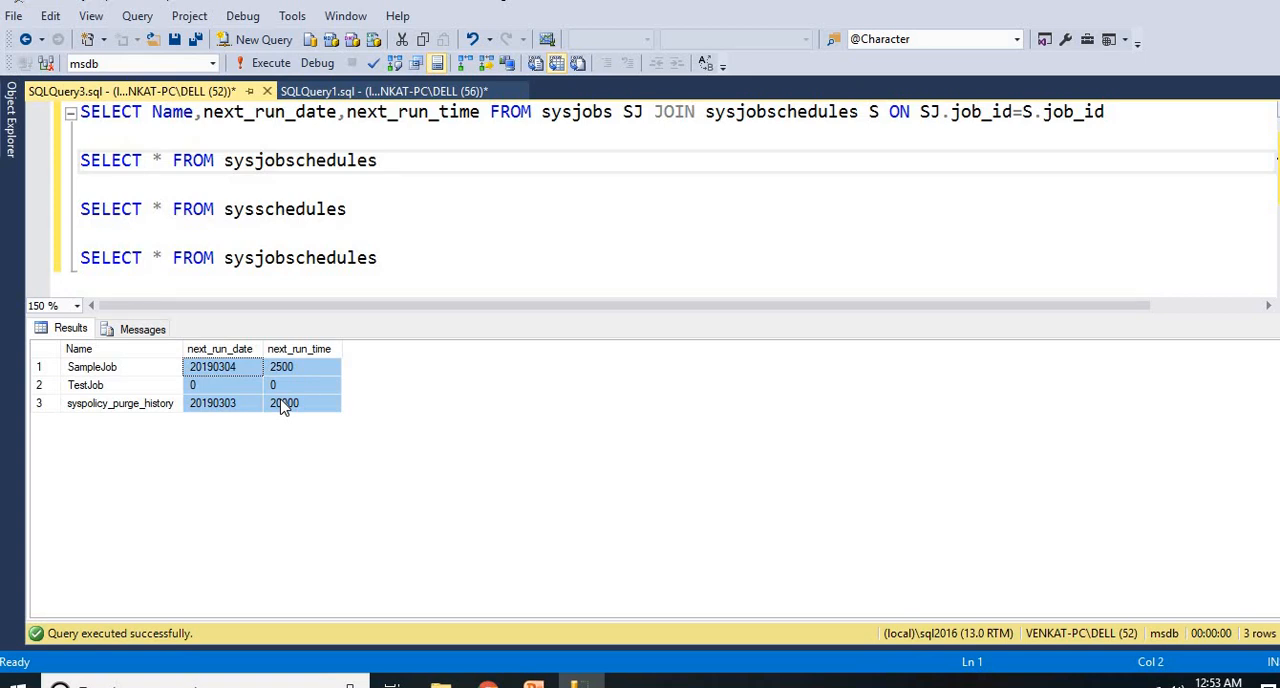
mouse_move(480, 604)
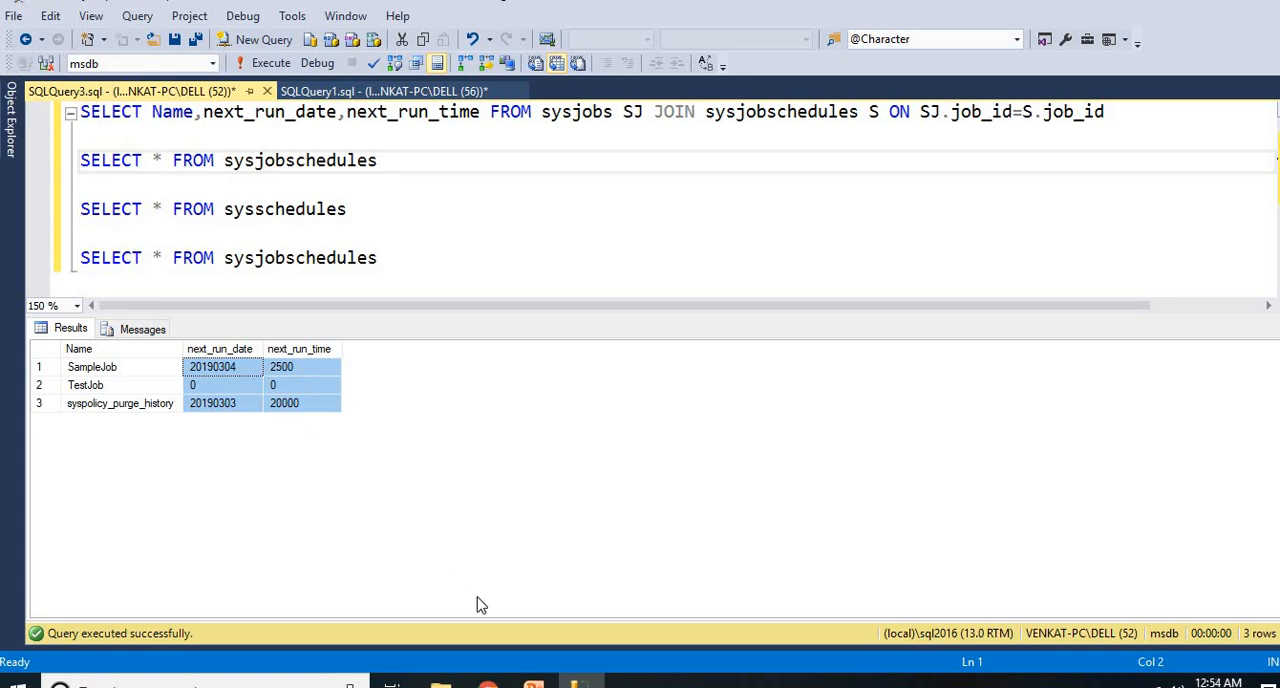